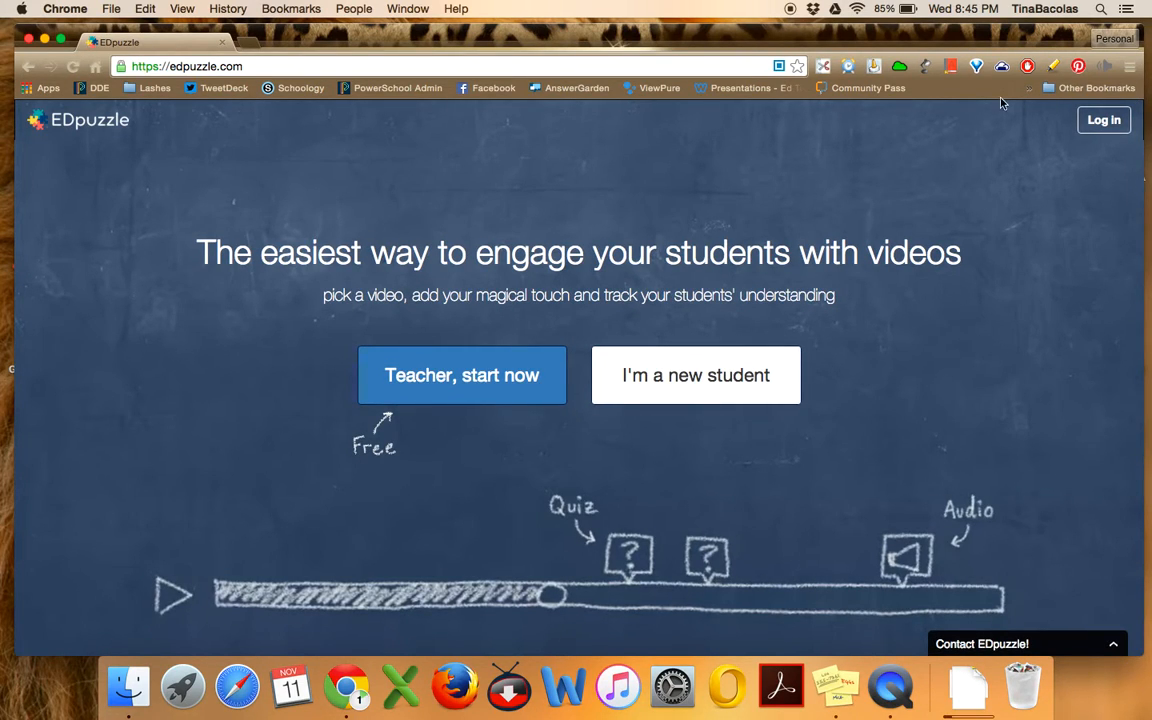
pyautogui.moveTo(828, 238)
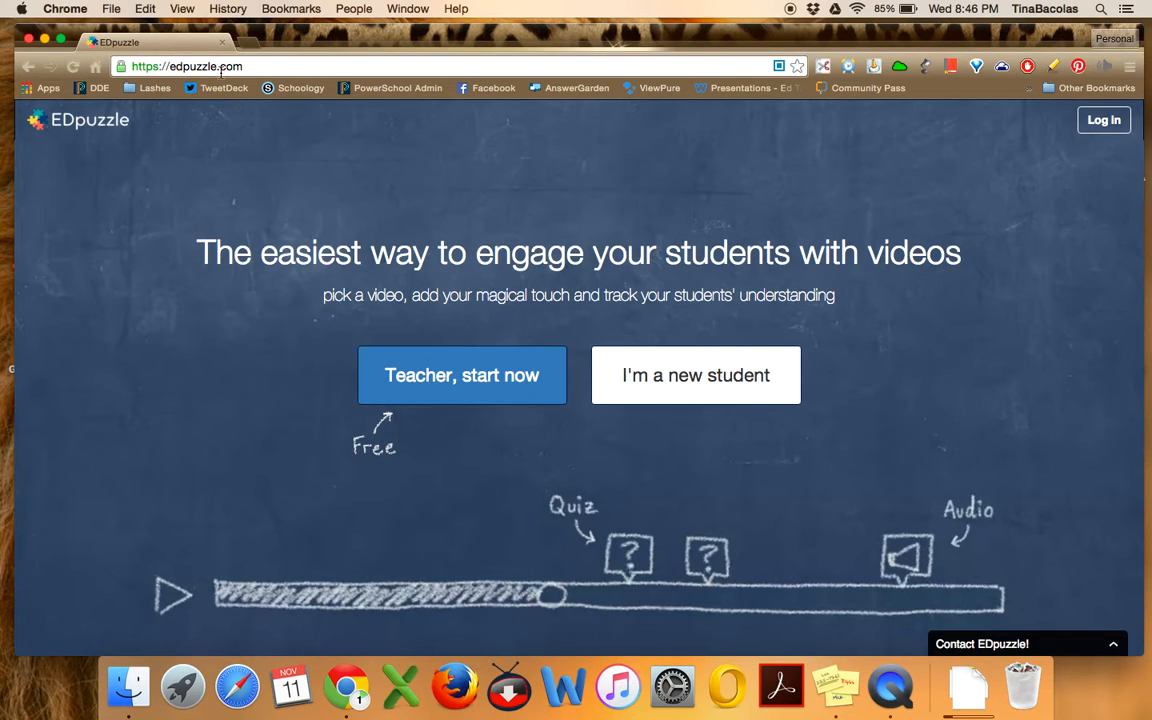
pyautogui.moveTo(443, 153)
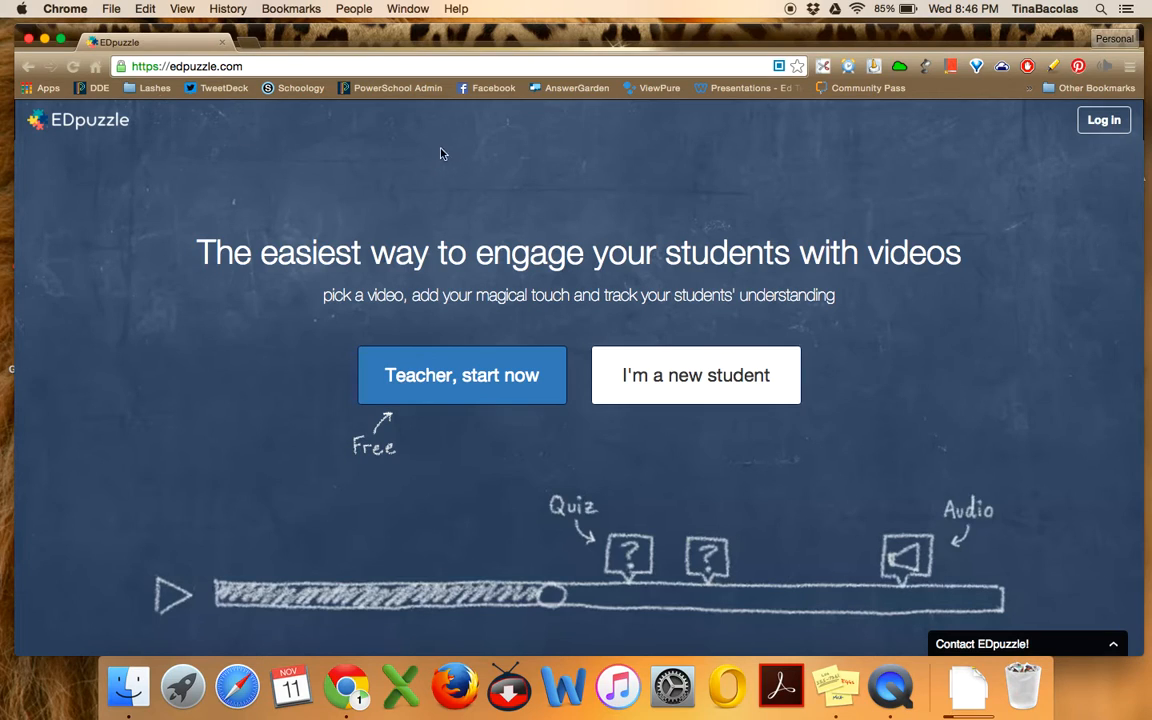
pyautogui.moveTo(605, 185)
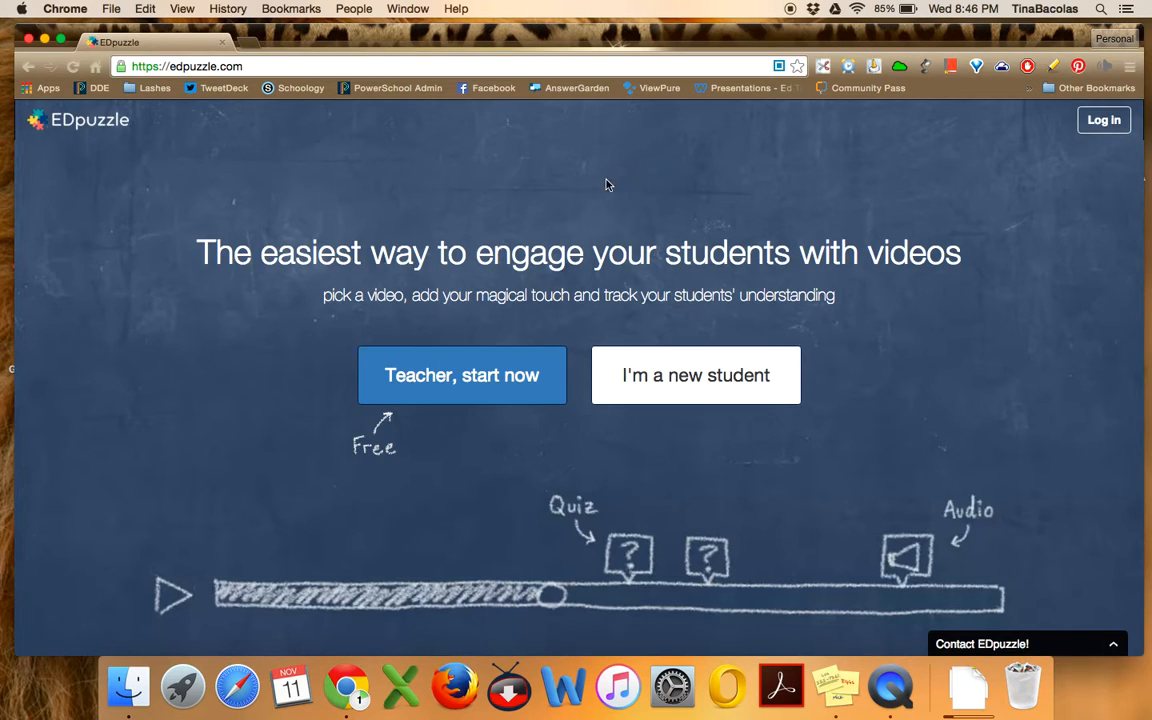
pyautogui.moveTo(540, 310)
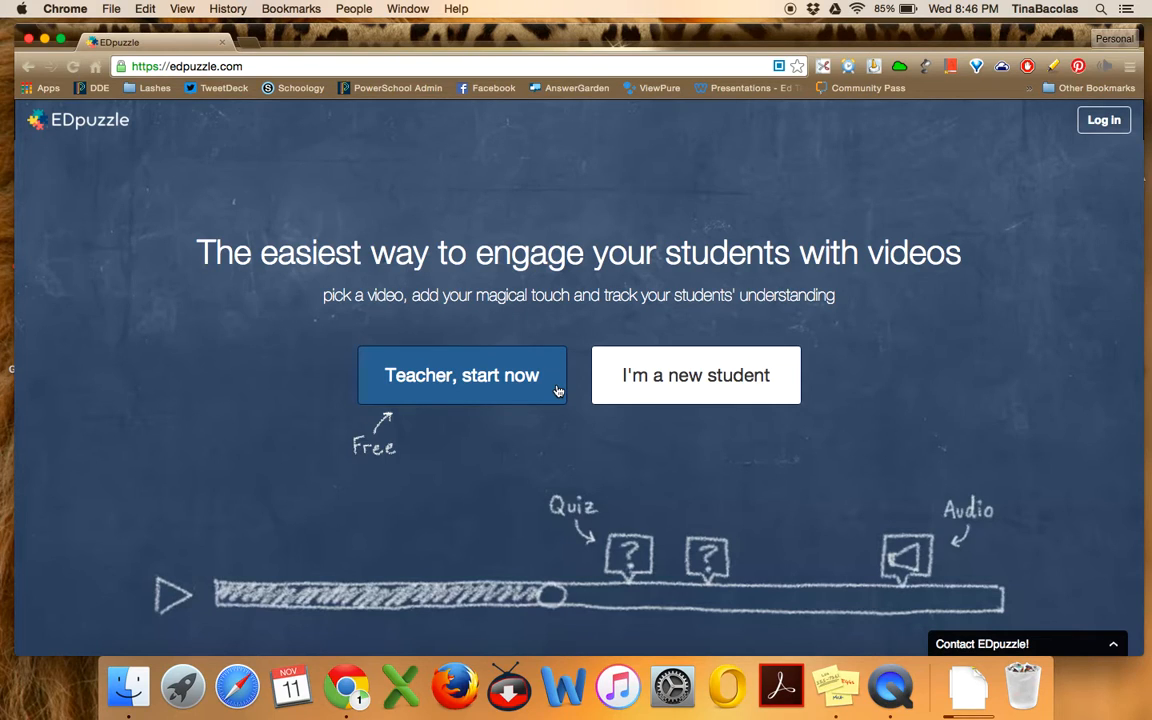
pyautogui.moveTo(785, 159)
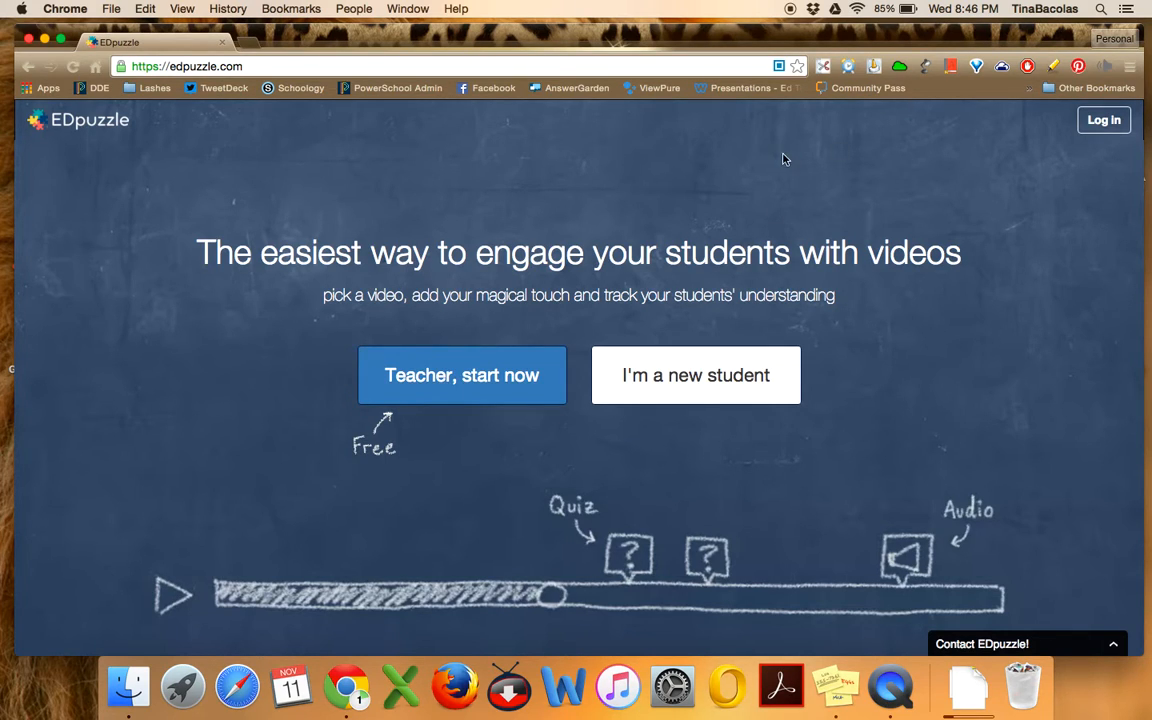
pyautogui.moveTo(1104, 120)
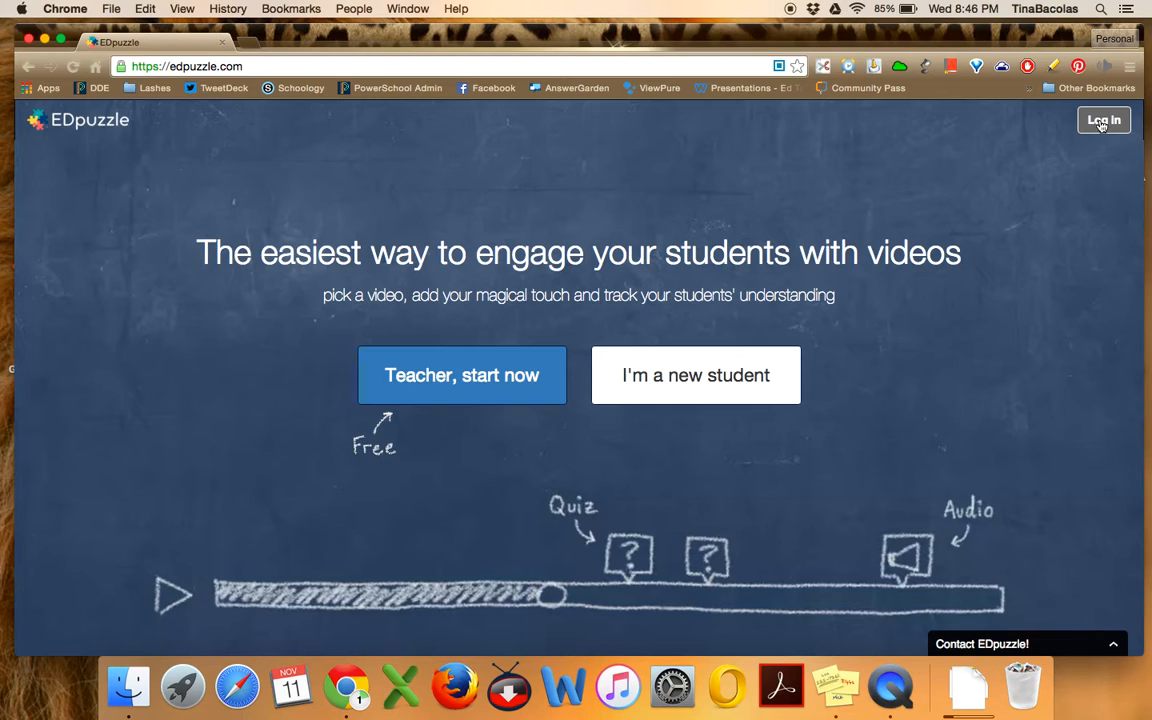
# Log in to EDpuzzle as a teacher via Google, selecting the account in the chooser
pyautogui.click(1103, 120)
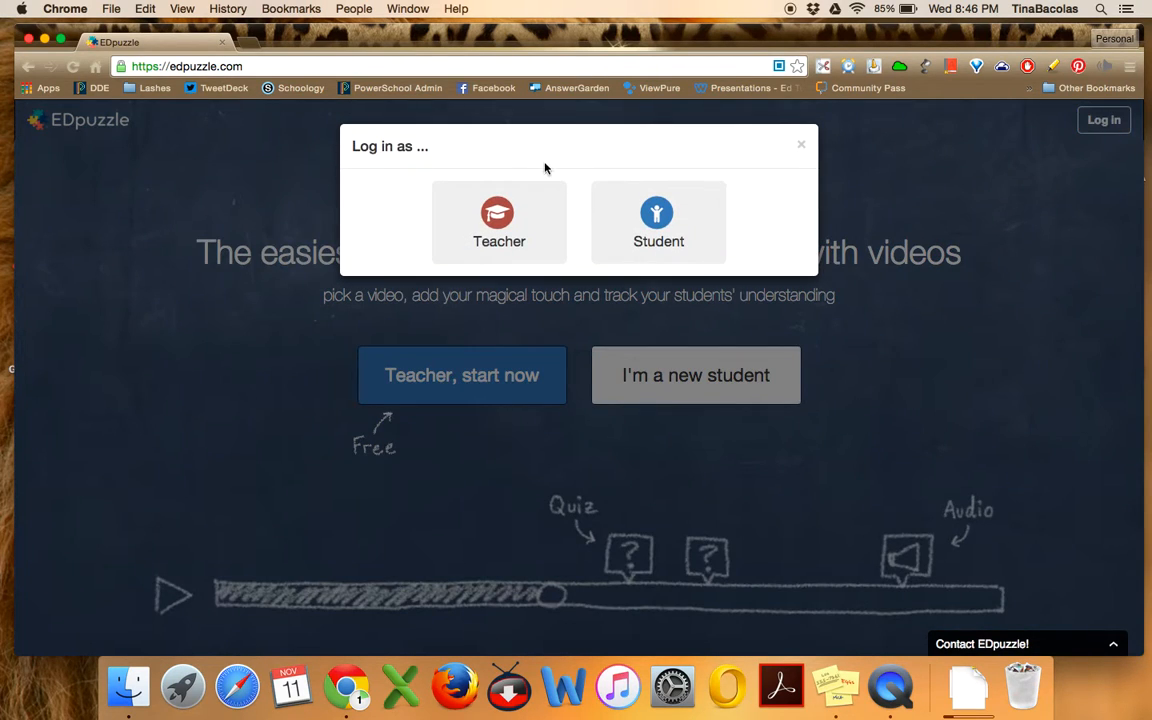
pyautogui.click(498, 221)
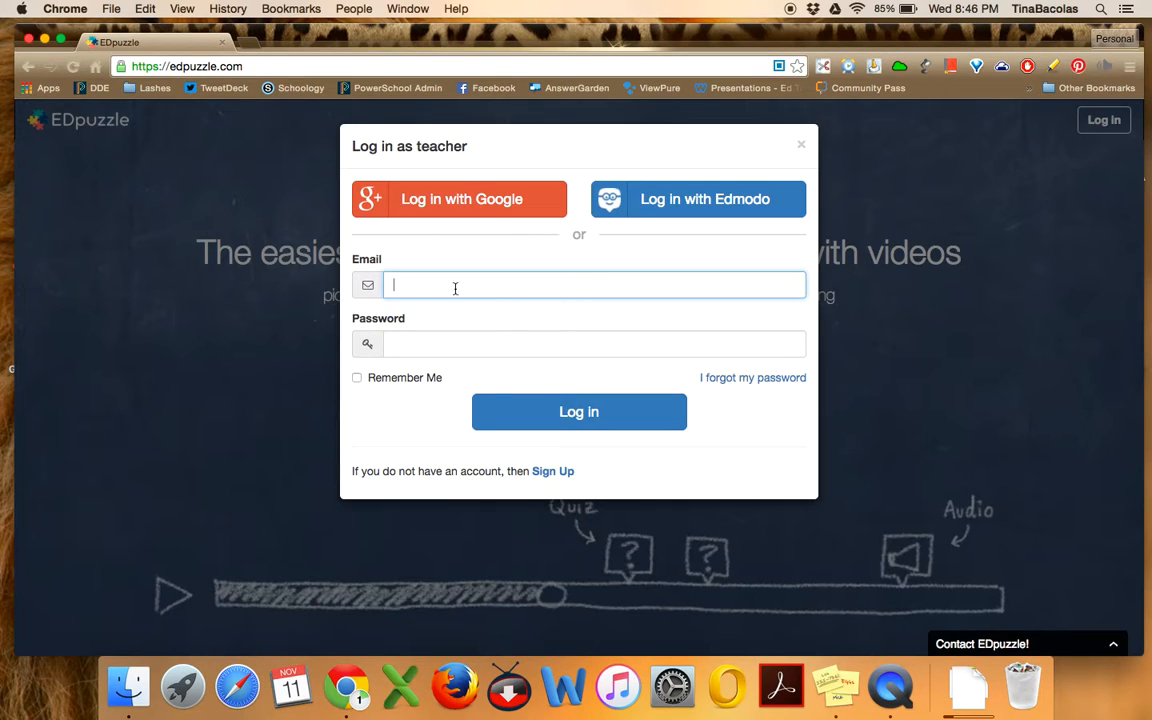
pyautogui.moveTo(421, 230)
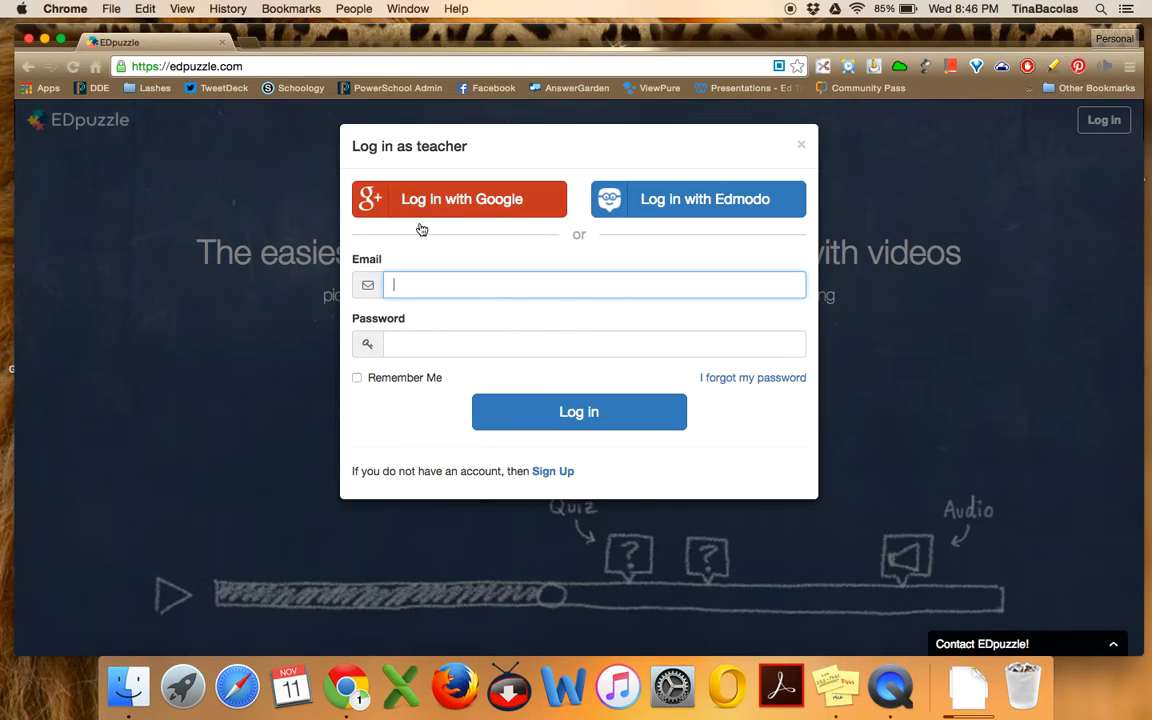
pyautogui.moveTo(417, 205)
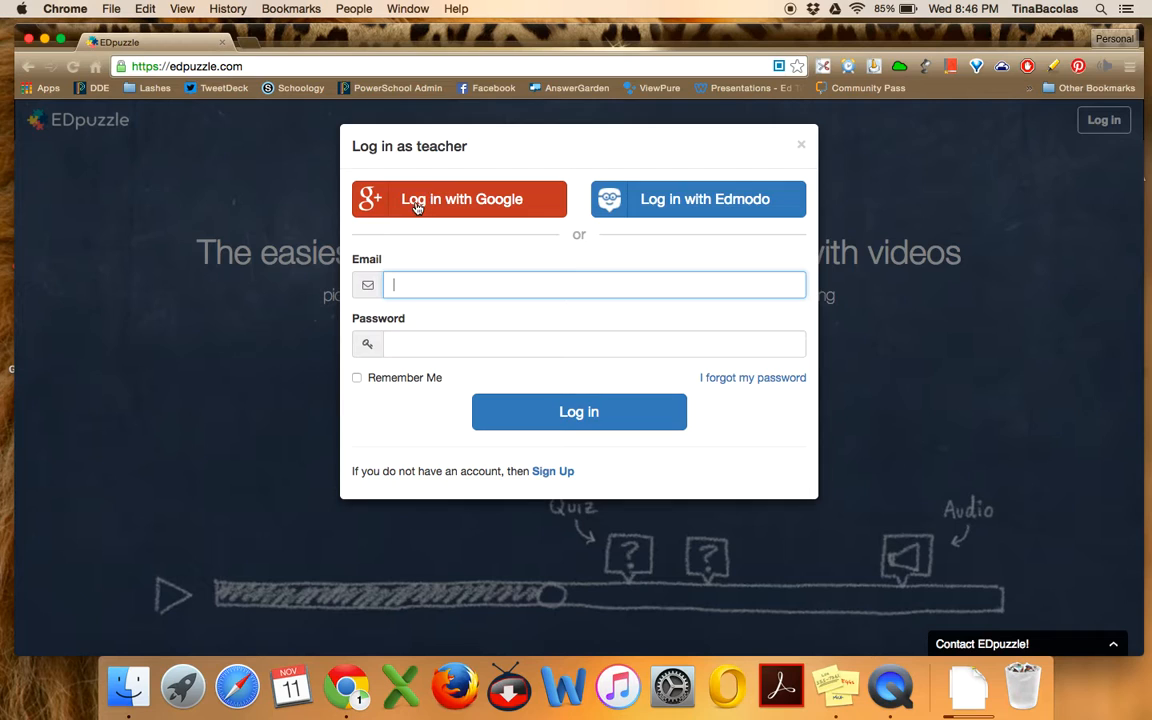
pyautogui.click(461, 199)
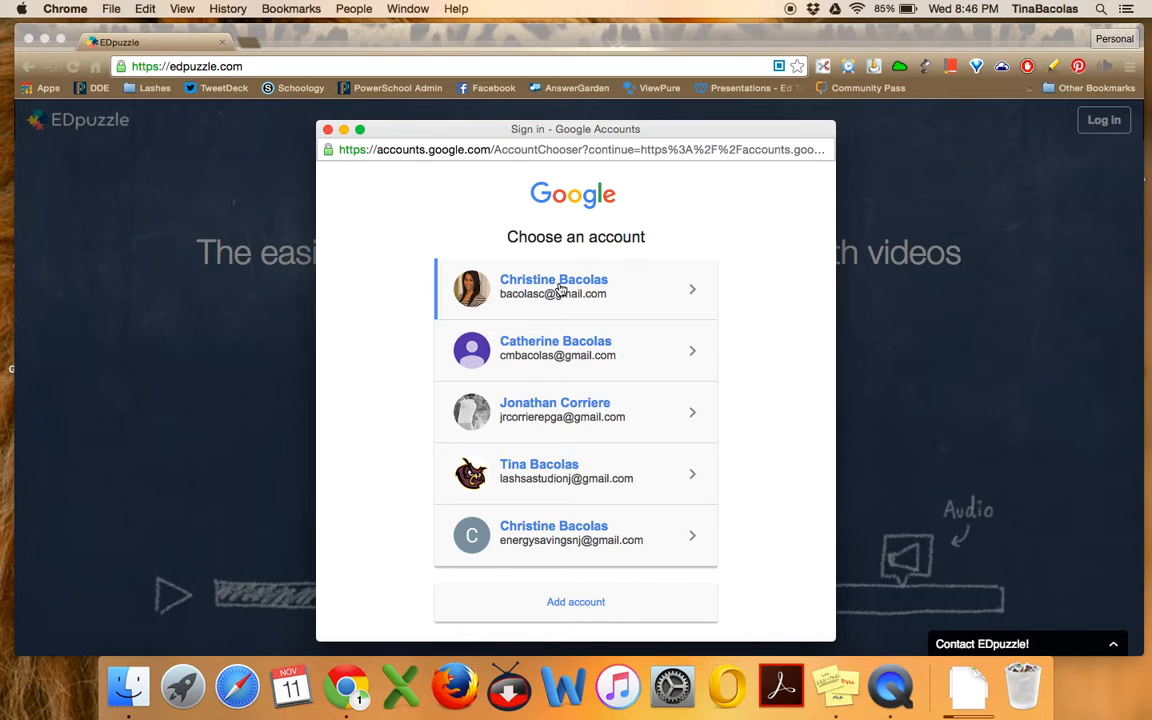
pyautogui.click(575, 287)
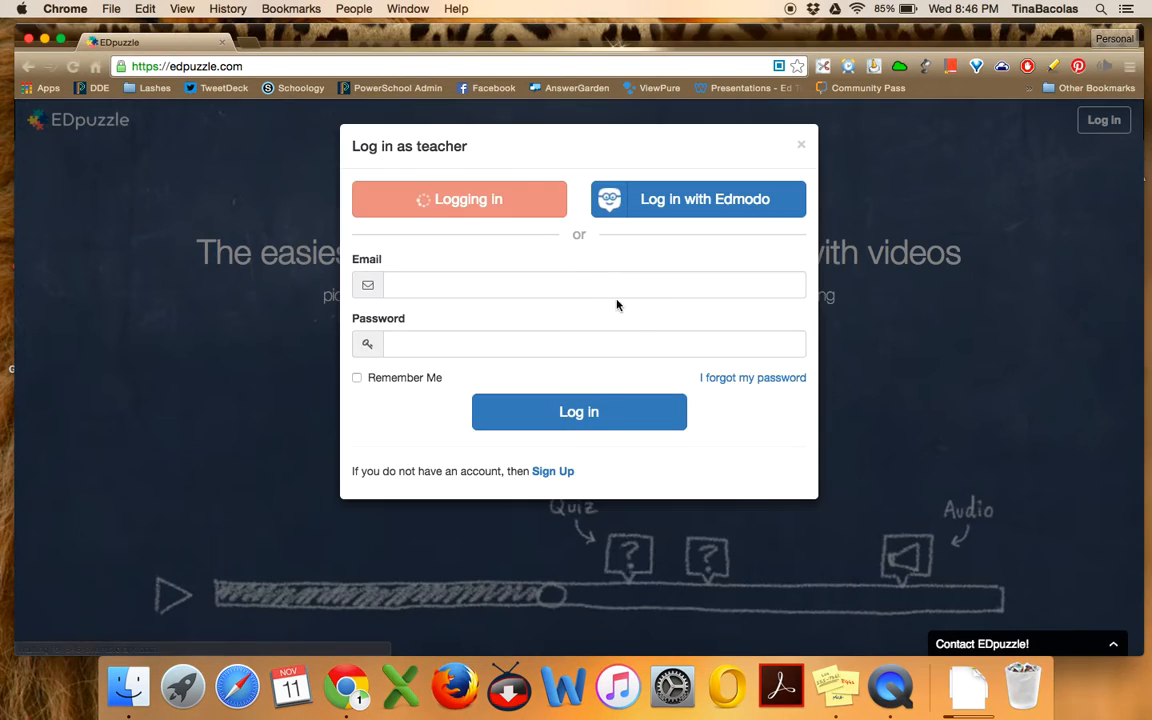
pyautogui.click(459, 199)
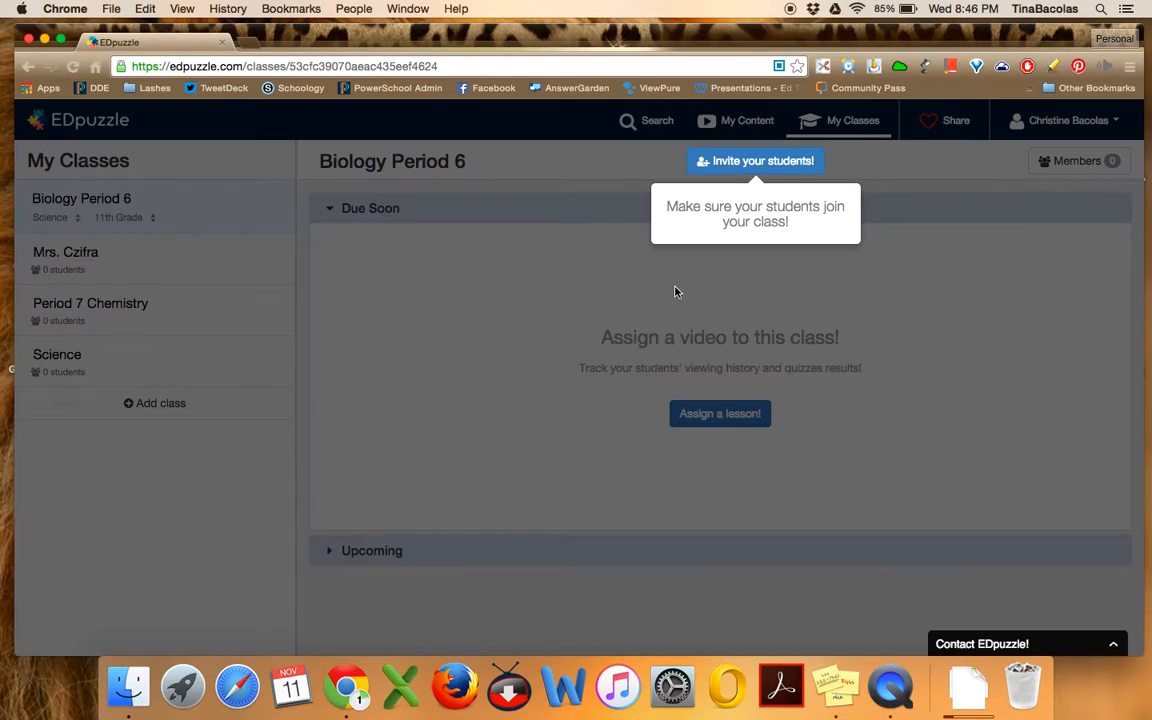
pyautogui.moveTo(601, 286)
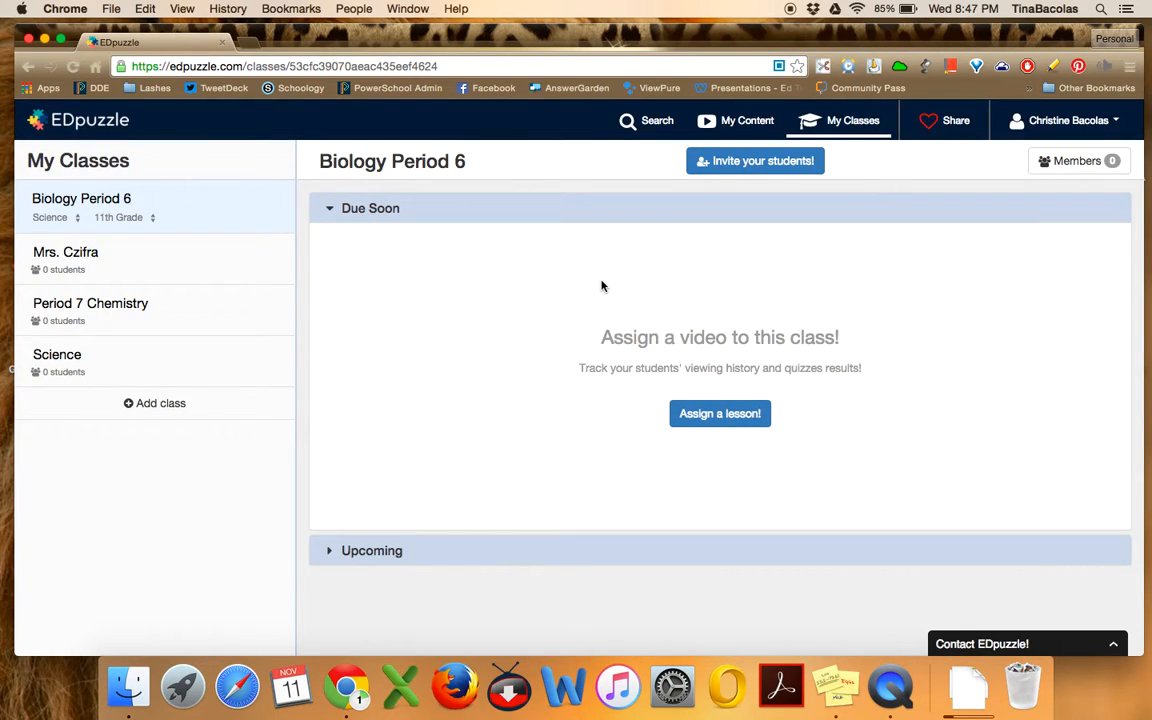
pyautogui.moveTo(517, 288)
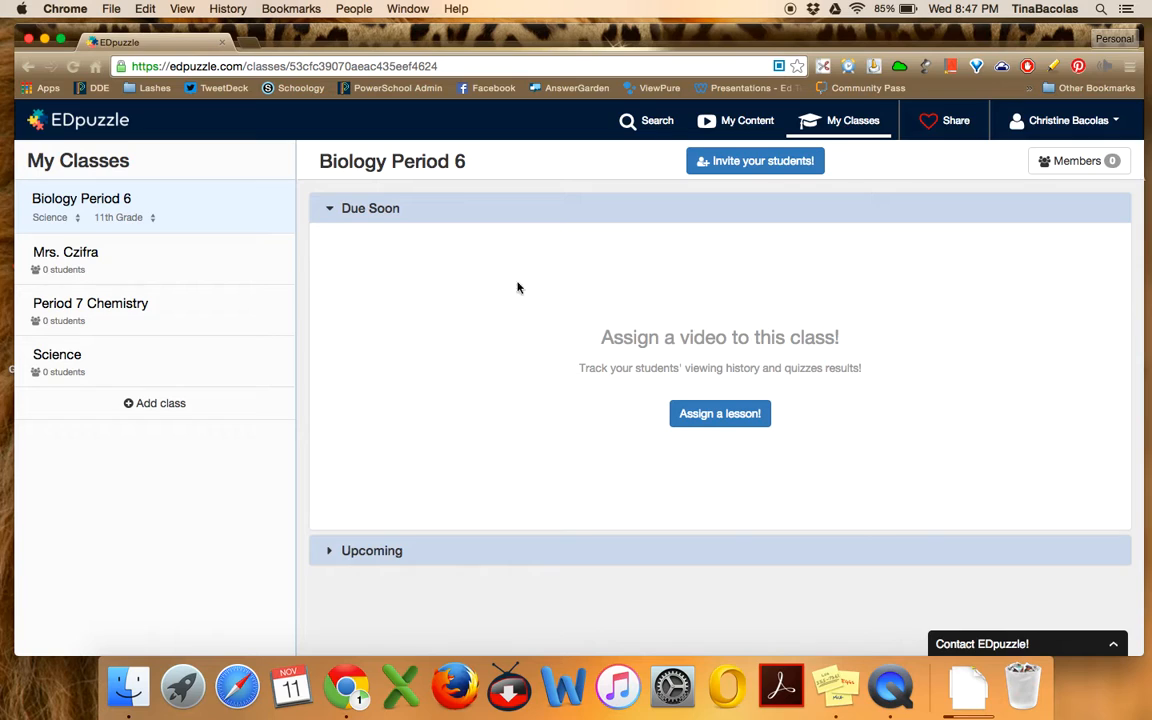
pyautogui.moveTo(848, 163)
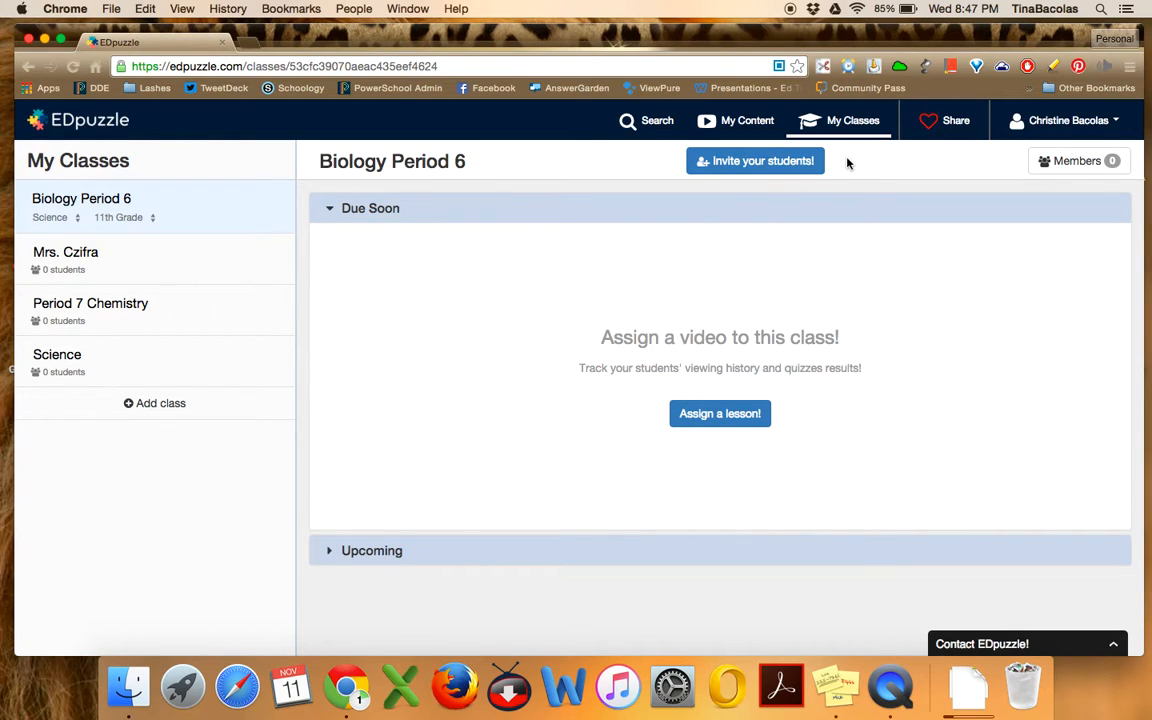
pyautogui.moveTo(539, 252)
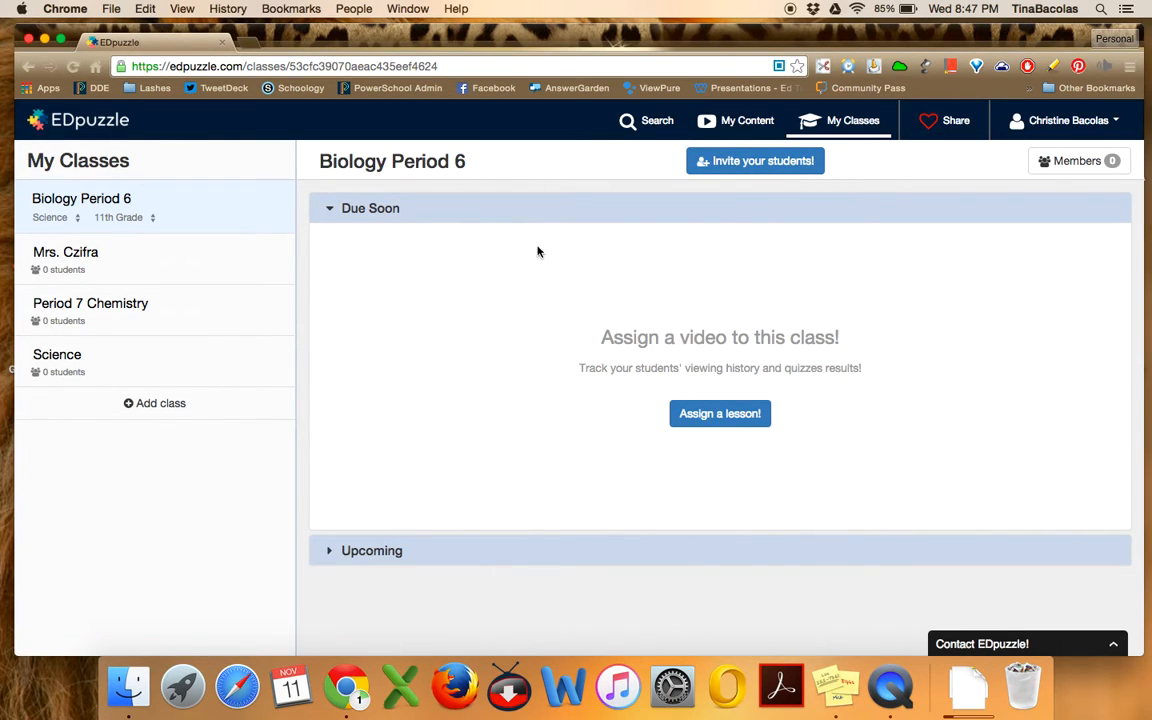
pyautogui.moveTo(154, 246)
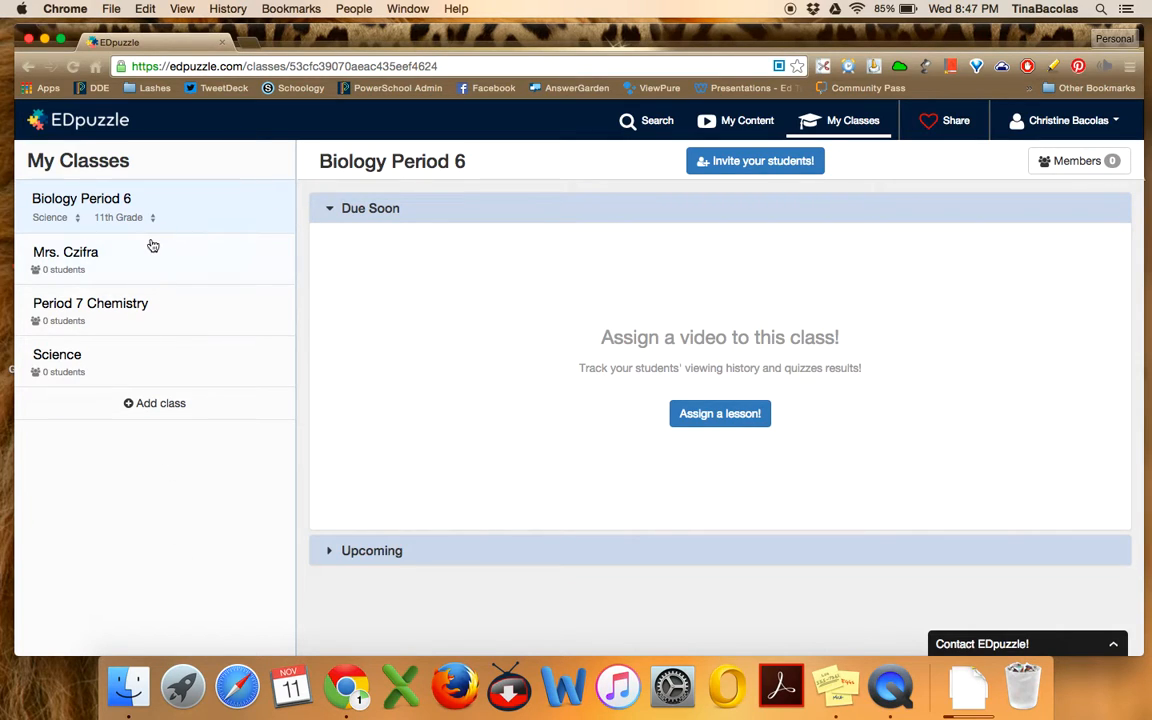
pyautogui.moveTo(690, 197)
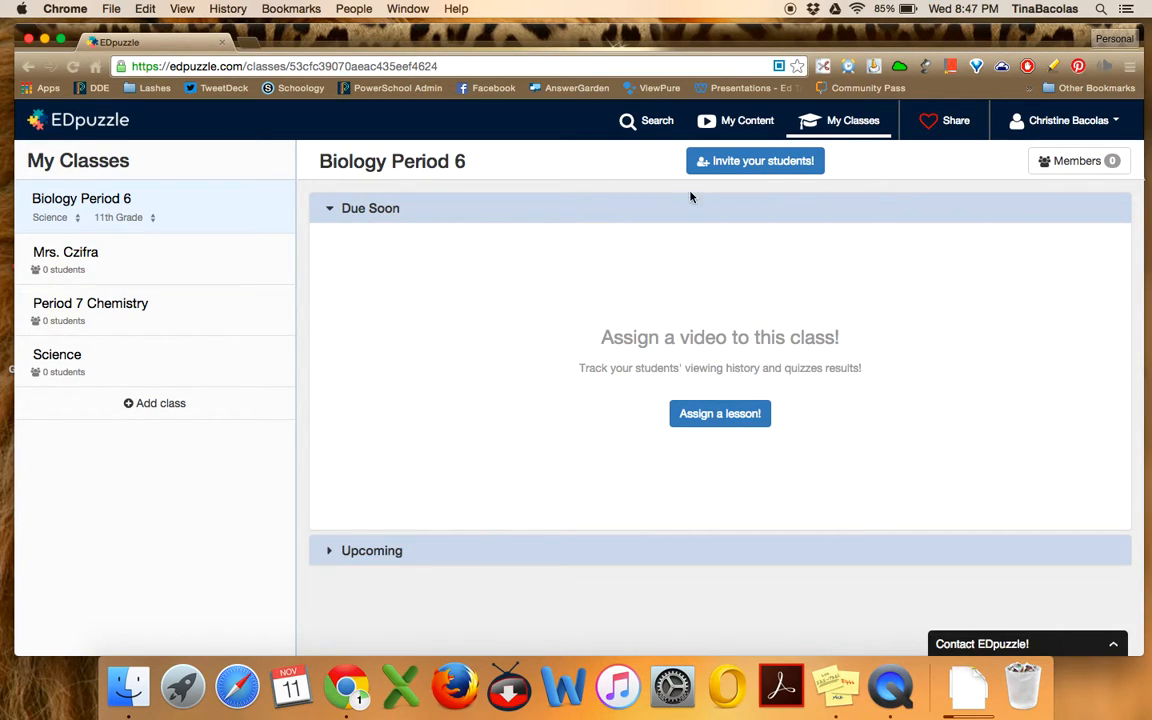
pyautogui.moveTo(747, 120)
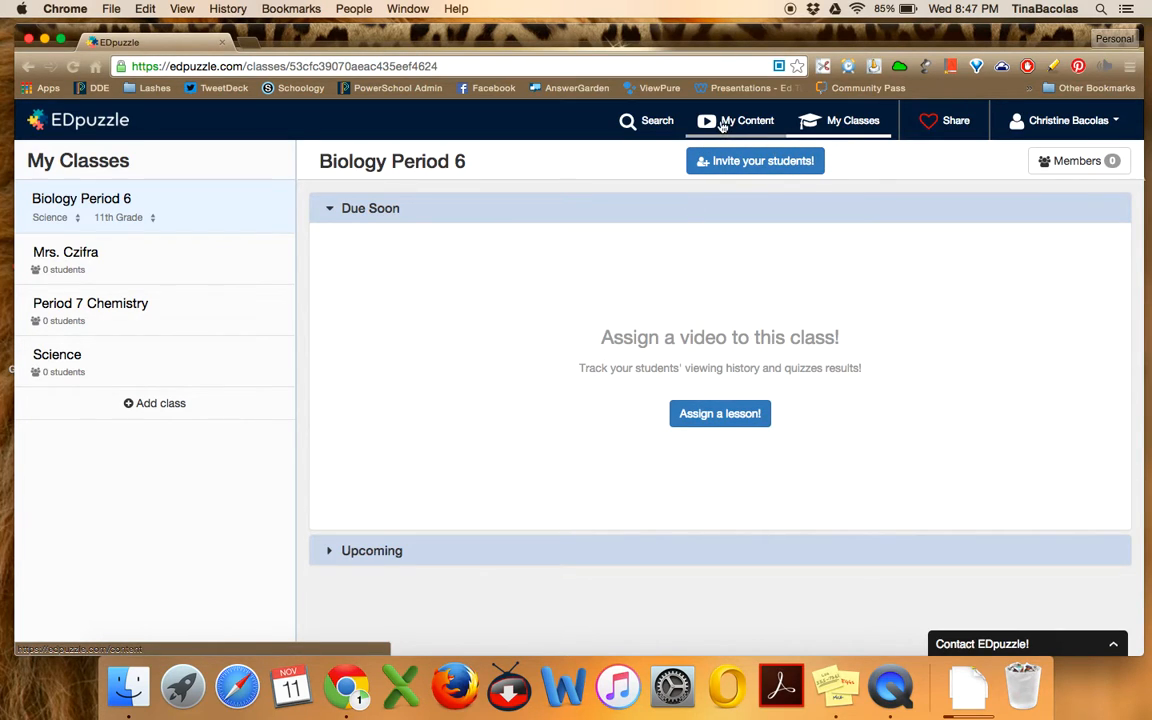
# Browse the saved videos in My Content and bring up the Create menu
pyautogui.click(746, 120)
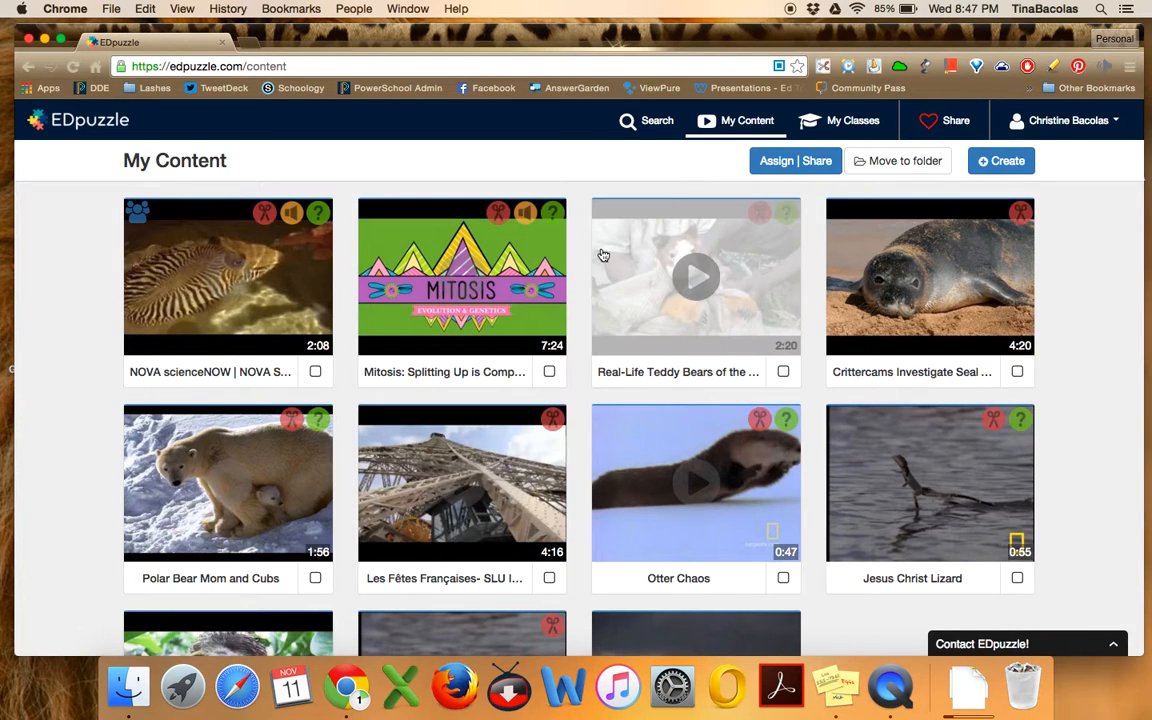
pyautogui.scroll(-3)
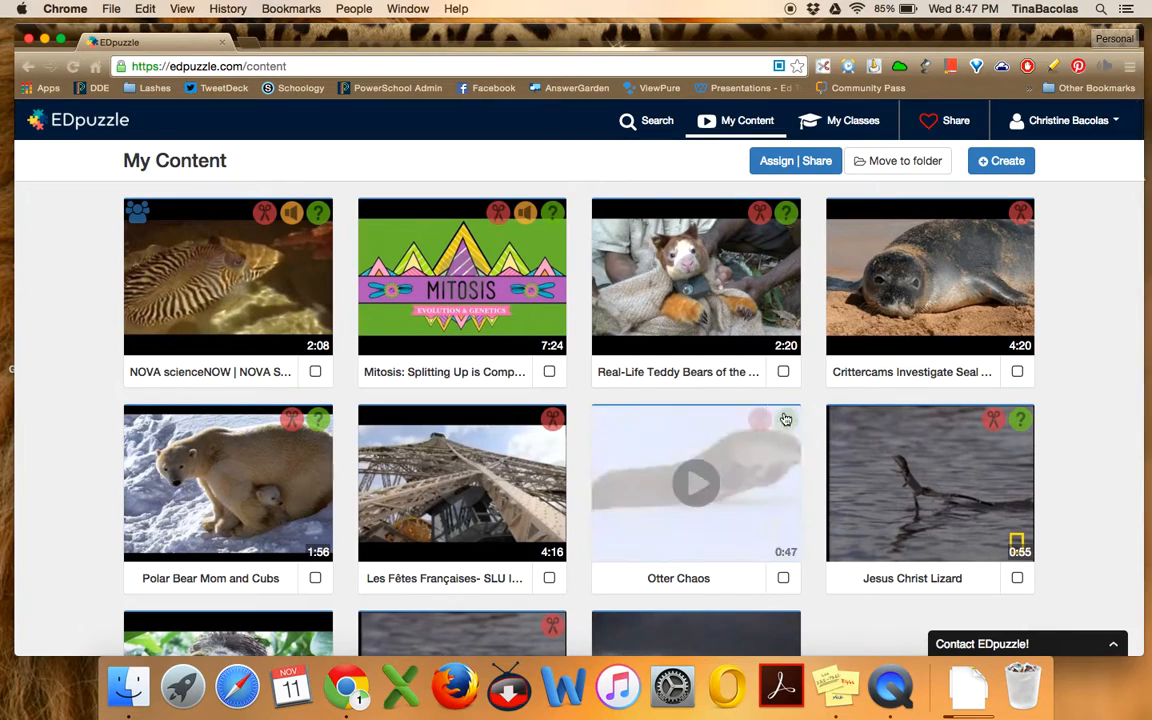
pyautogui.moveTo(155, 263)
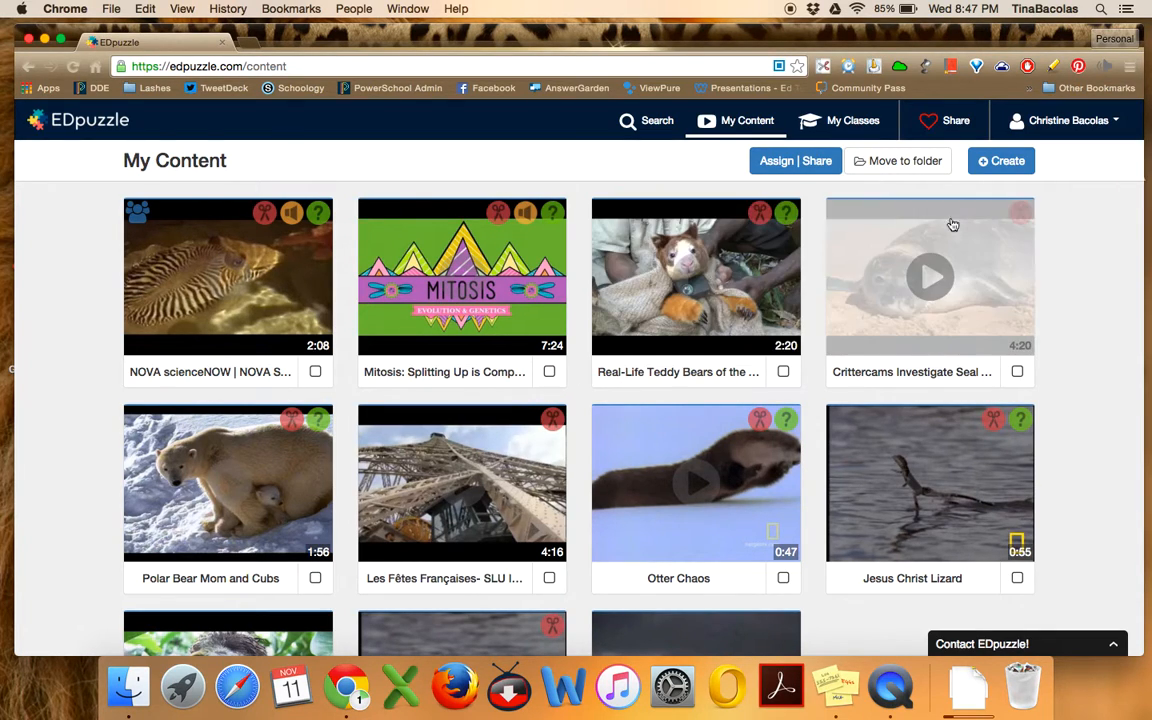
pyautogui.click(1001, 160)
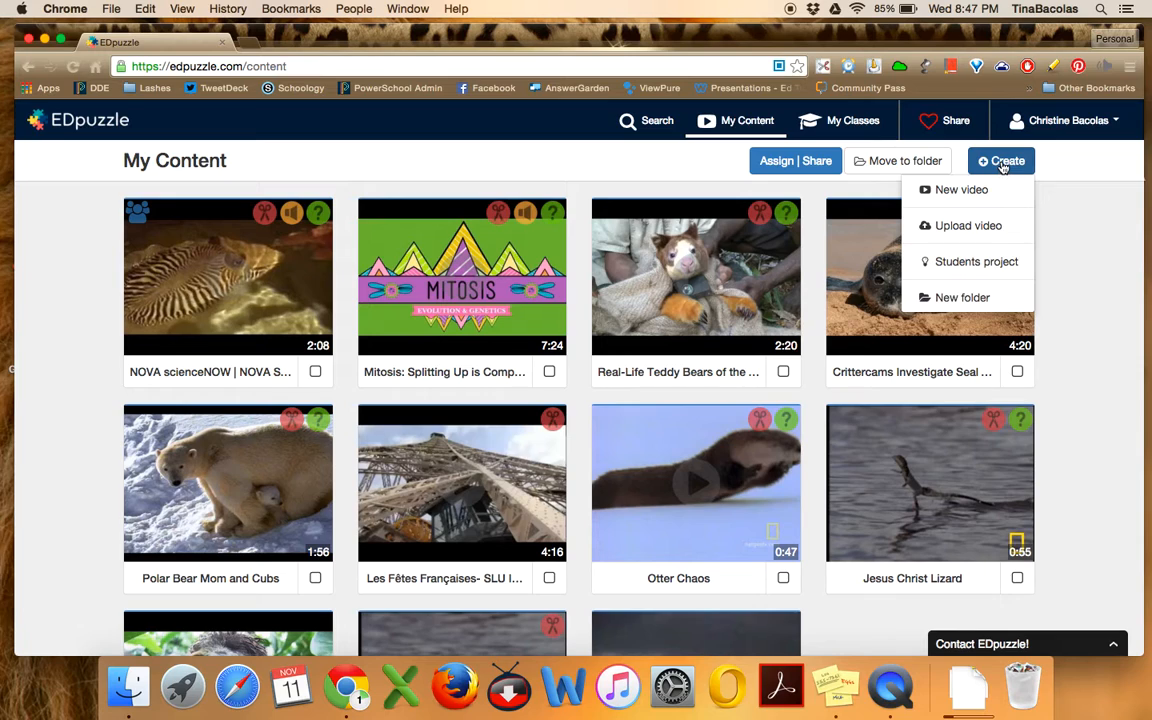
pyautogui.moveTo(961, 190)
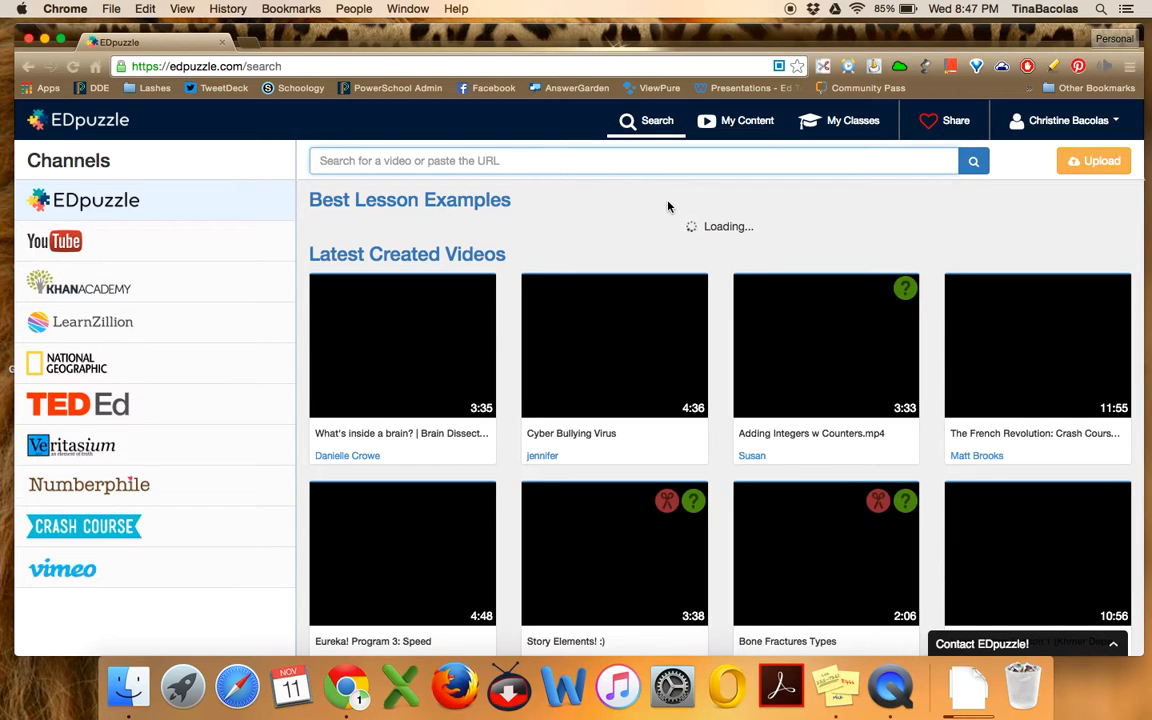
pyautogui.scroll(-3)
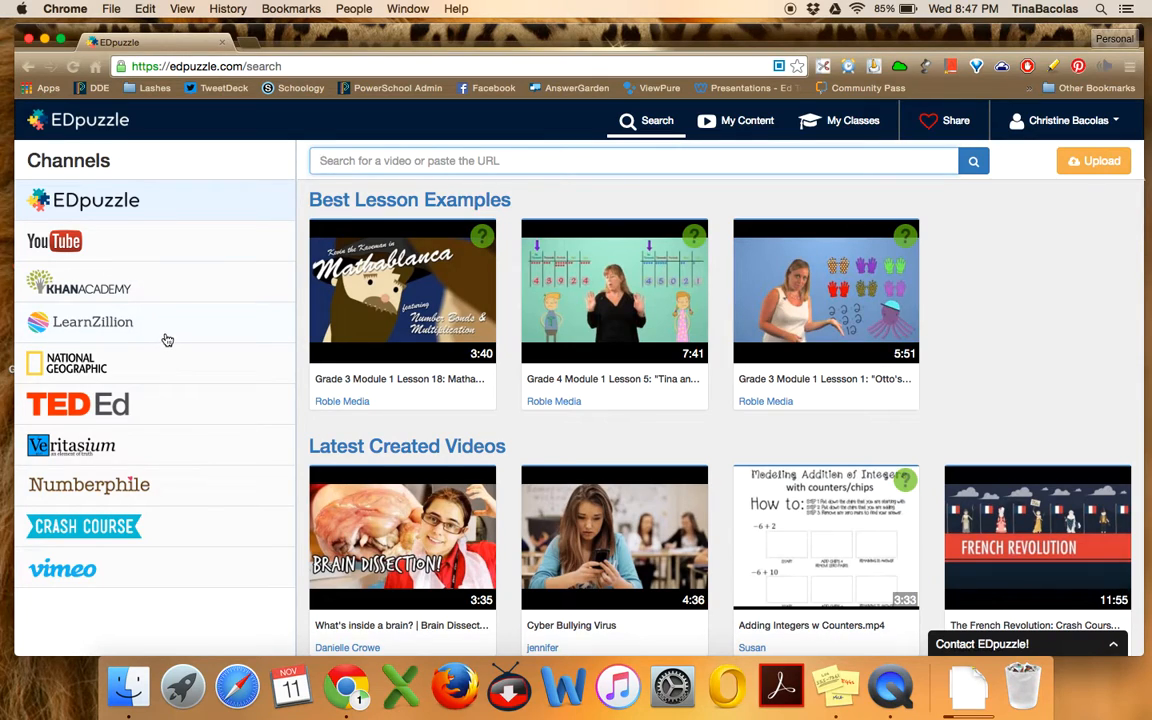
pyautogui.moveTo(158, 363)
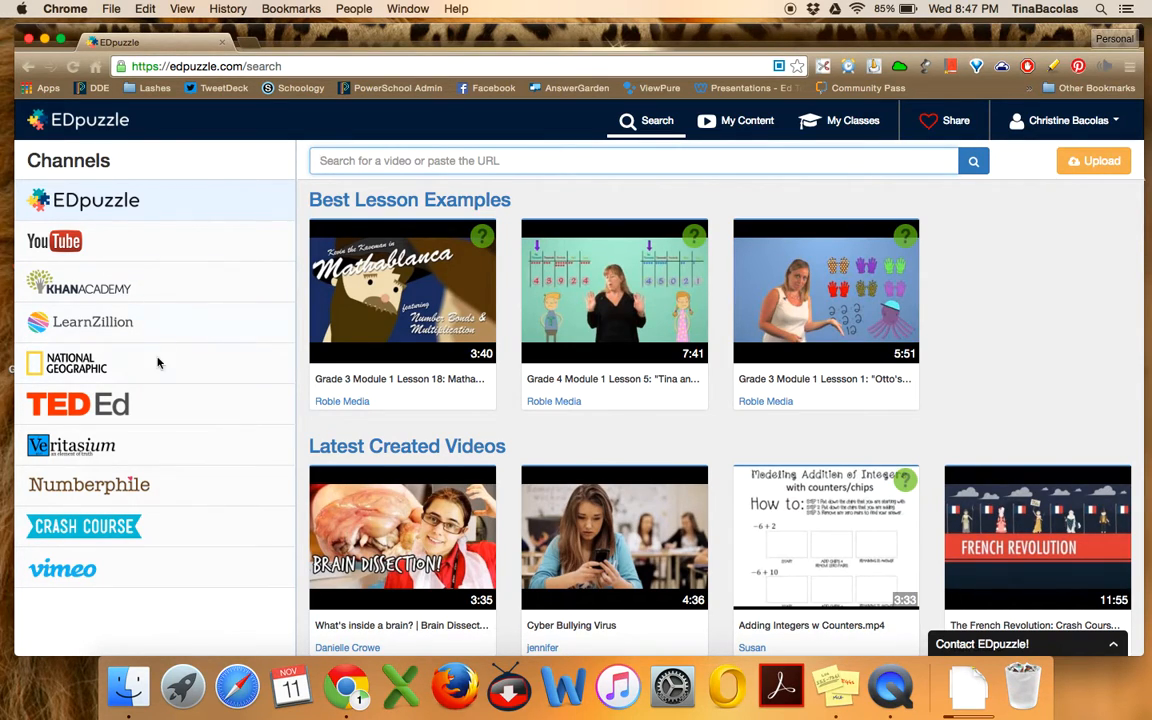
pyautogui.scroll(-3)
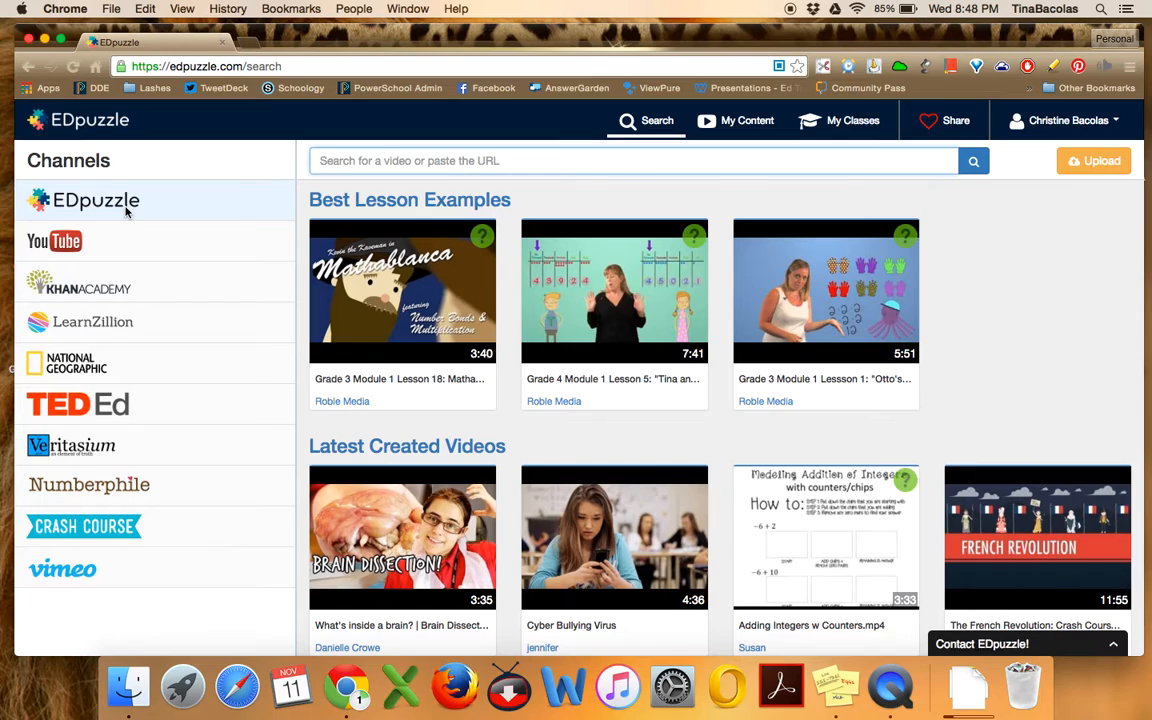
pyautogui.moveTo(121, 405)
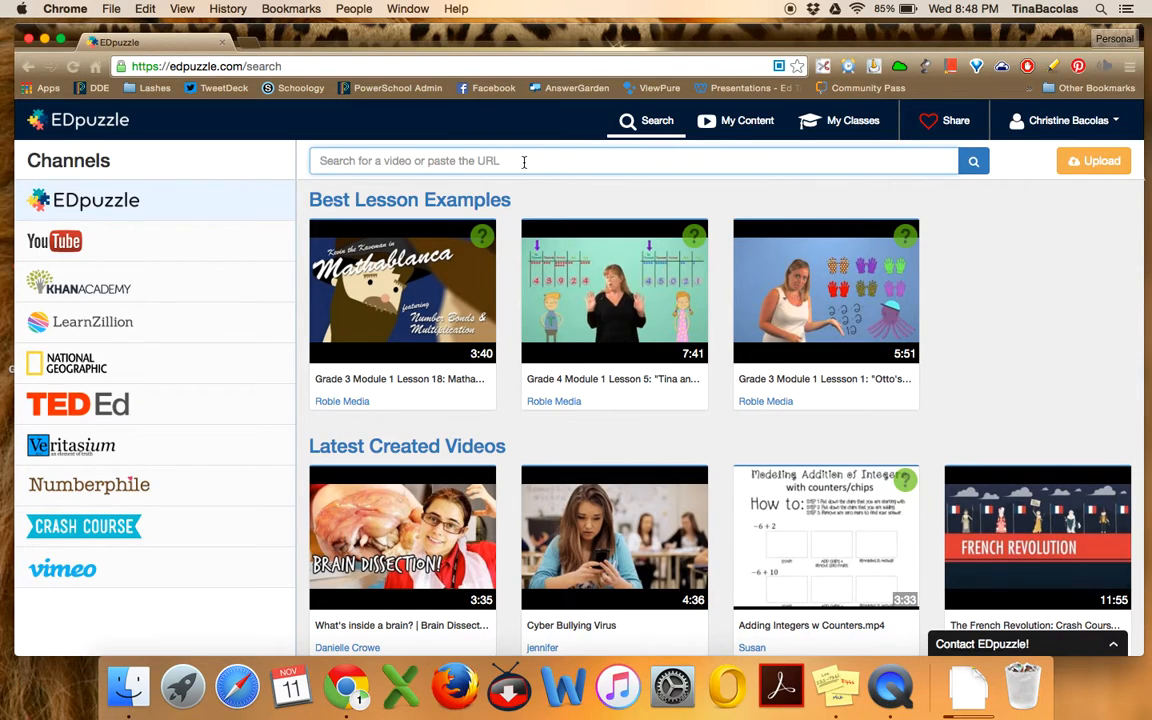
# Search EDpuzzle for 'mitosis' and scroll through the EDpuzzle channel results
pyautogui.write('mitosis')
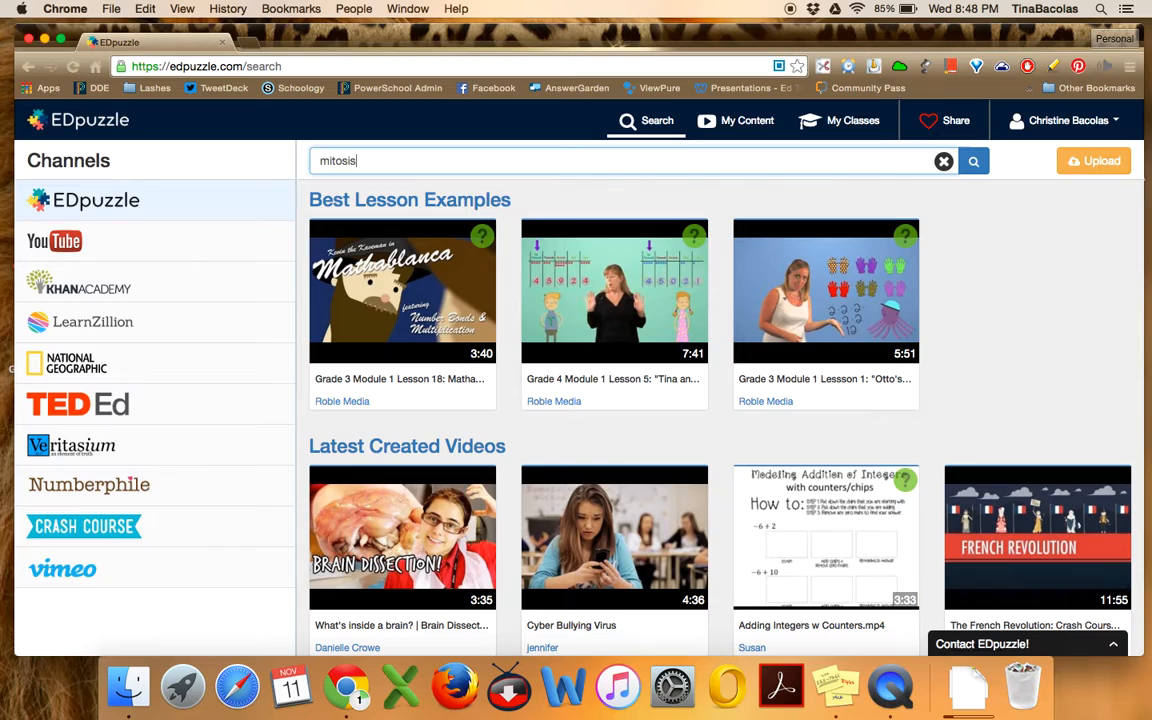
pyautogui.click(972, 161)
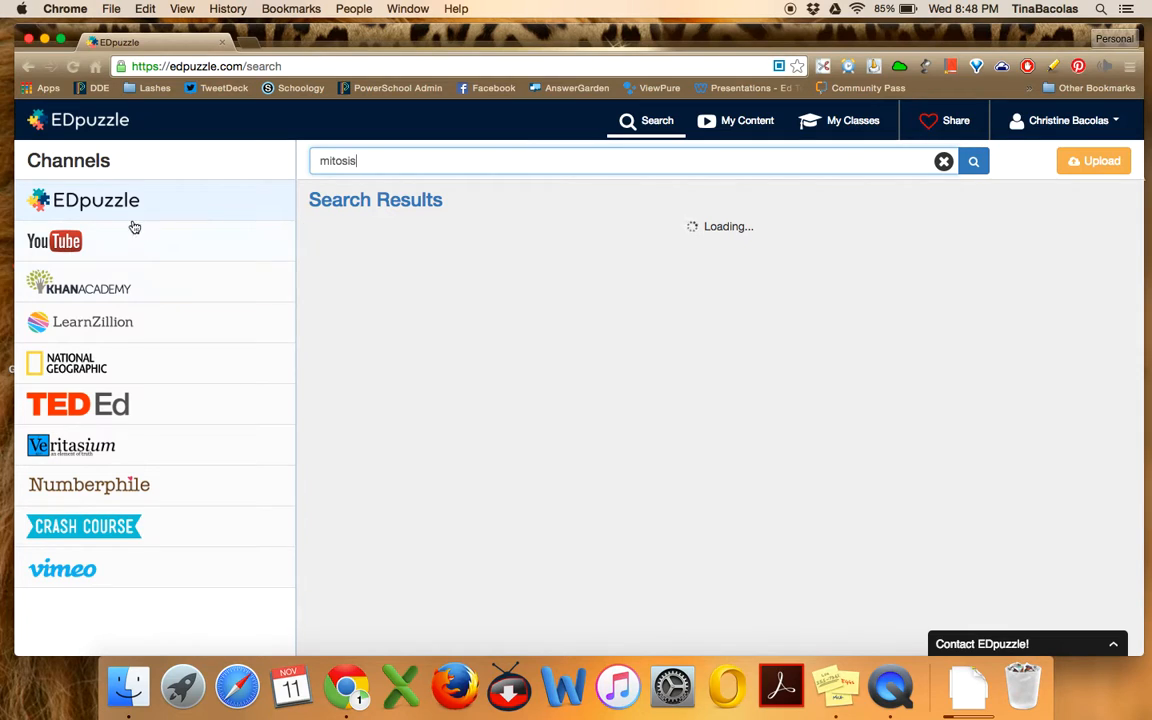
pyautogui.moveTo(90, 572)
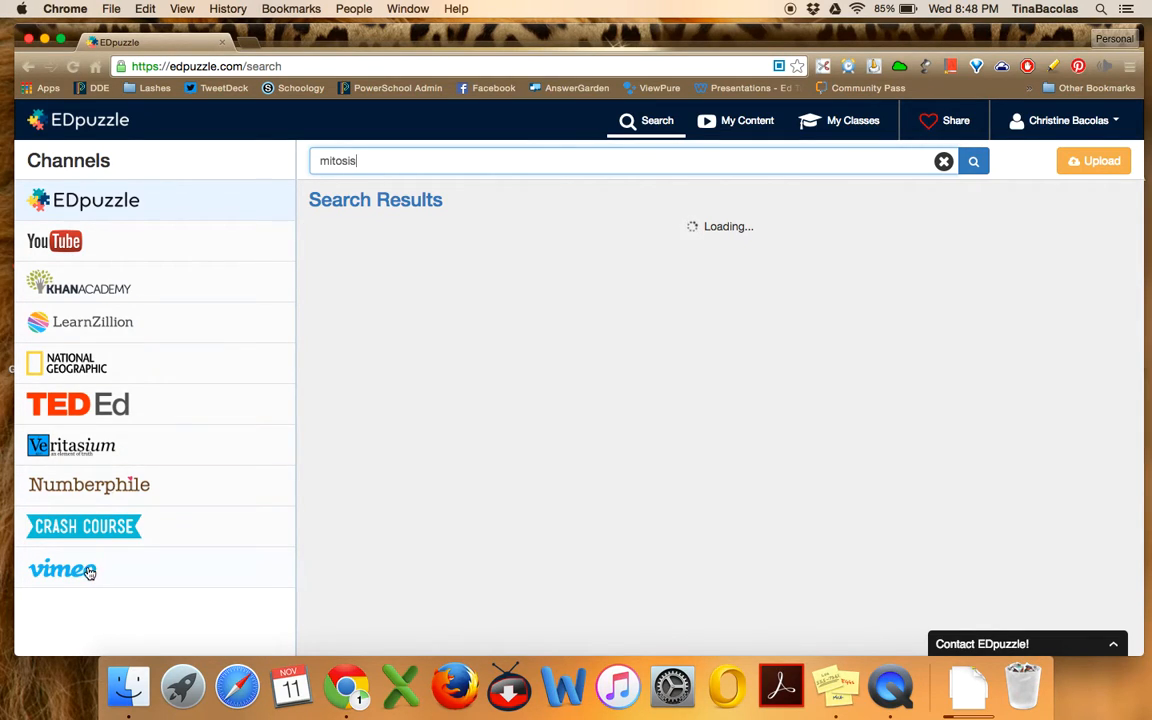
pyautogui.moveTo(174, 485)
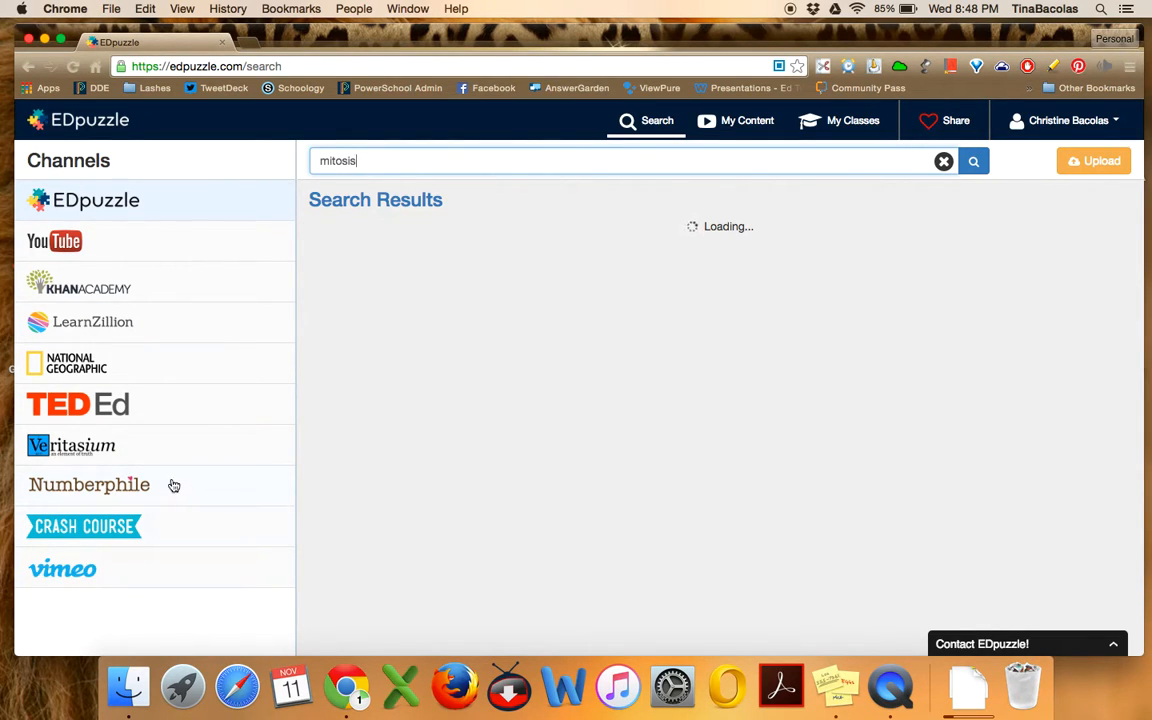
pyautogui.moveTo(151, 349)
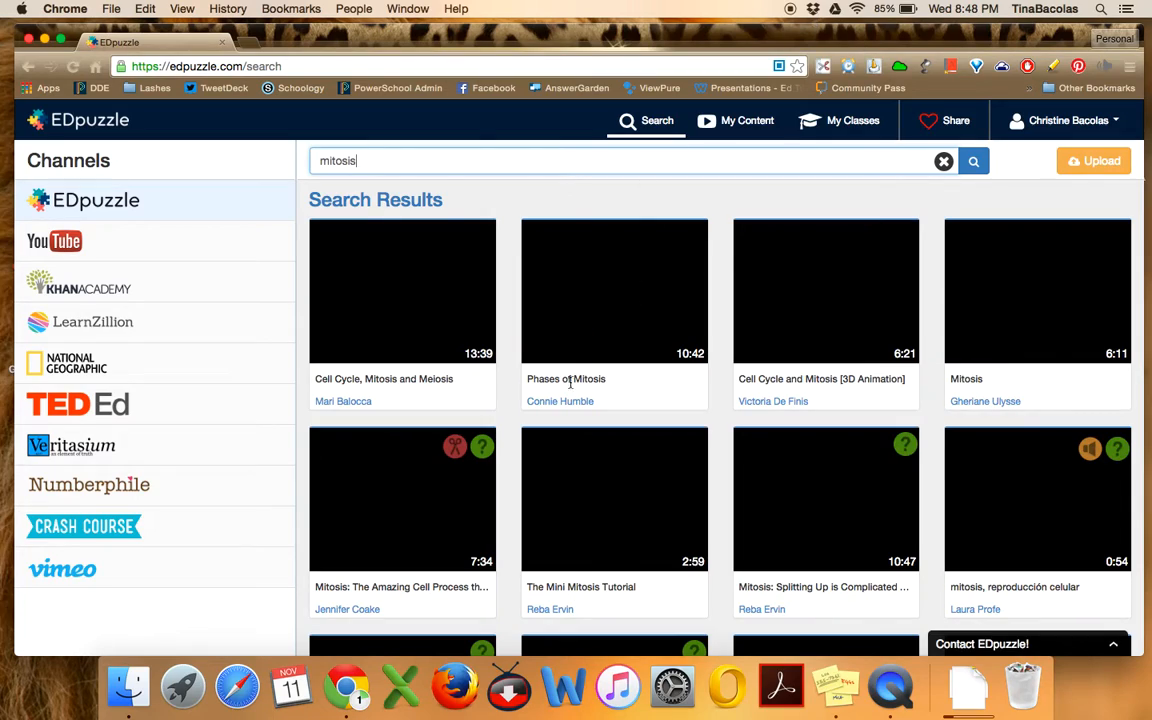
pyautogui.scroll(-3)
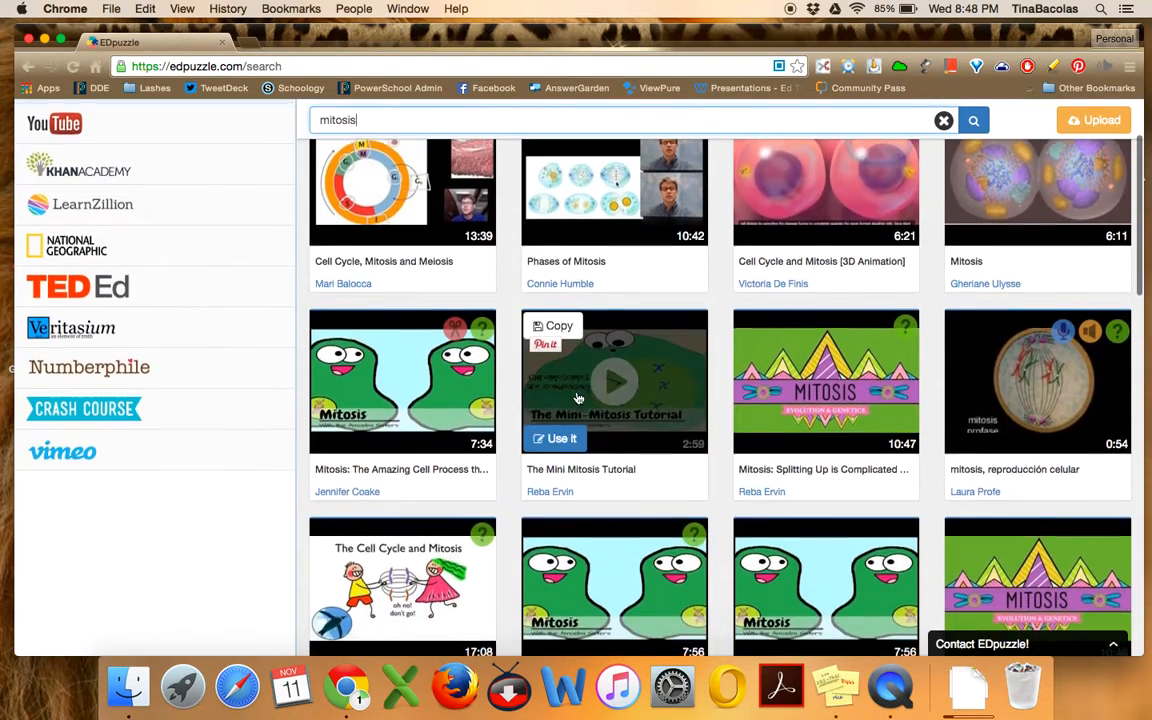
pyautogui.scroll(-3)
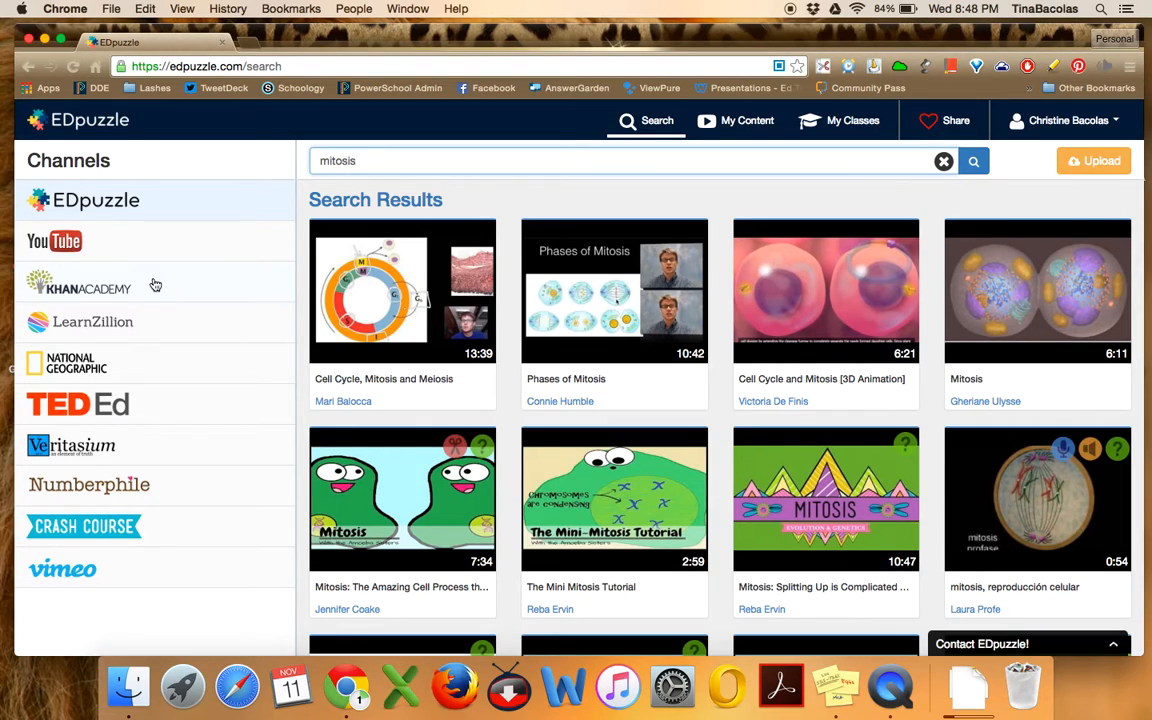
# Switch the mitosis results to the Khan Academy channel and scroll through them
pyautogui.click(79, 288)
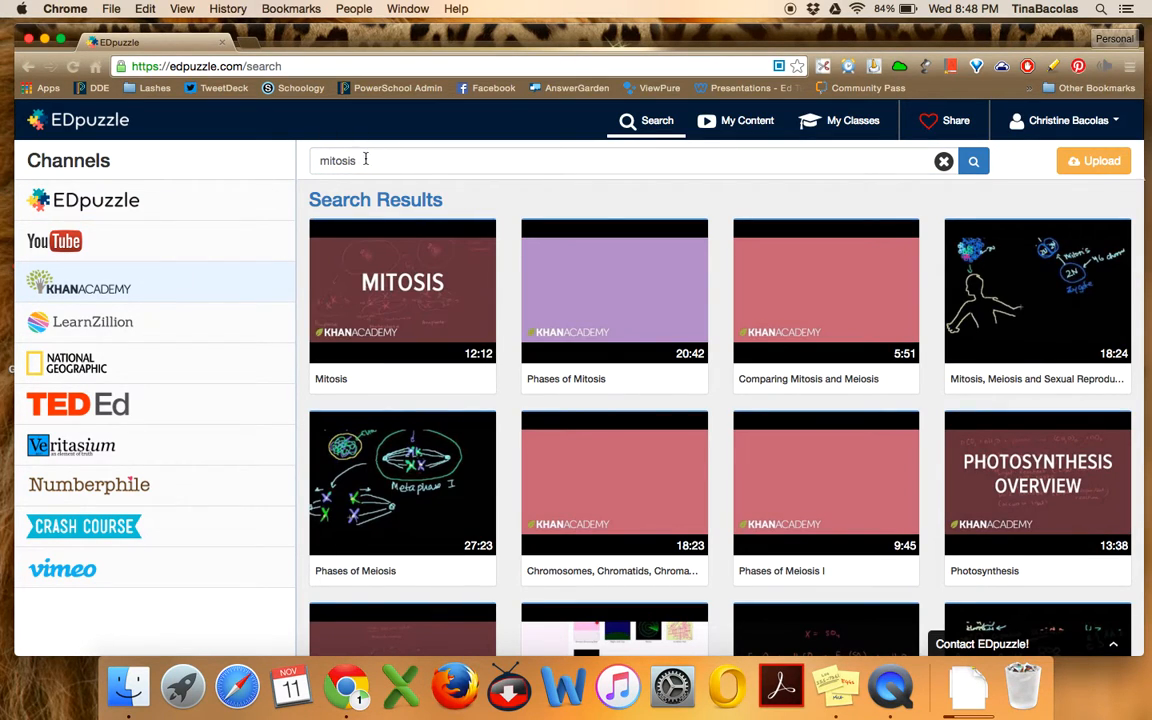
pyautogui.scroll(-3)
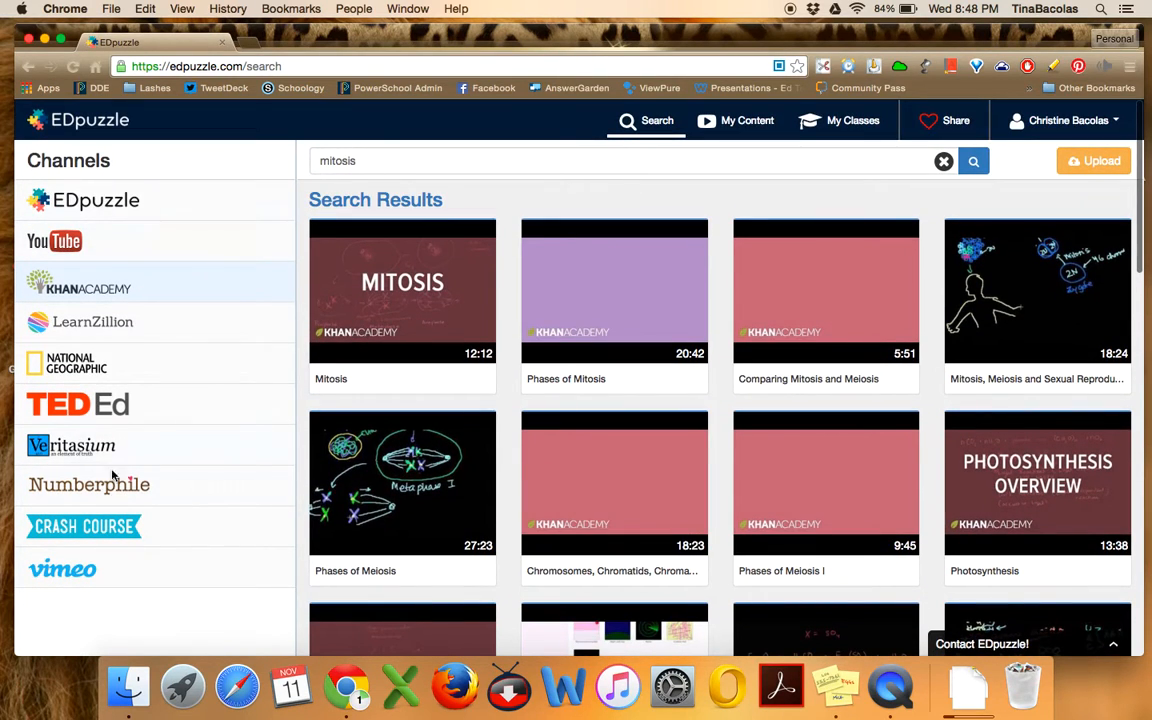
pyautogui.moveTo(773, 182)
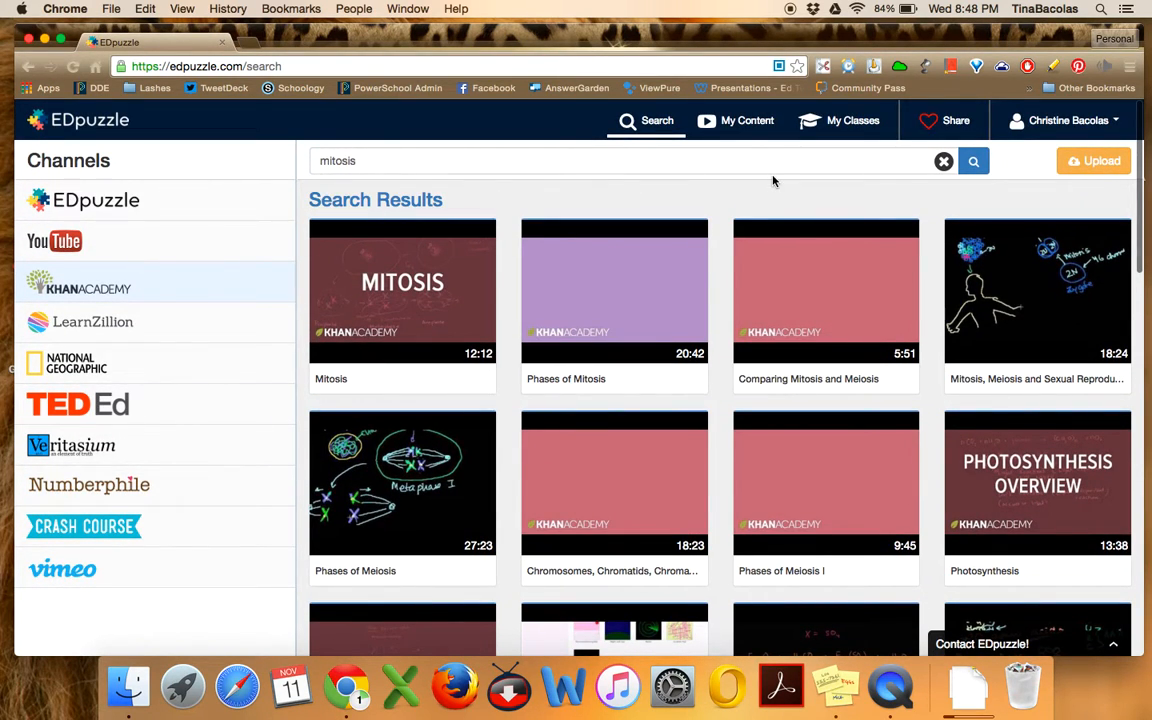
pyautogui.scroll(-3)
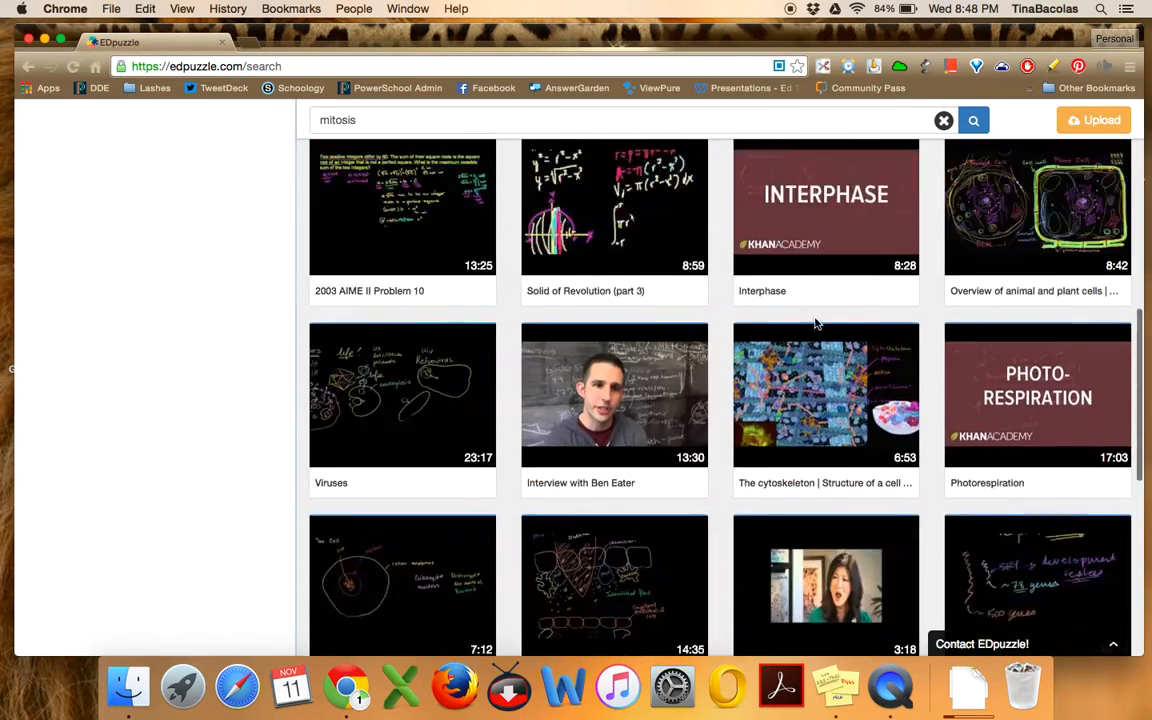
pyautogui.scroll(-3)
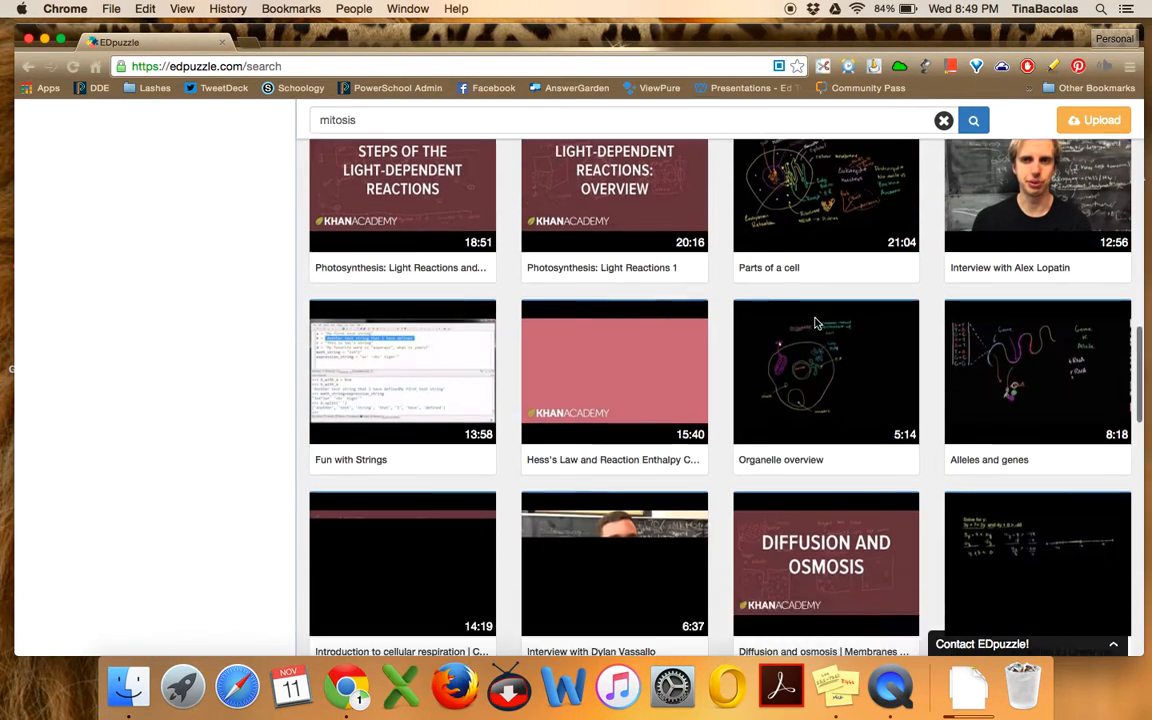
pyautogui.scroll(3)
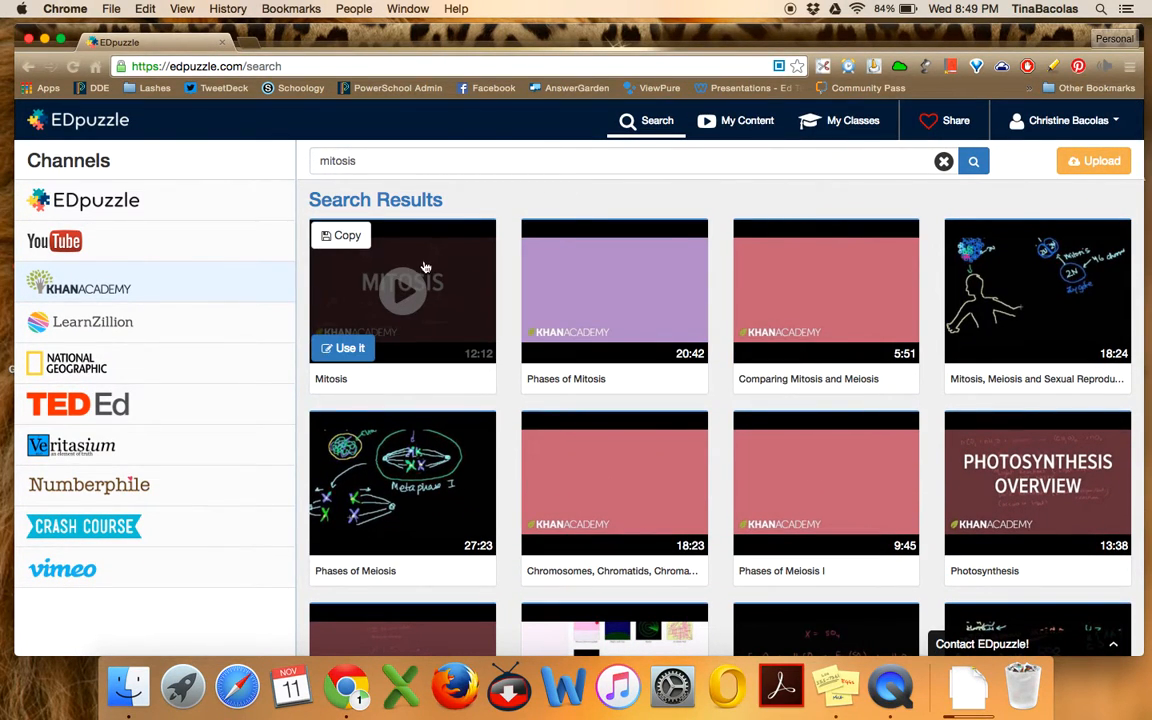
# Preview a few seconds of Khan Academy's Mitosis video, then choose Use it
pyautogui.click(402, 291)
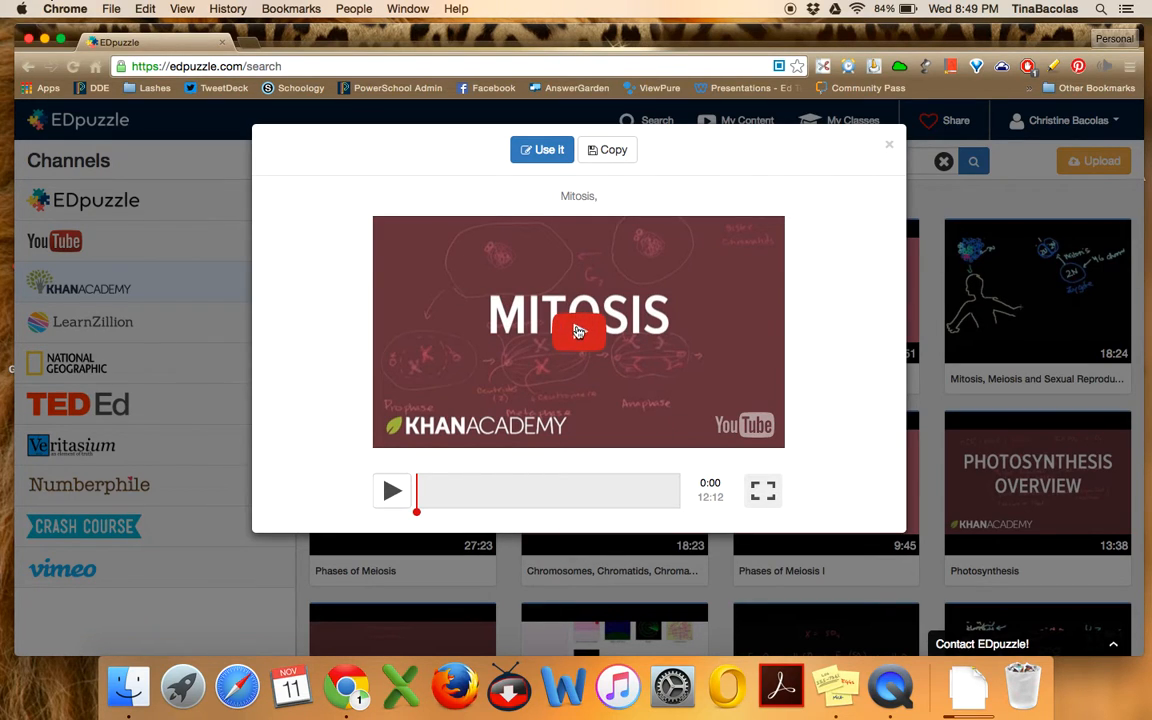
pyautogui.click(578, 331)
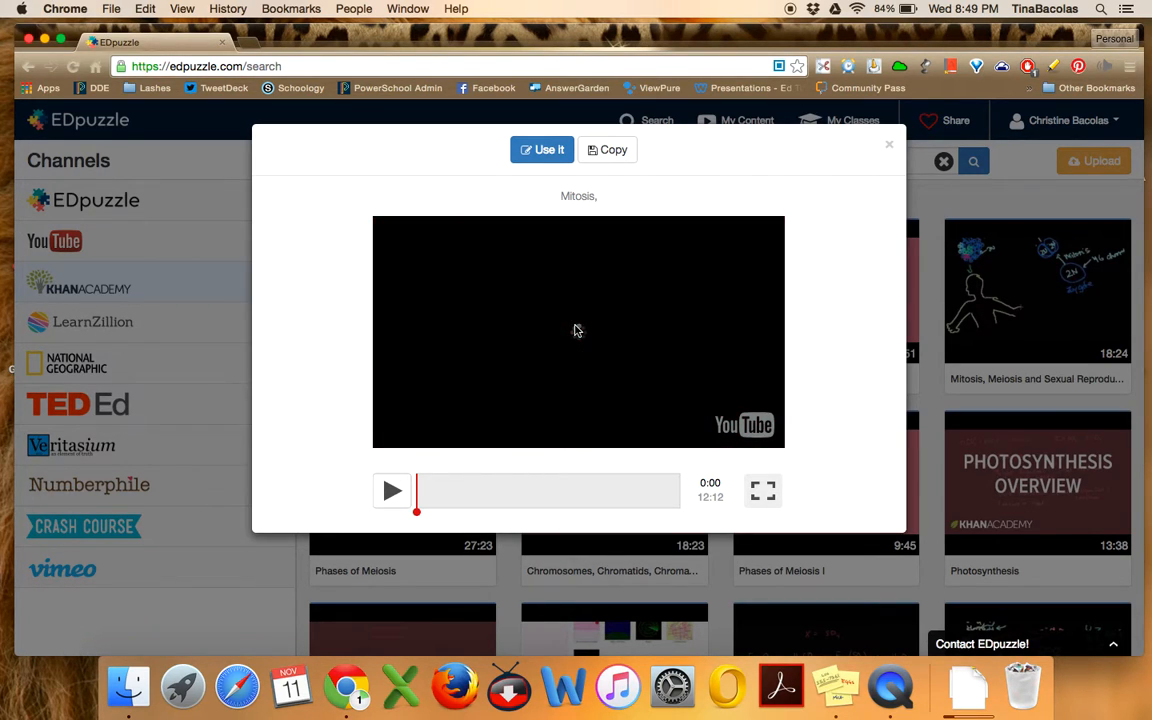
pyautogui.click(391, 490)
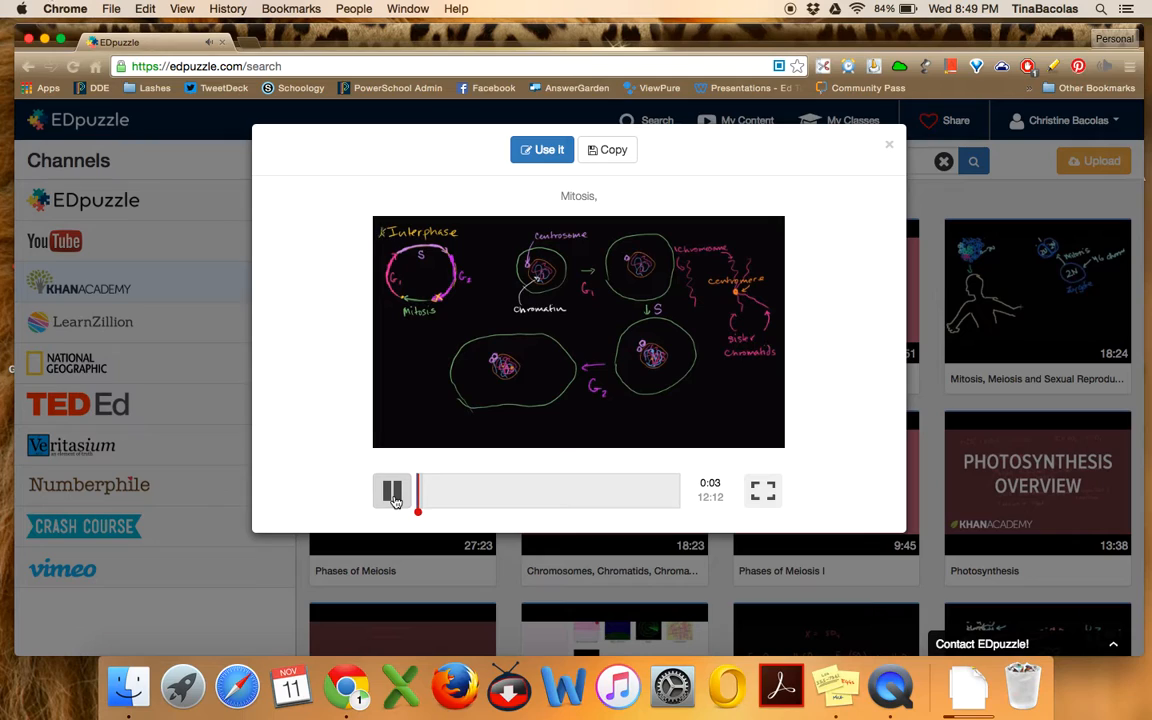
pyautogui.click(391, 491)
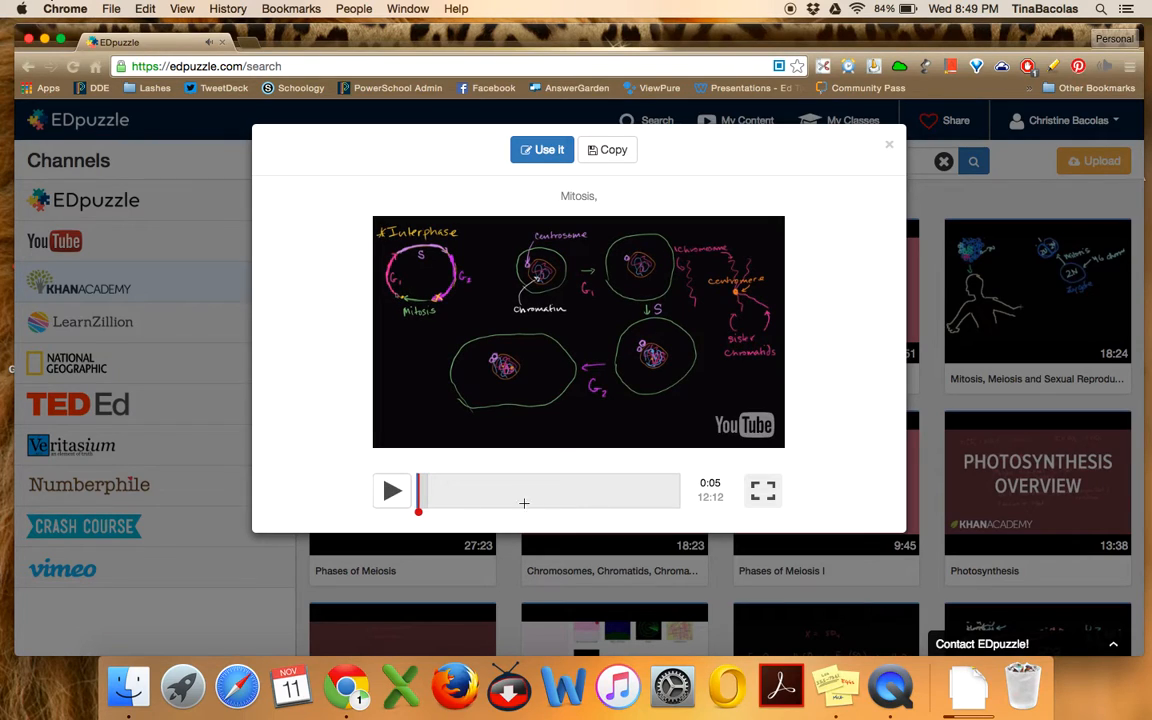
pyautogui.moveTo(560, 346)
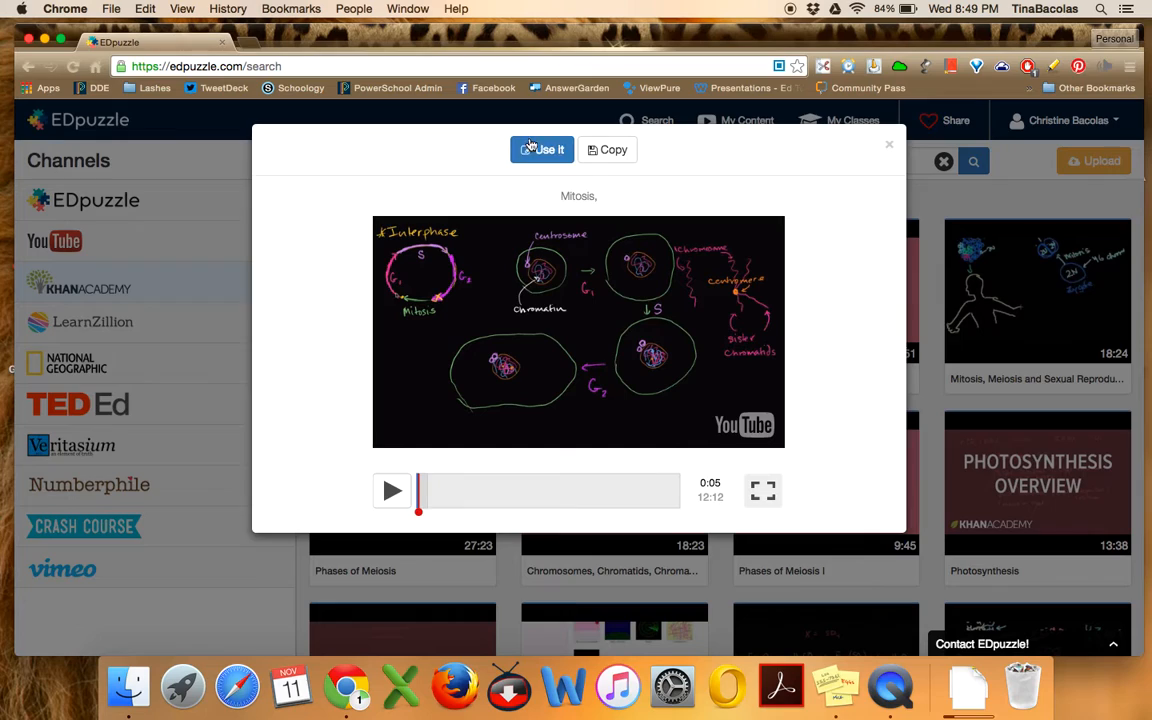
pyautogui.moveTo(905, 143)
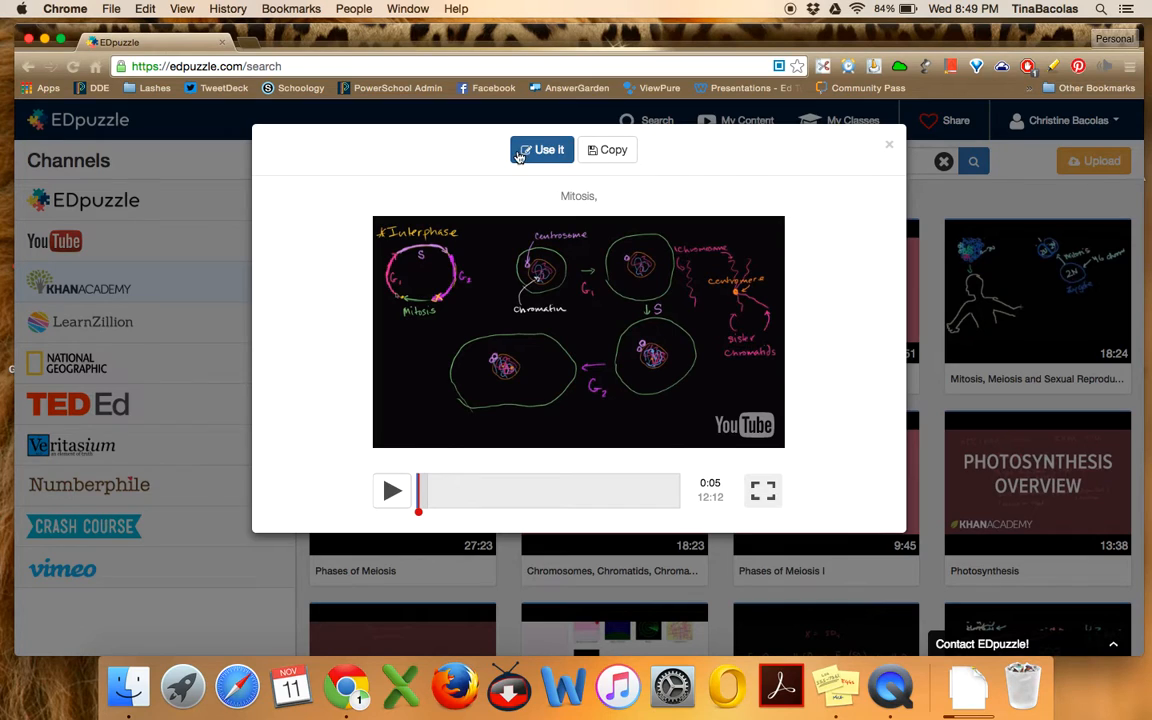
pyautogui.click(542, 149)
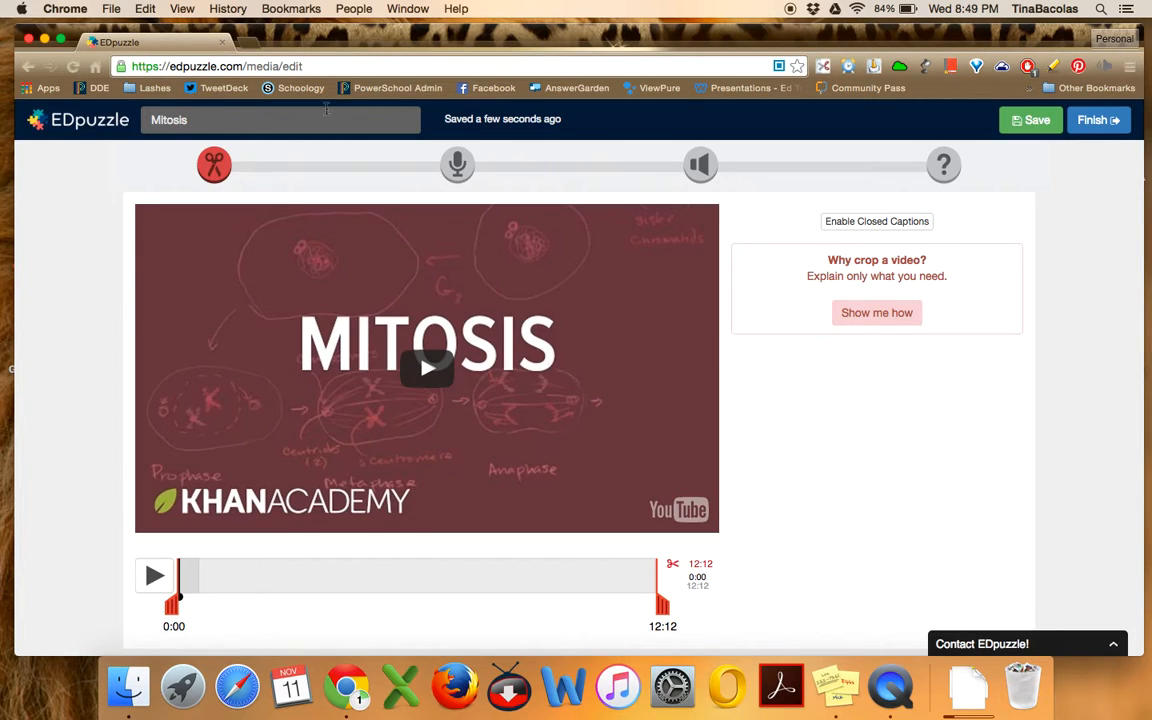
pyautogui.moveTo(457, 164)
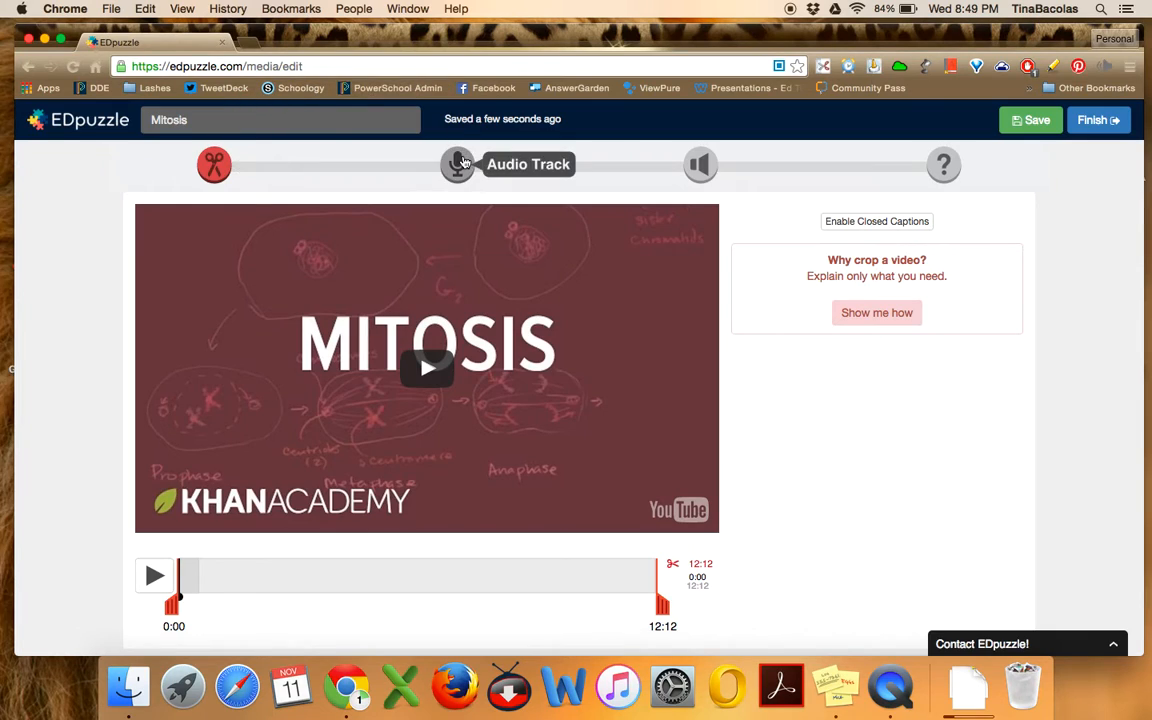
pyautogui.moveTo(935, 145)
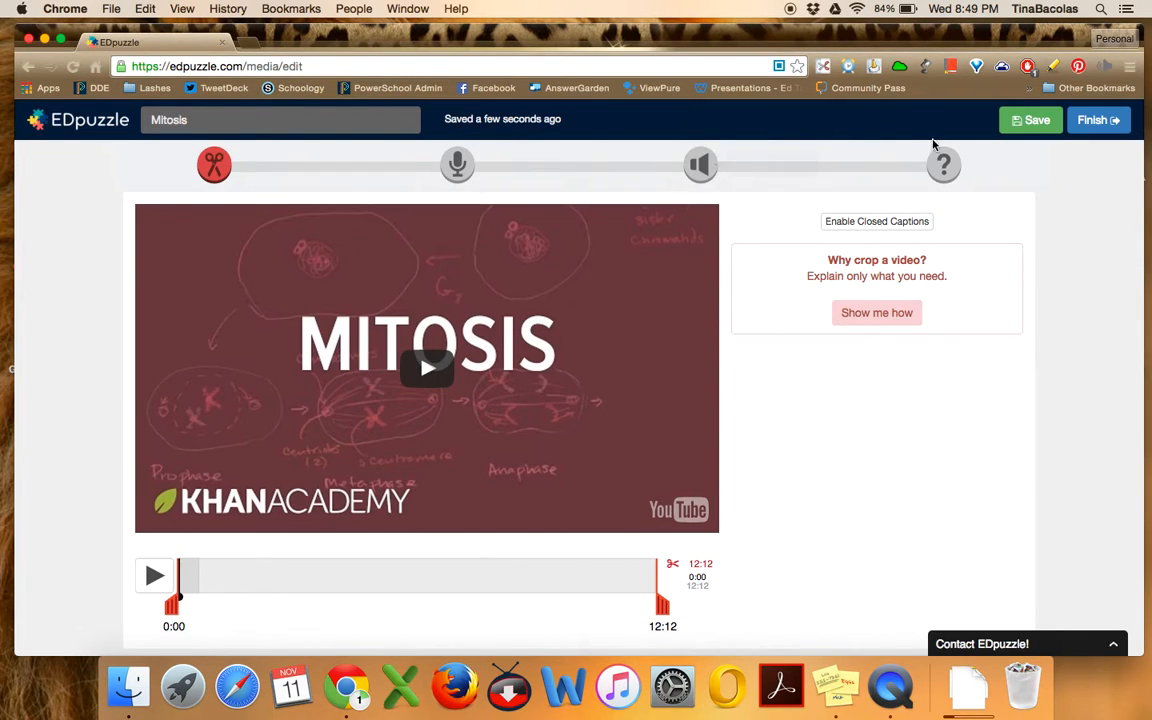
pyautogui.moveTo(213, 165)
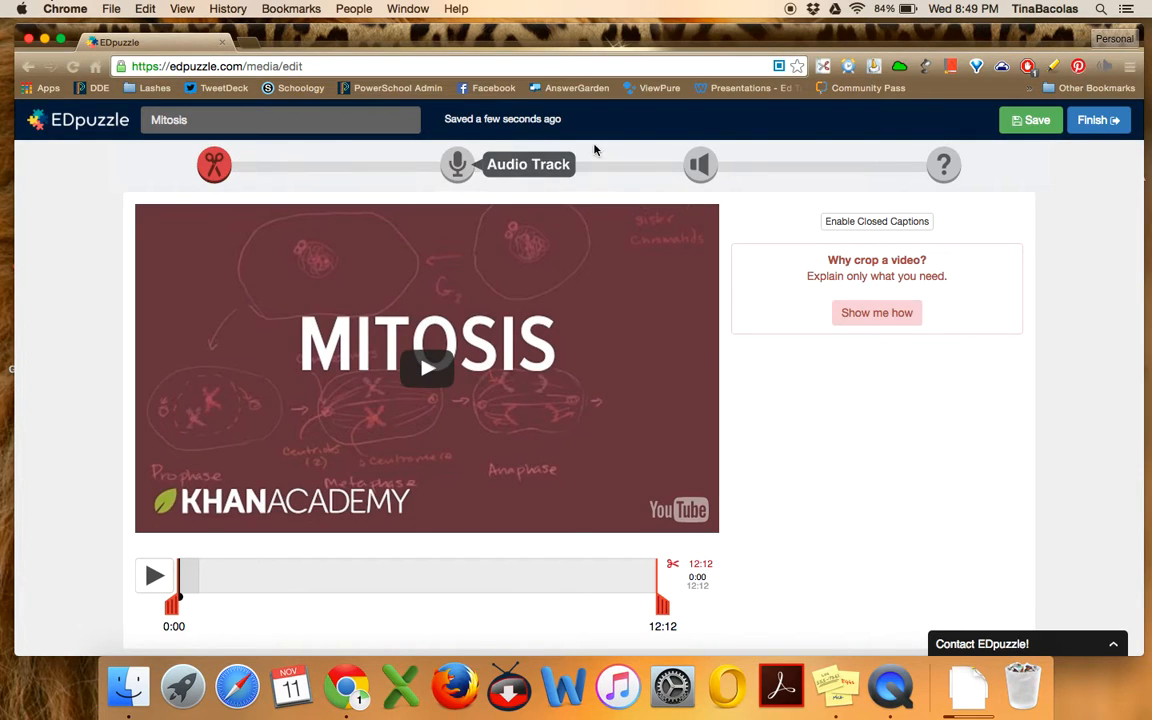
pyautogui.moveTo(941, 164)
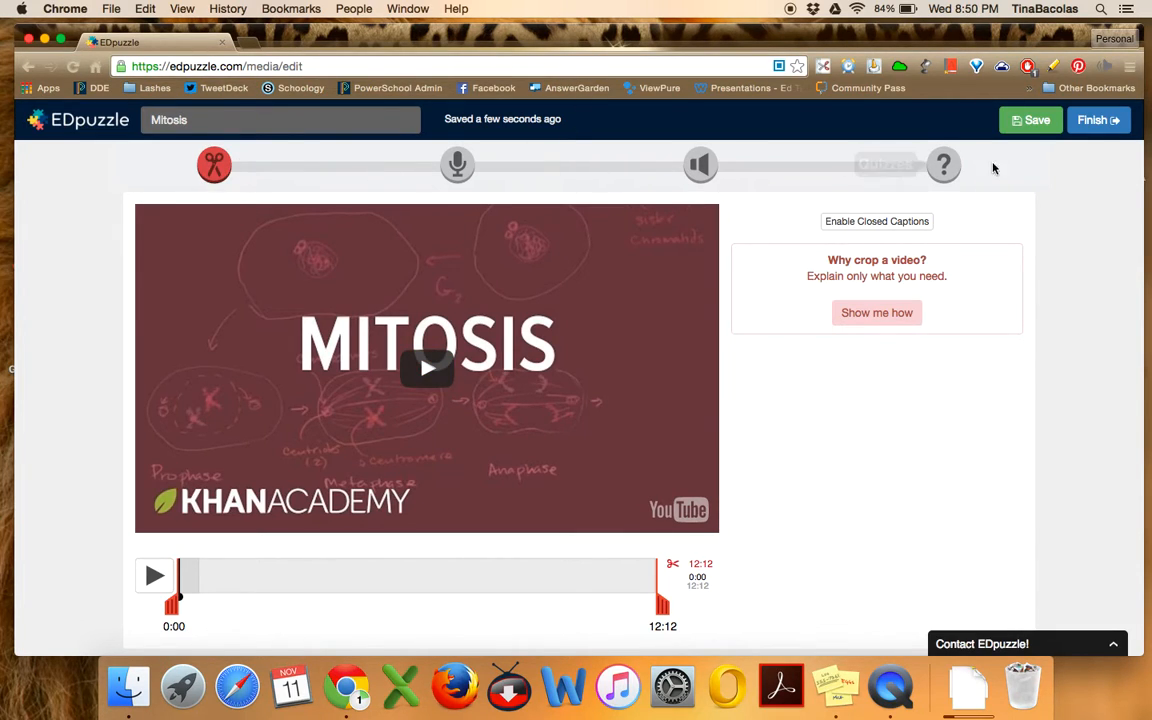
pyautogui.moveTo(988, 288)
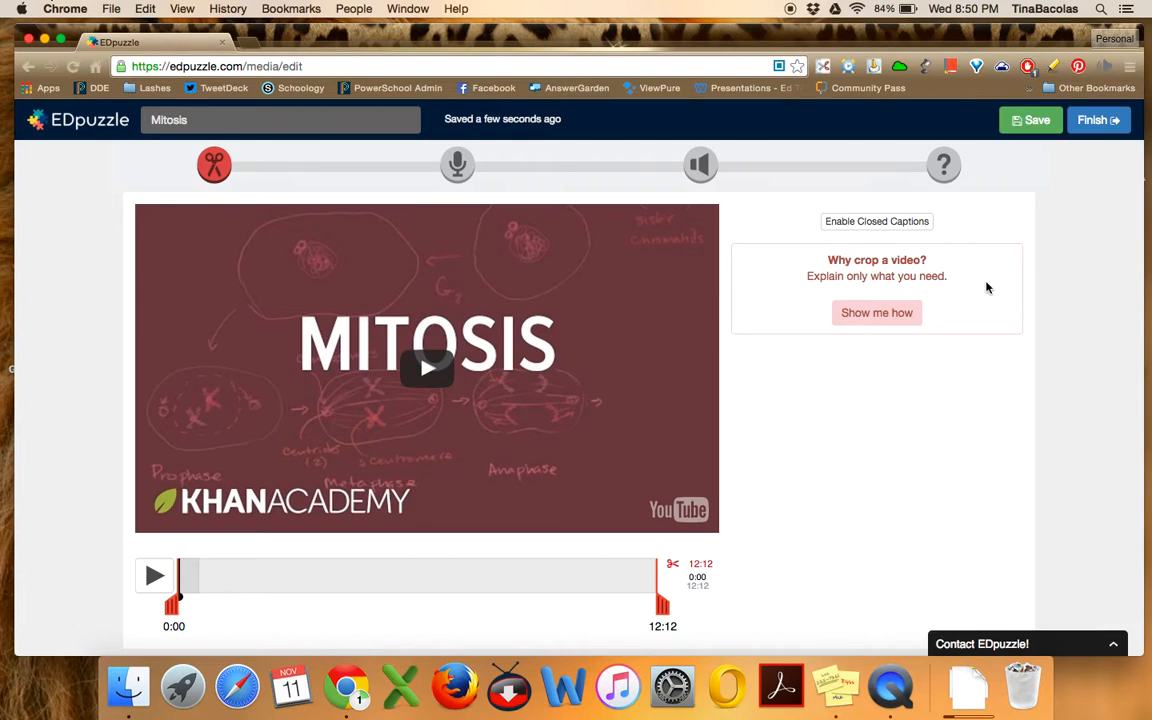
pyautogui.moveTo(213, 164)
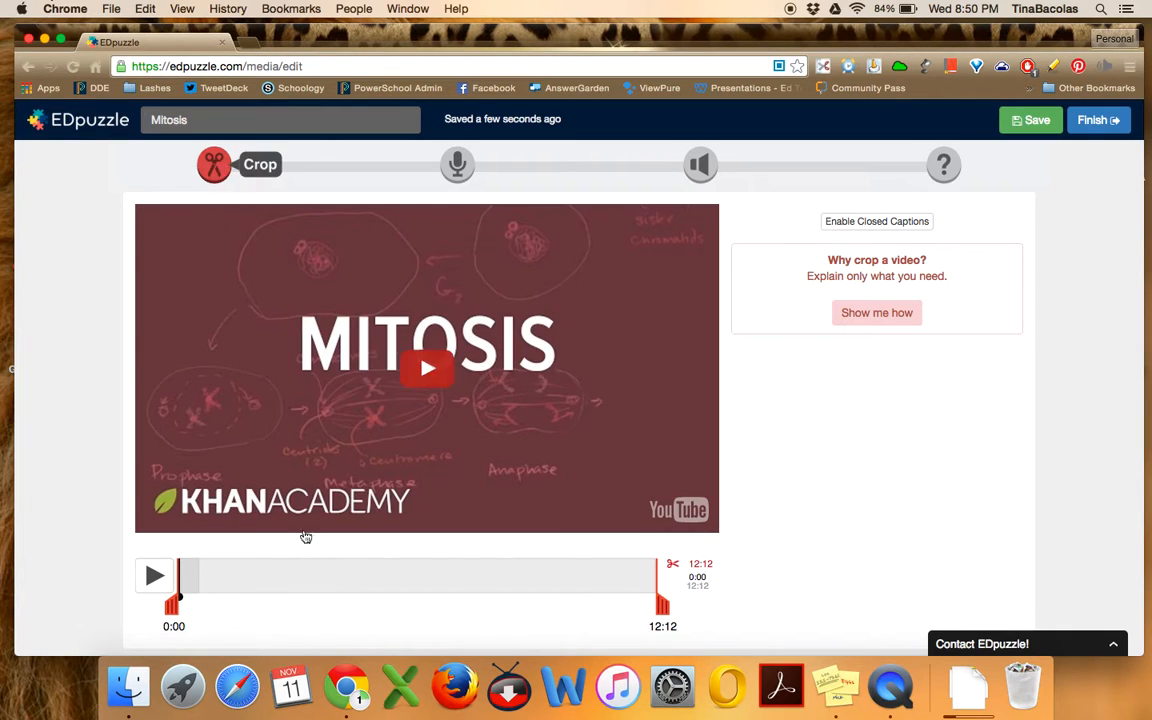
pyautogui.moveTo(745, 459)
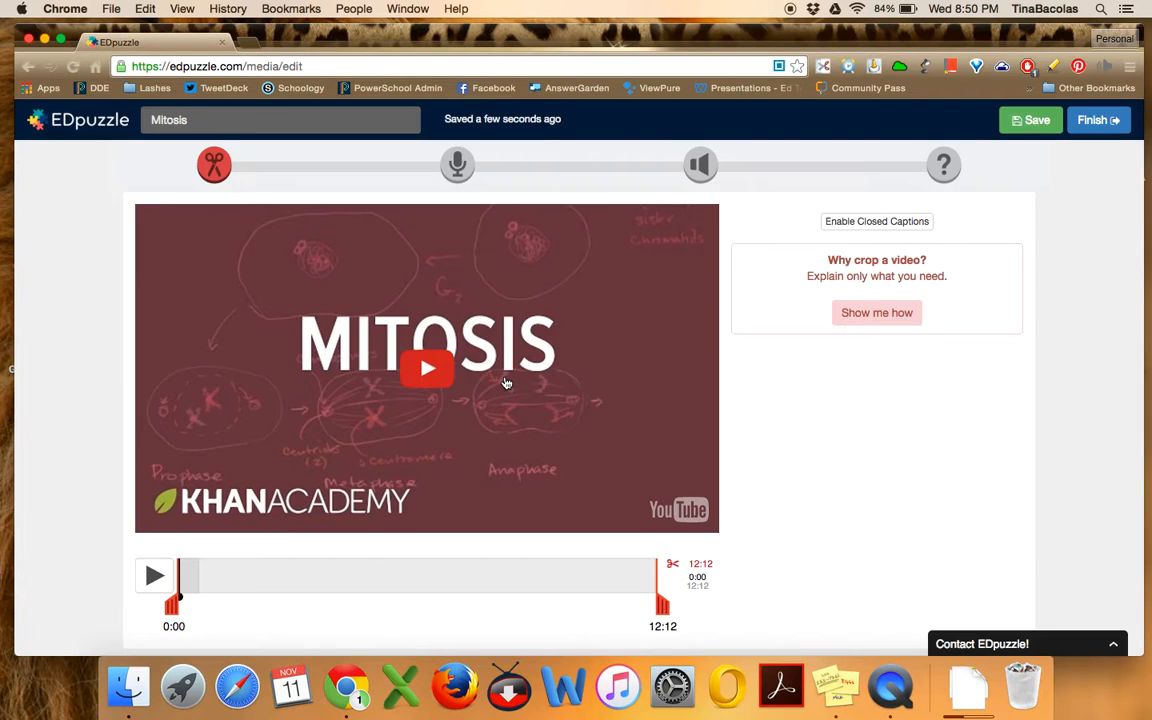
pyautogui.moveTo(456, 420)
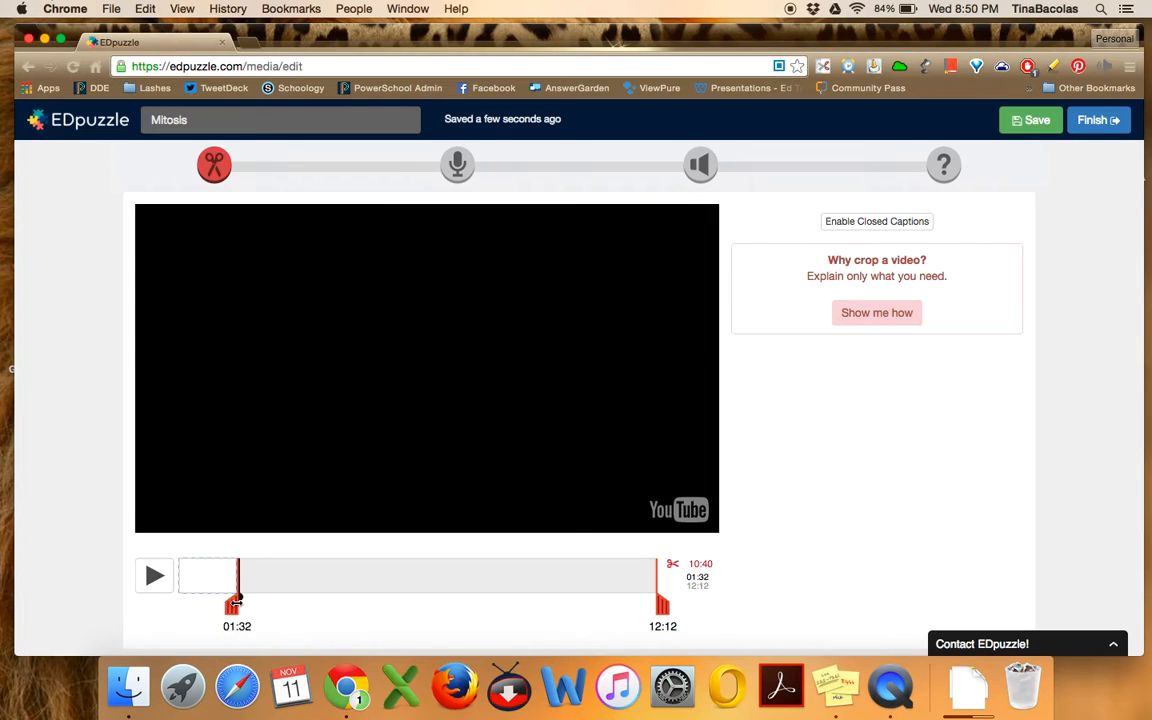
# Trim the Mitosis clip to start at 02:17 and end at 04:14
pyautogui.moveTo(237, 600); pyautogui.dragTo(281, 600)
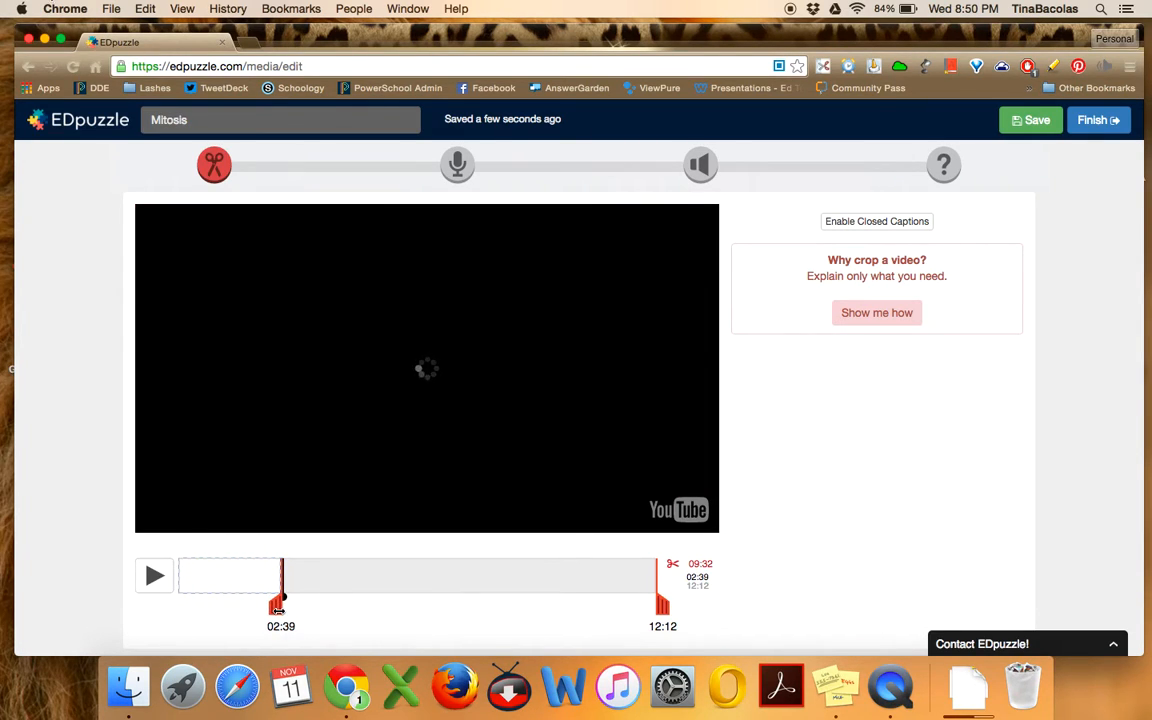
pyautogui.moveTo(281, 590); pyautogui.dragTo(268, 590)
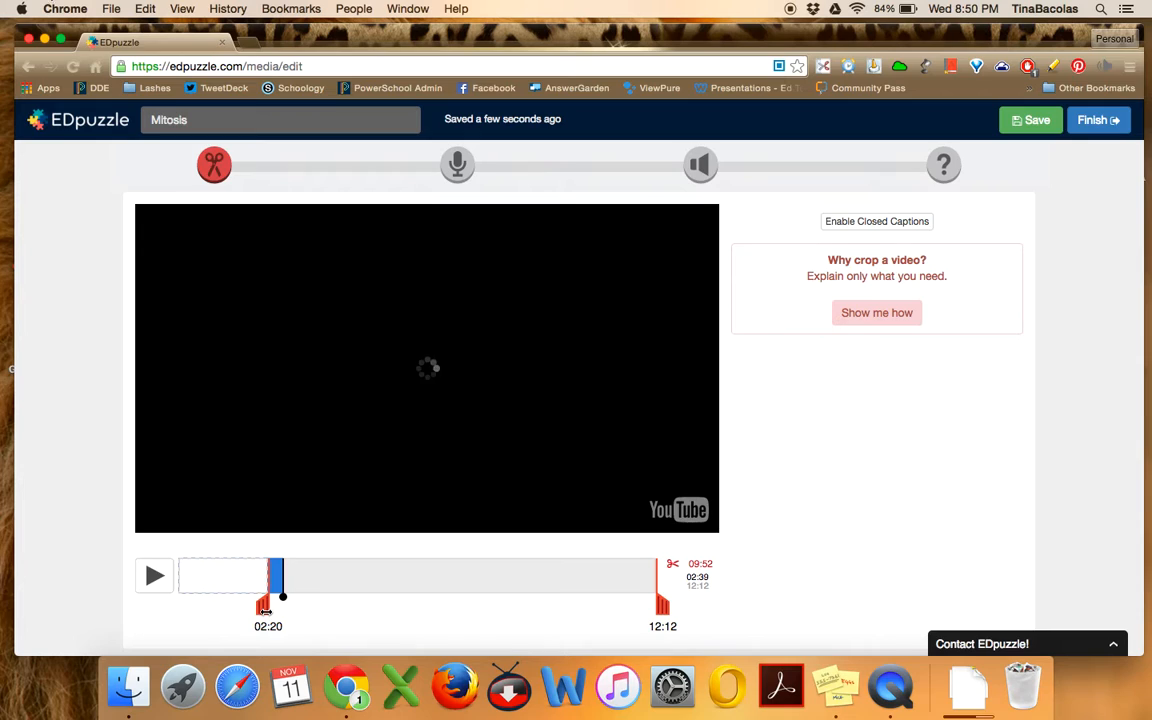
pyautogui.moveTo(268, 600); pyautogui.dragTo(265, 600)
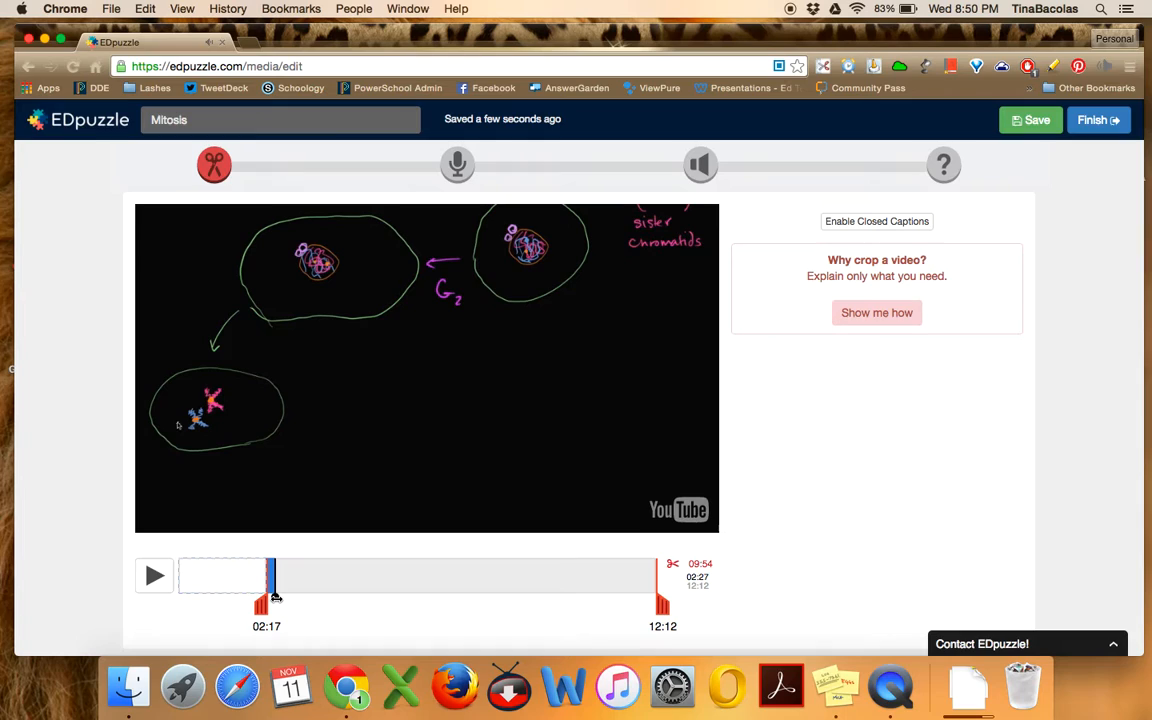
pyautogui.click(154, 575)
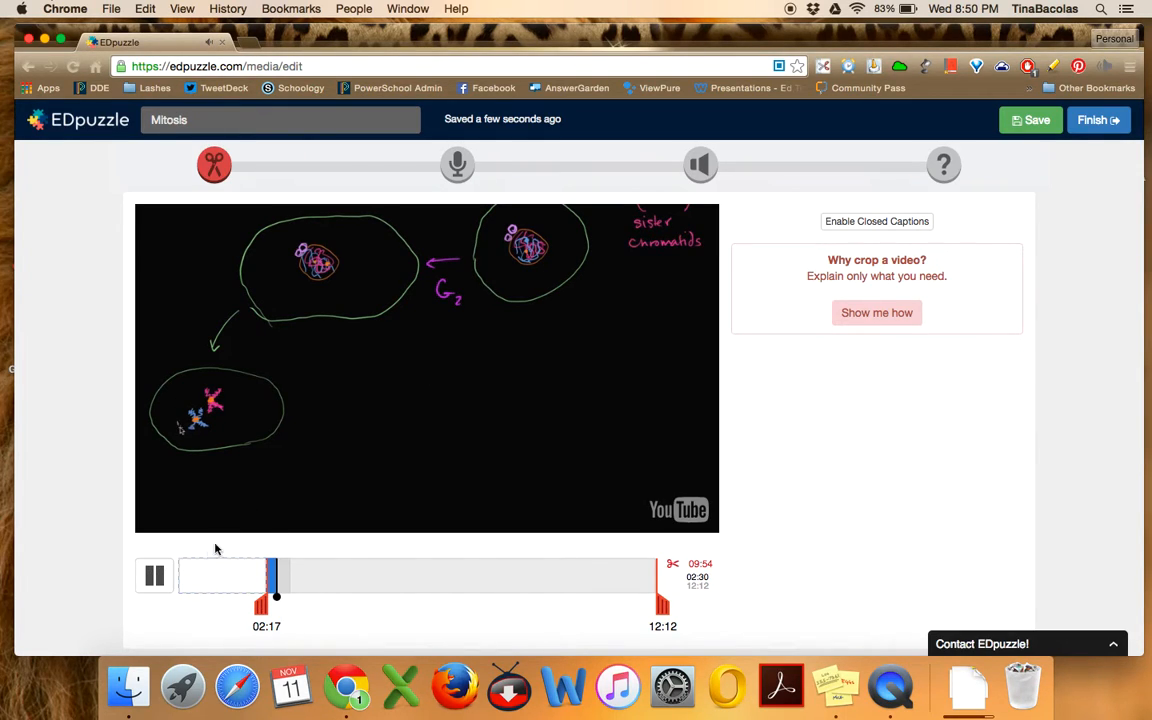
pyautogui.click(154, 575)
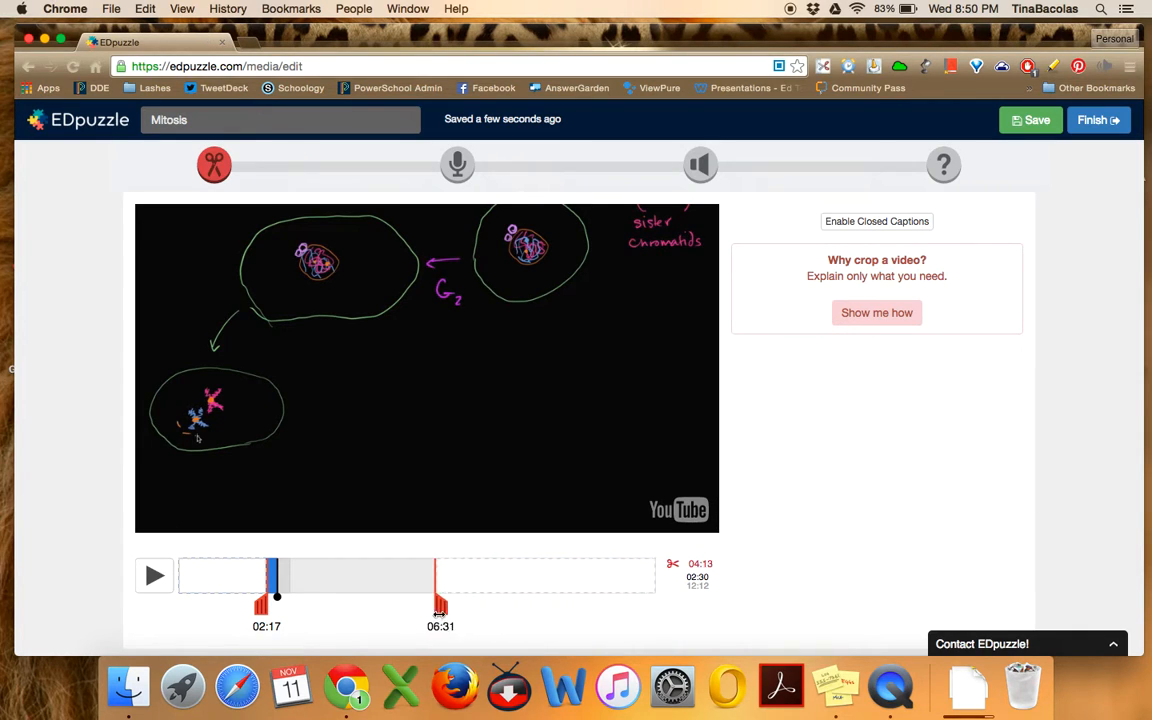
pyautogui.moveTo(440, 590); pyautogui.dragTo(351, 590)
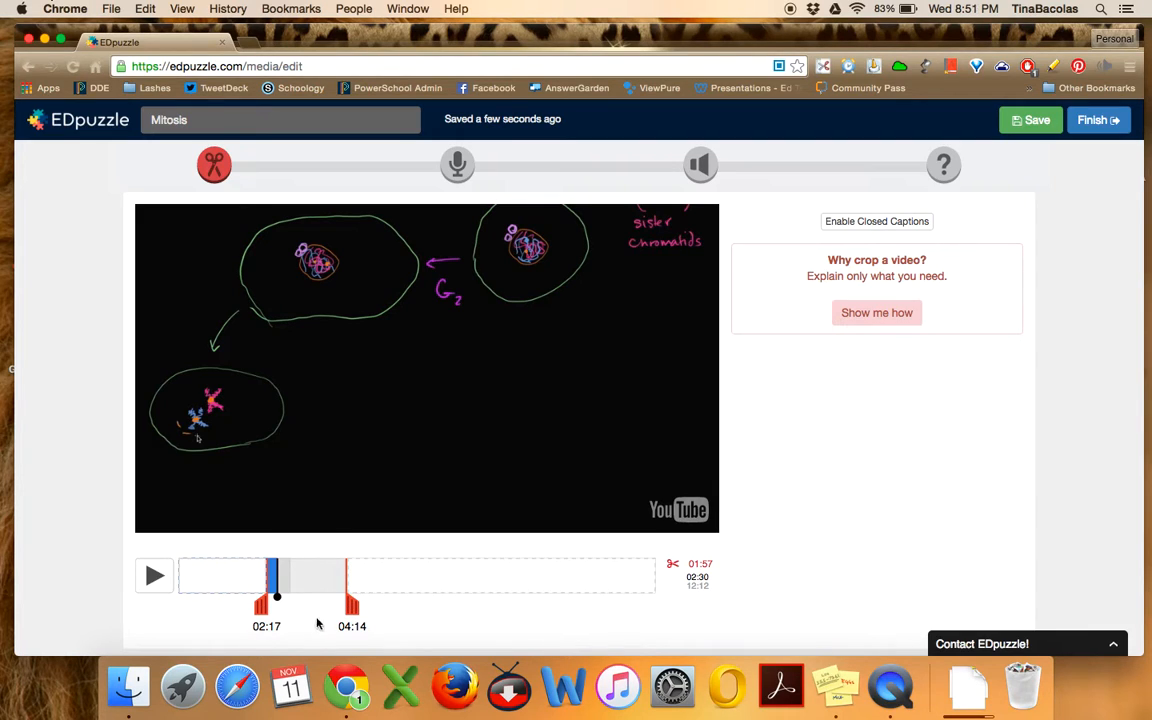
pyautogui.moveTo(258, 567)
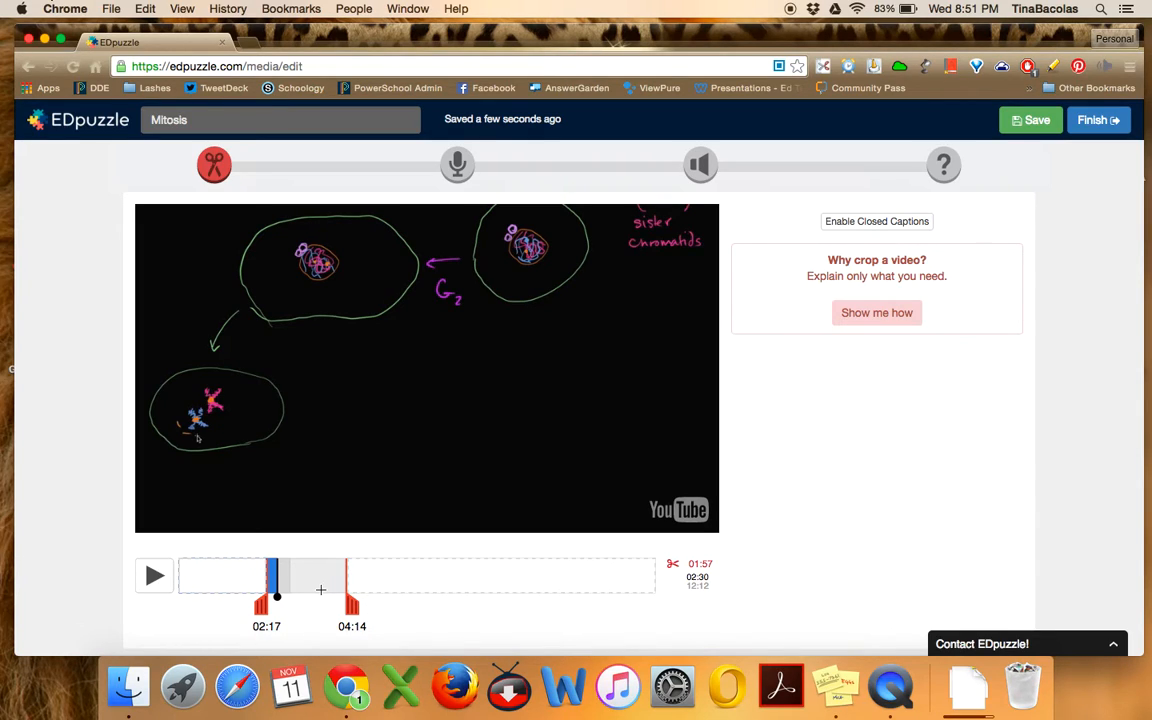
pyautogui.moveTo(294, 560)
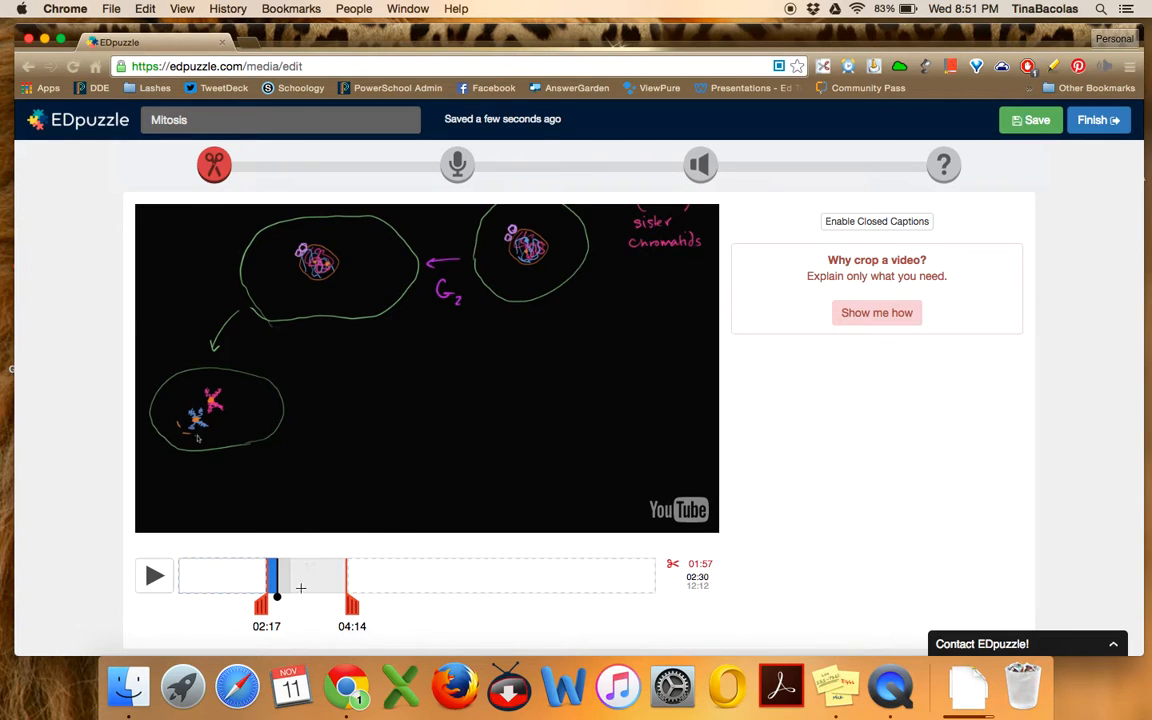
pyautogui.moveTo(190, 590)
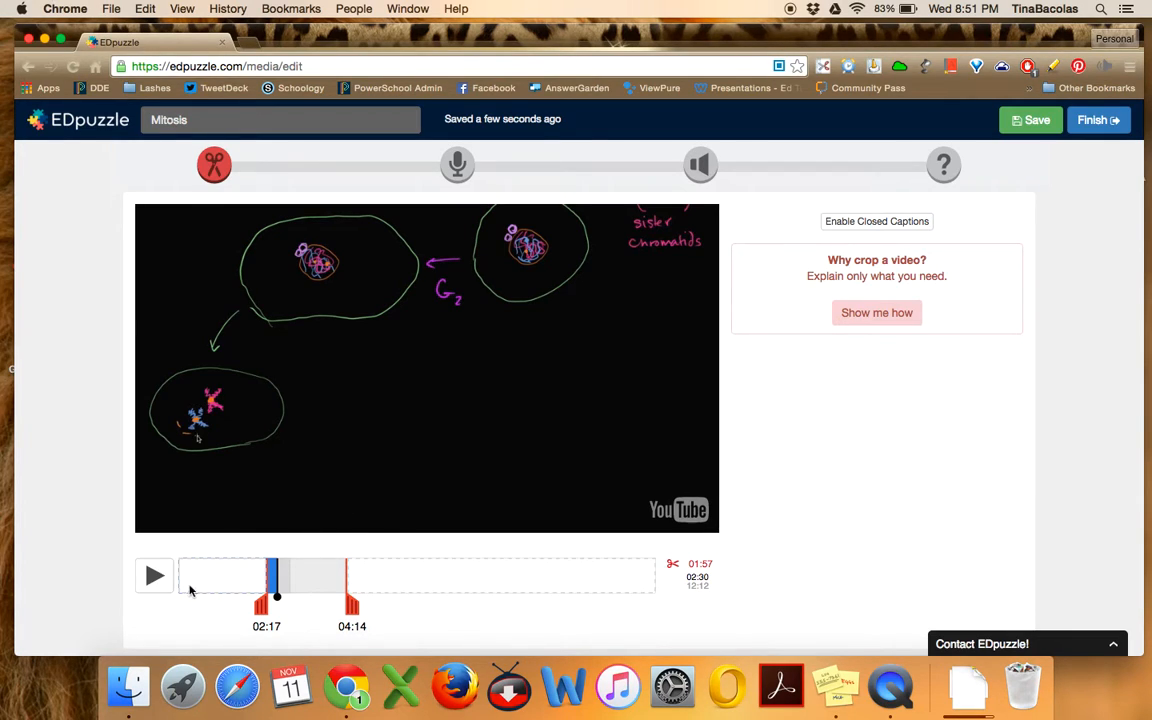
pyautogui.moveTo(345, 545)
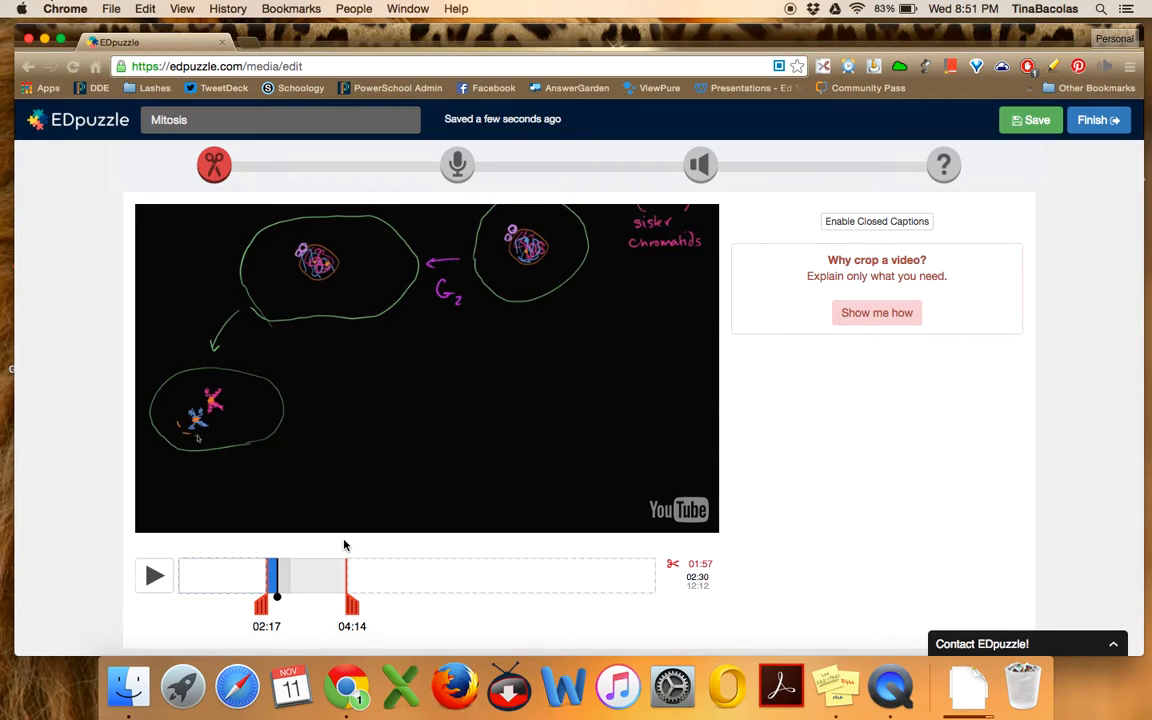
pyautogui.moveTo(365, 280)
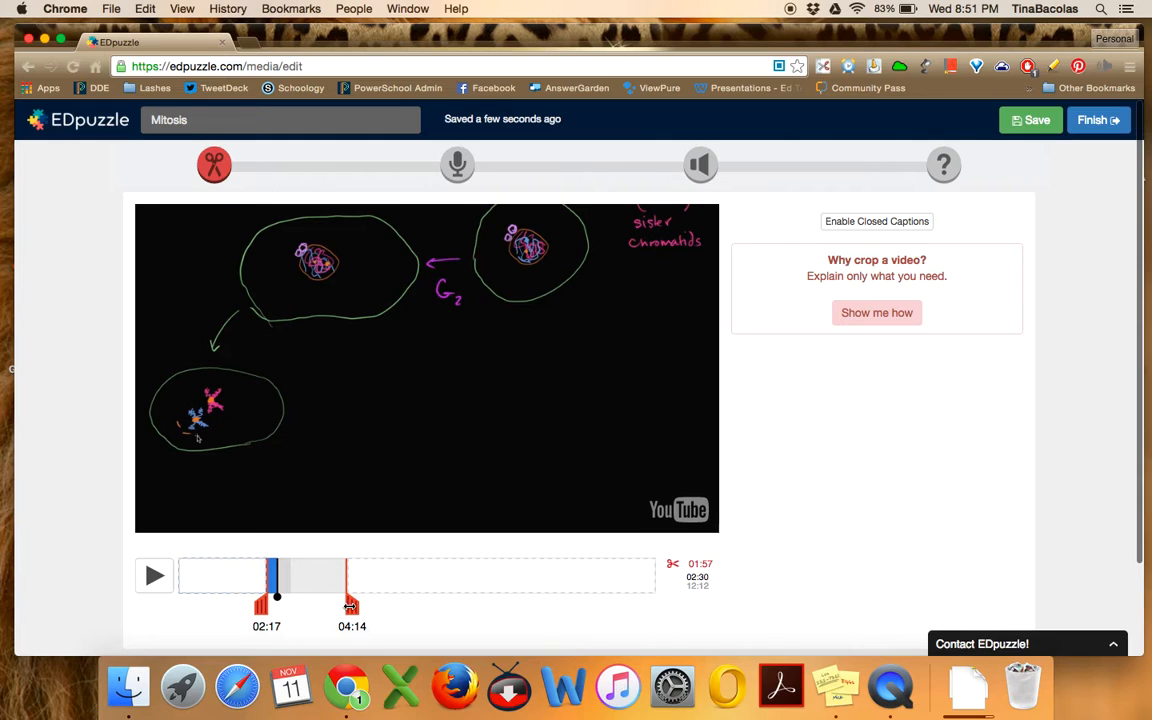
# Drag the crop end from 04:14 out to 05:12, giving a 2:55 clip
pyautogui.moveTo(351, 600); pyautogui.dragTo(375, 600)
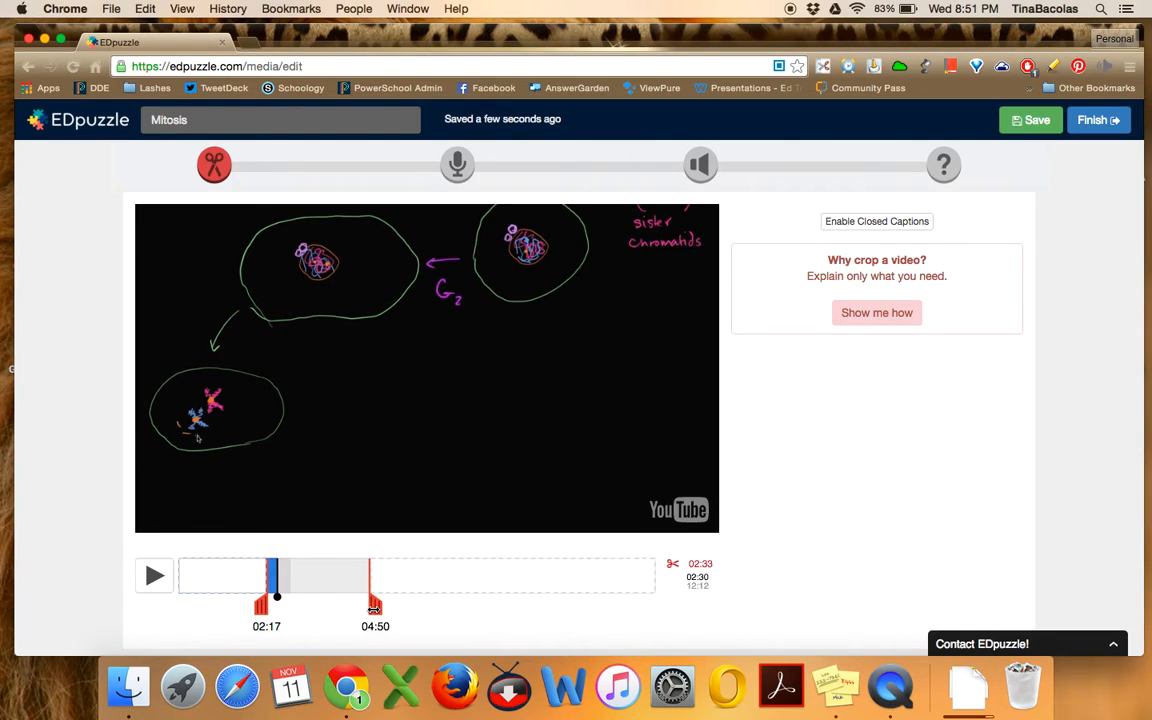
pyautogui.moveTo(375, 600); pyautogui.dragTo(388, 600)
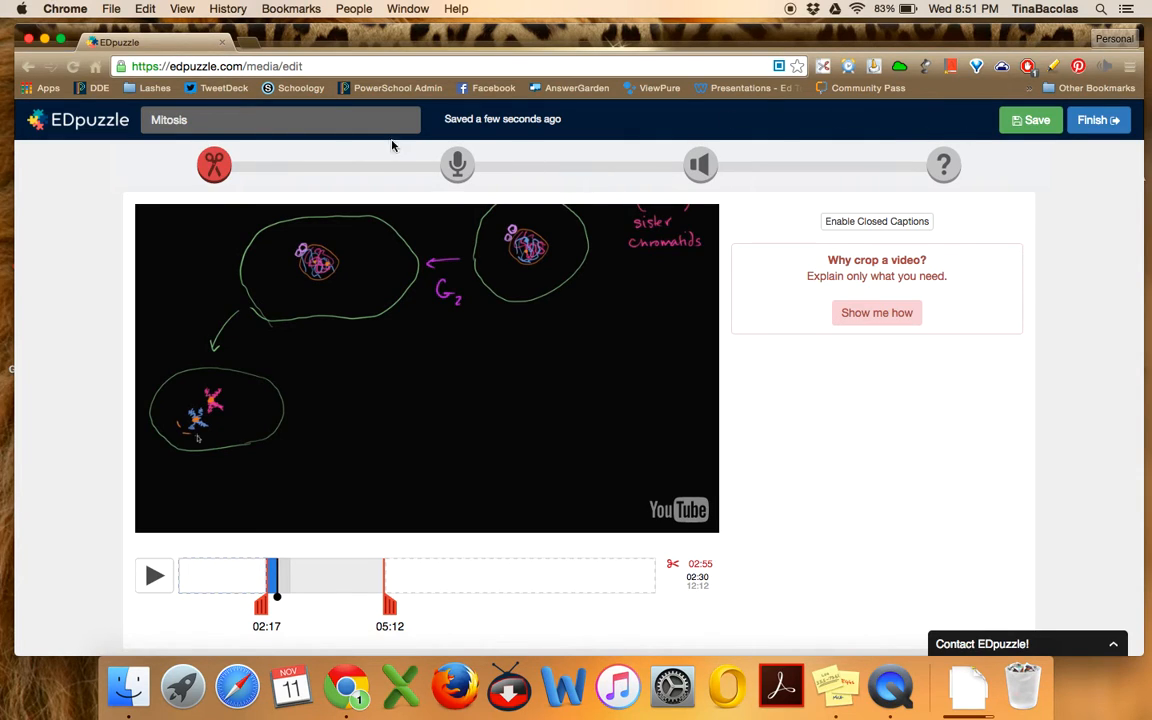
pyautogui.moveTo(263, 578)
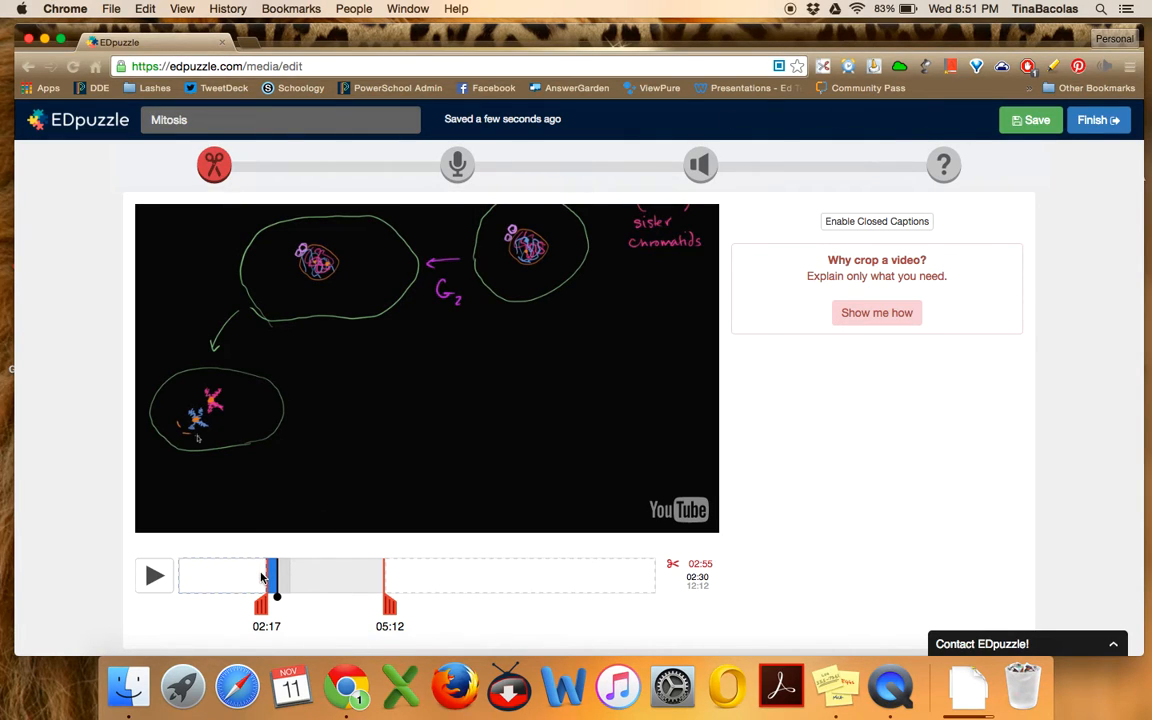
pyautogui.moveTo(457, 165)
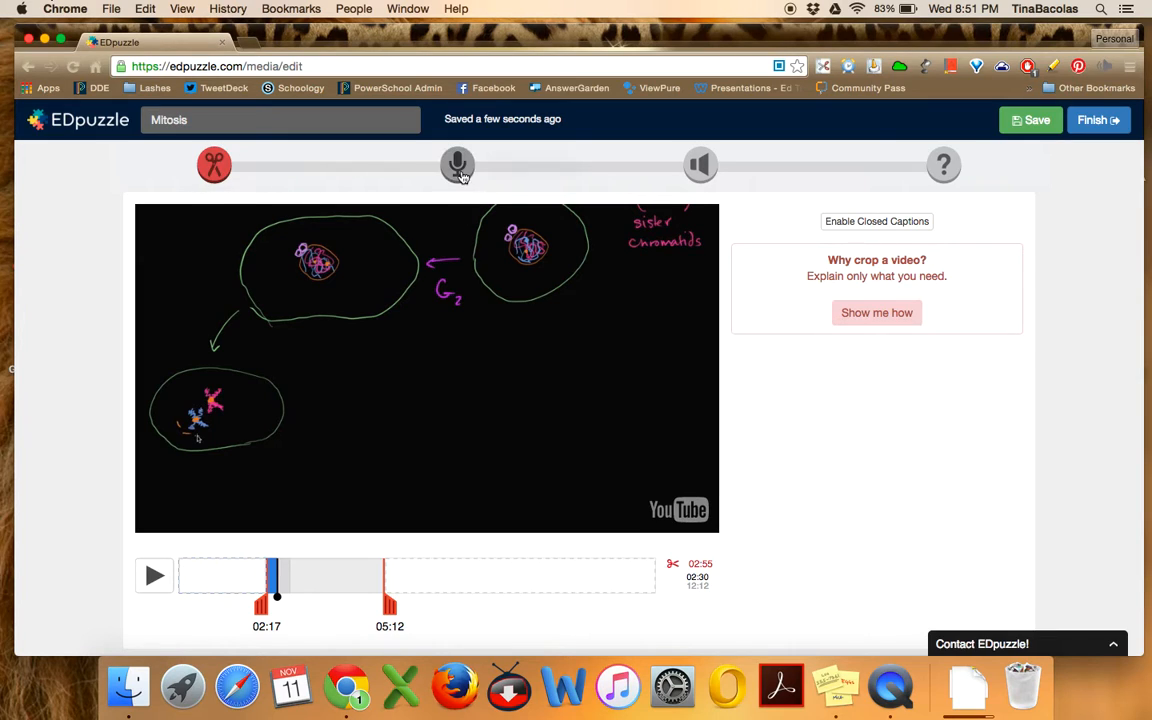
pyautogui.moveTo(467, 170)
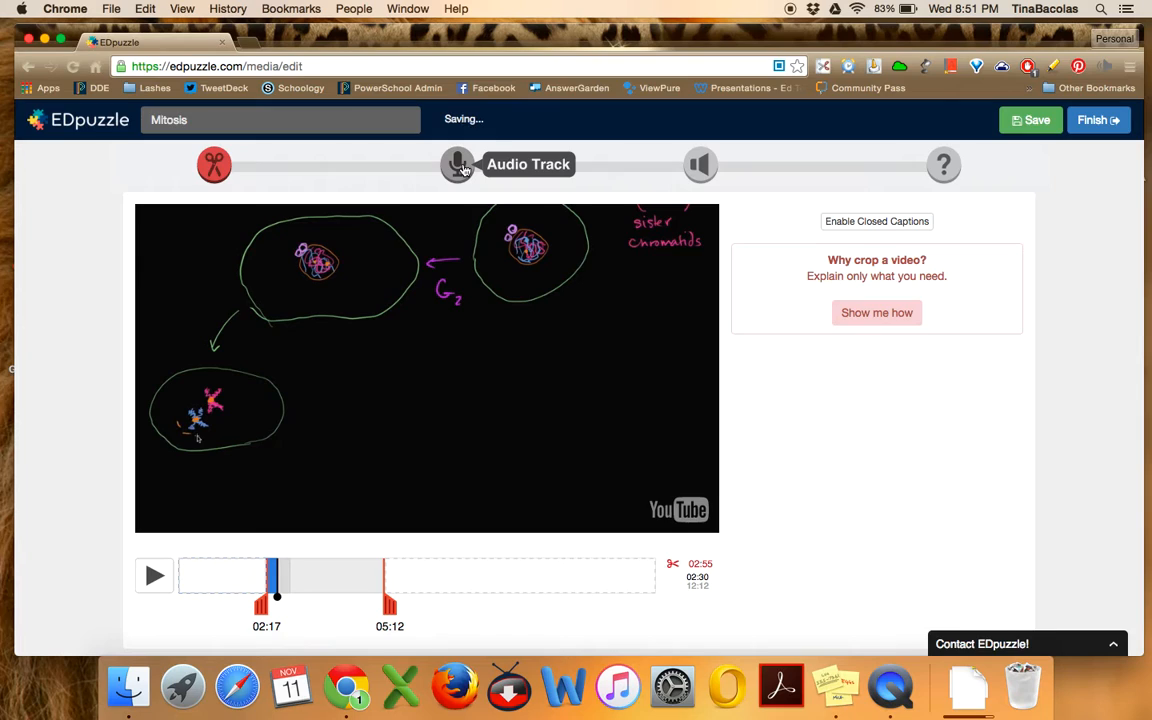
# Open the Audio Track recorder for the 2:54 Mitosis clip
pyautogui.click(457, 164)
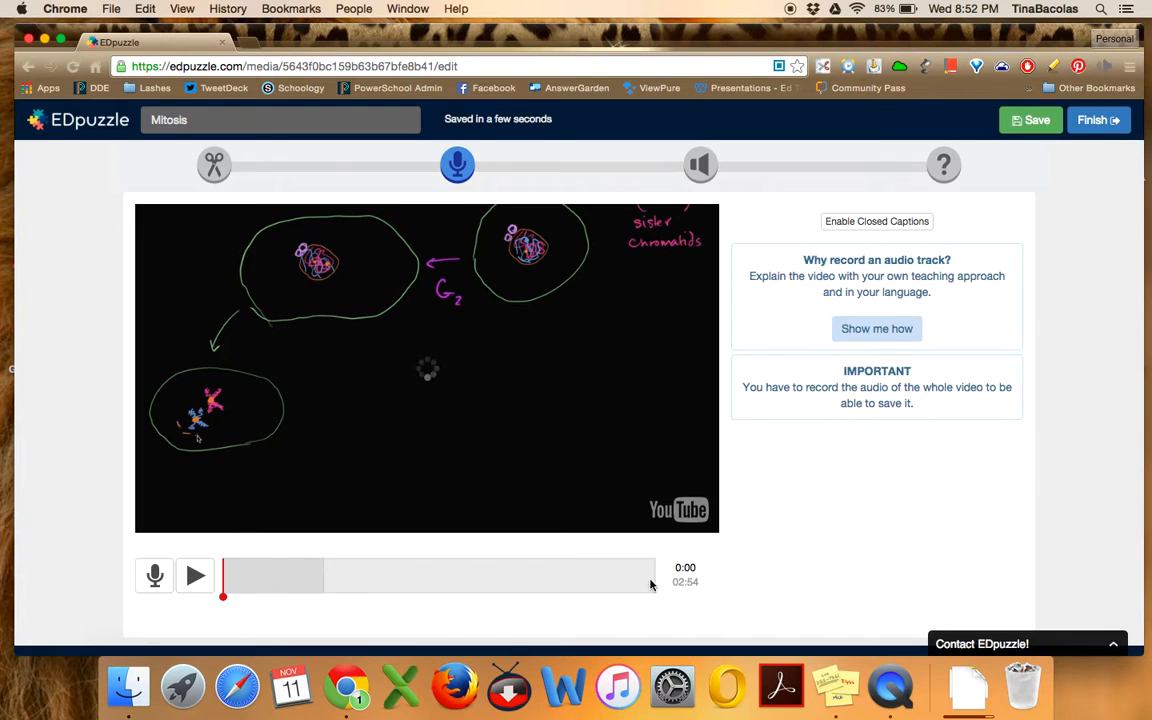
pyautogui.moveTo(604, 601)
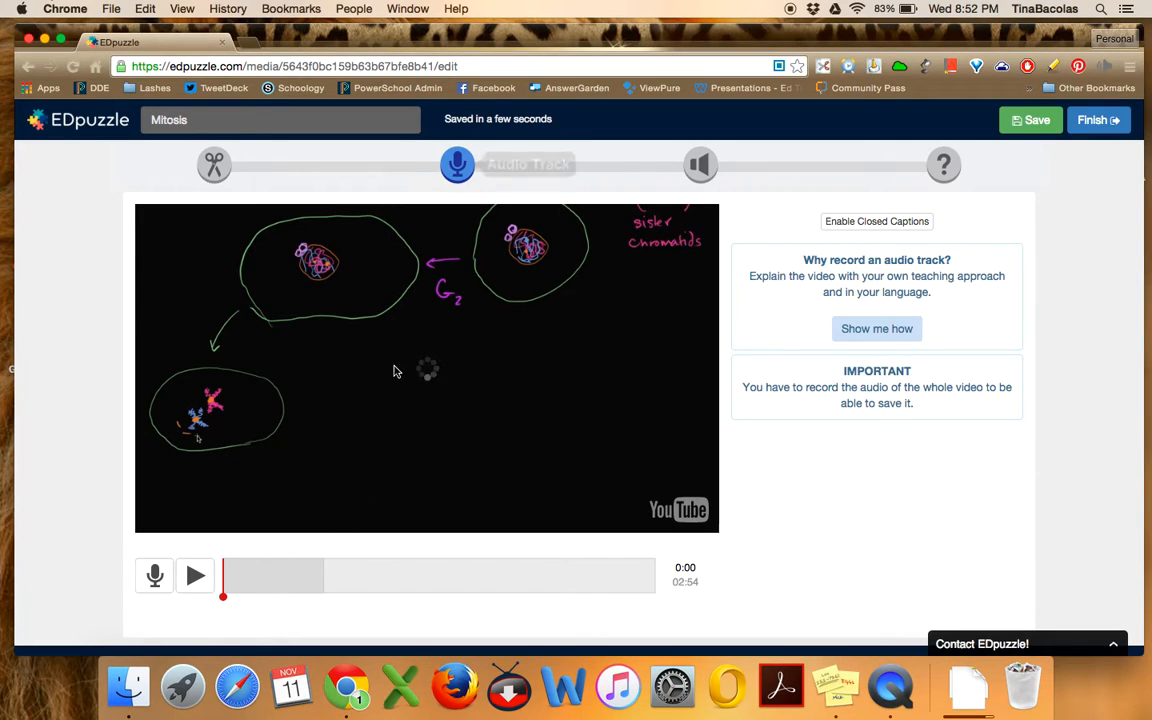
pyautogui.moveTo(497, 287)
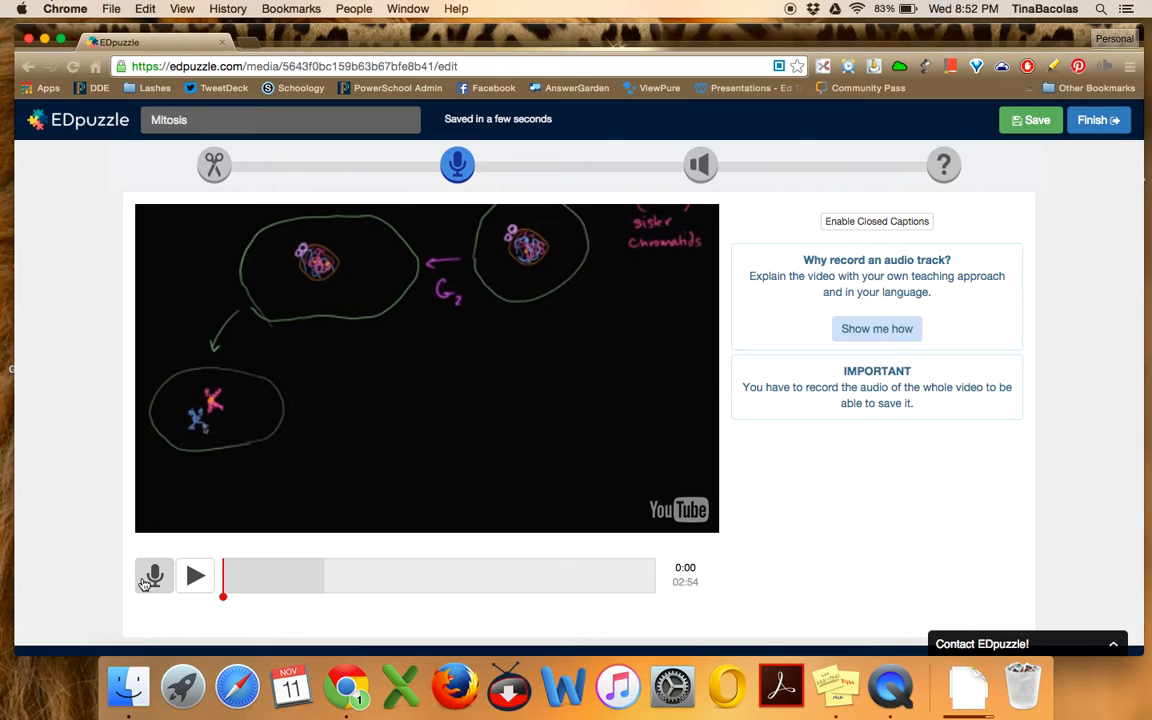
pyautogui.moveTo(320, 365)
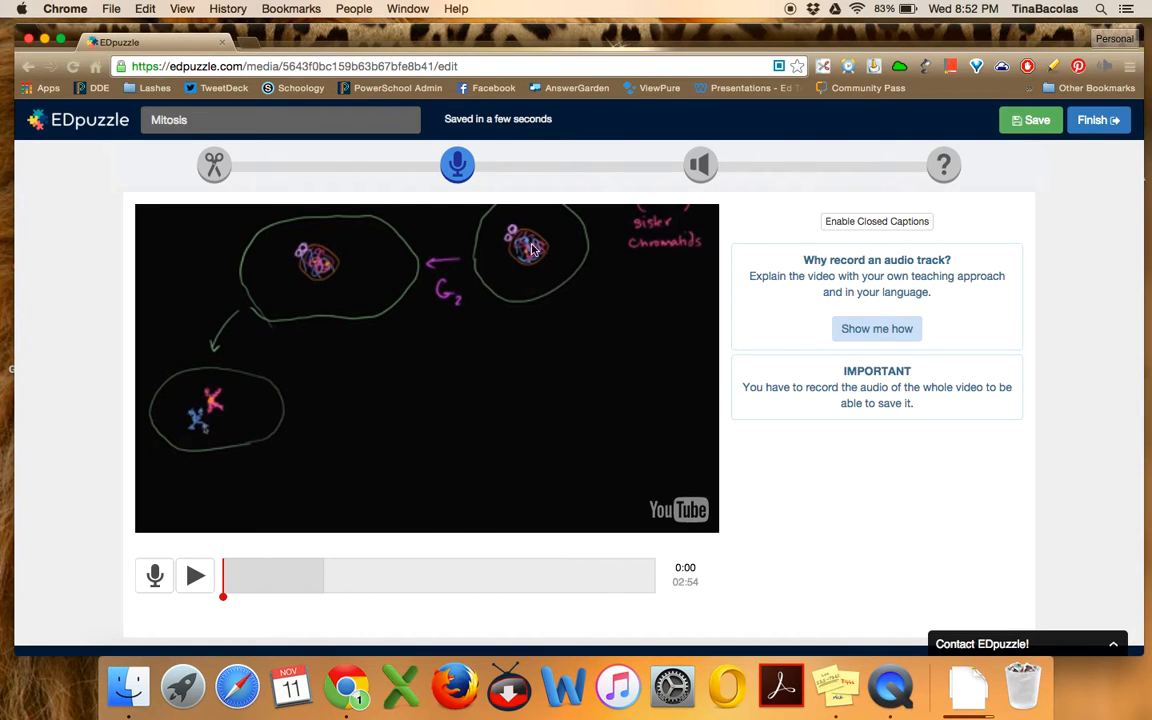
pyautogui.moveTo(604, 194)
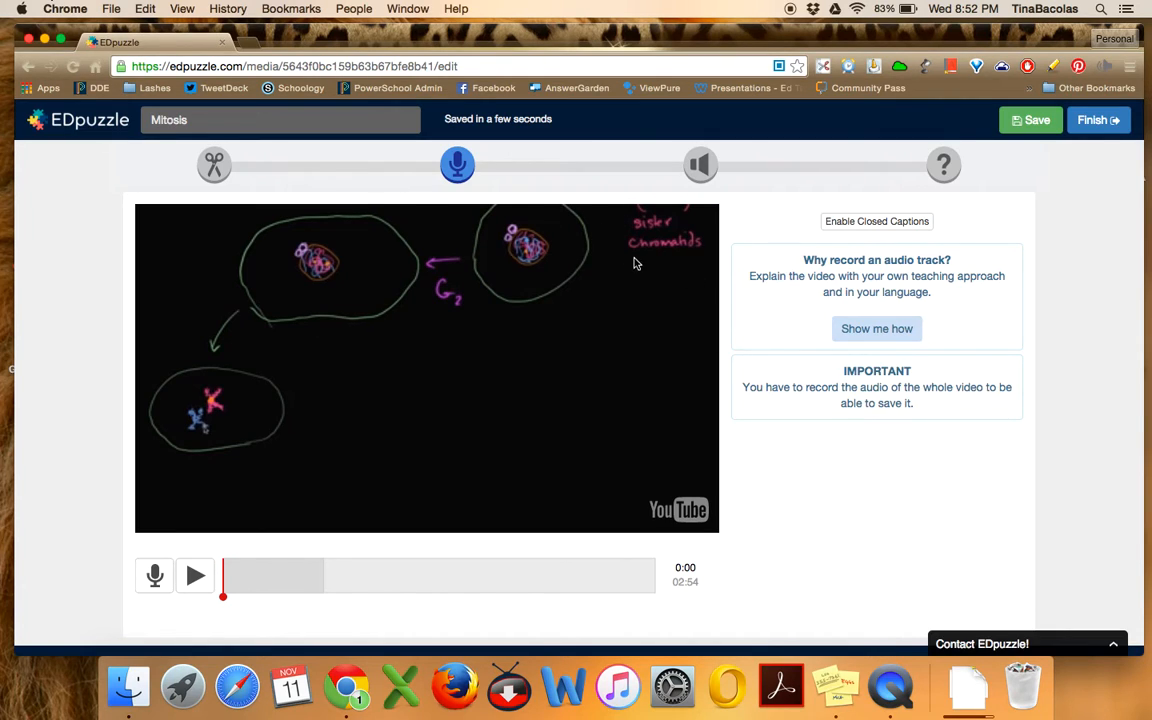
pyautogui.moveTo(481, 326)
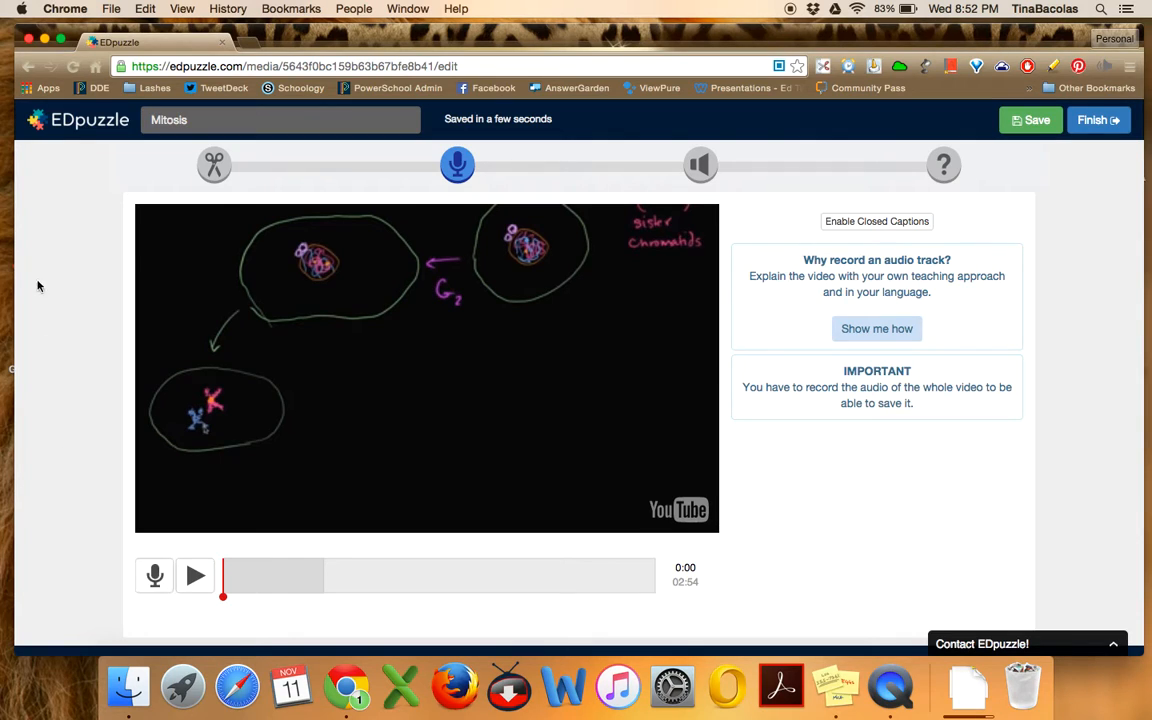
pyautogui.moveTo(64, 454)
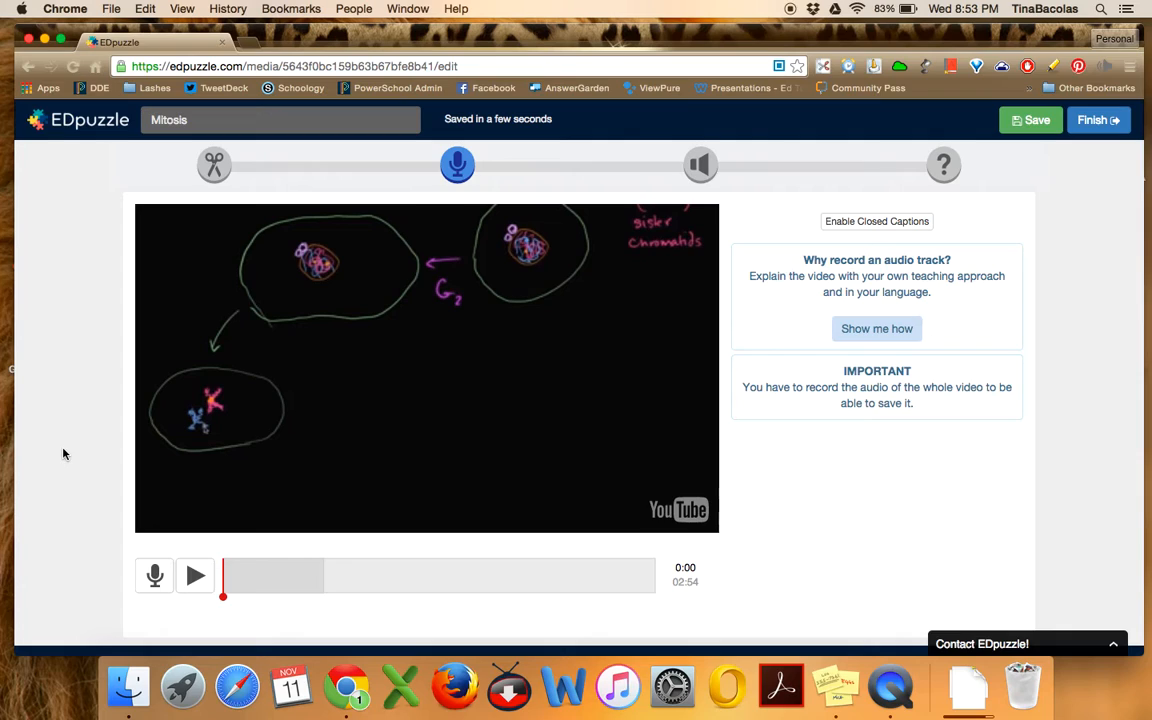
pyautogui.moveTo(133, 372)
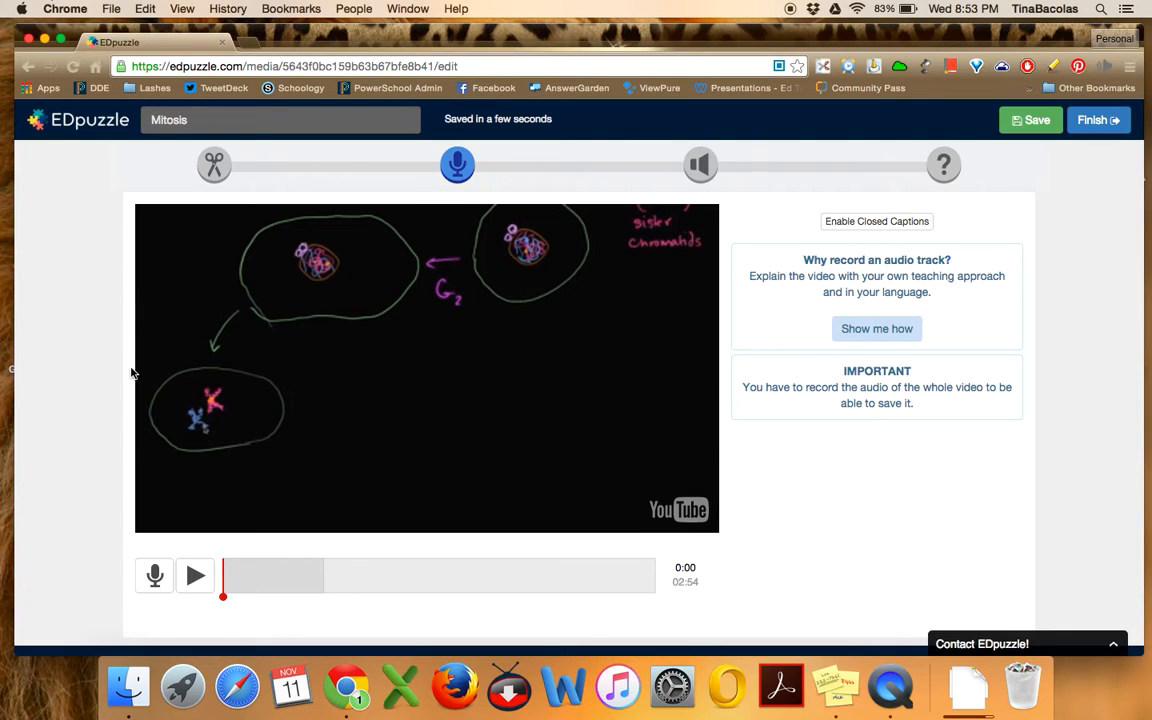
pyautogui.moveTo(270, 523)
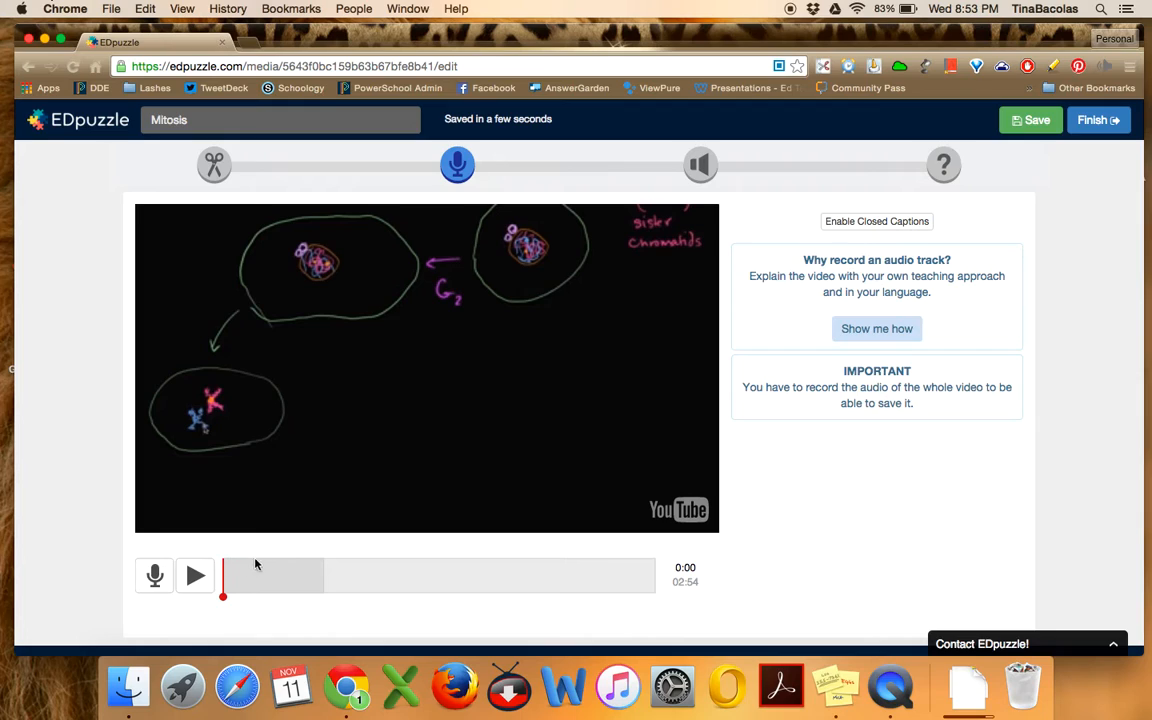
pyautogui.moveTo(430, 546)
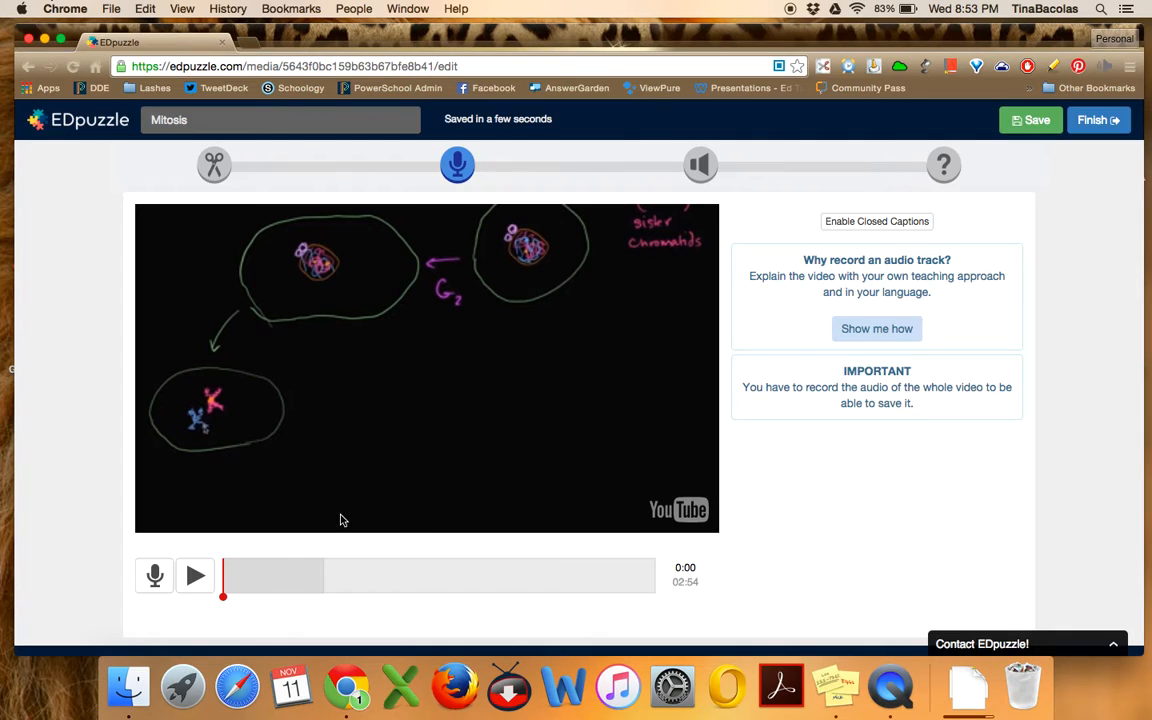
pyautogui.moveTo(457, 165)
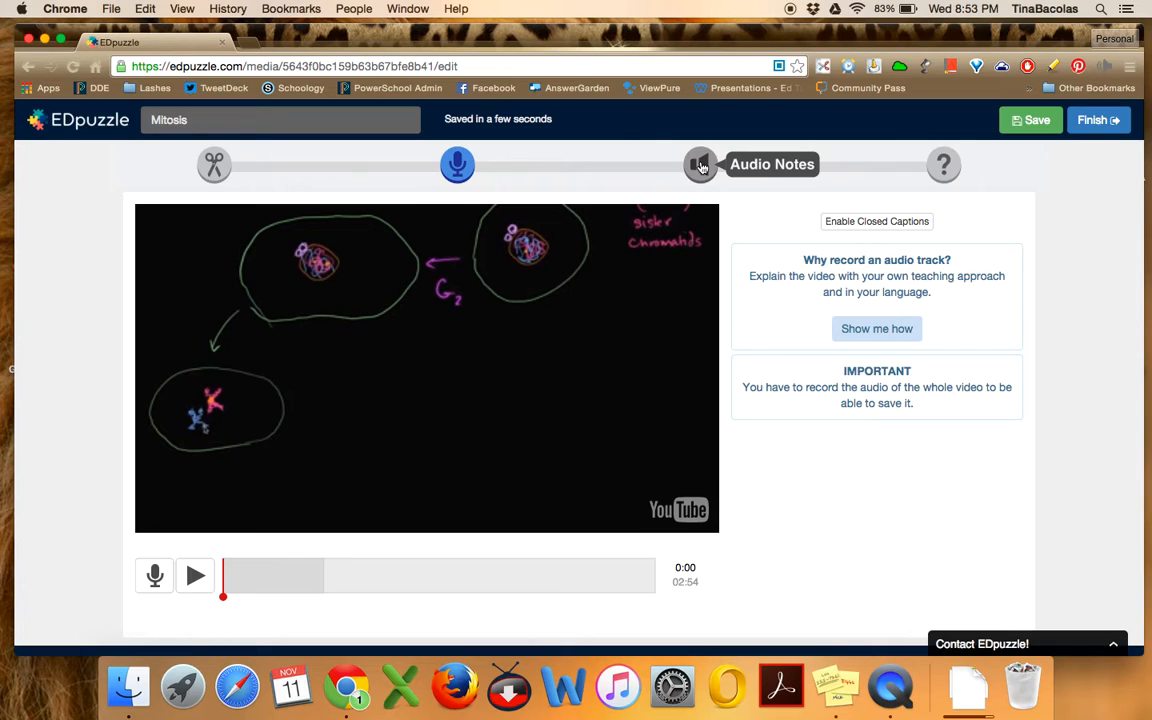
# Place the audio note marker at 02:05 and record a note there
pyautogui.click(700, 164)
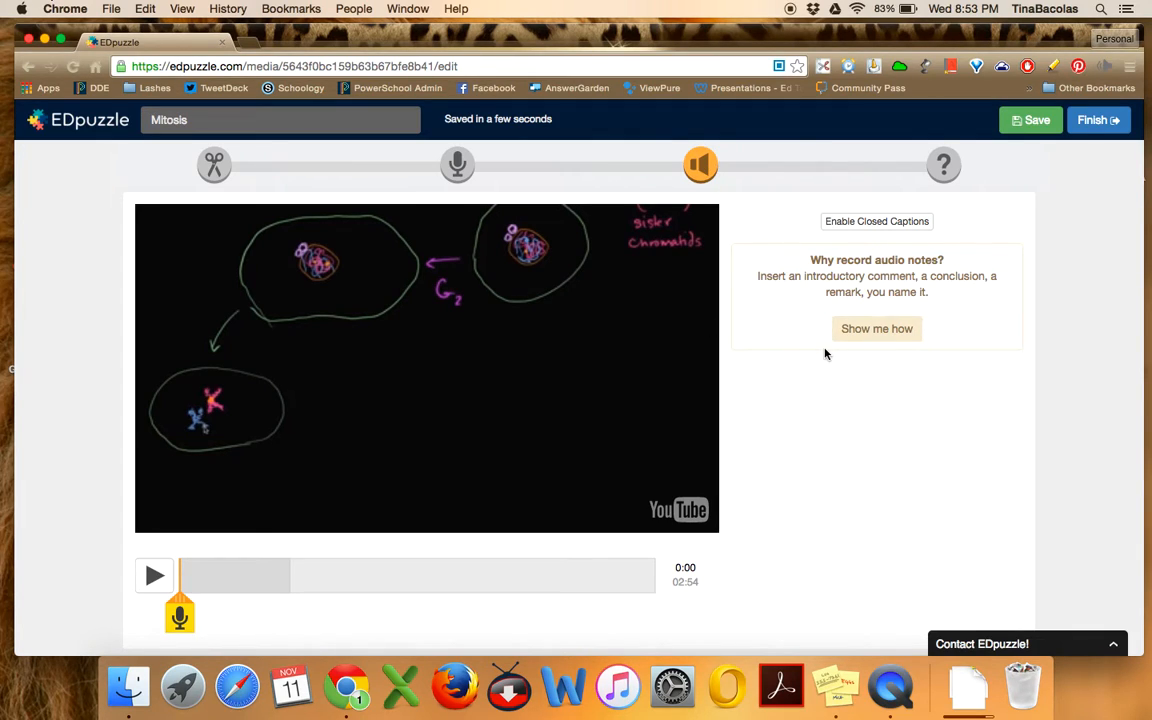
pyautogui.moveTo(814, 382)
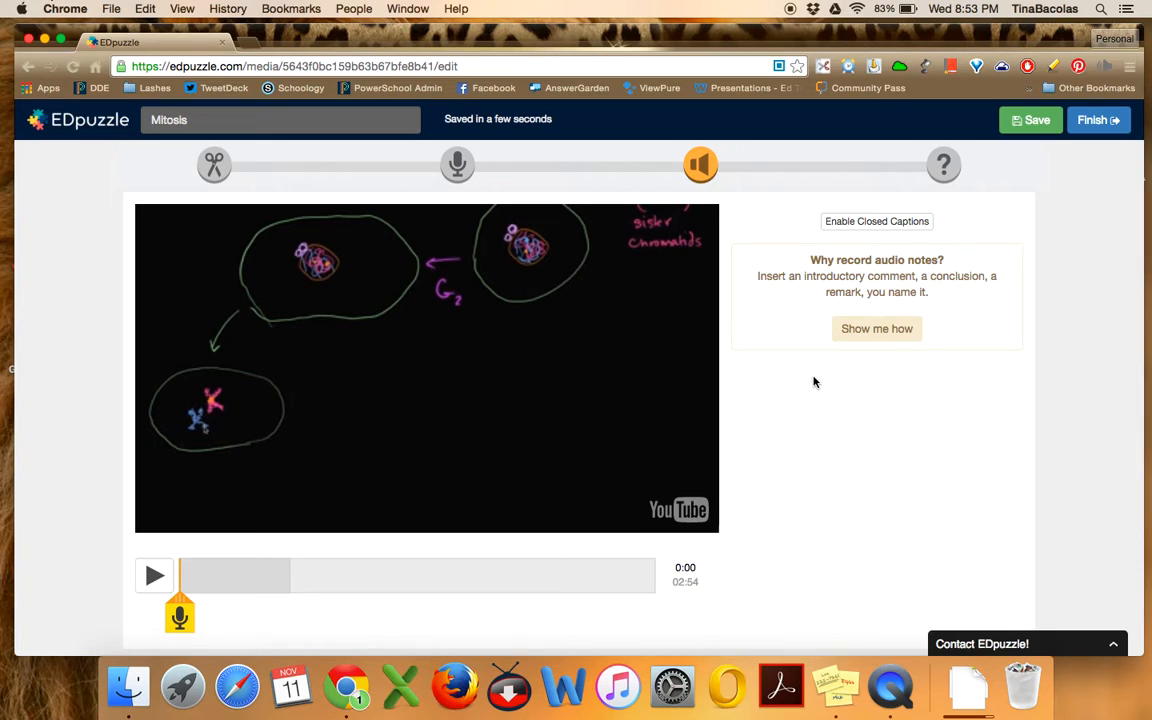
pyautogui.moveTo(218, 615)
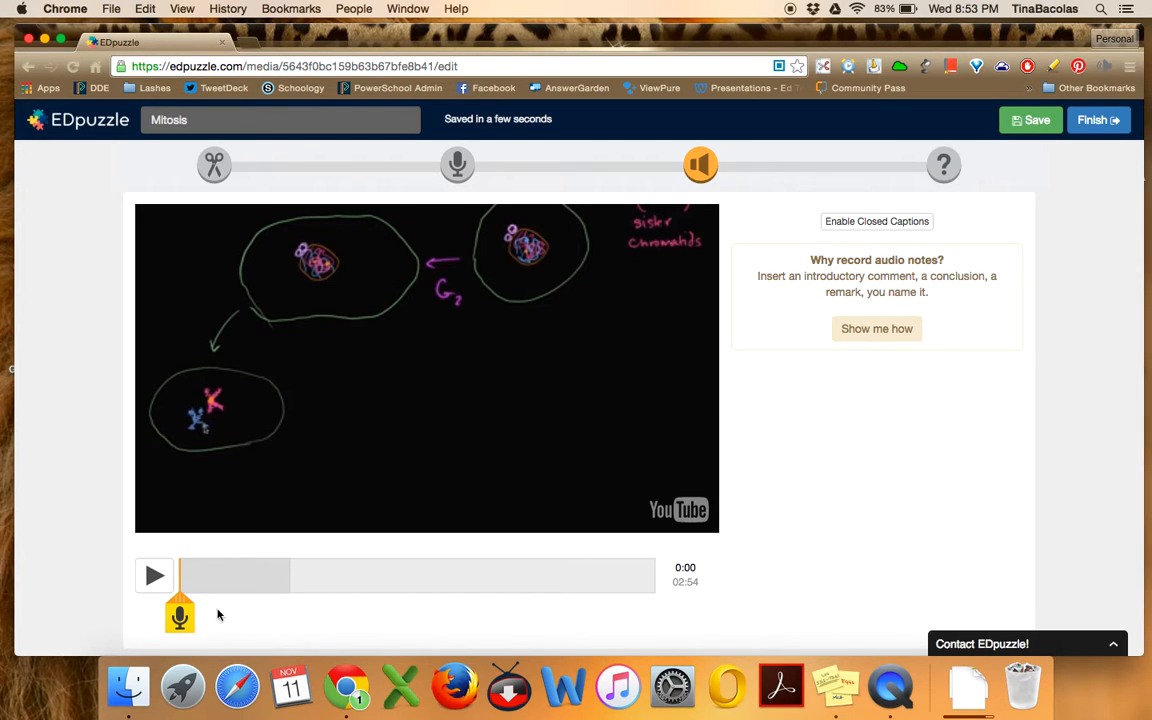
pyautogui.moveTo(234, 612)
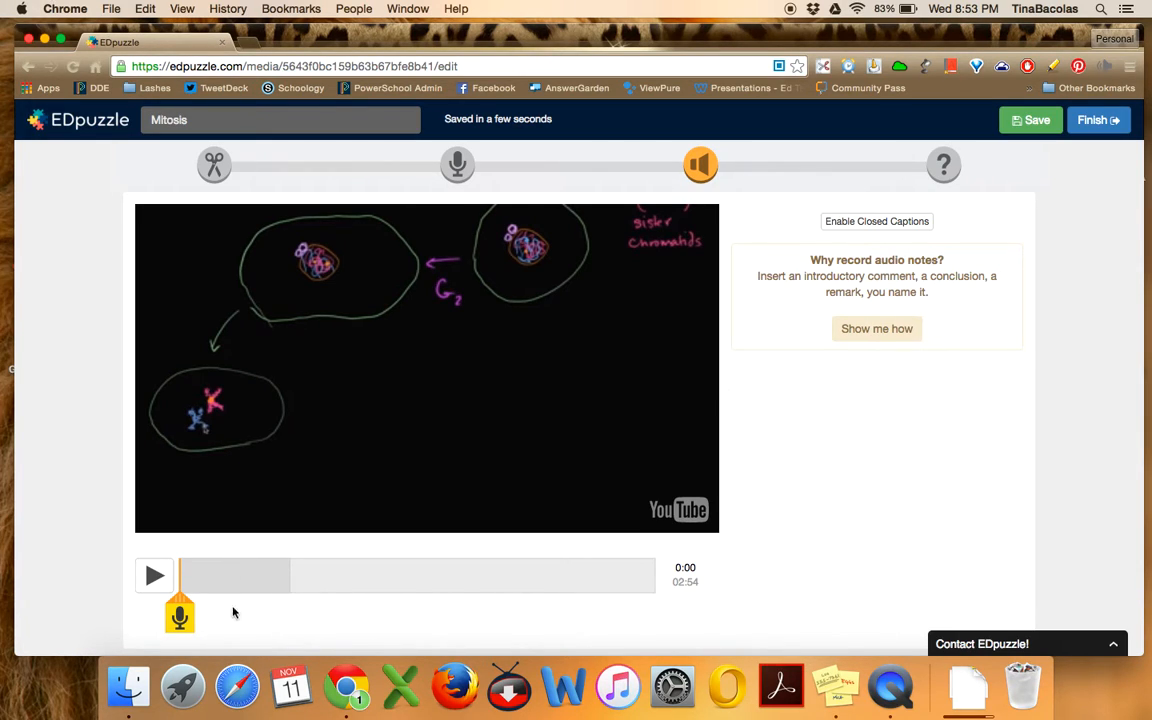
pyautogui.moveTo(336, 547)
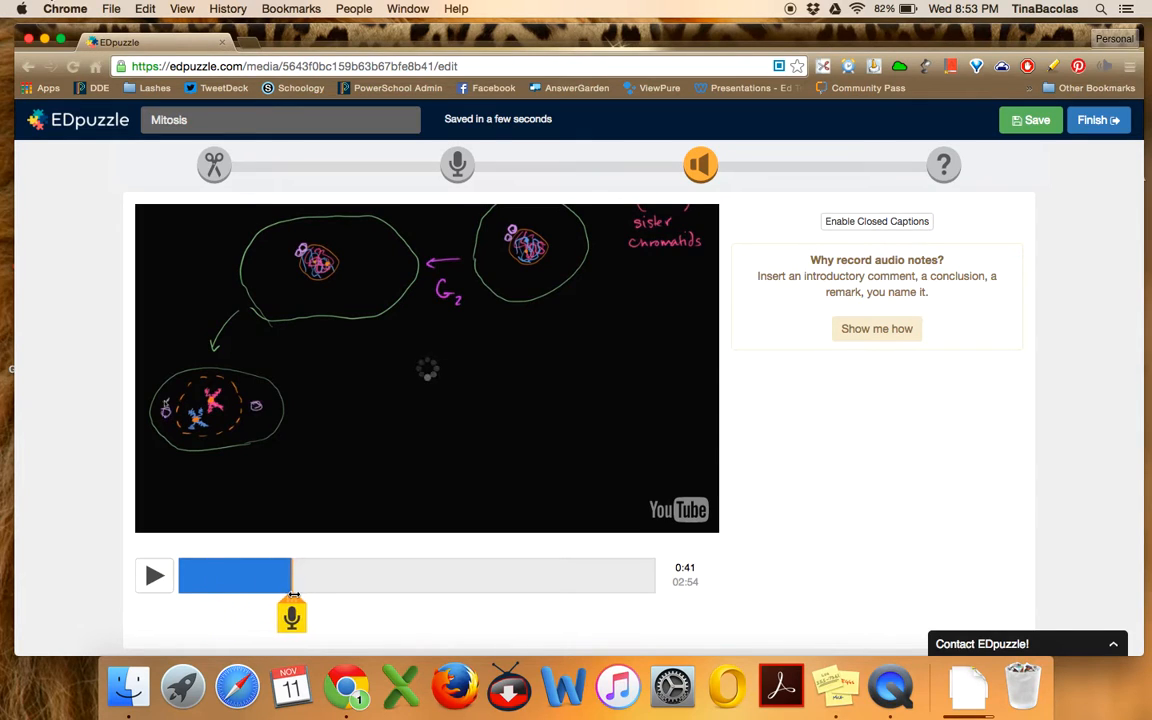
pyautogui.moveTo(292, 615); pyautogui.dragTo(380, 615)
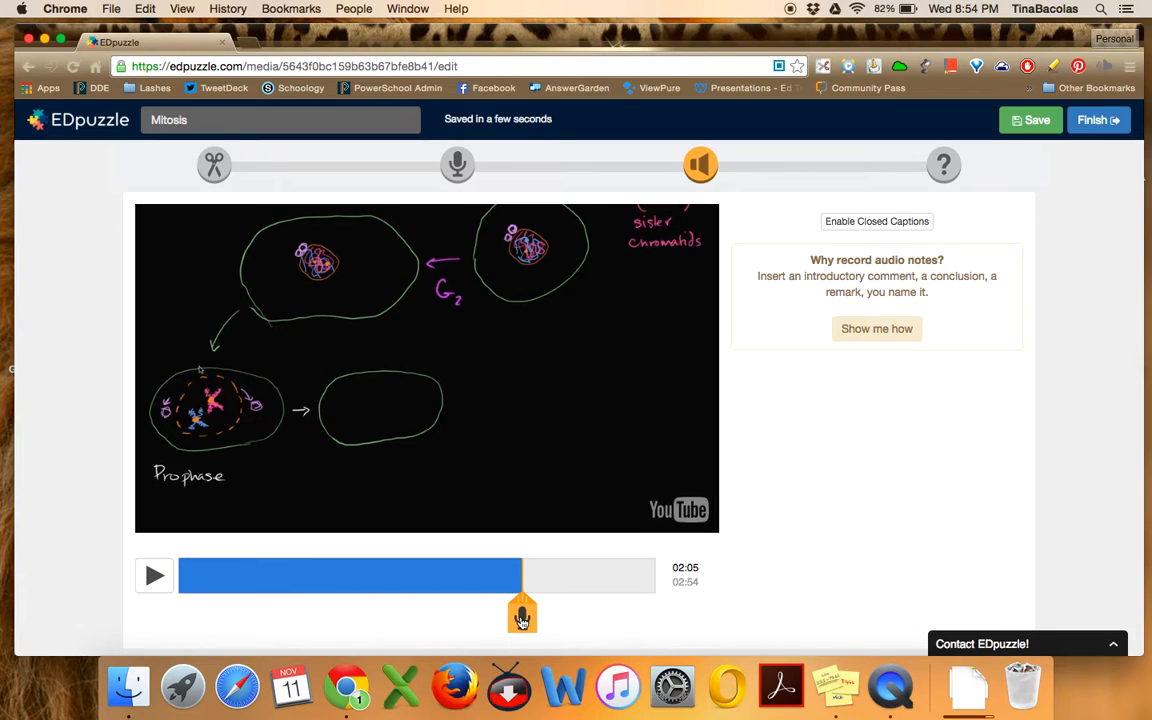
pyautogui.click(522, 612)
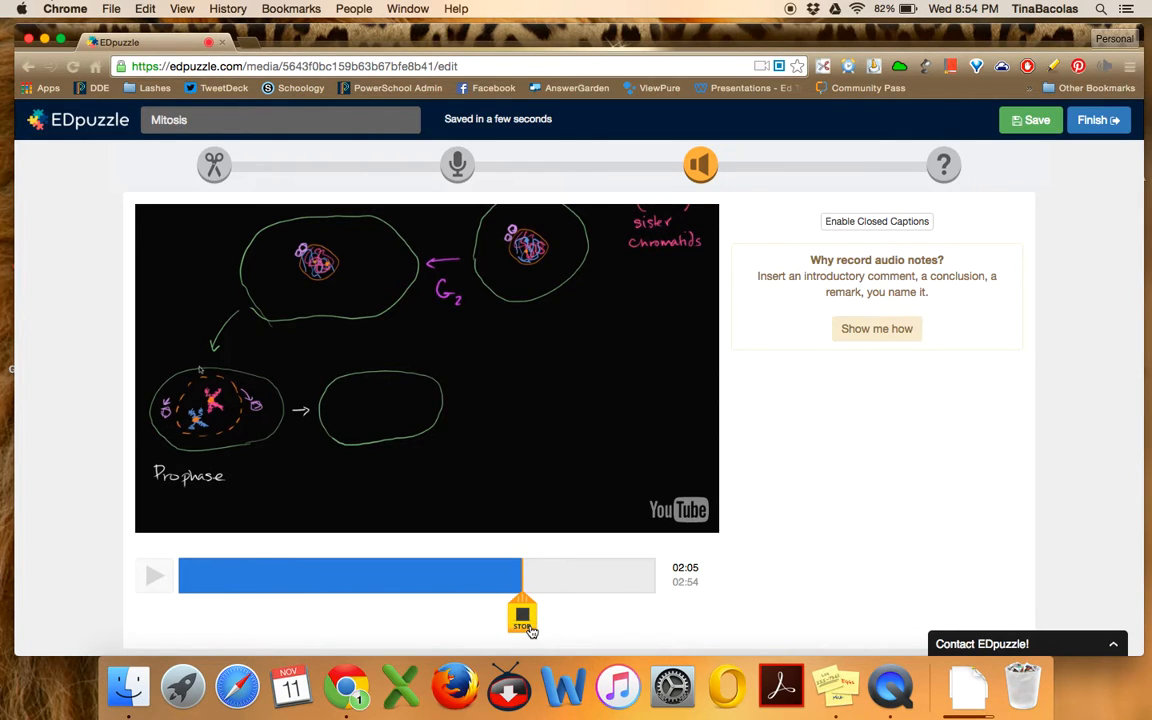
pyautogui.moveTo(337, 425)
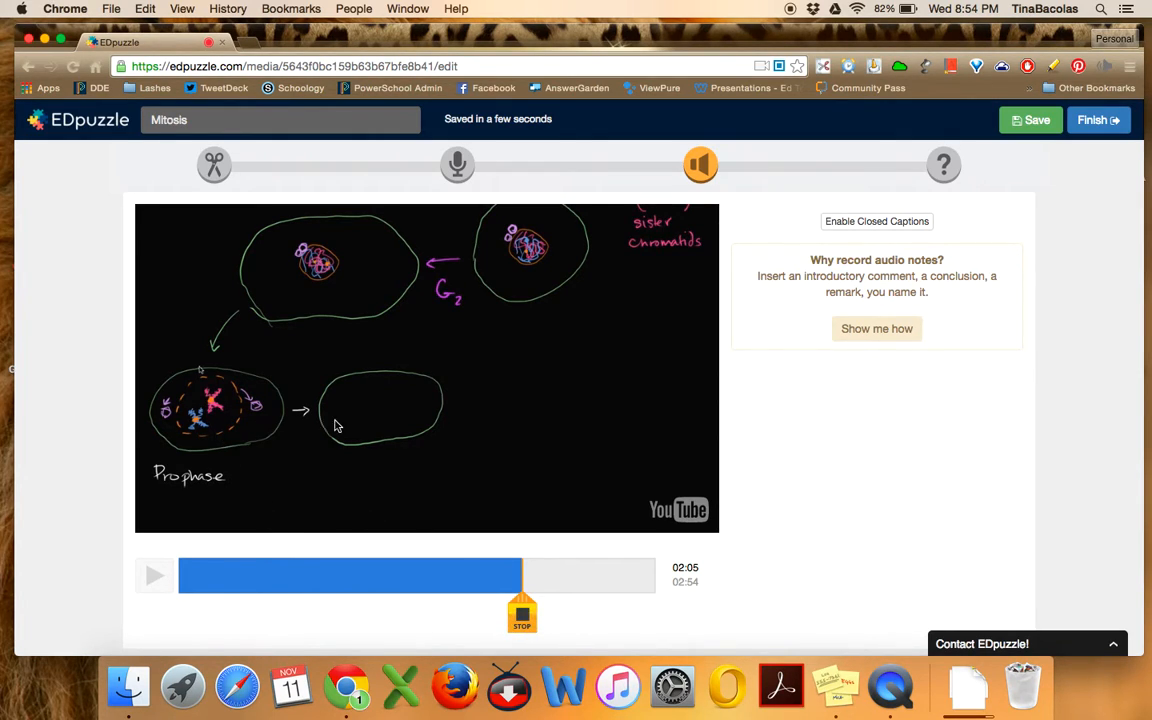
pyautogui.moveTo(380, 432)
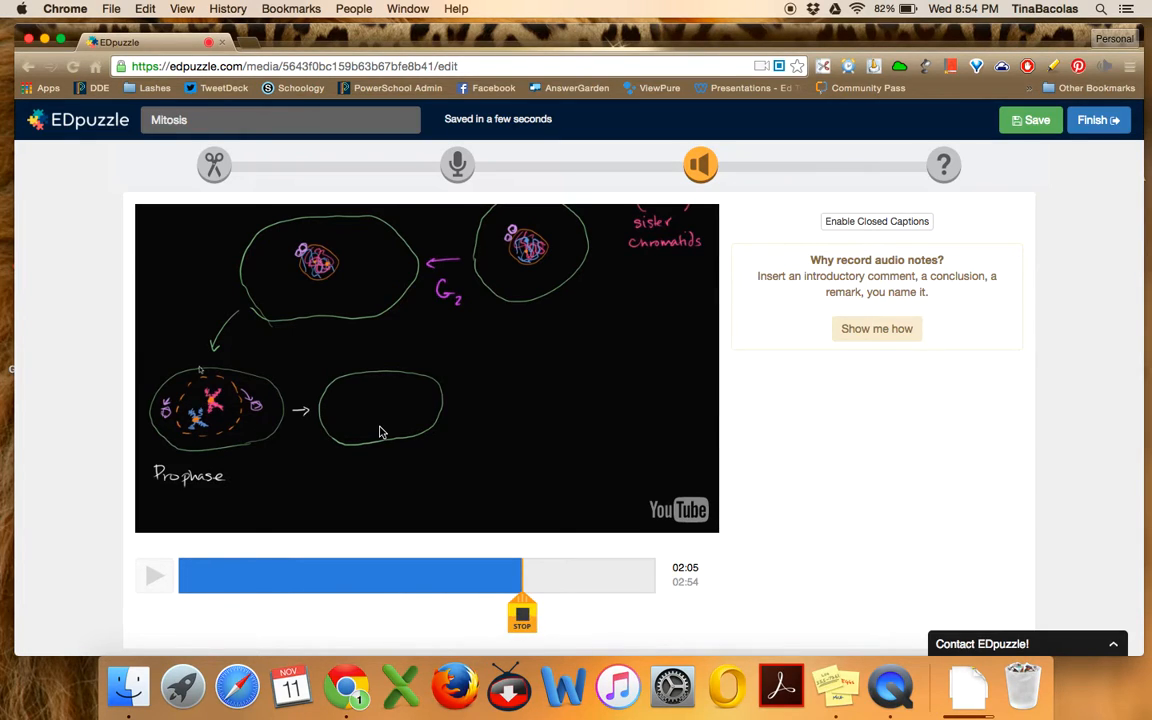
pyautogui.click(522, 615)
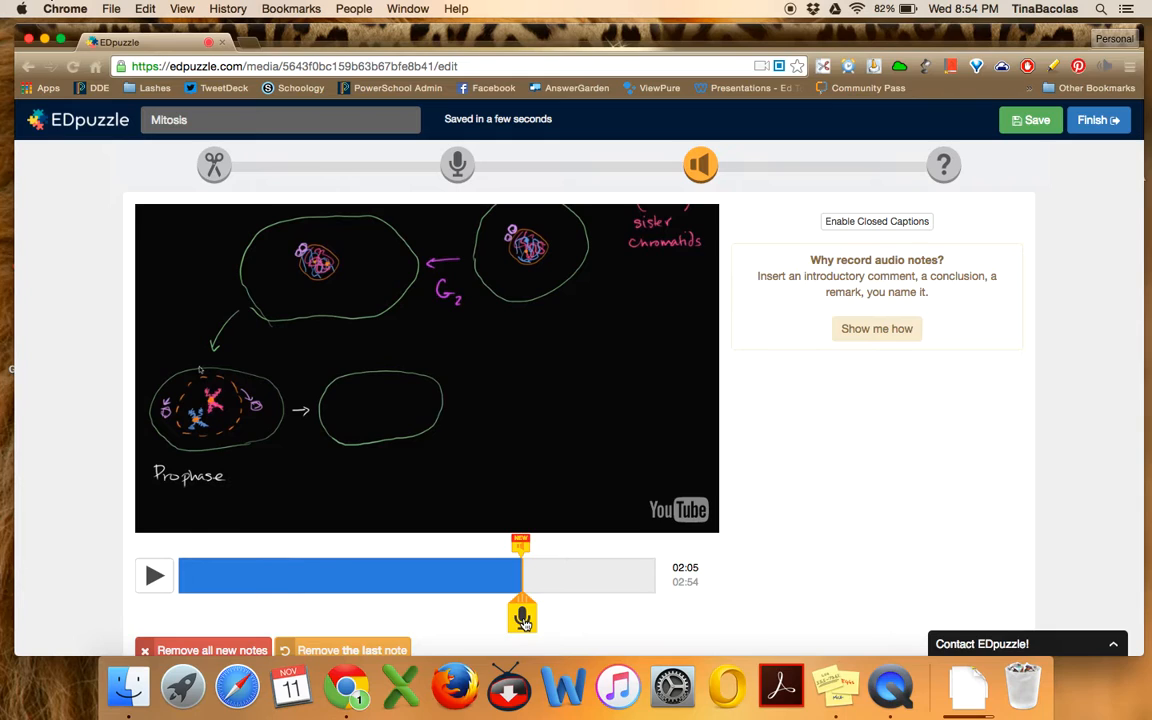
pyautogui.moveTo(530, 560)
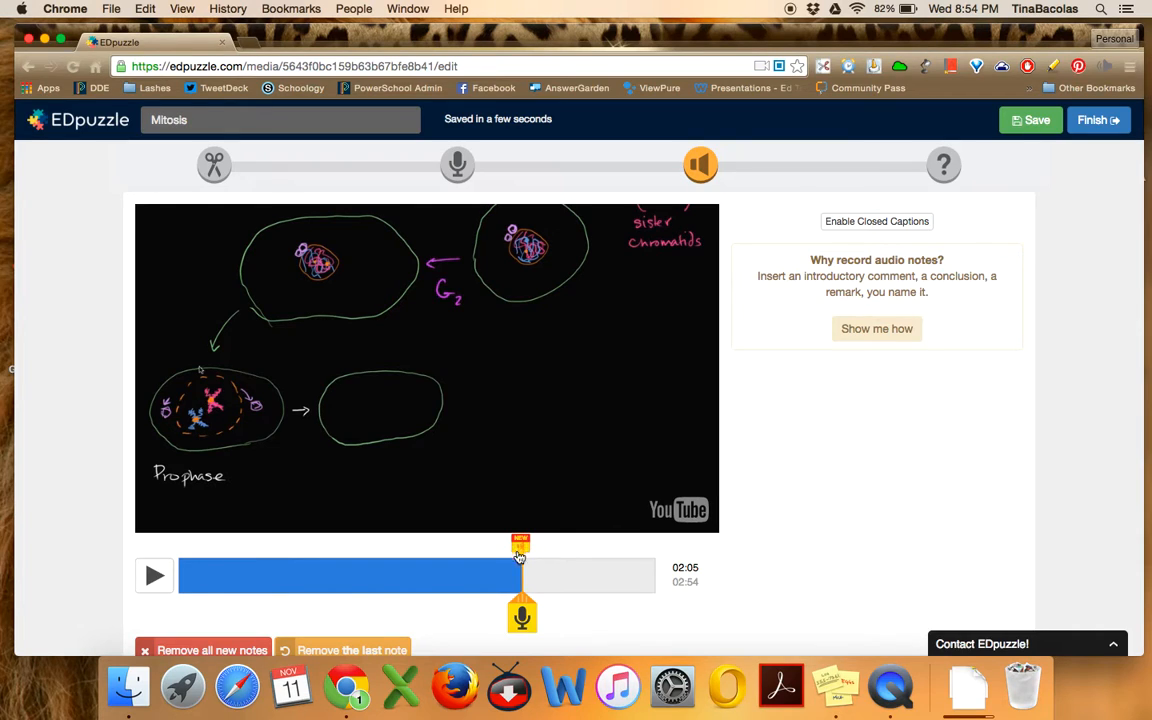
pyautogui.moveTo(656, 562)
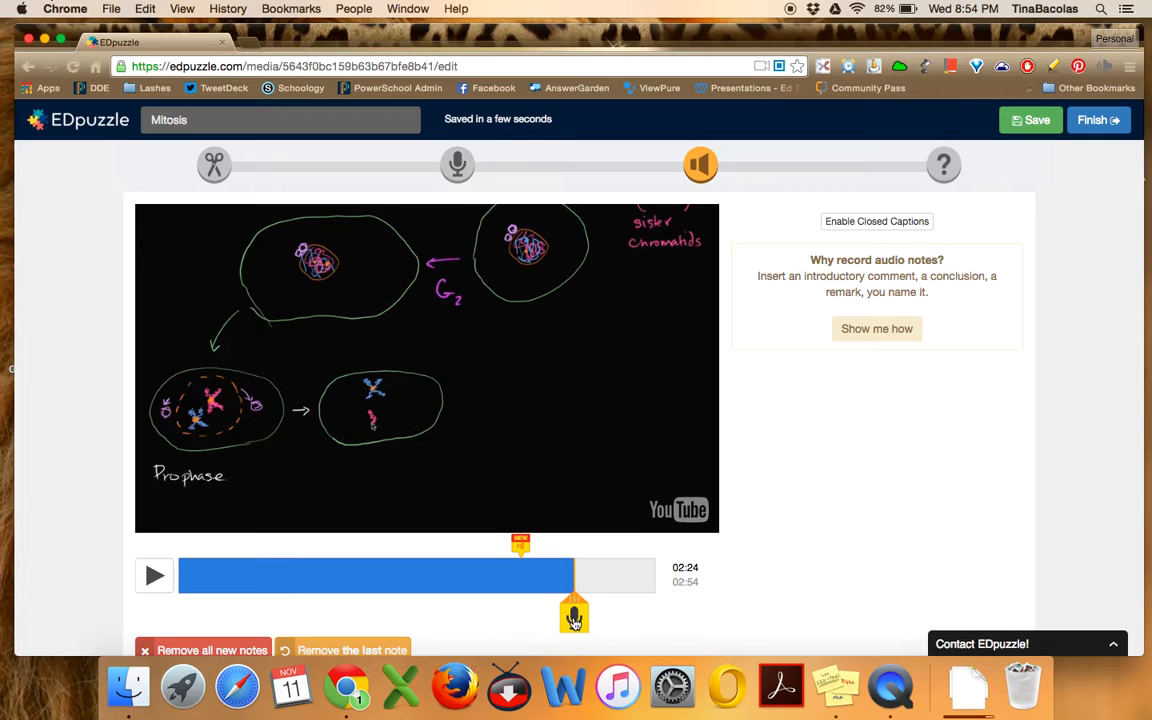
# Start recording the second audio note at the 2:24 mark
pyautogui.click(574, 614)
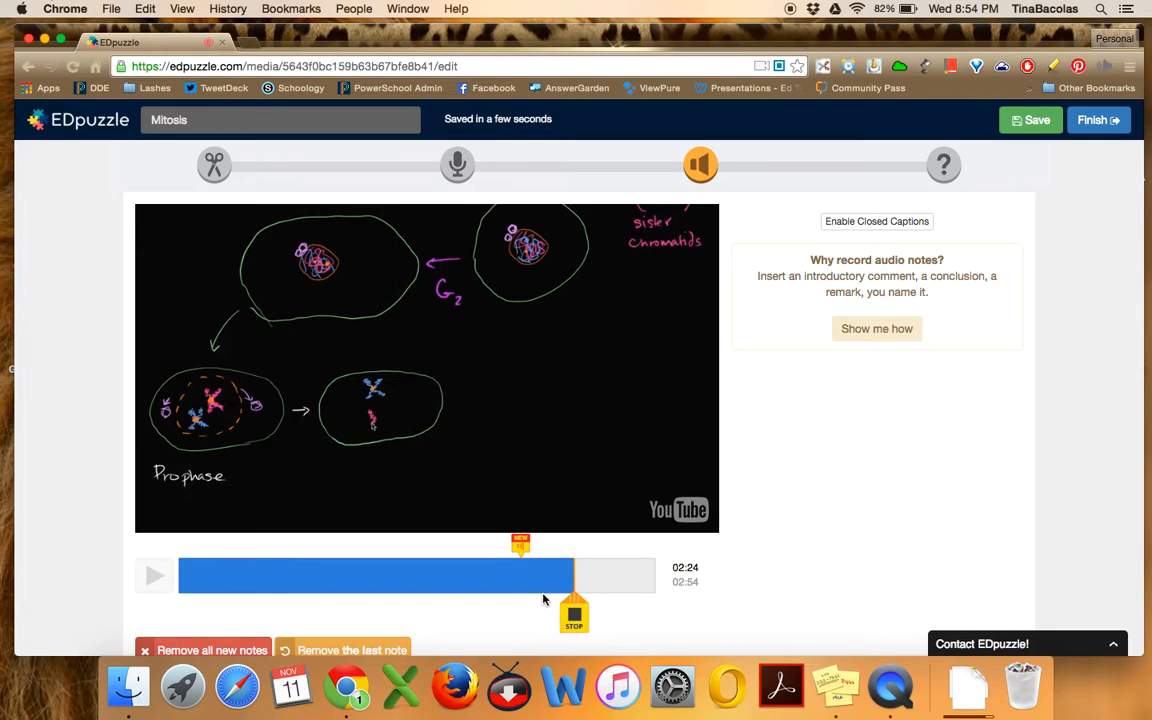
pyautogui.moveTo(573, 610)
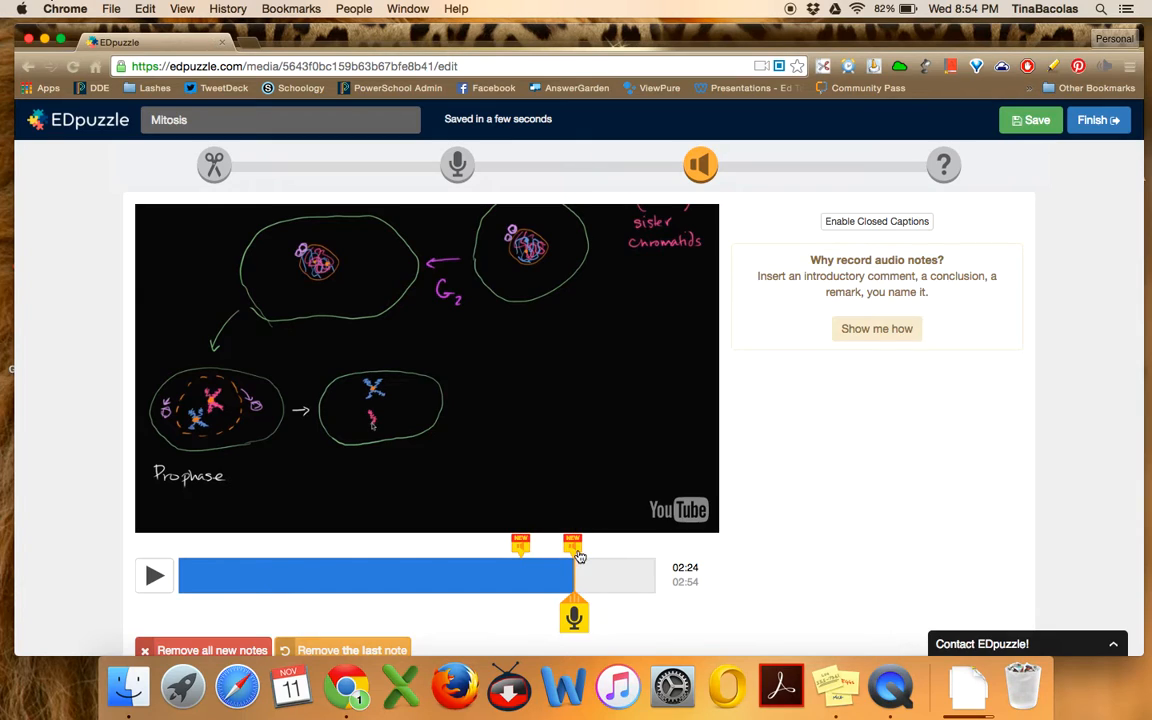
pyautogui.moveTo(588, 617)
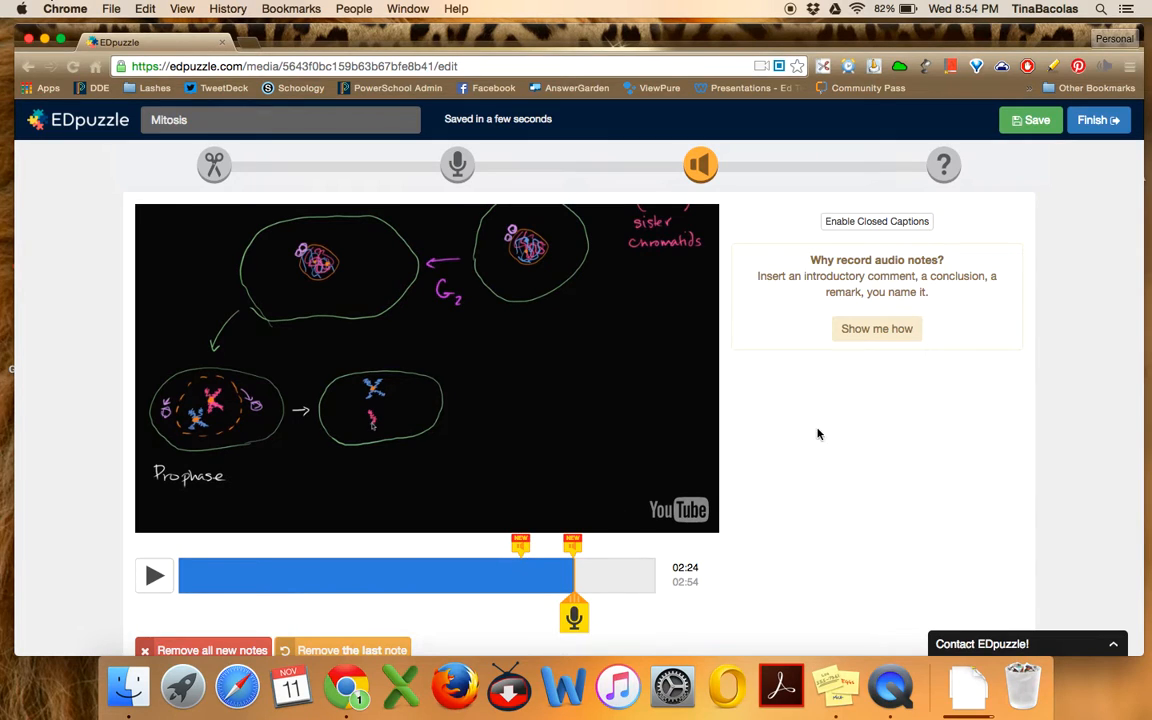
pyautogui.moveTo(897, 451)
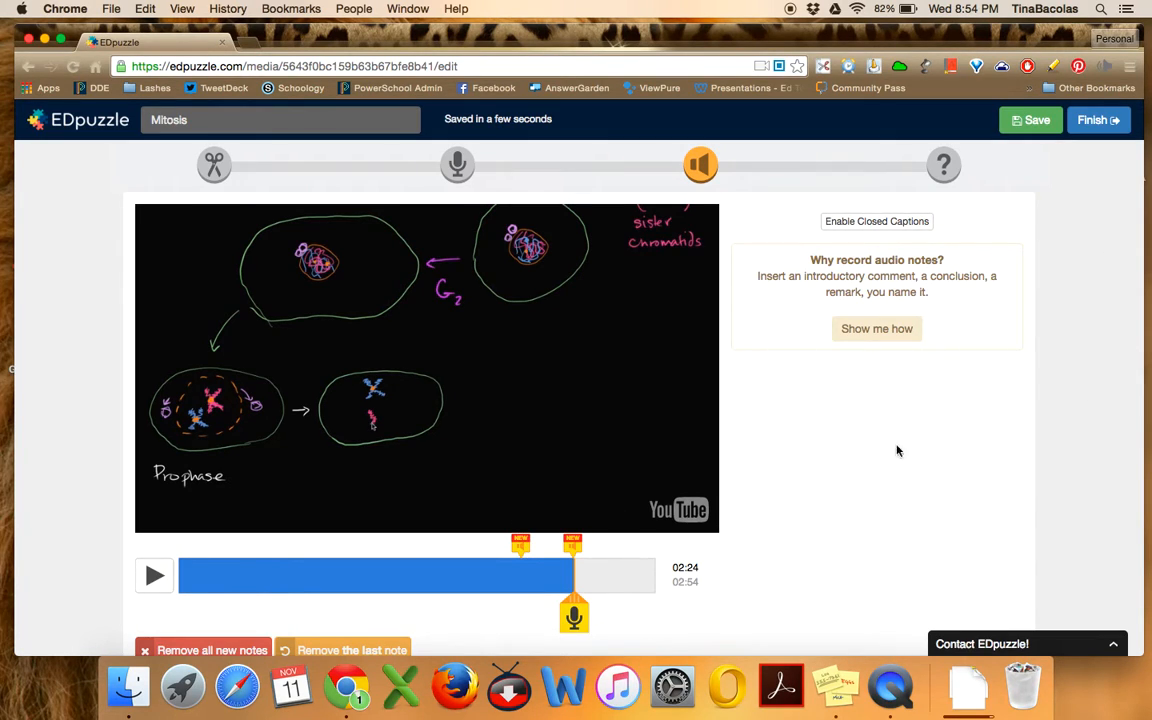
pyautogui.moveTo(844, 414)
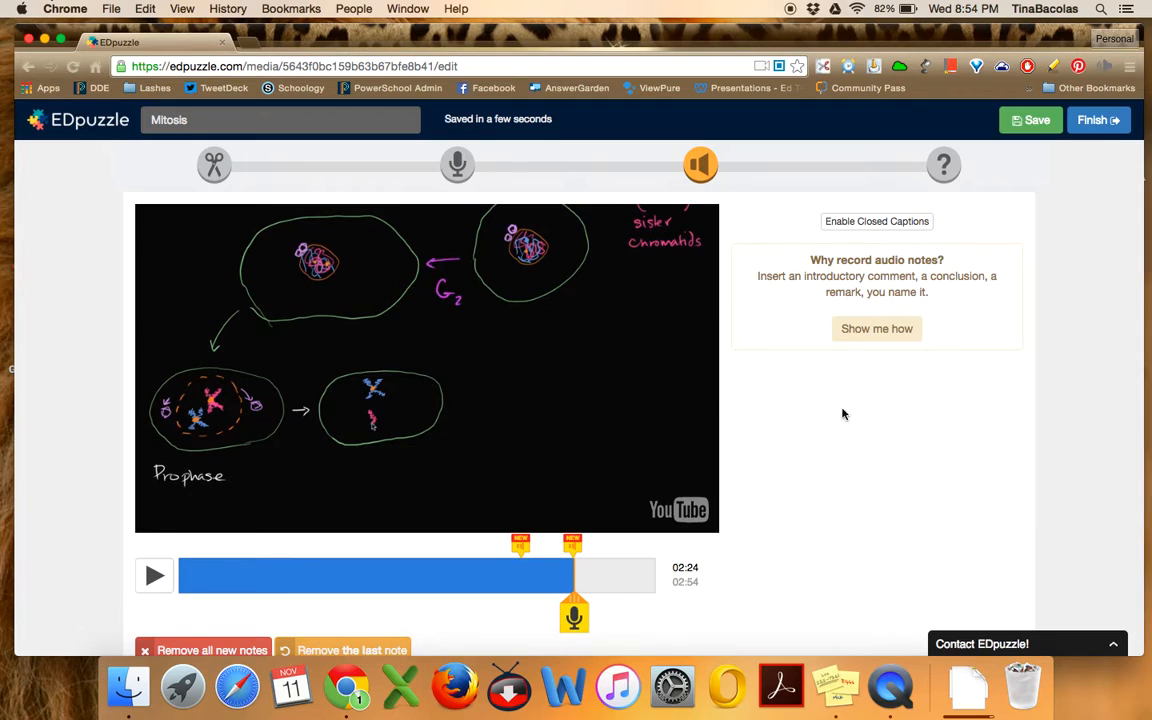
pyautogui.moveTo(935, 292)
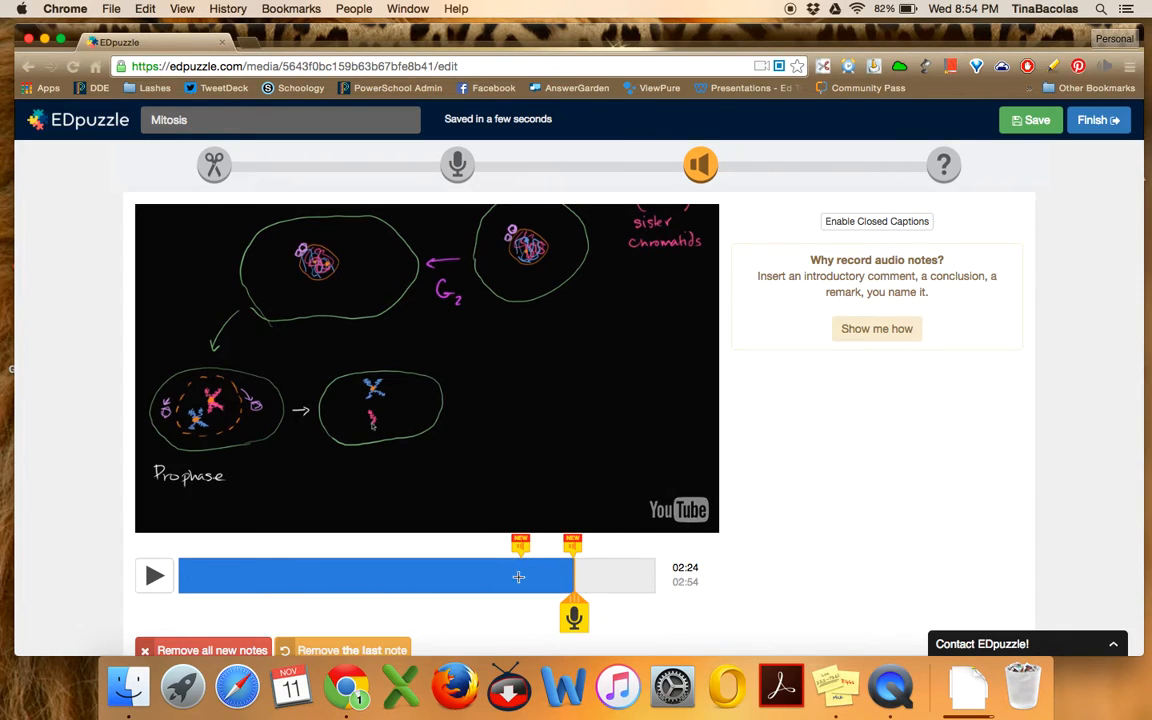
pyautogui.moveTo(567, 575)
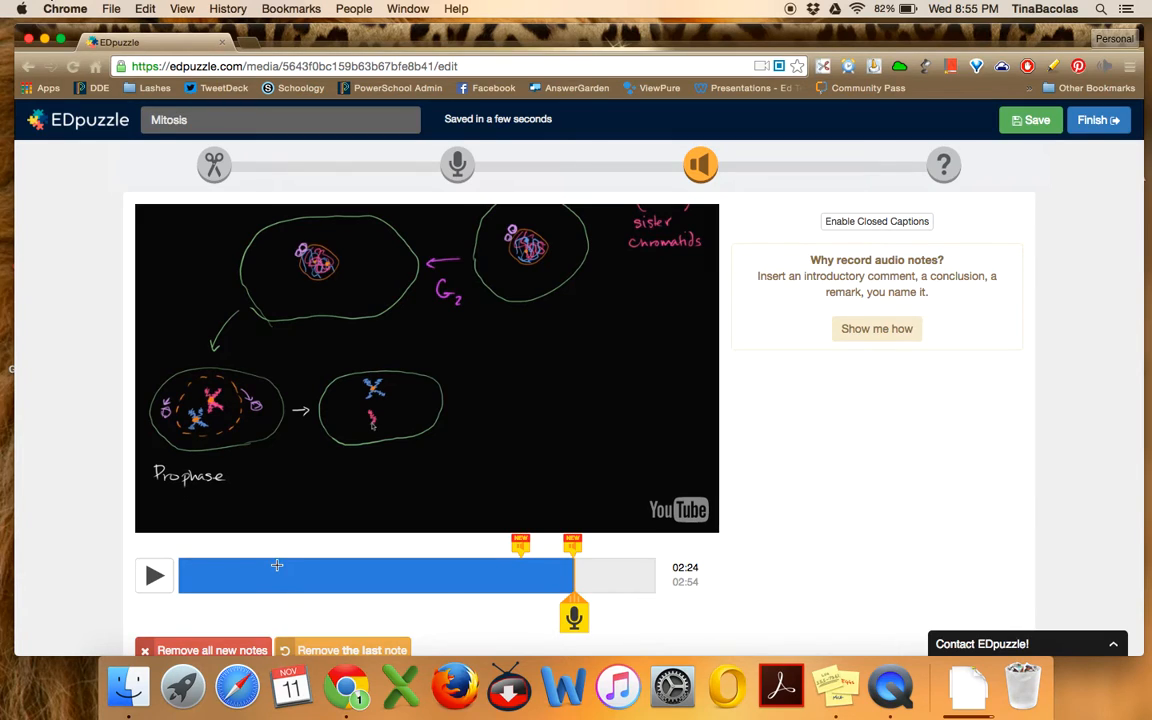
pyautogui.moveTo(545, 588)
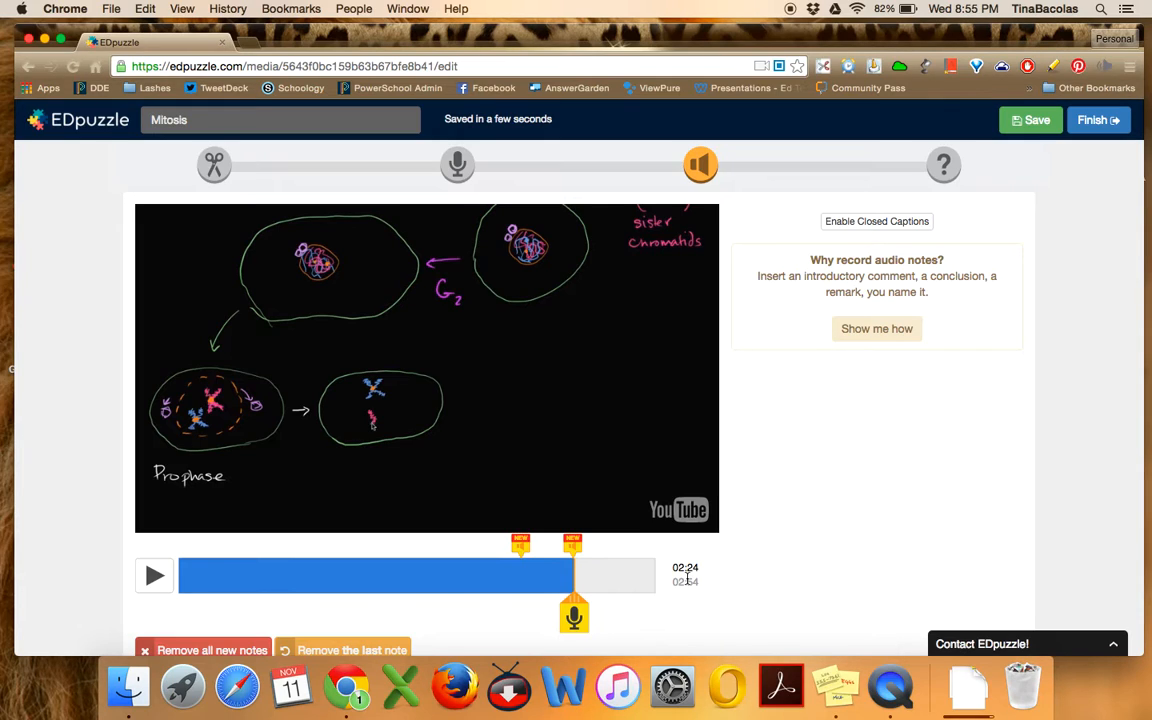
pyautogui.moveTo(416, 655)
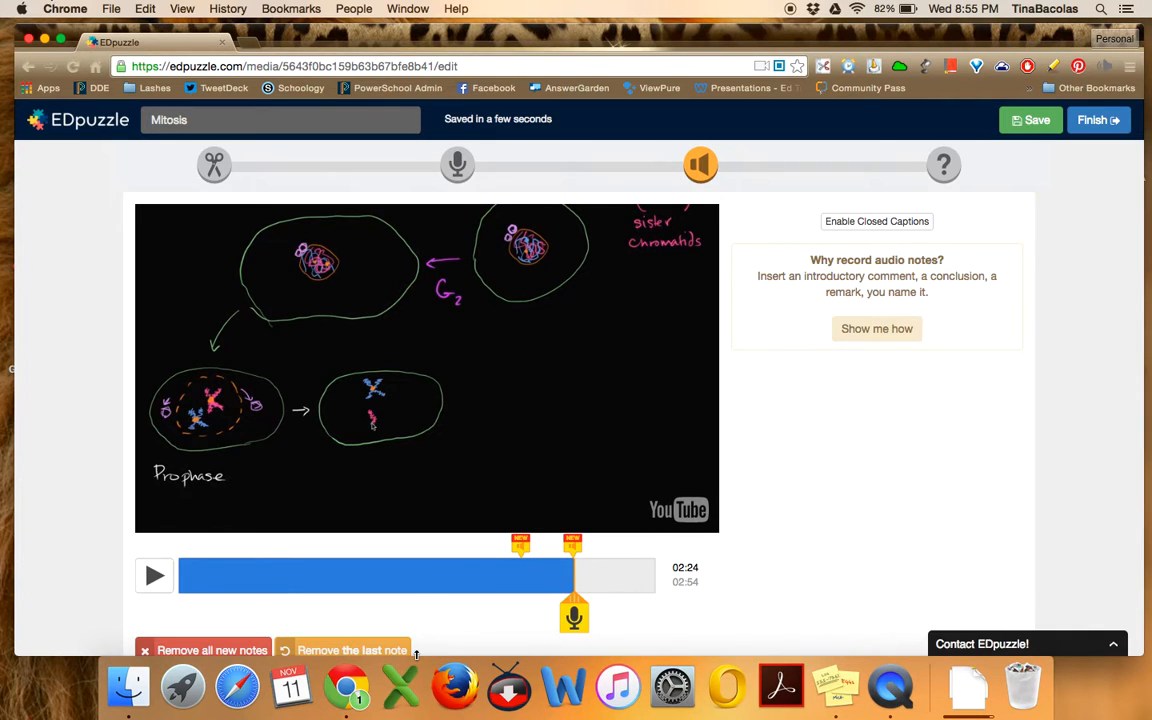
# Move the Mitosis video back to about 1:37 while the voice notes finish uploading
pyautogui.scroll(-3)
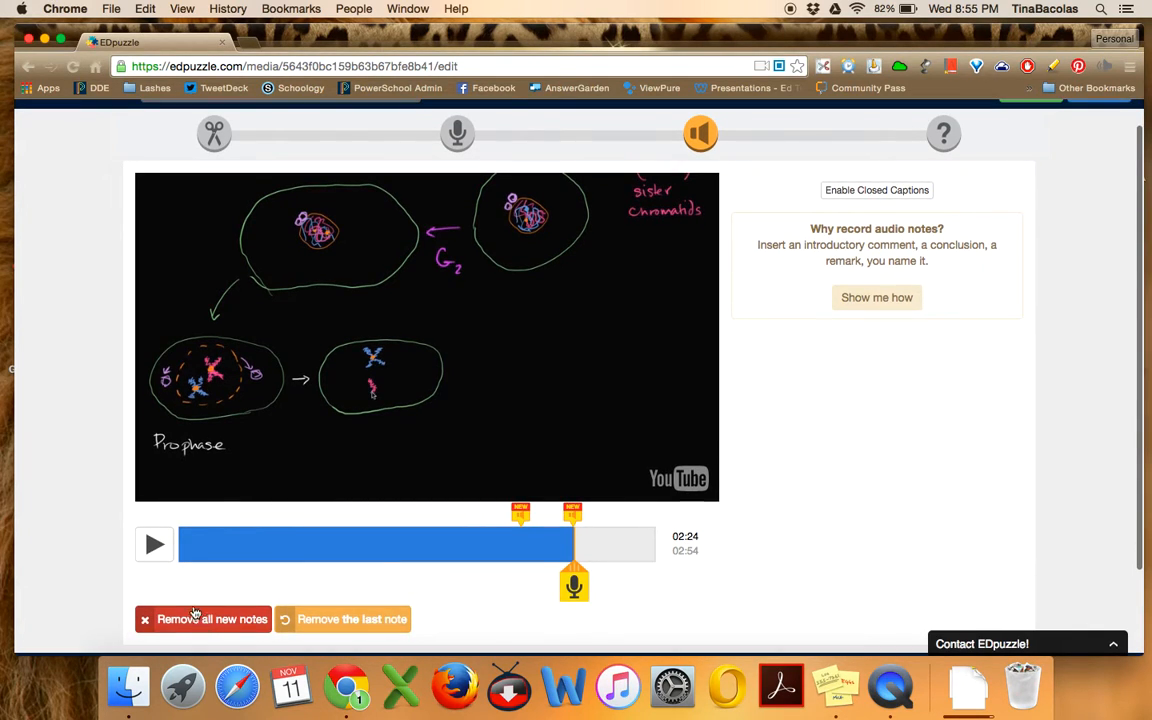
pyautogui.moveTo(400, 569)
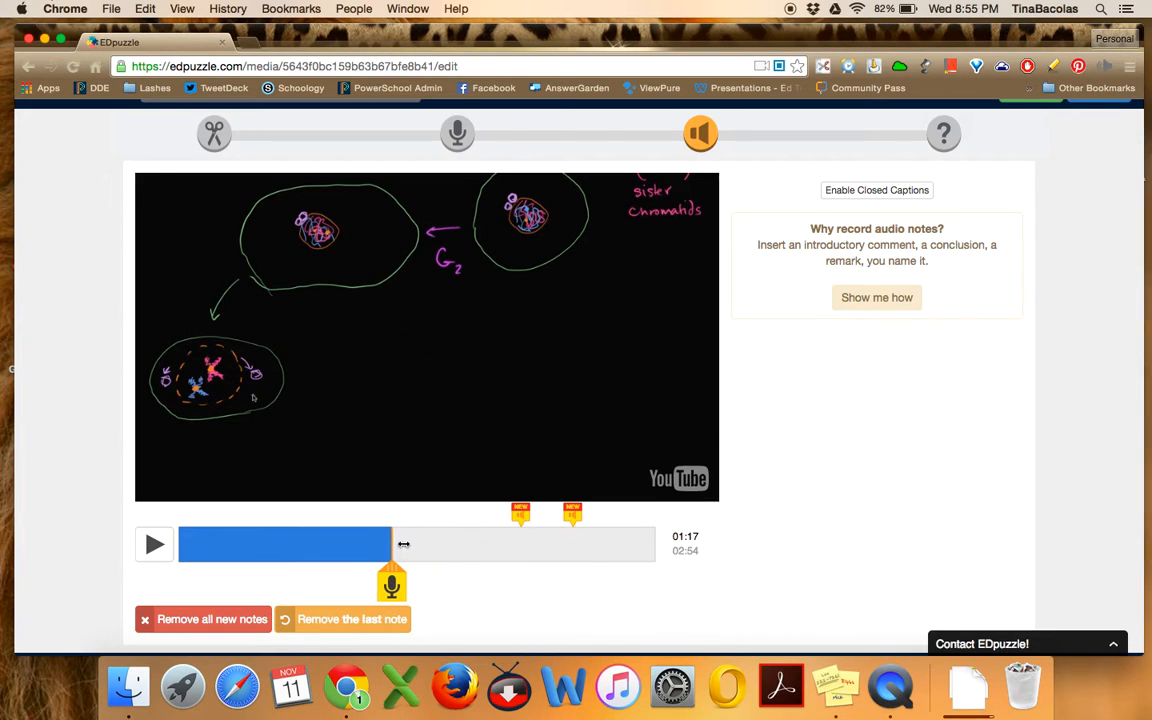
pyautogui.moveTo(391, 544); pyautogui.dragTo(323, 544)
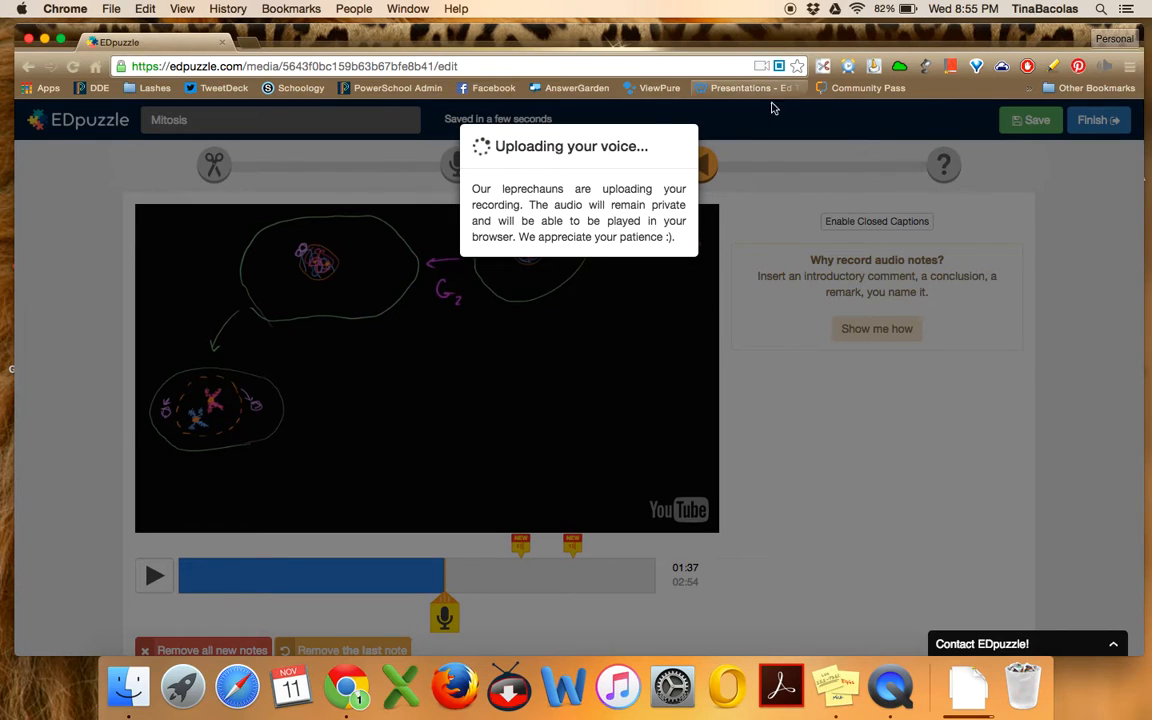
pyautogui.moveTo(697, 397)
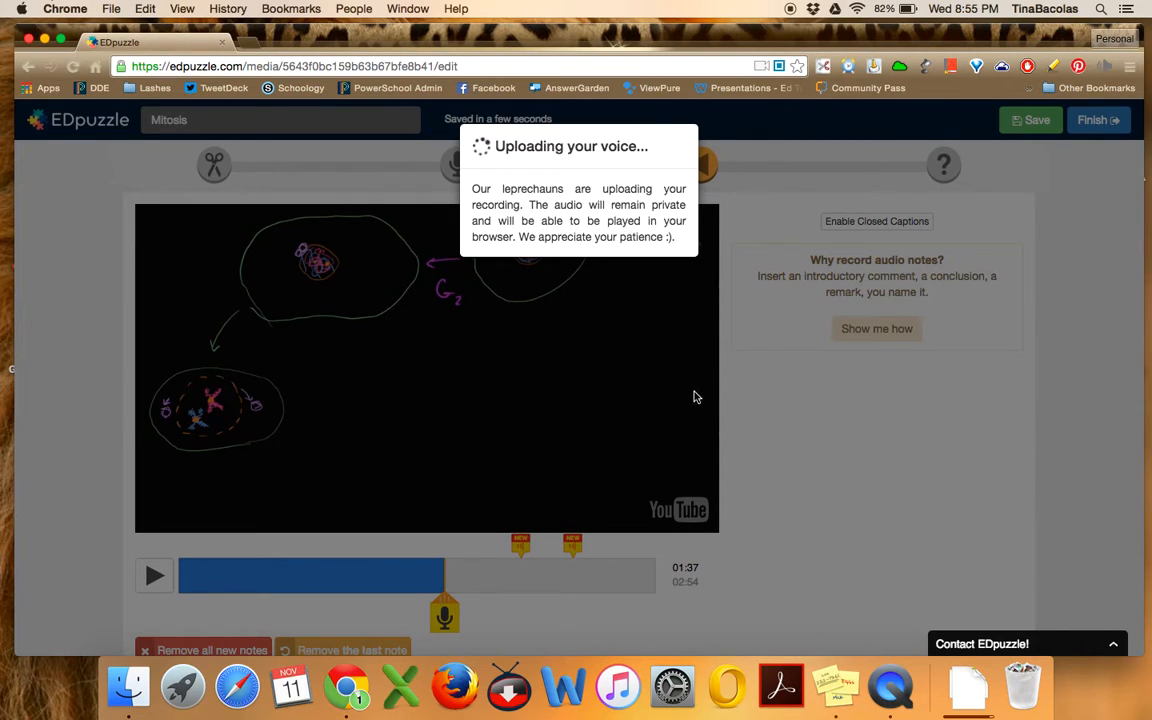
pyautogui.moveTo(715, 407)
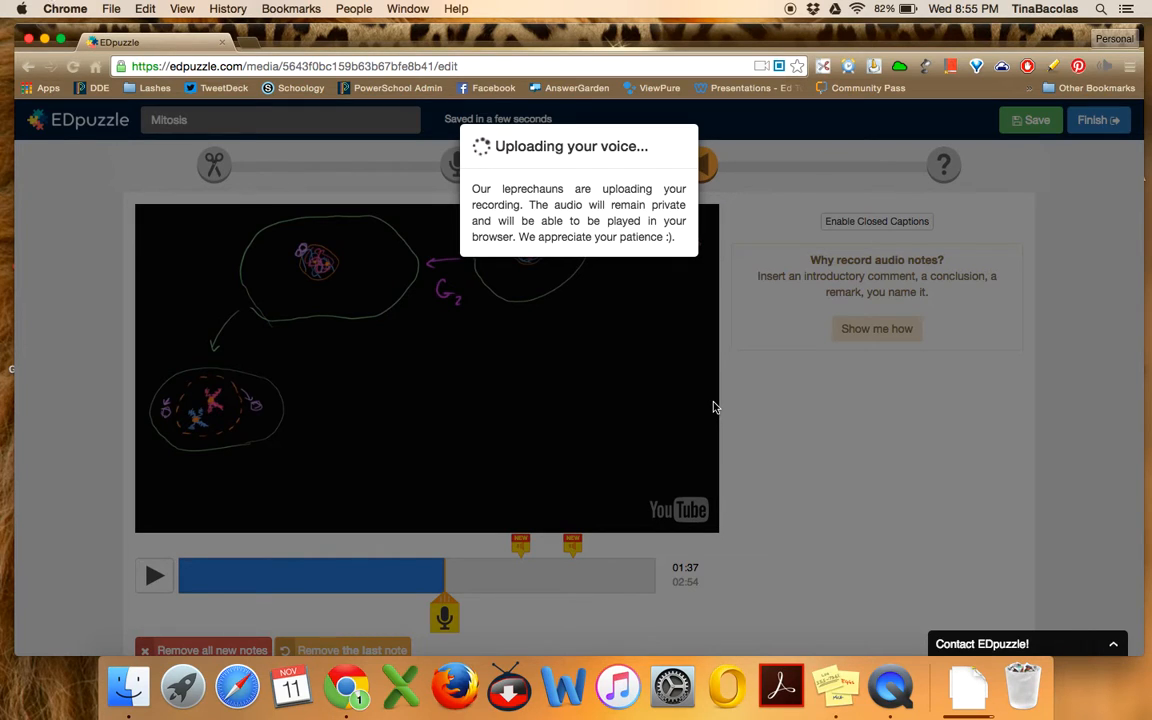
pyautogui.moveTo(913, 338)
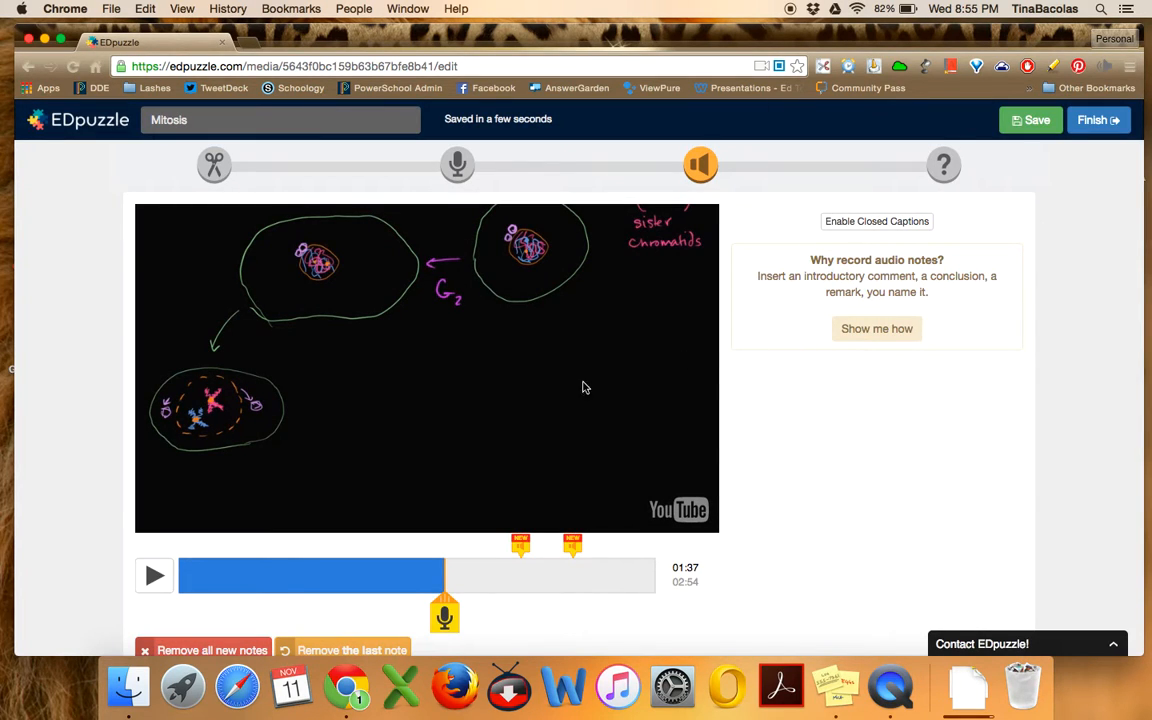
pyautogui.scroll(-3)
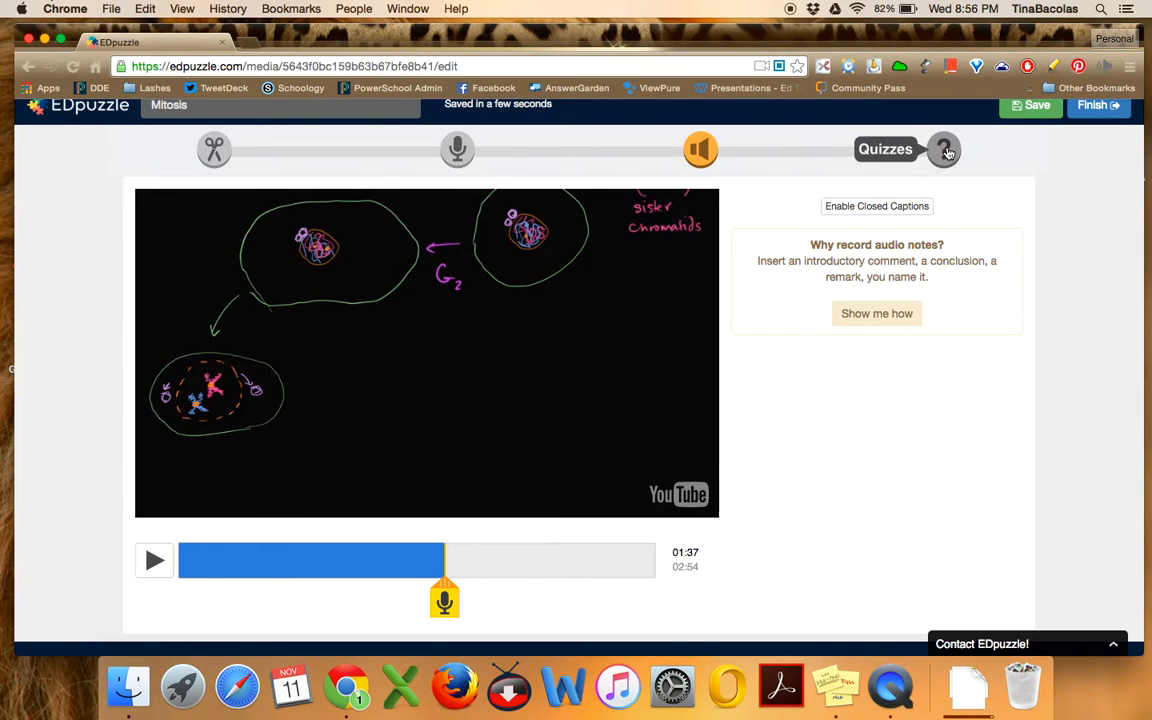
# Open the Mitosis lesson's quiz step and settle the quiz point at 2:29
pyautogui.click(944, 164)
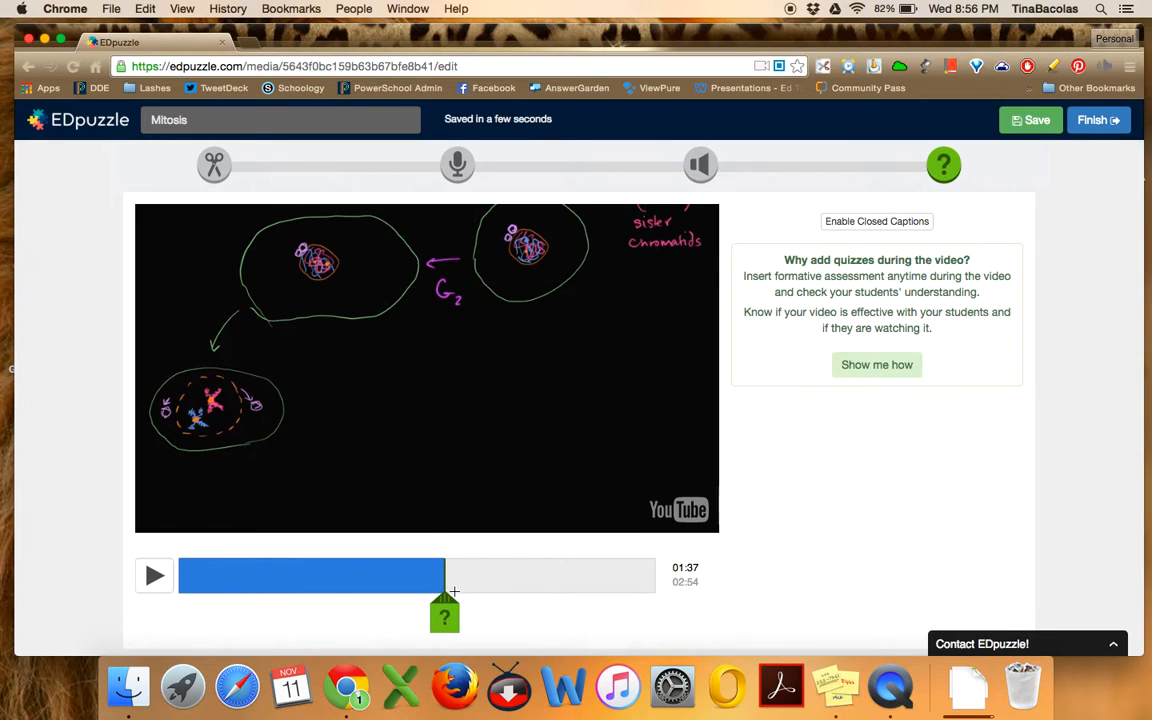
pyautogui.moveTo(445, 615); pyautogui.dragTo(282, 615)
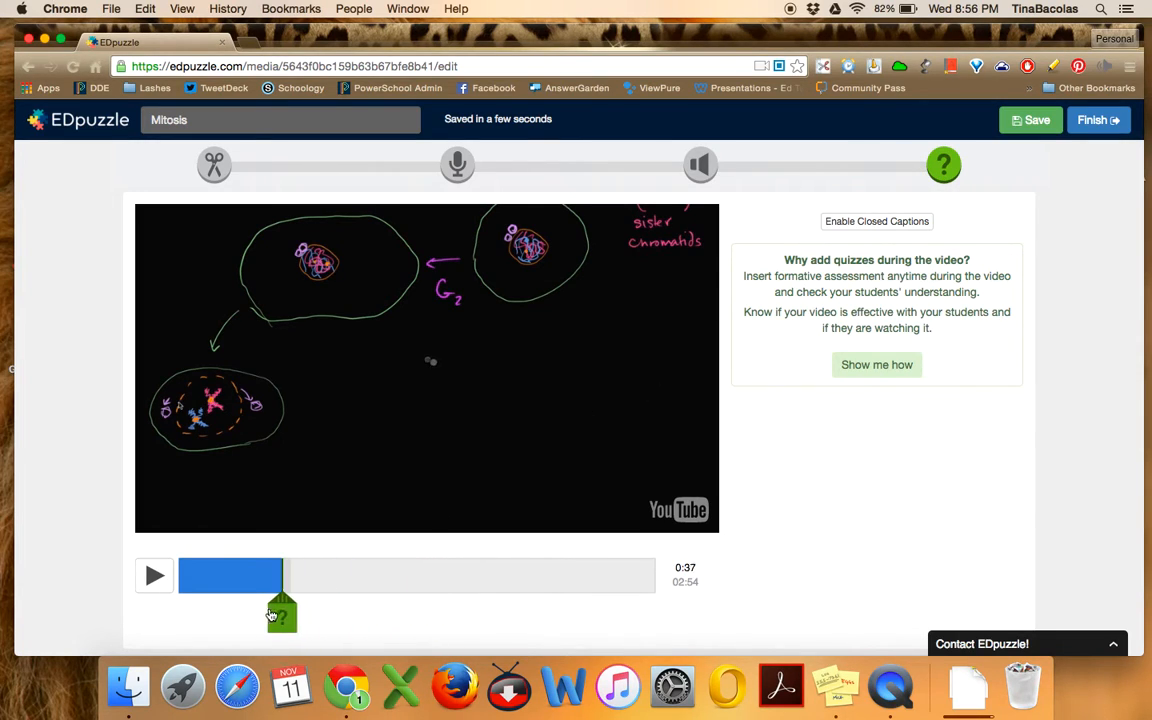
pyautogui.moveTo(281, 575); pyautogui.dragTo(480, 590)
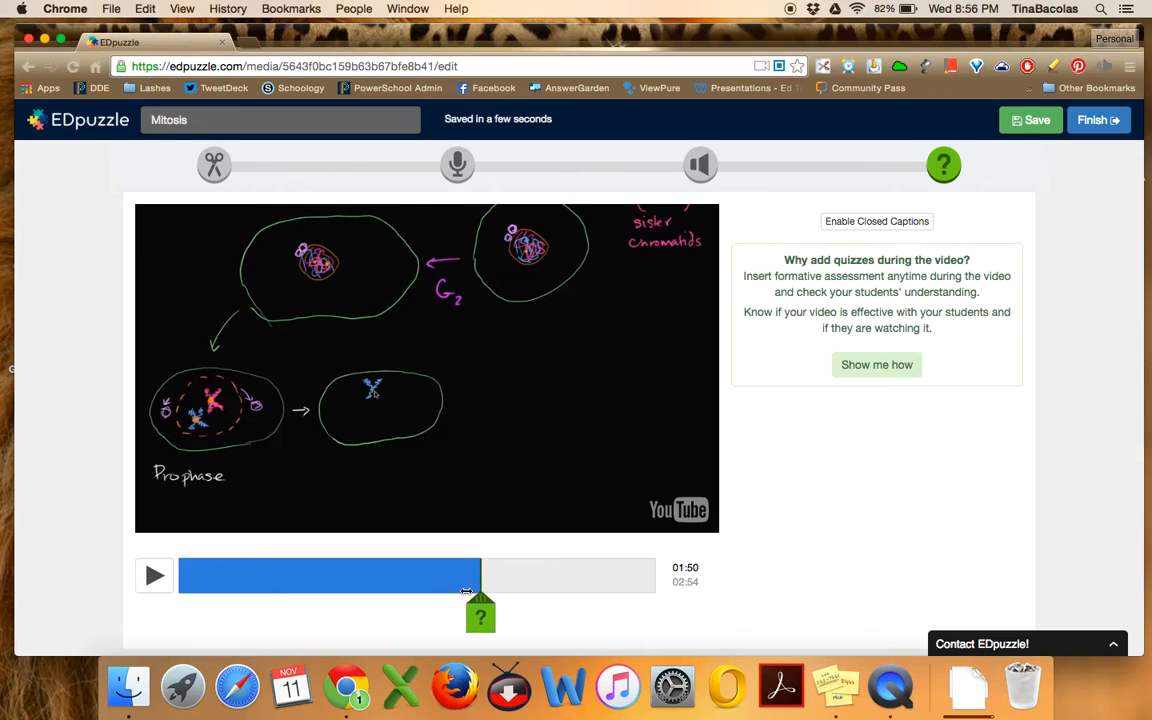
pyautogui.moveTo(480, 590); pyautogui.dragTo(518, 585)
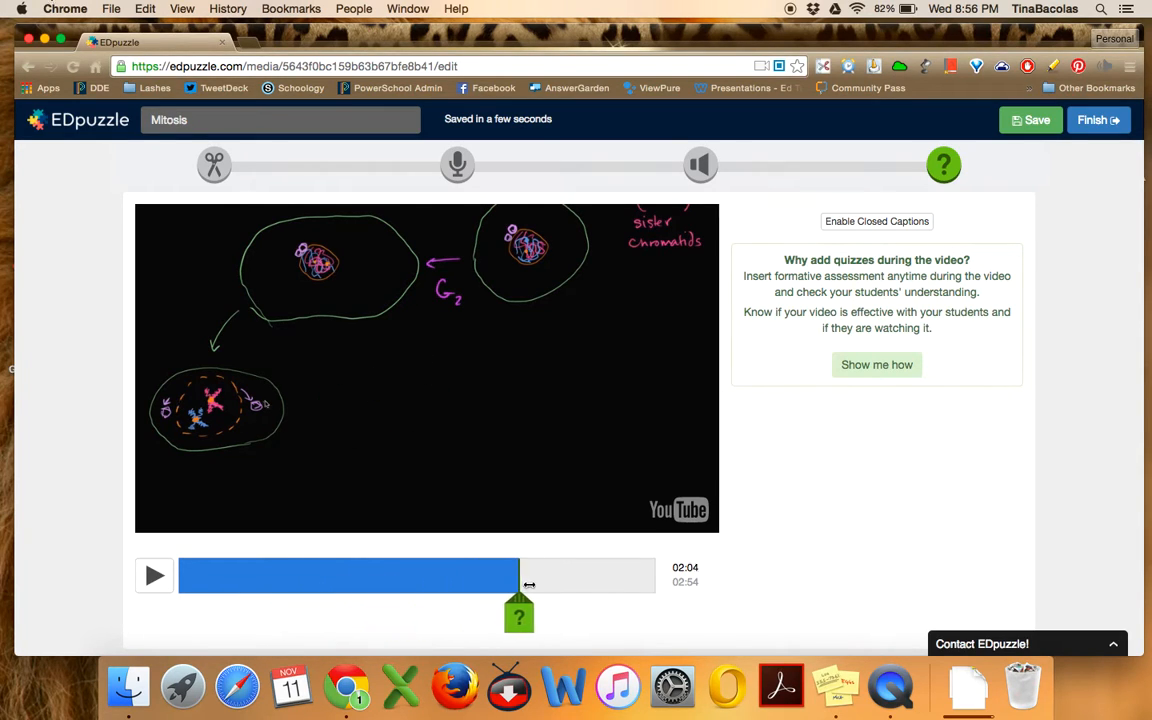
pyautogui.moveTo(518, 575); pyautogui.dragTo(595, 575)
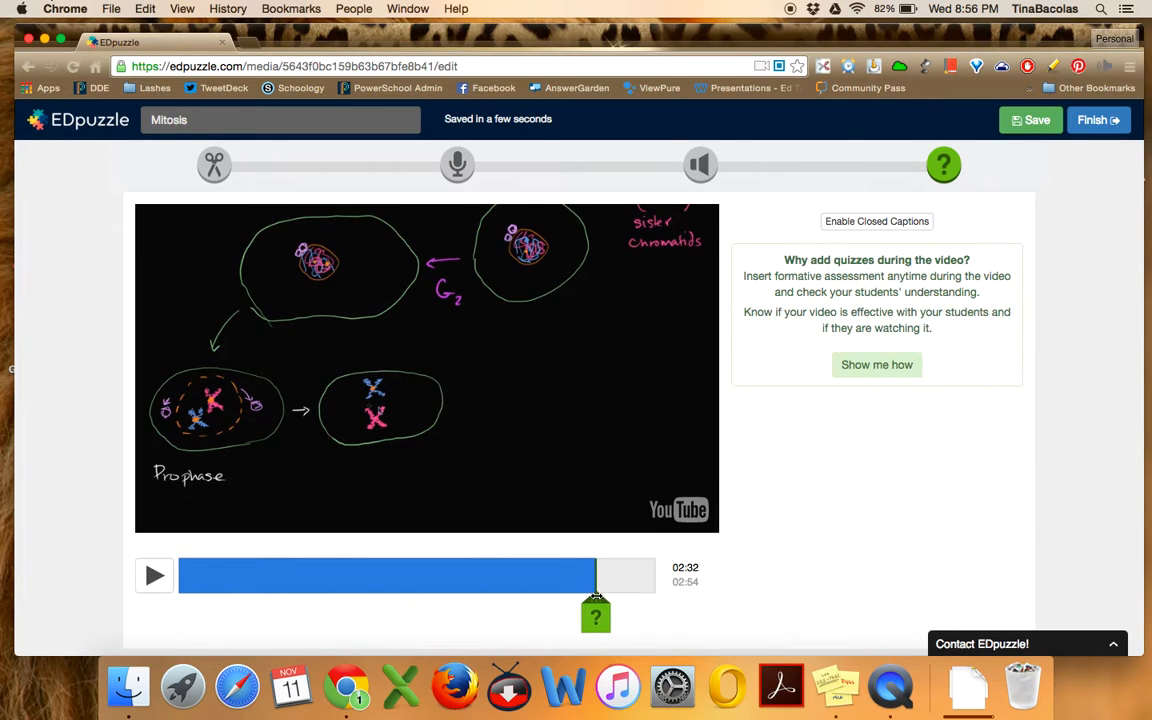
pyautogui.moveTo(595, 615); pyautogui.dragTo(585, 615)
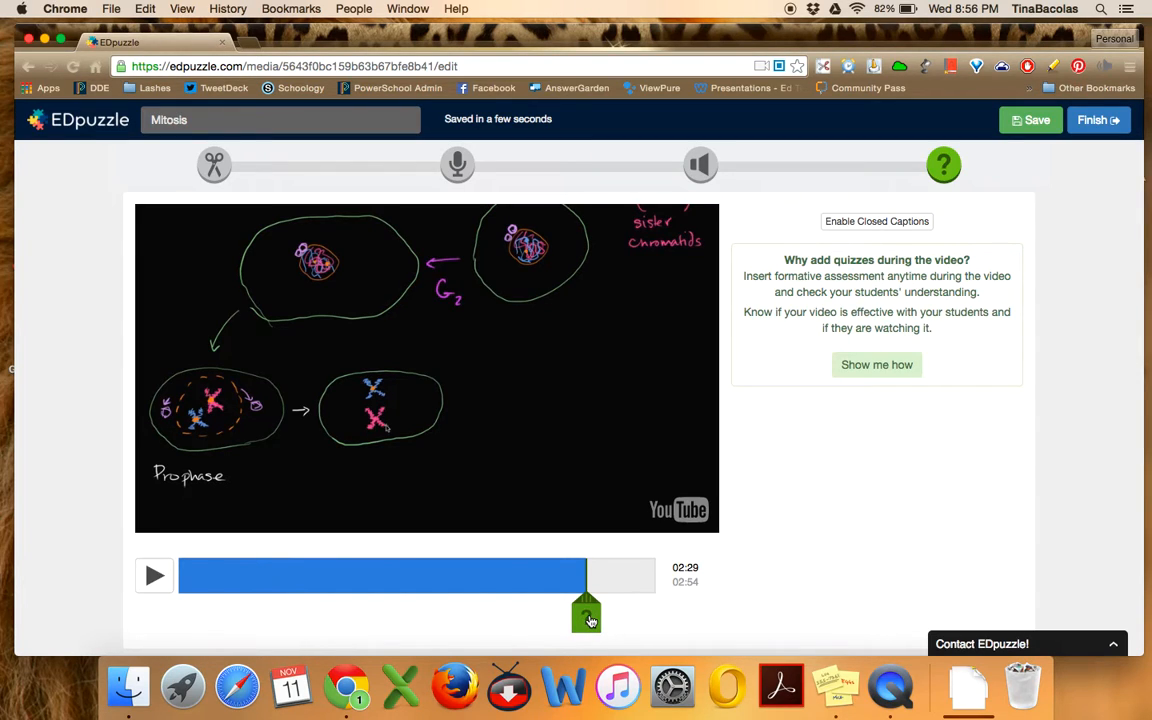
# Add the open-ended question 'What phase of mitosis is the cell in now?' at 2:29
pyautogui.click(586, 610)
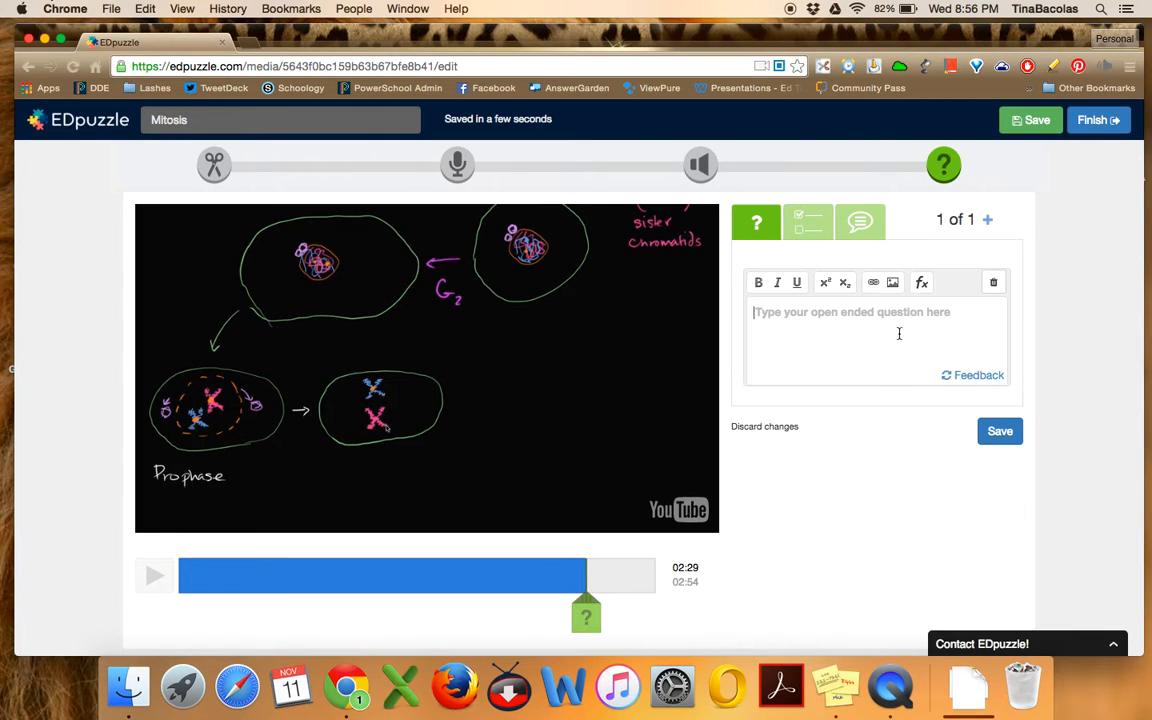
pyautogui.moveTo(757, 222)
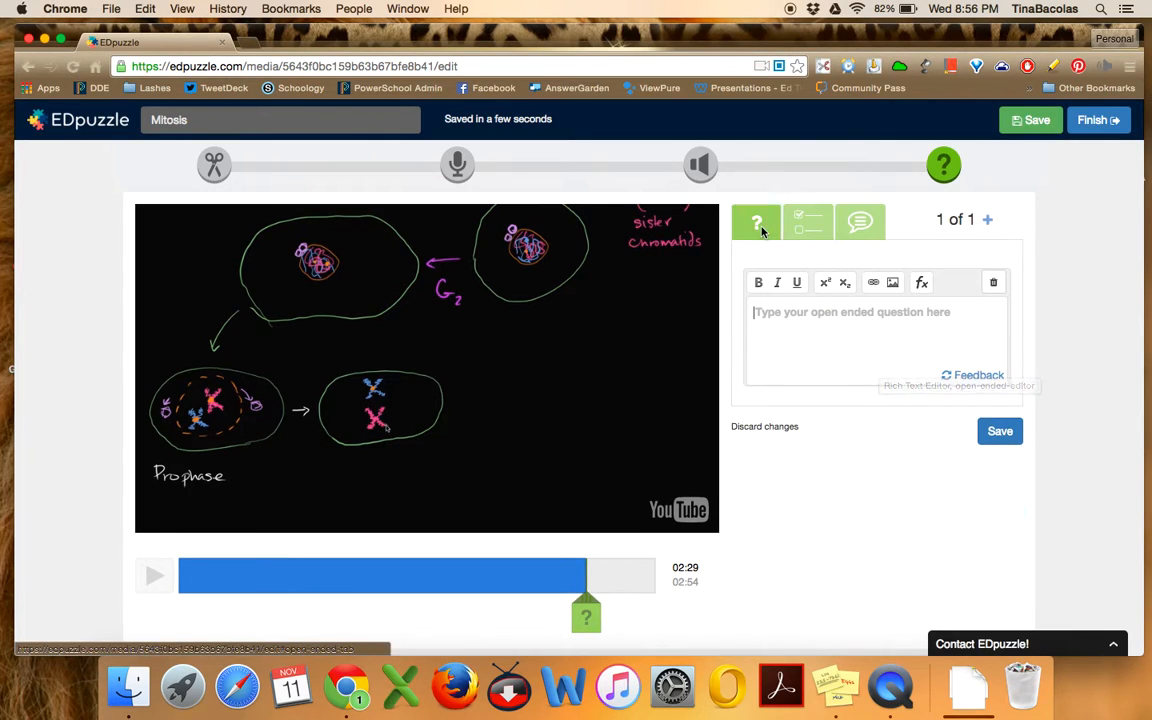
pyautogui.moveTo(756, 221)
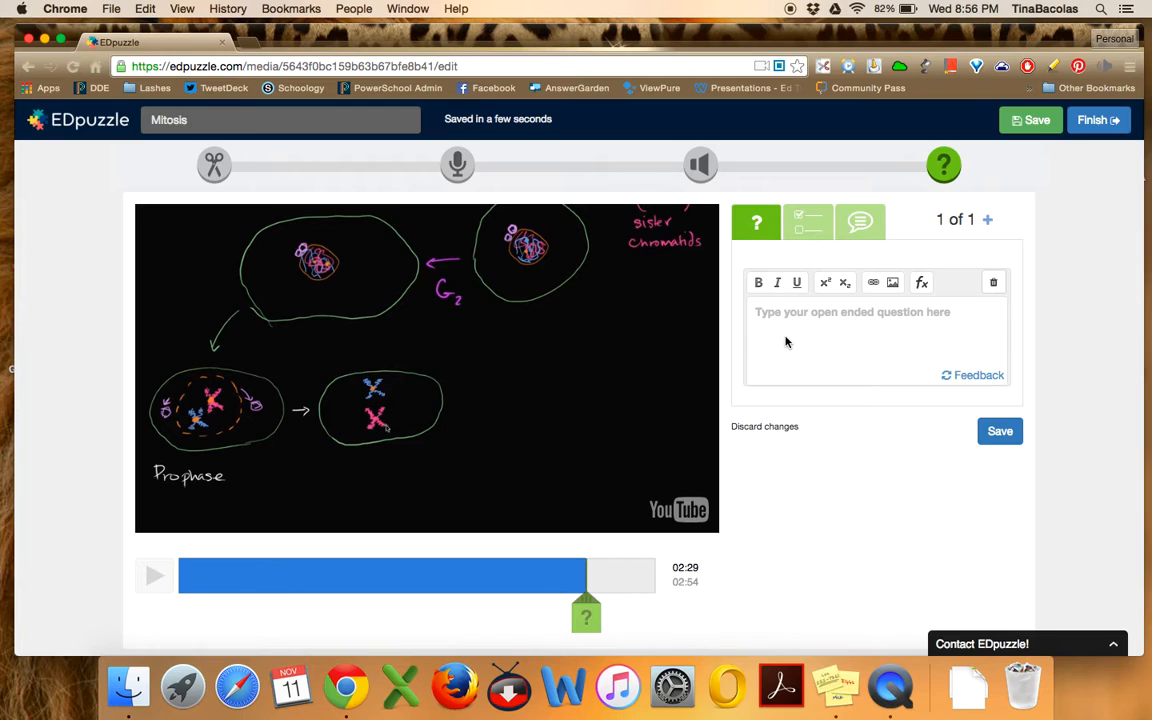
pyautogui.write('What')
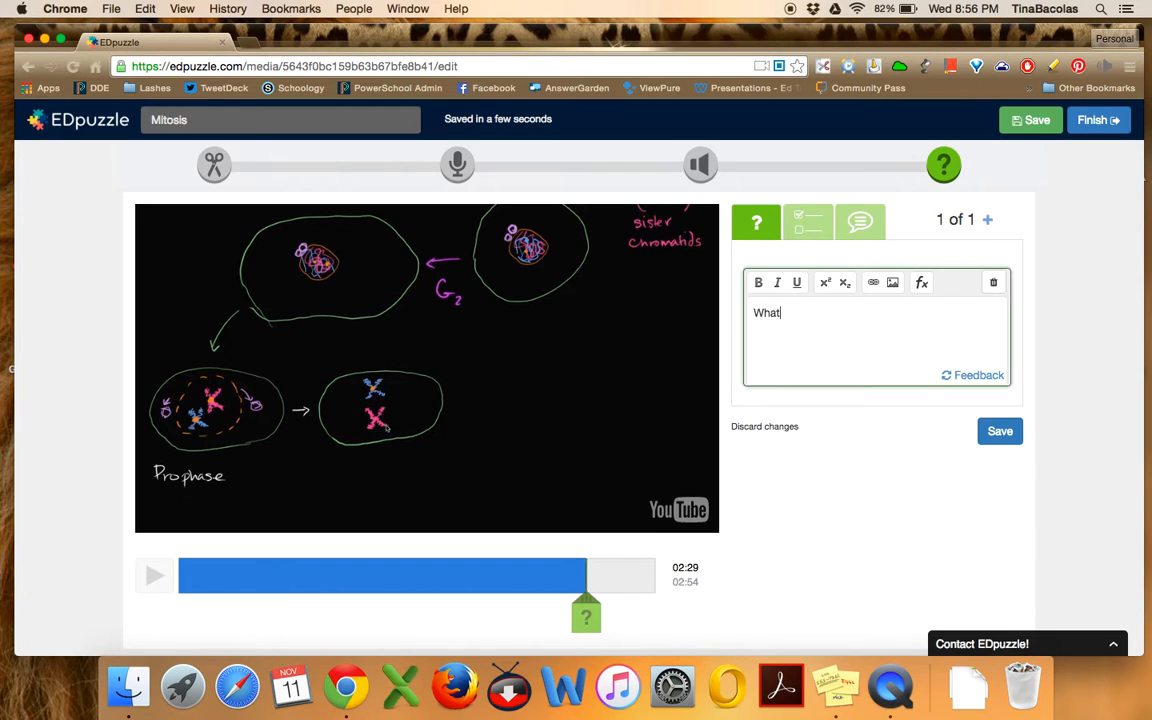
pyautogui.write('phase of')
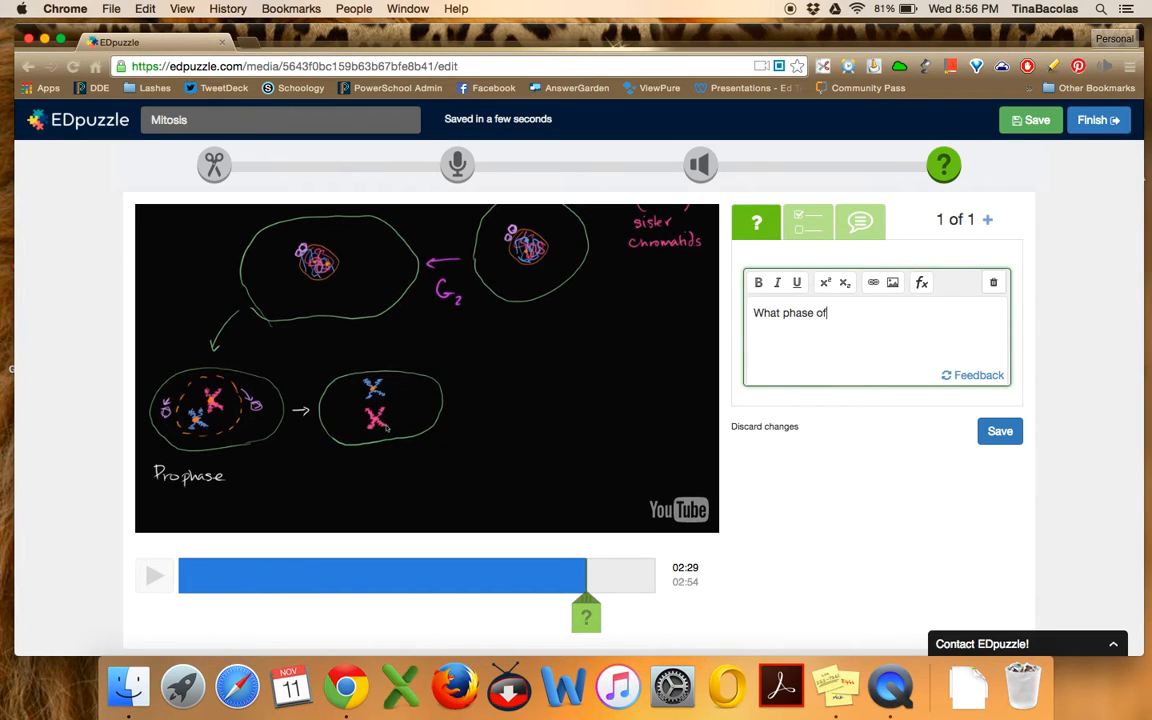
pyautogui.write('mitosis is')
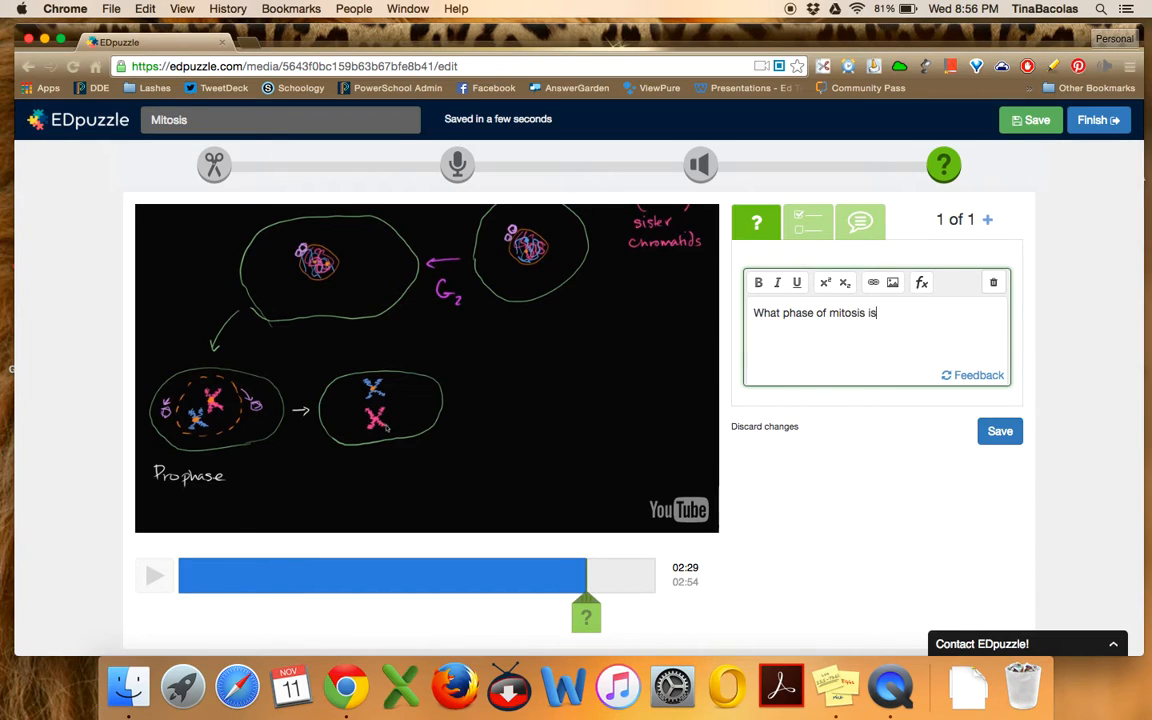
pyautogui.write('this ce')
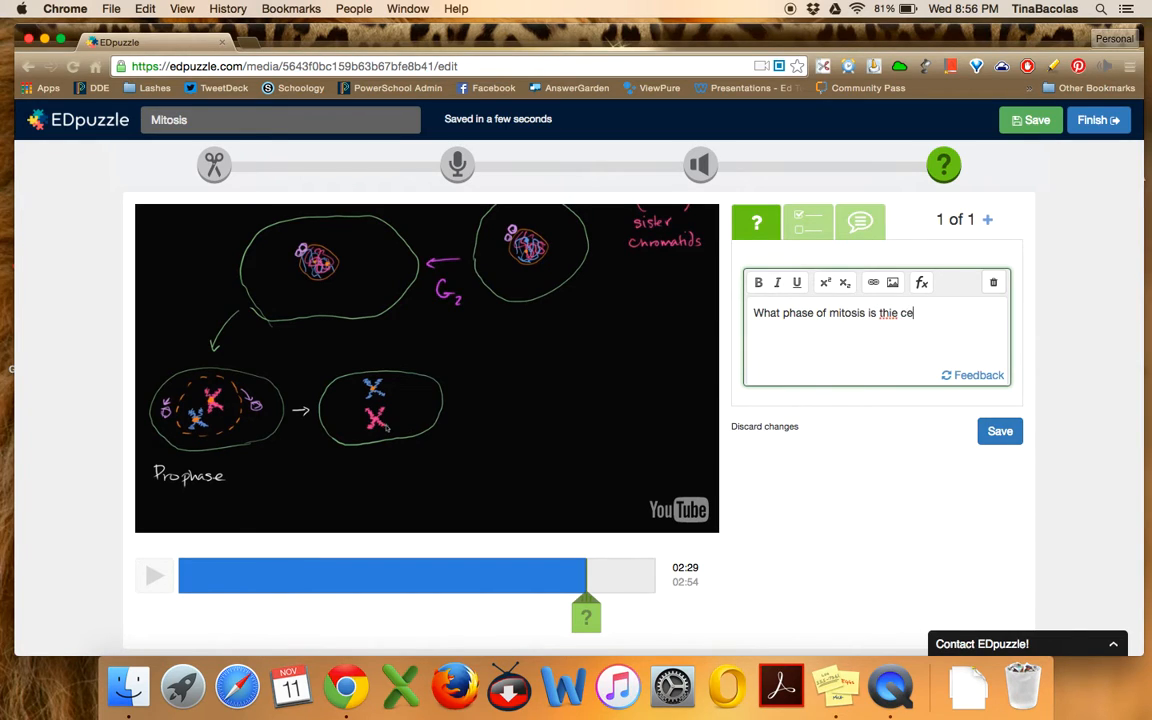
pyautogui.write('cell in no')
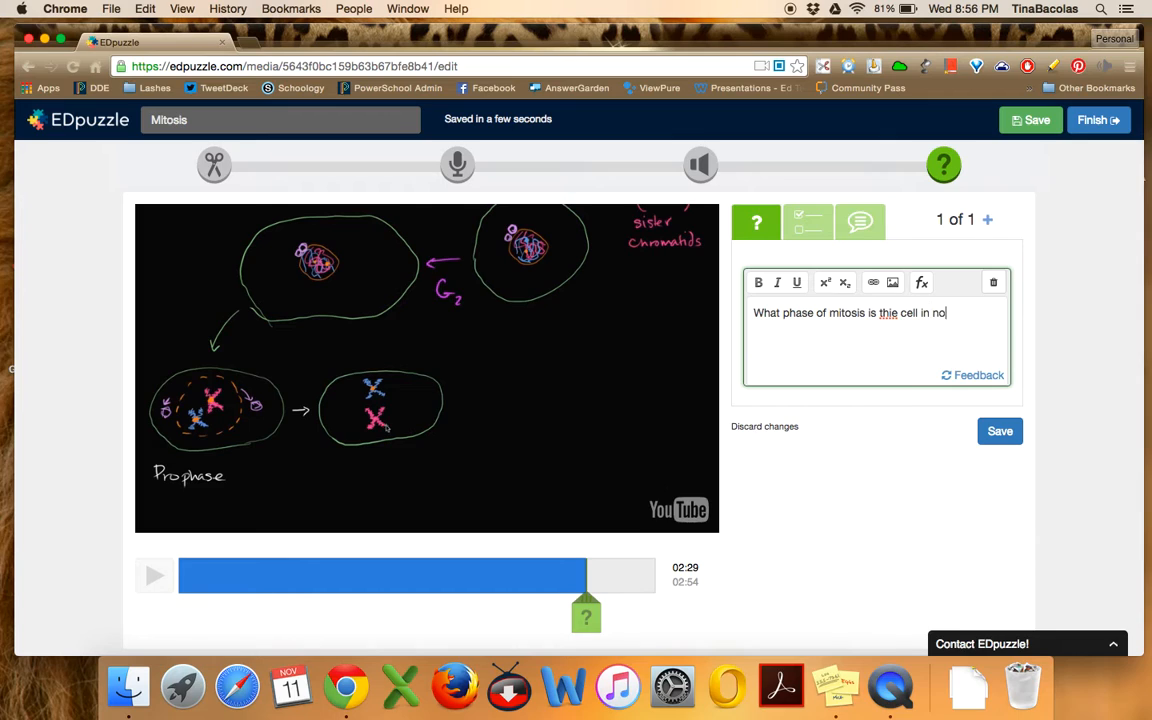
pyautogui.write('w?')
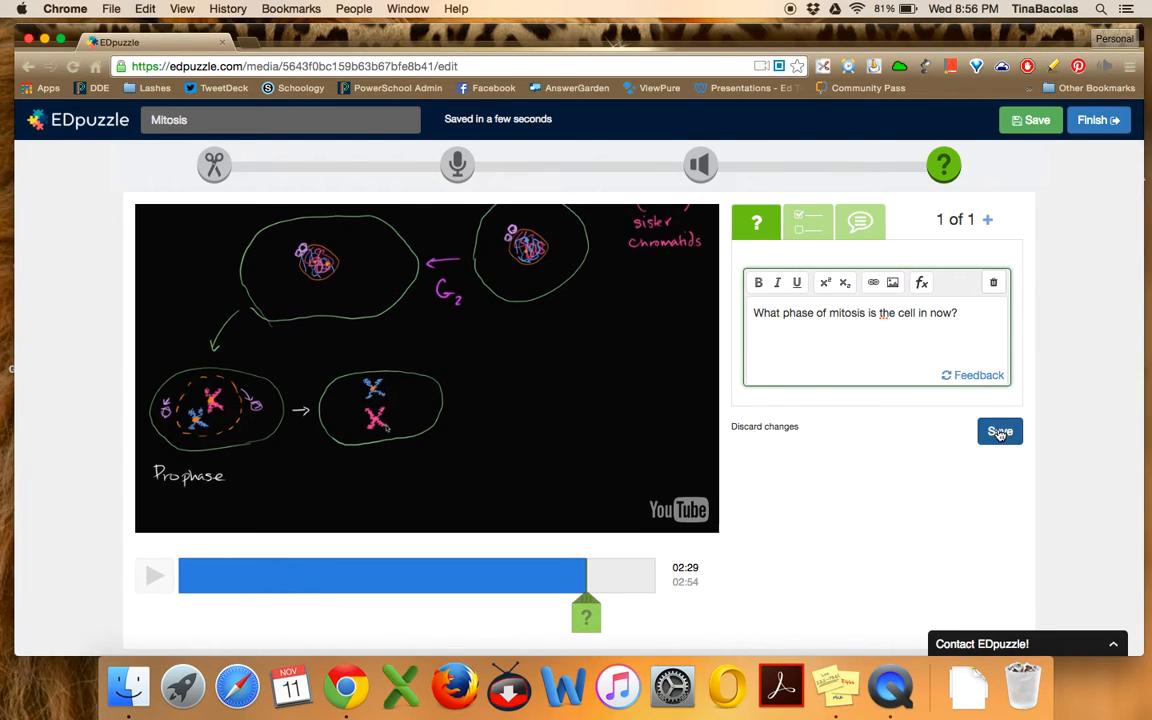
pyautogui.click(1000, 431)
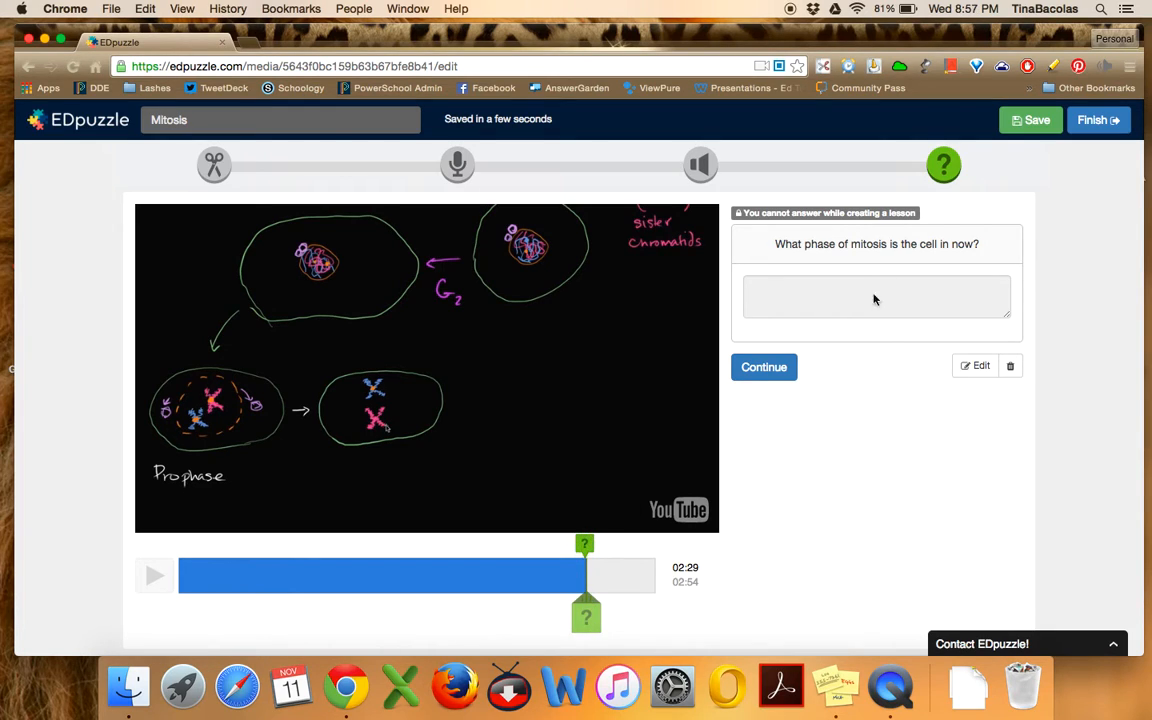
pyautogui.moveTo(598, 600)
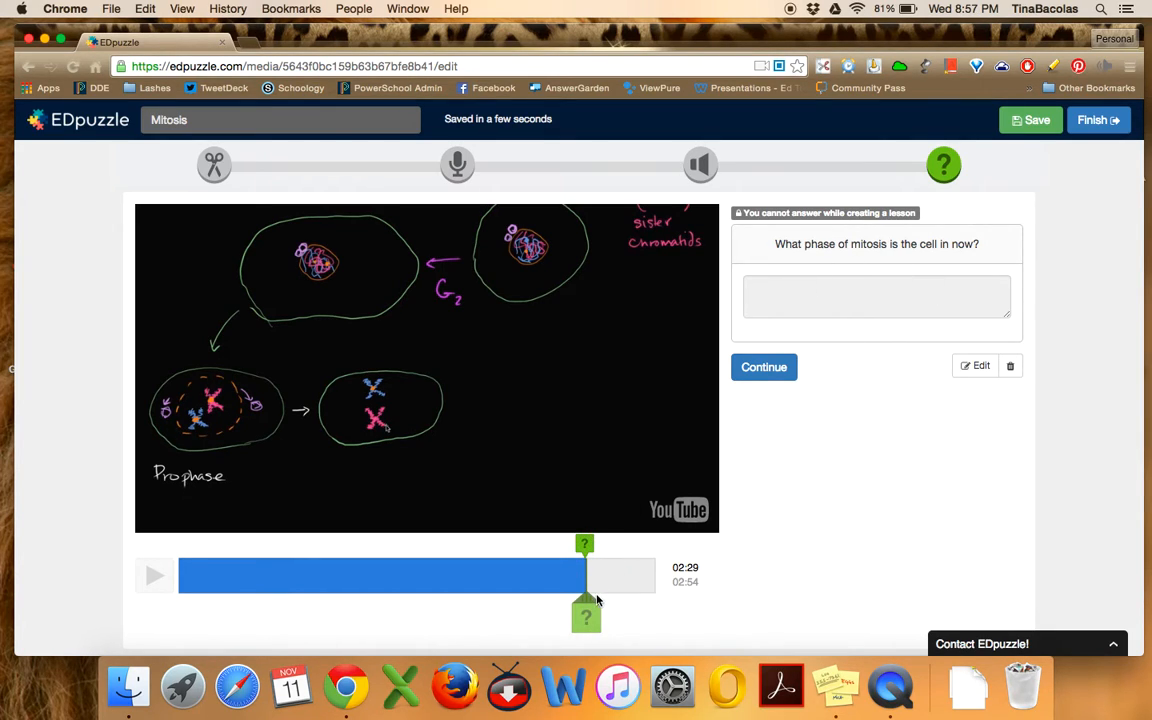
pyautogui.moveTo(883, 548)
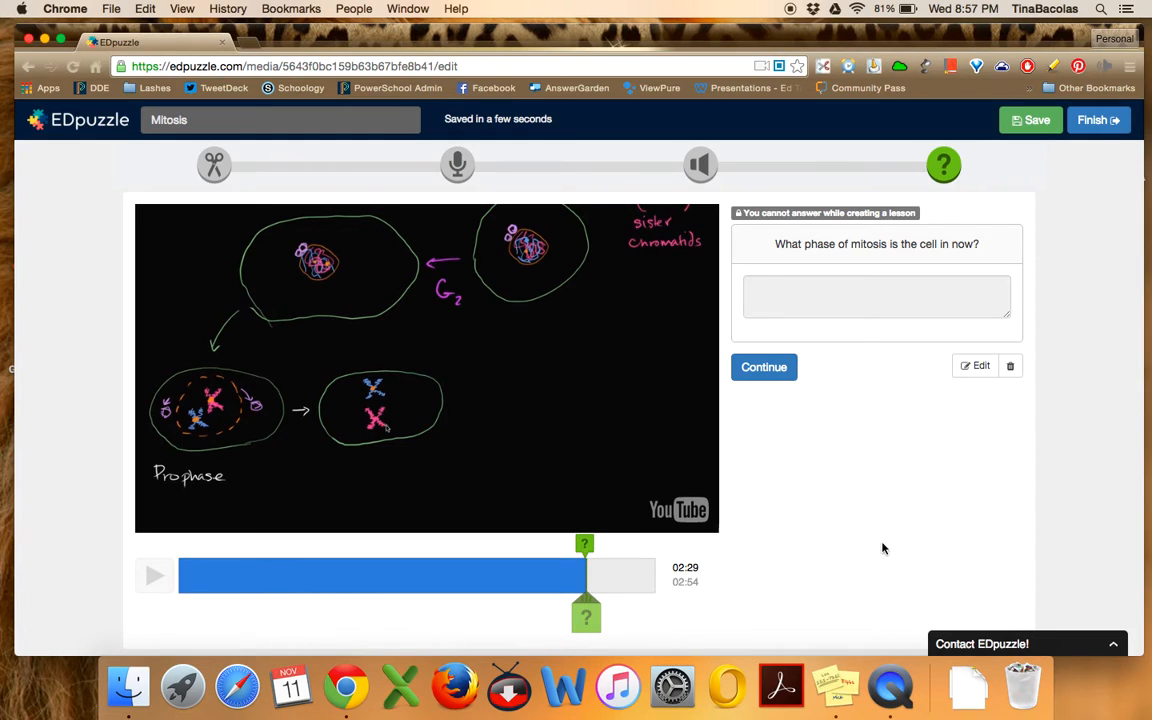
pyautogui.moveTo(929, 415)
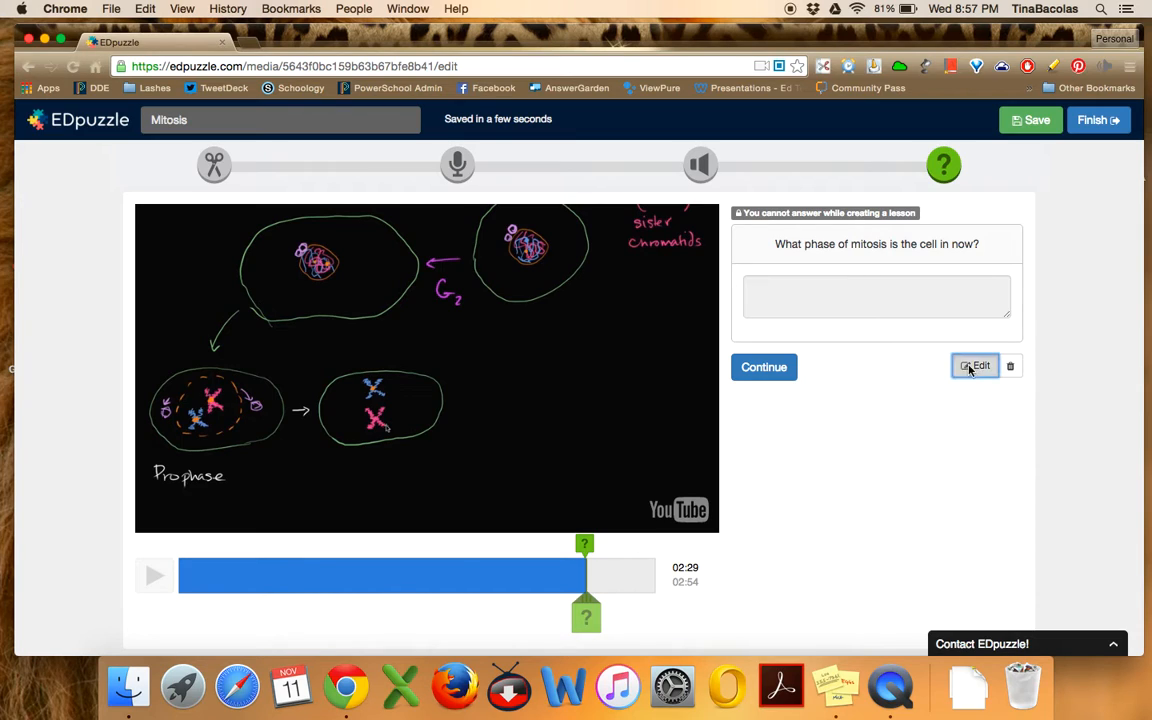
# Open the 2:29 mitosis phase question for editing and reload the lesson editor page
pyautogui.click(975, 366)
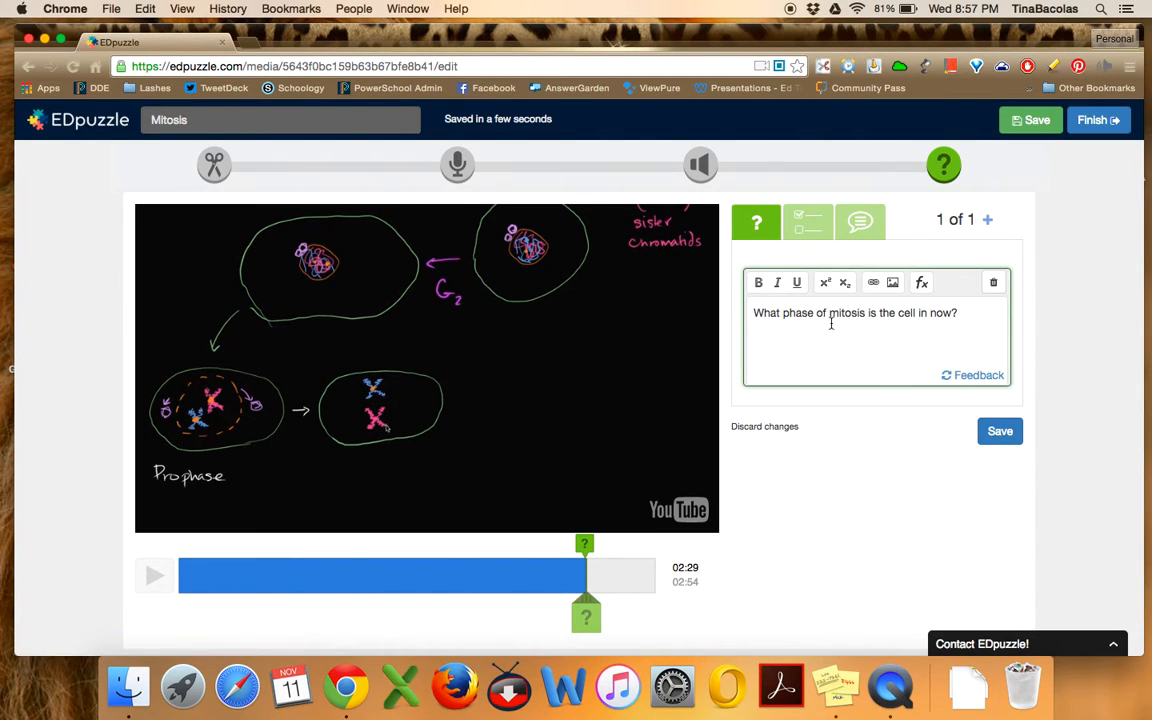
pyautogui.moveTo(897, 295)
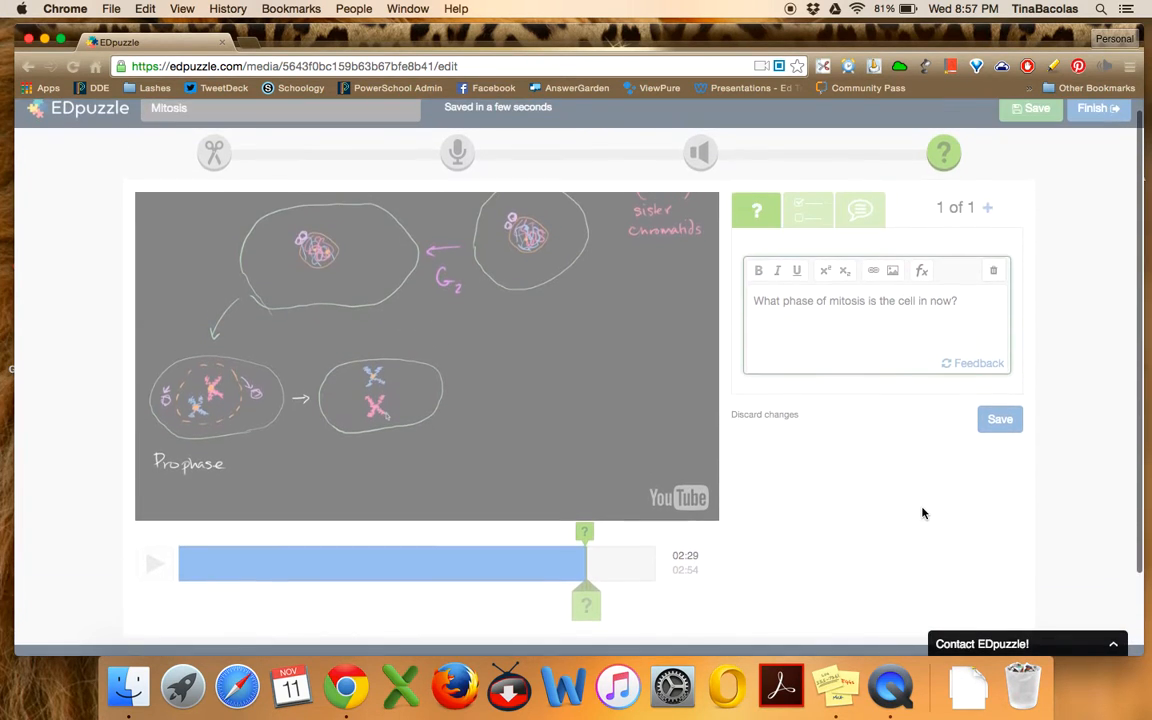
pyautogui.click(73, 66)
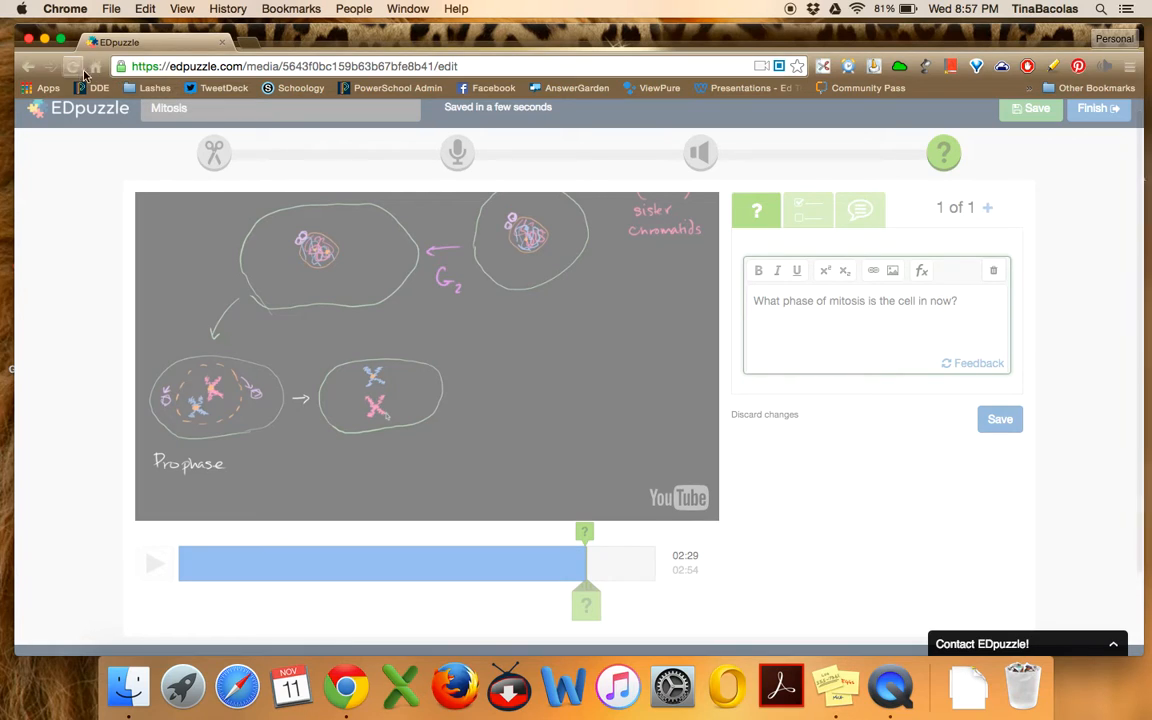
pyautogui.click(891, 270)
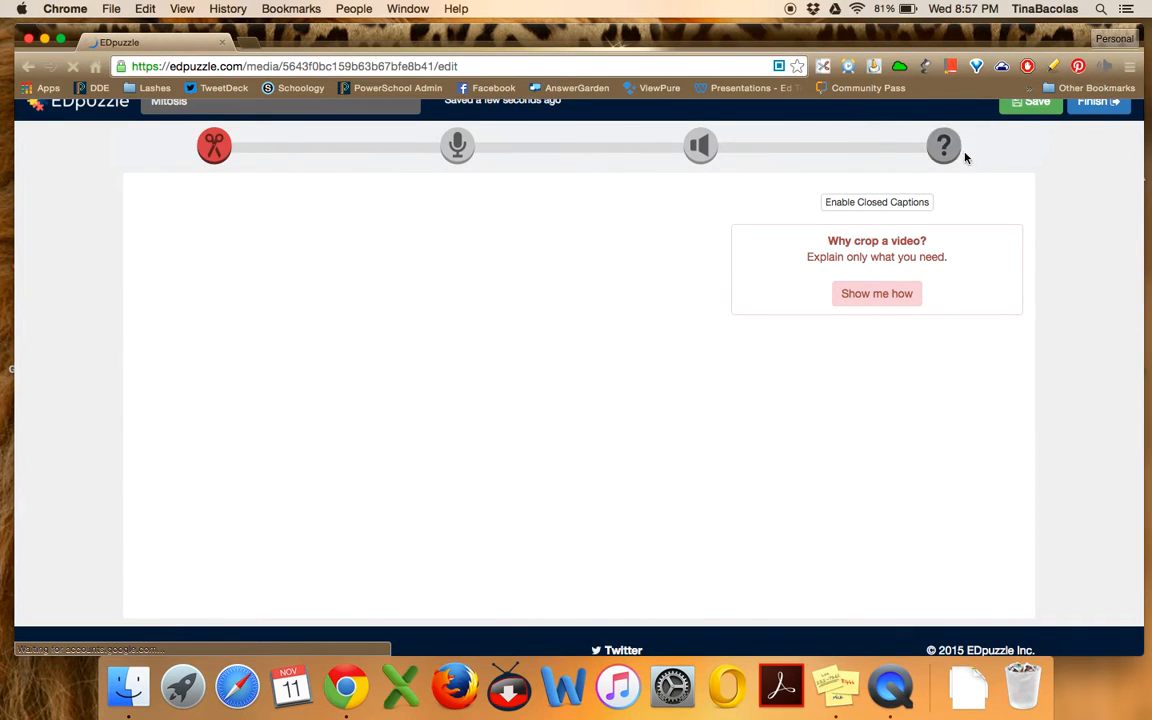
# Return to the quiz step and start a new question at 01:36
pyautogui.click(943, 164)
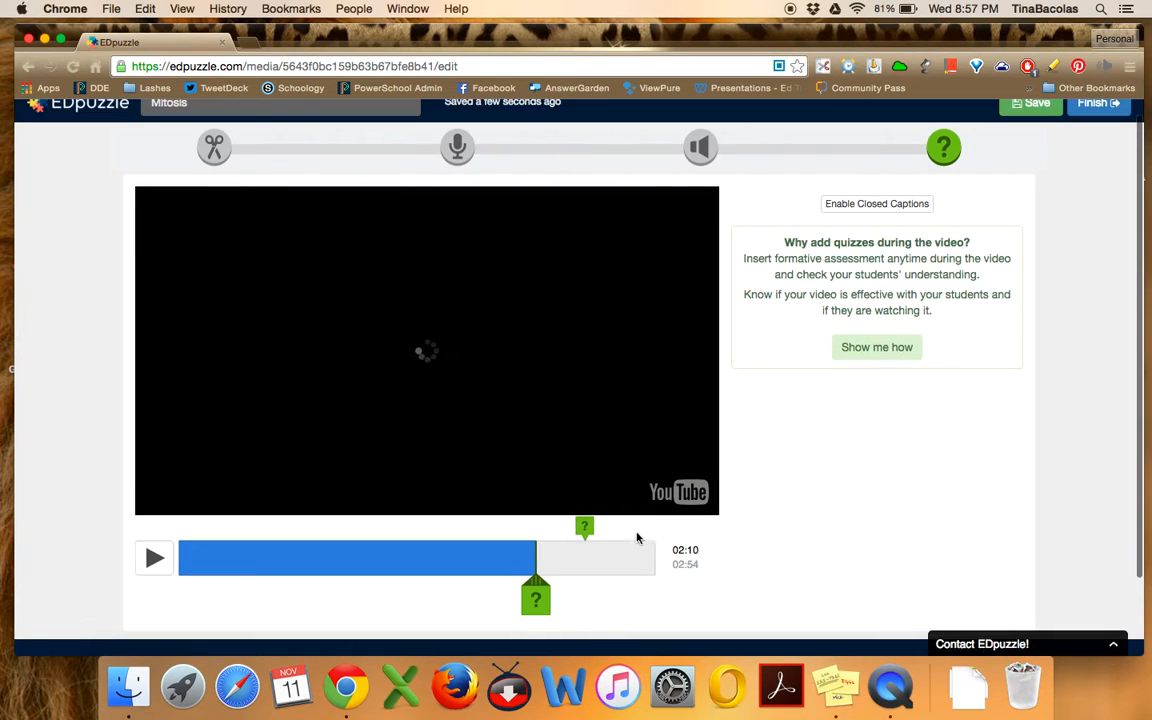
pyautogui.moveTo(210, 543)
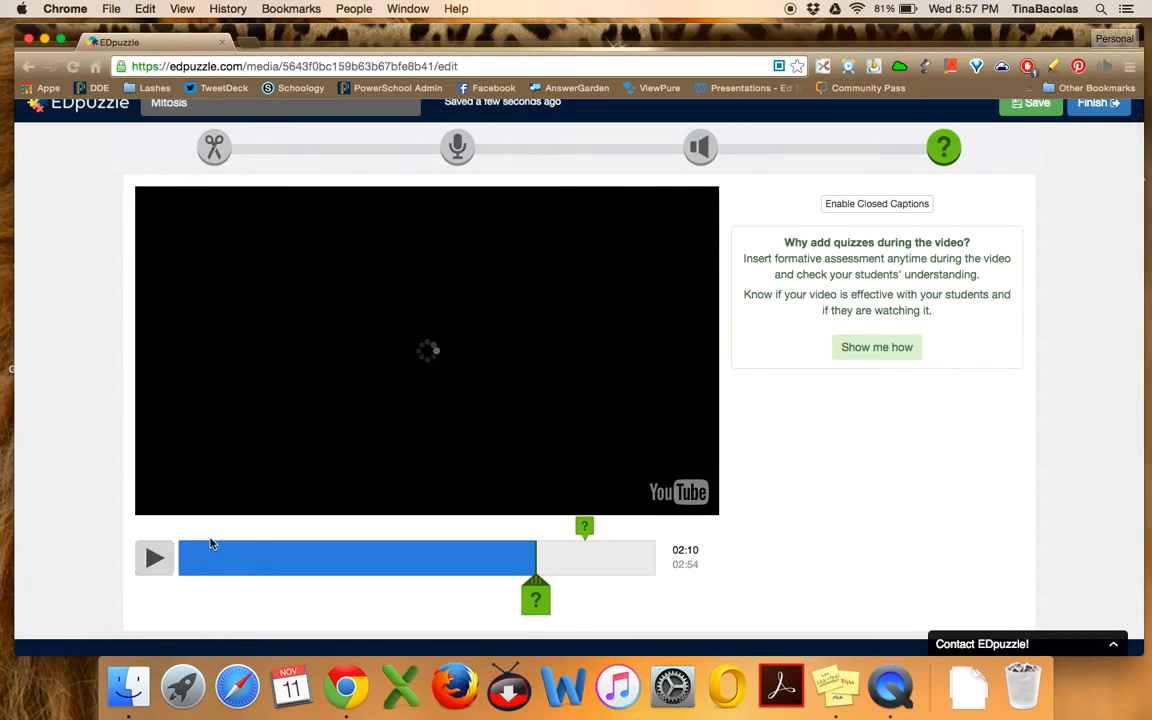
pyautogui.moveTo(561, 538)
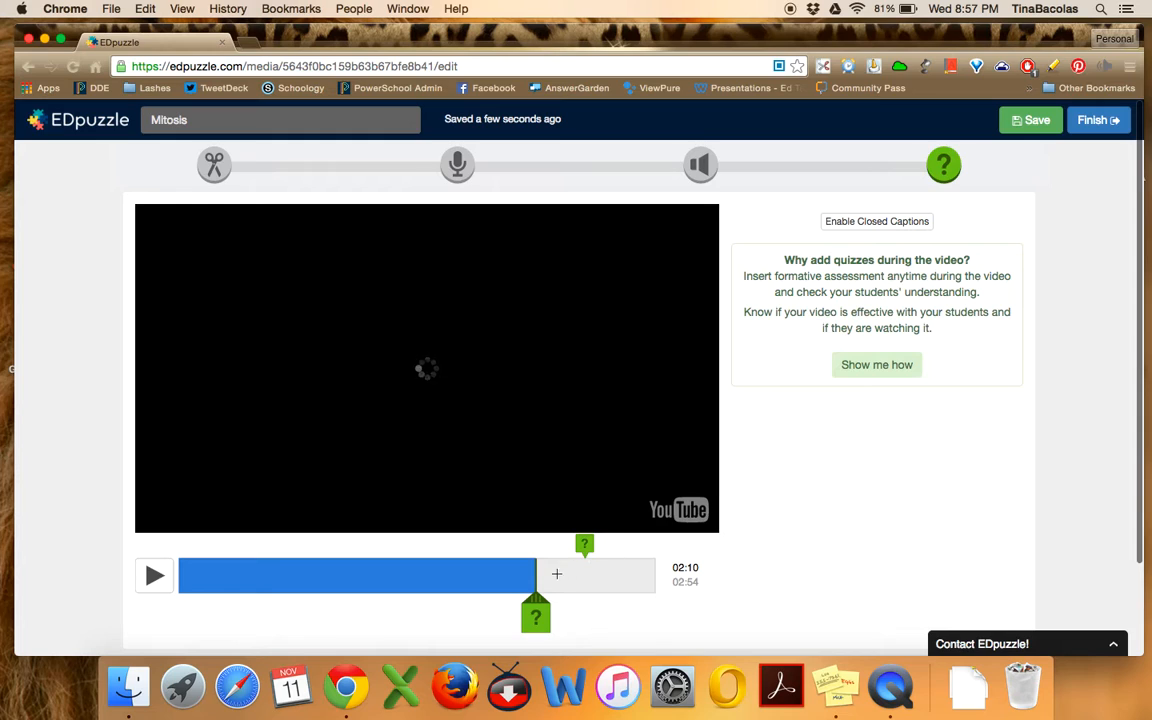
pyautogui.moveTo(535, 614); pyautogui.dragTo(488, 614)
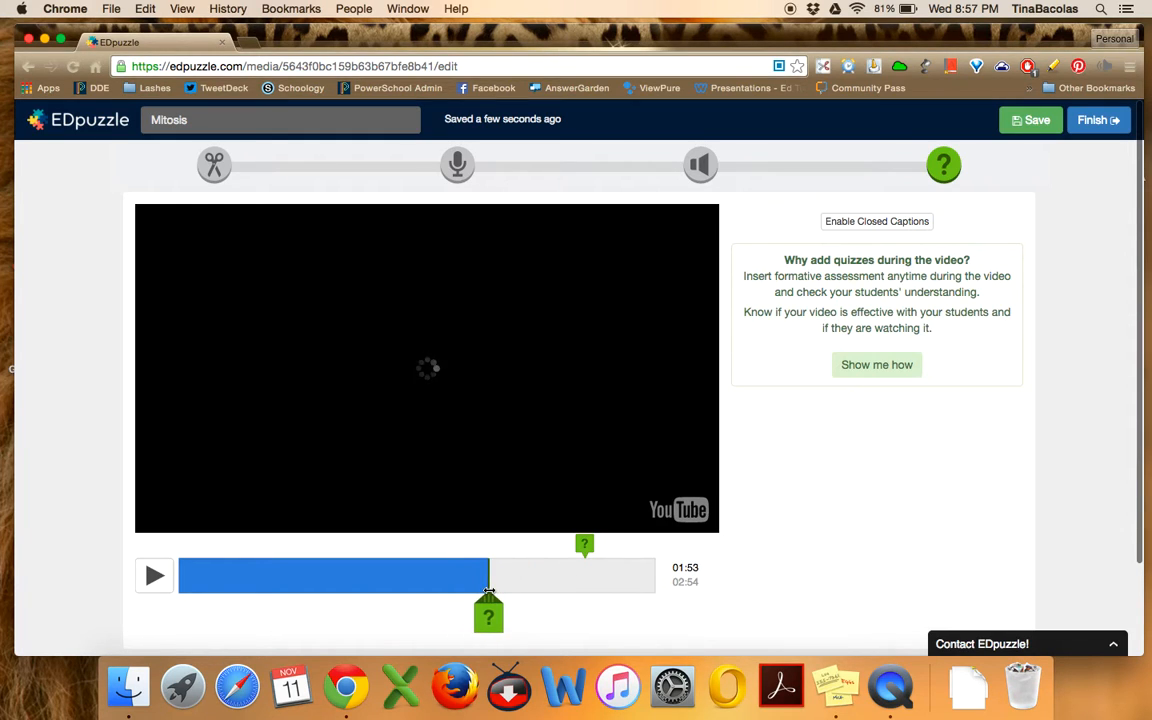
pyautogui.click(489, 614)
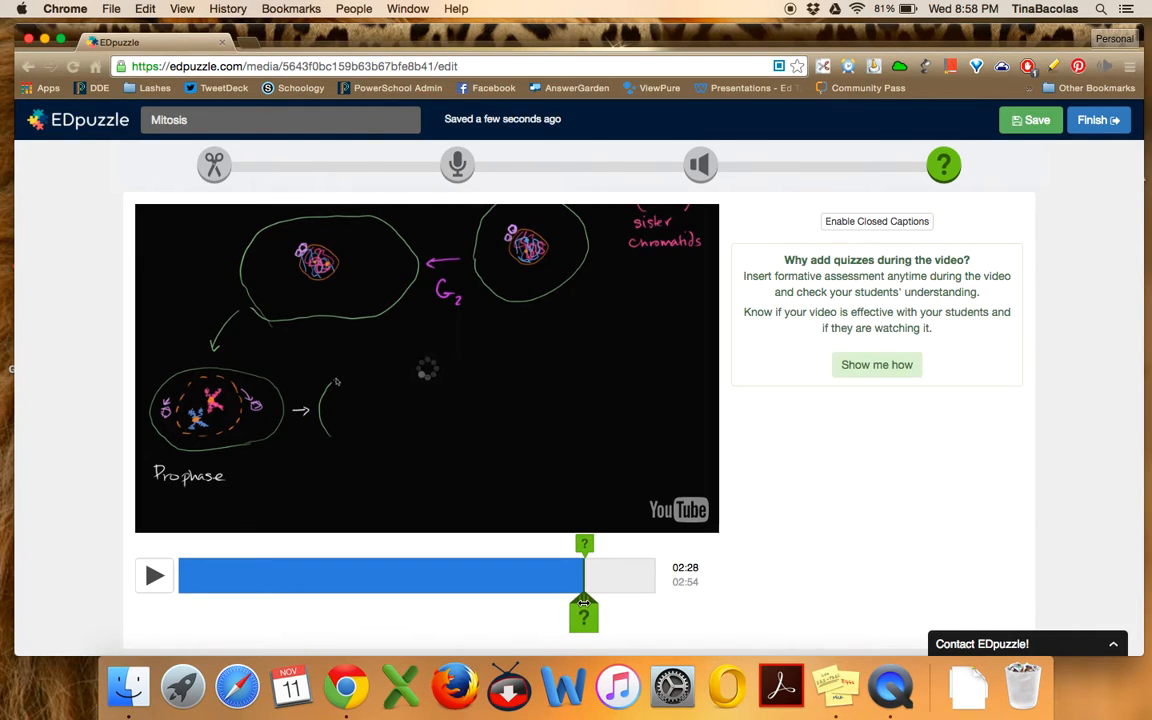
pyautogui.click(154, 575)
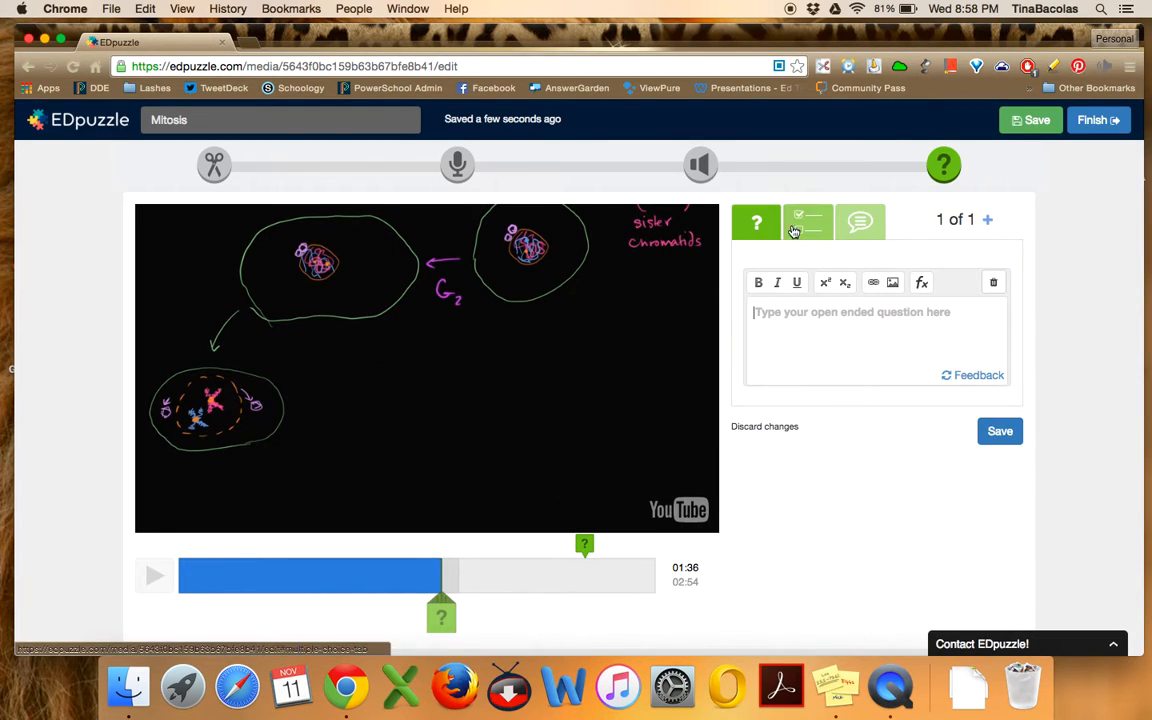
# Make the 01:36 question multiple choice about DNA's molecule type, with protein, amino acid, nucleic acid
pyautogui.click(808, 222)
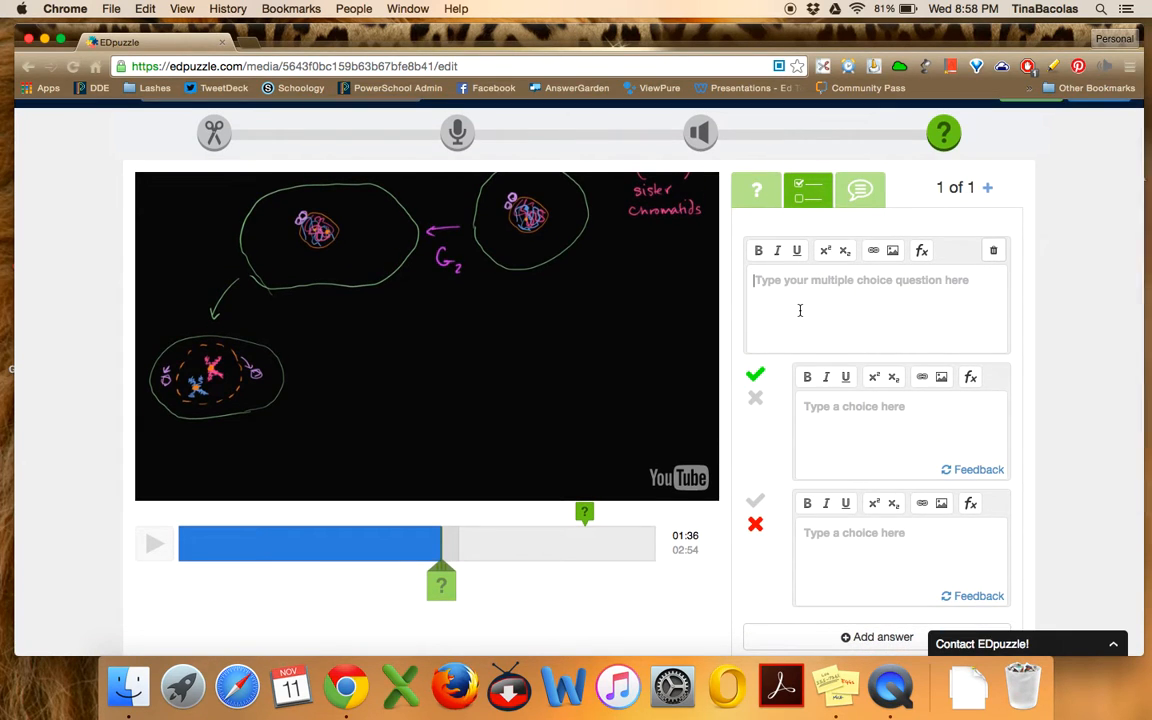
pyautogui.write('What type')
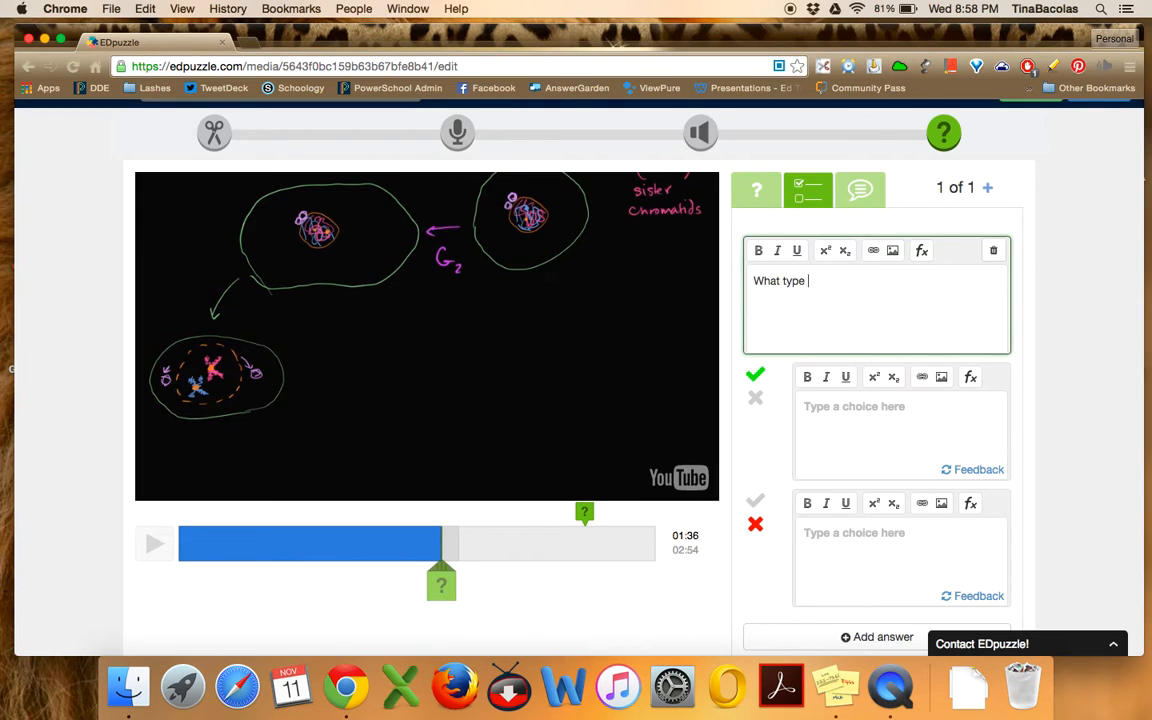
pyautogui.write('of molecule is DNA?')
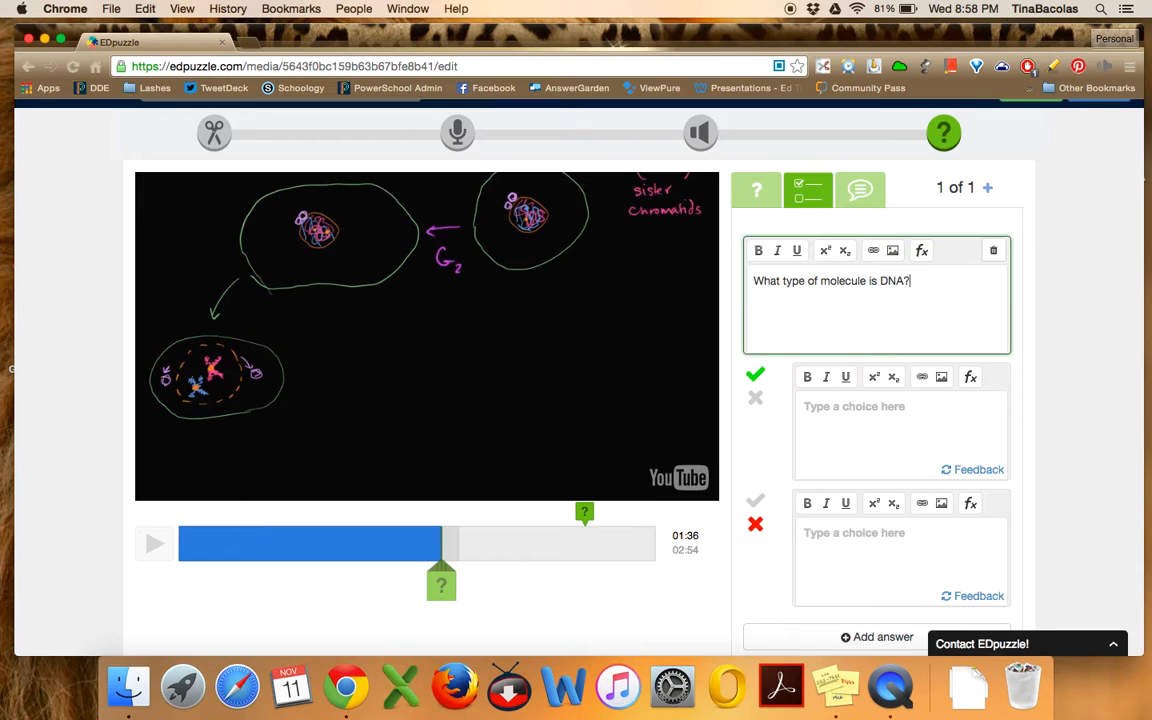
pyautogui.scroll(-3)
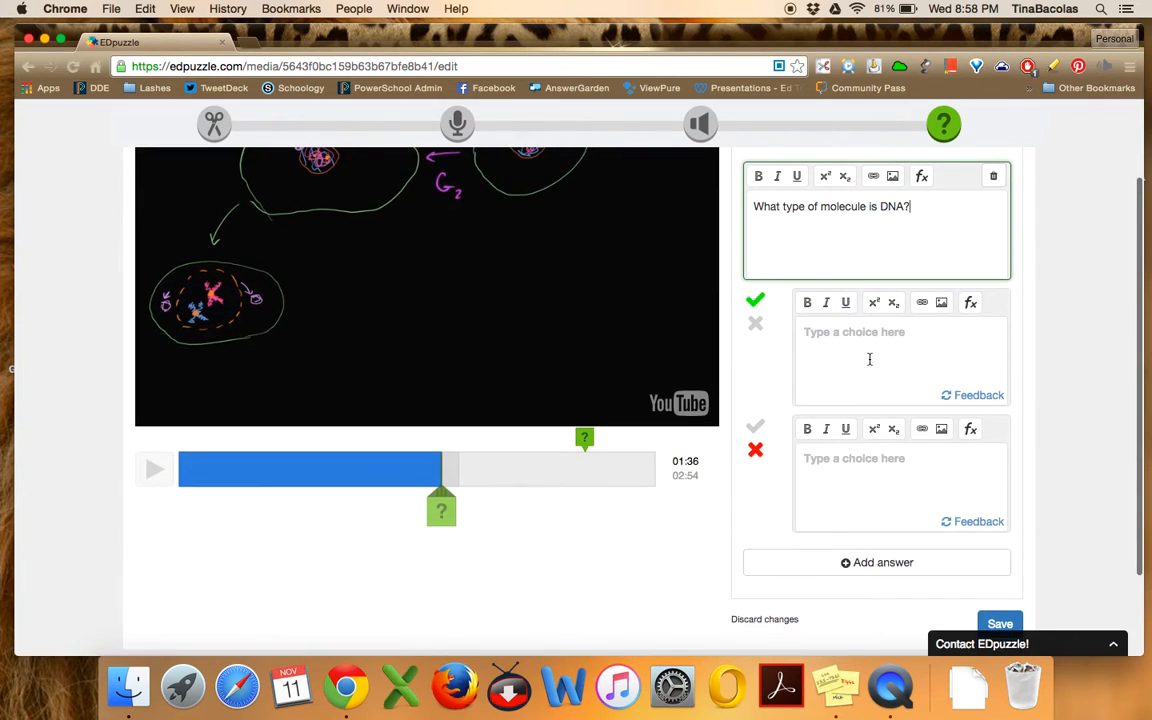
pyautogui.write('p')
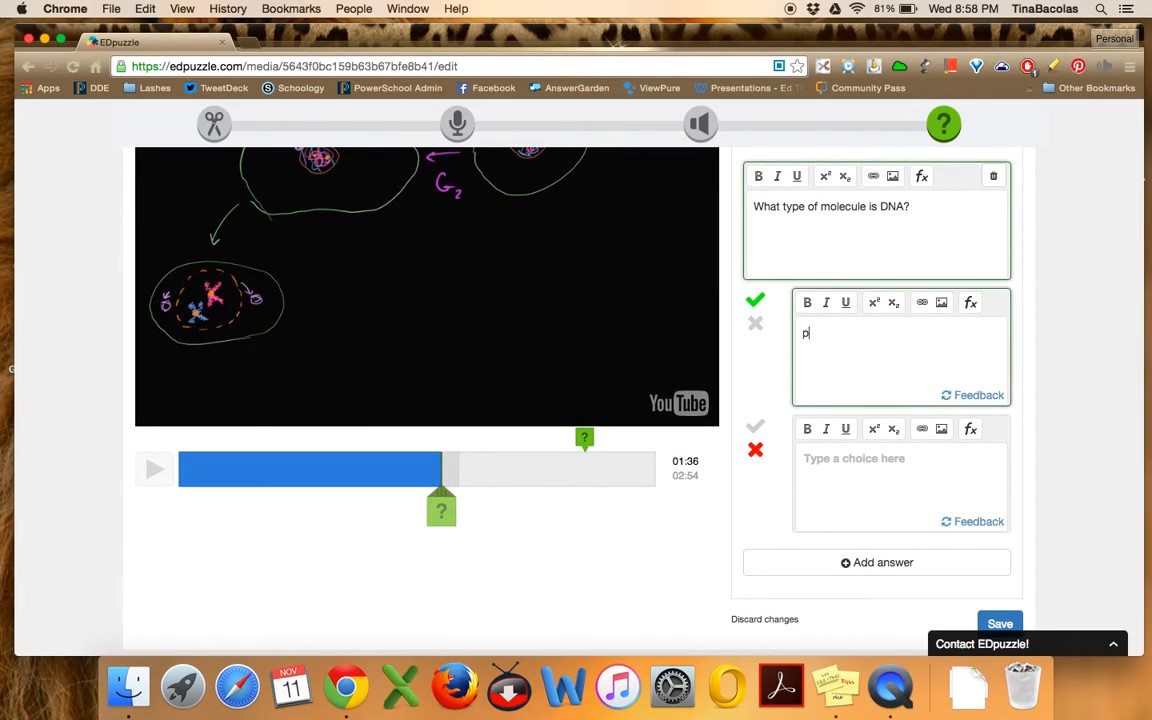
pyautogui.write('rotein')
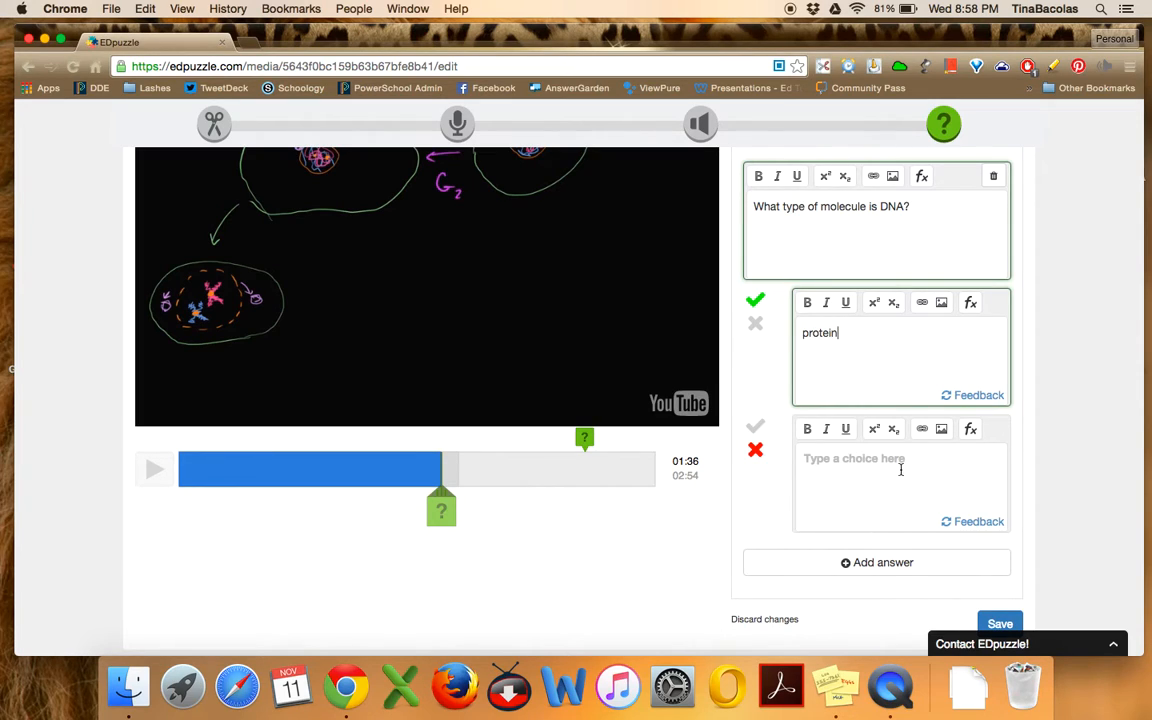
pyautogui.write('amino')
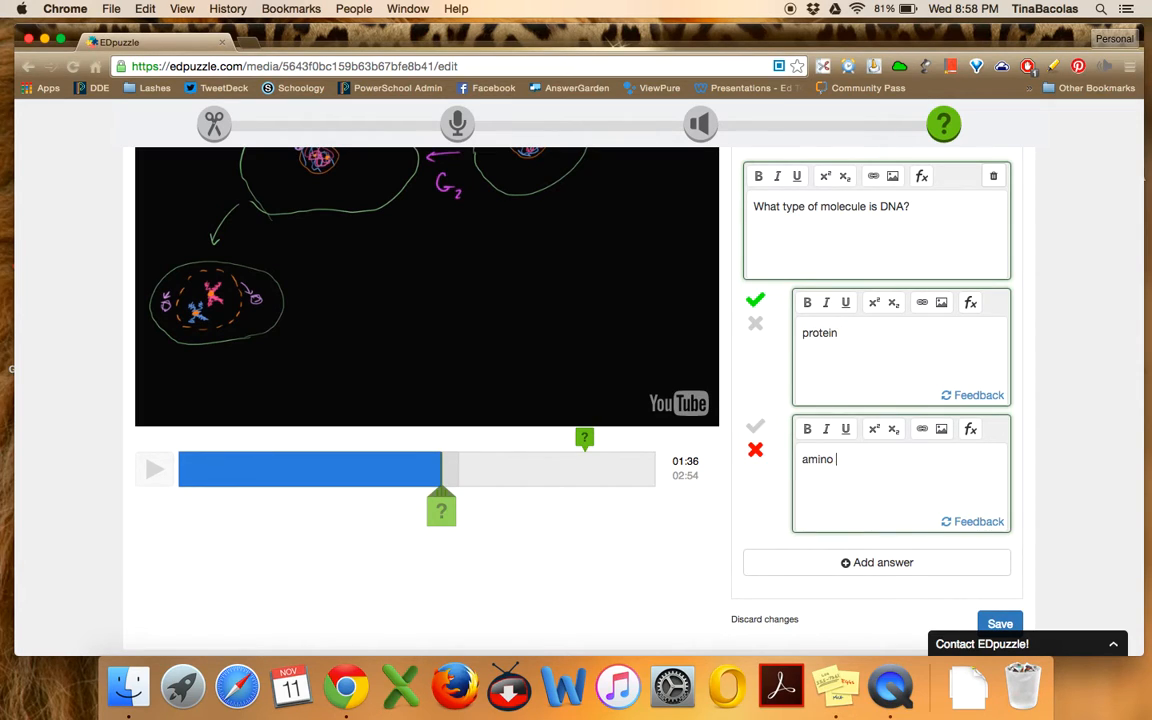
pyautogui.write('acid')
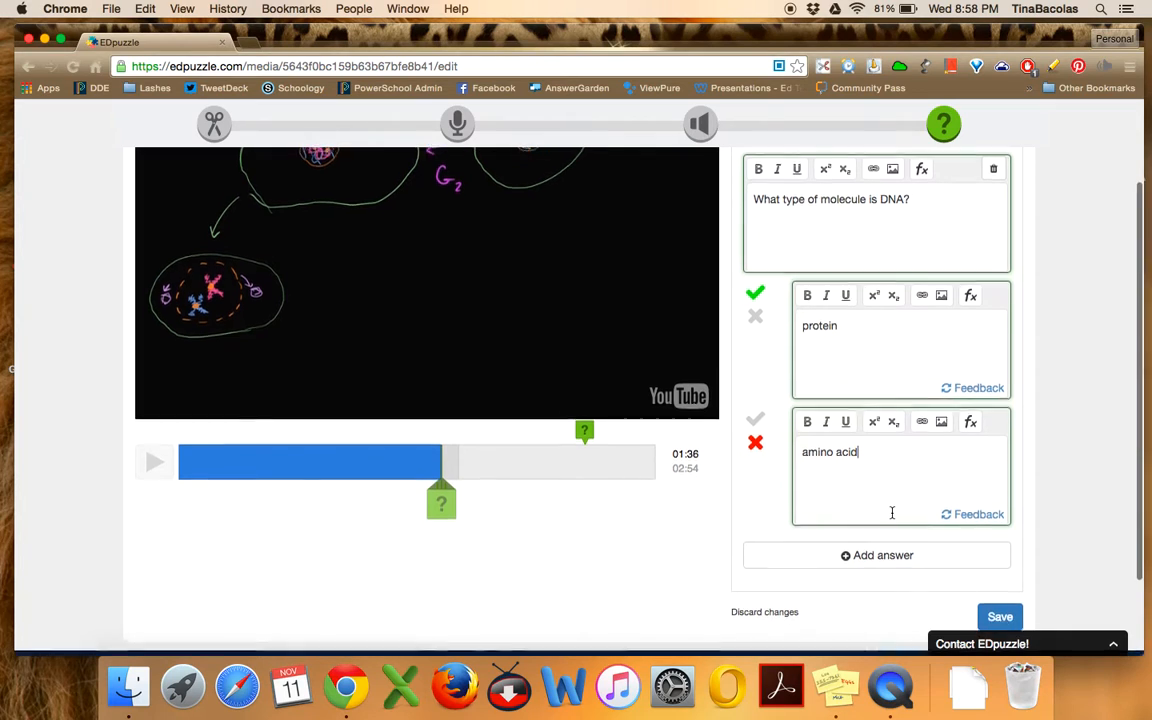
pyautogui.click(876, 555)
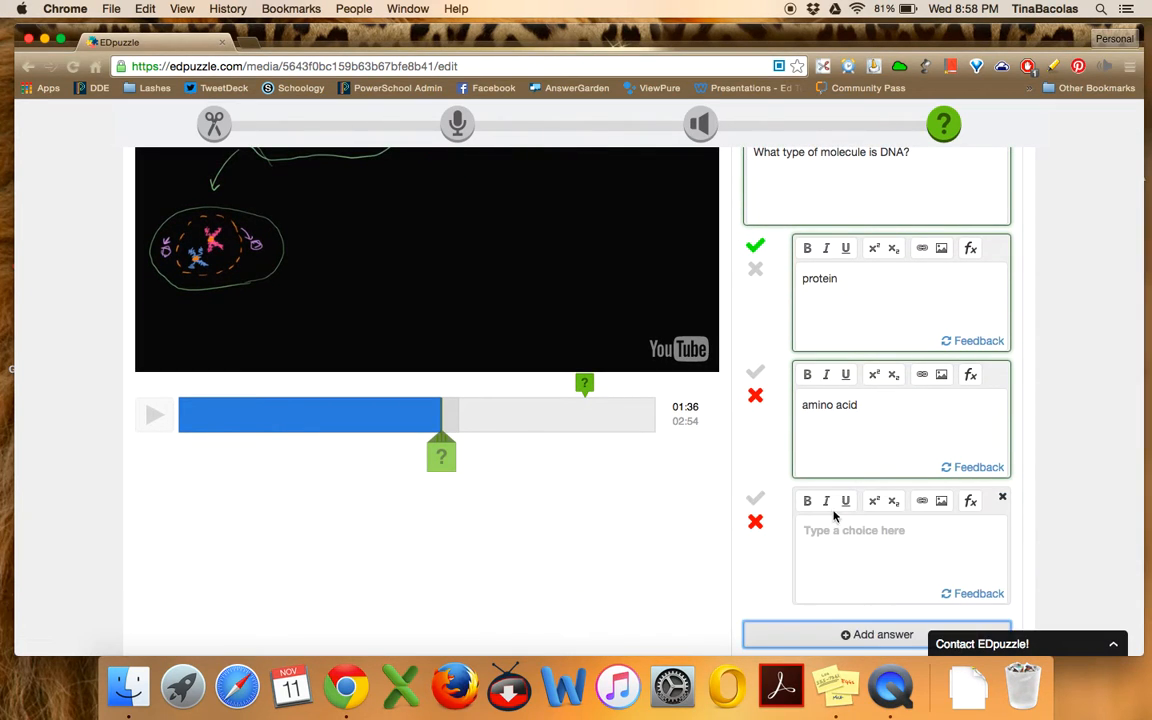
pyautogui.write('nucleic acid')
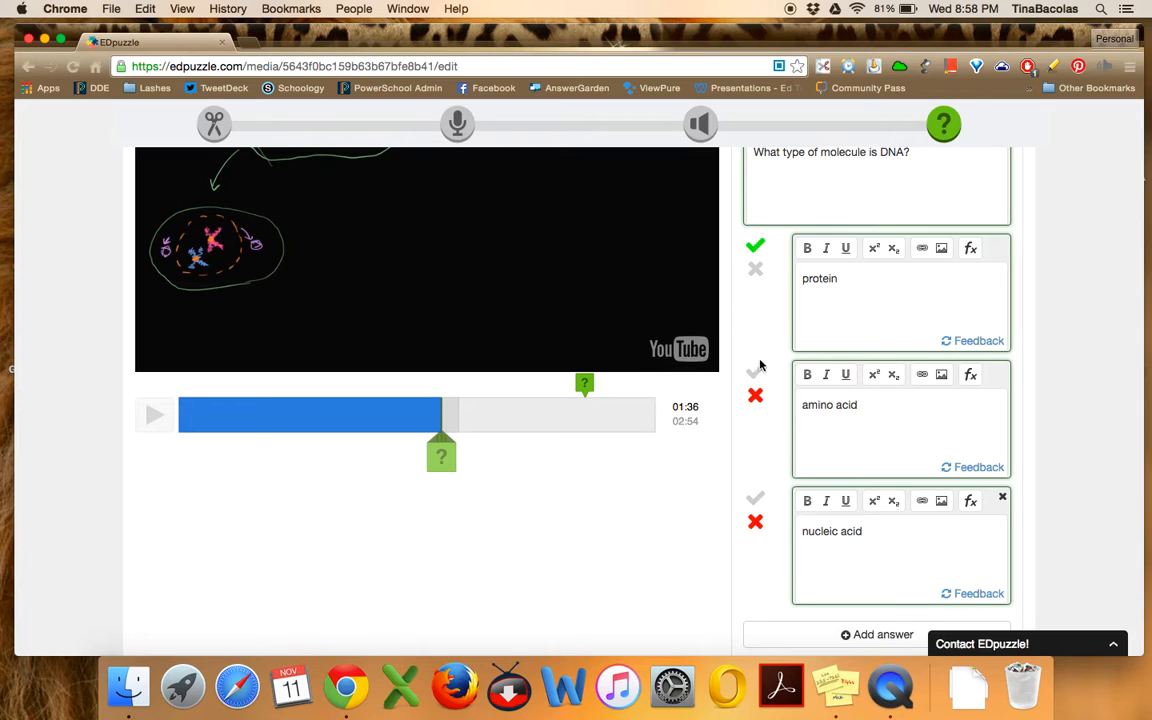
# Mark amino acid as correct, then start another blank question at 1:52
pyautogui.click(755, 373)
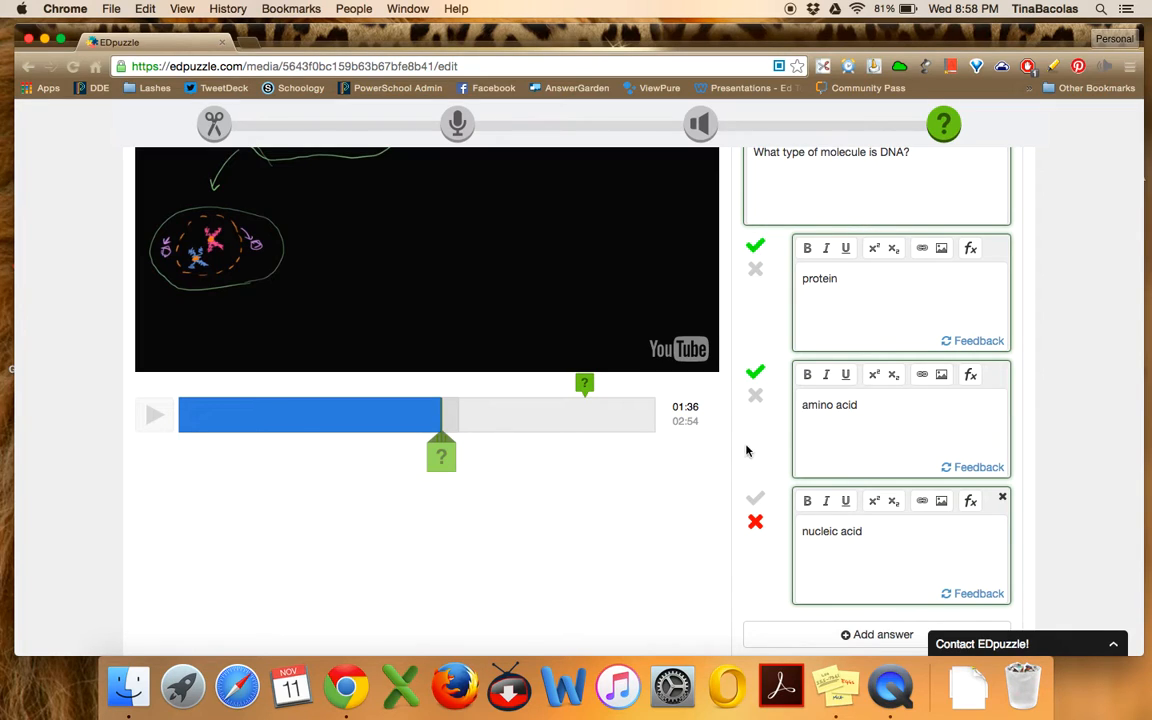
pyautogui.click(755, 499)
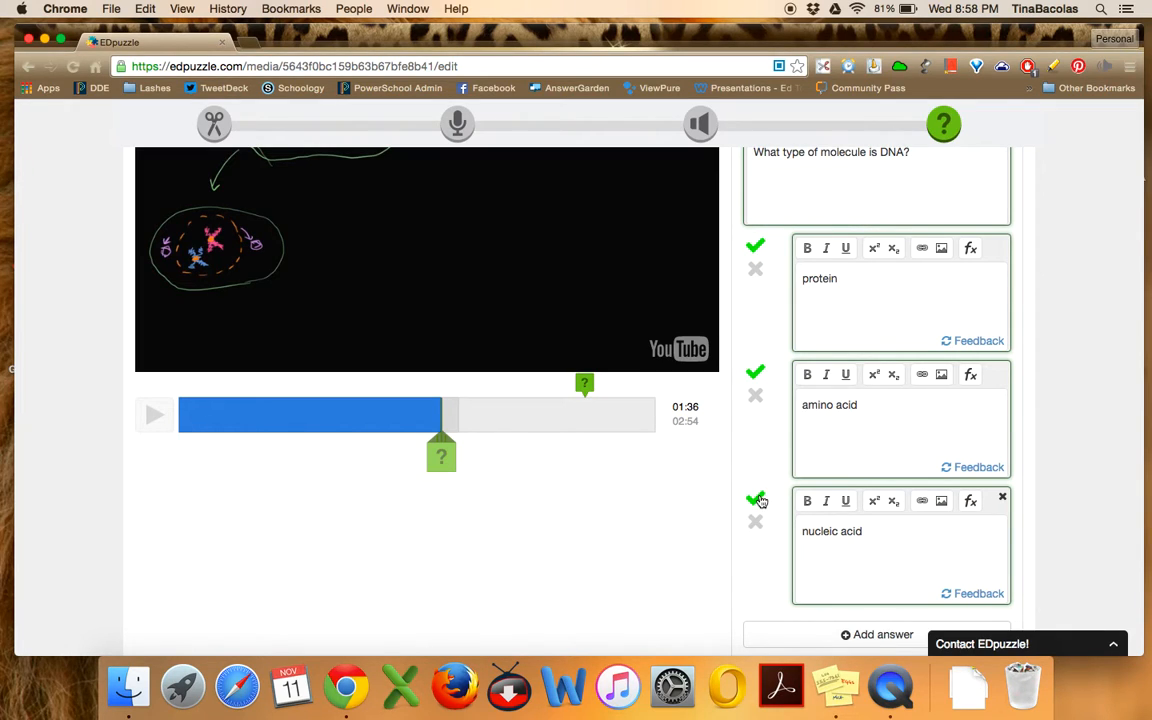
pyautogui.click(755, 521)
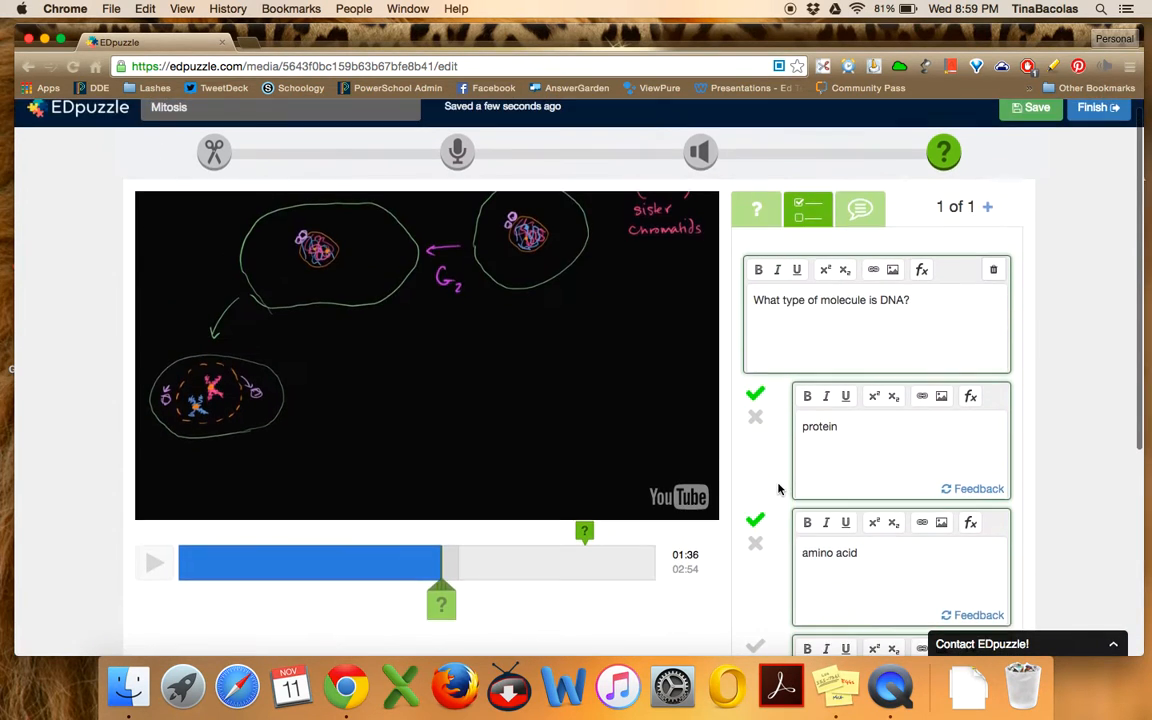
pyautogui.scroll(-3)
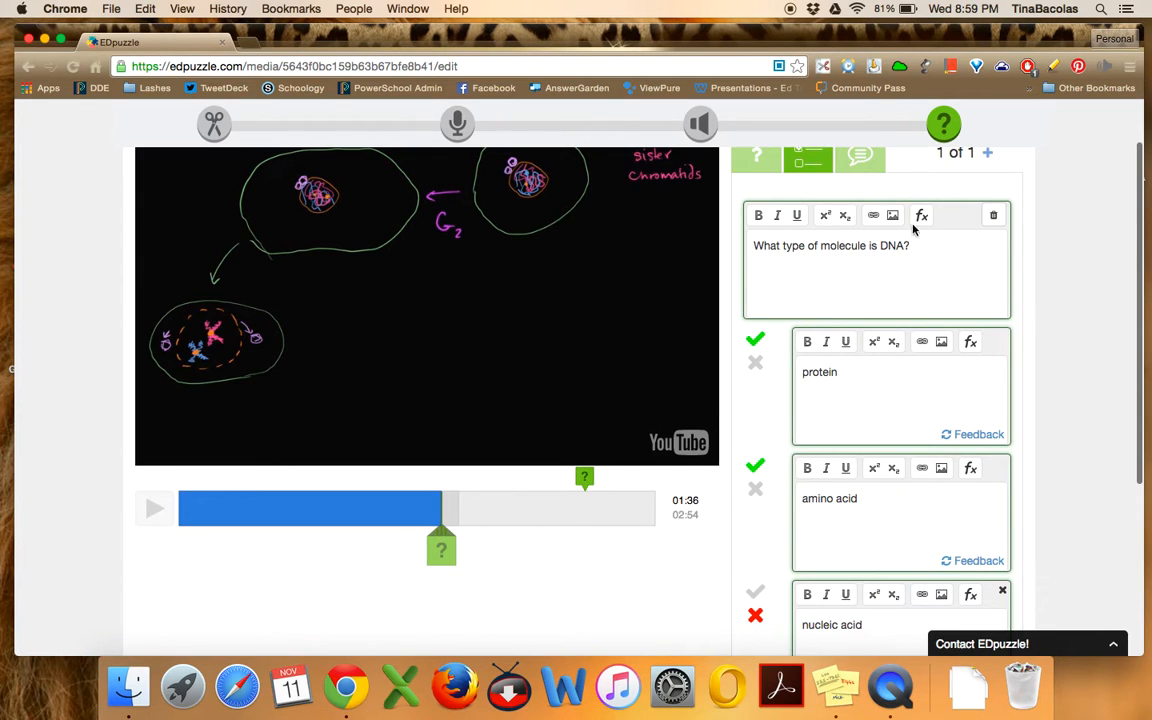
pyautogui.scroll(-3)
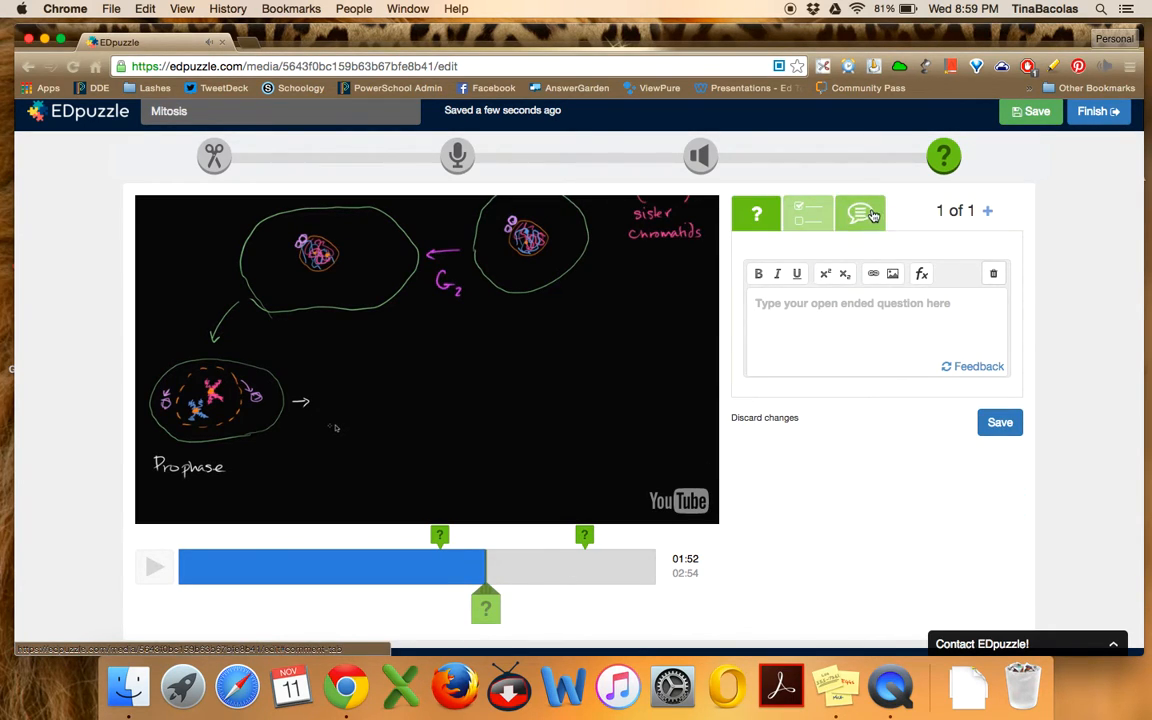
pyautogui.click(860, 212)
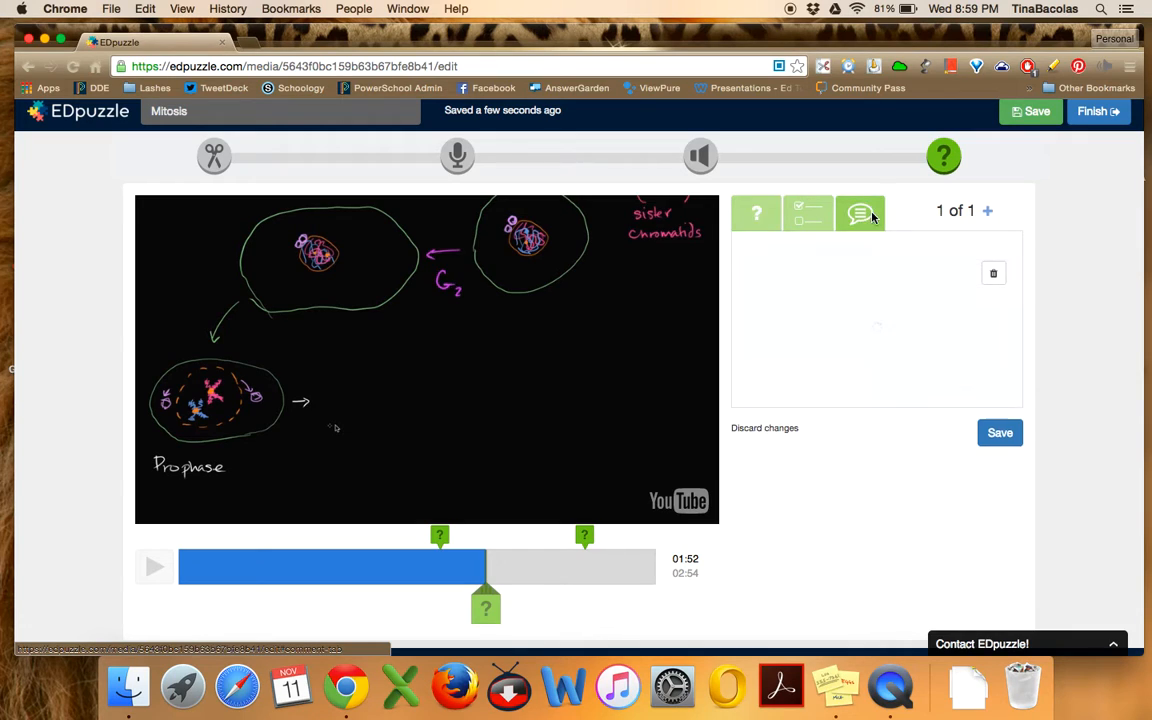
pyautogui.click(860, 212)
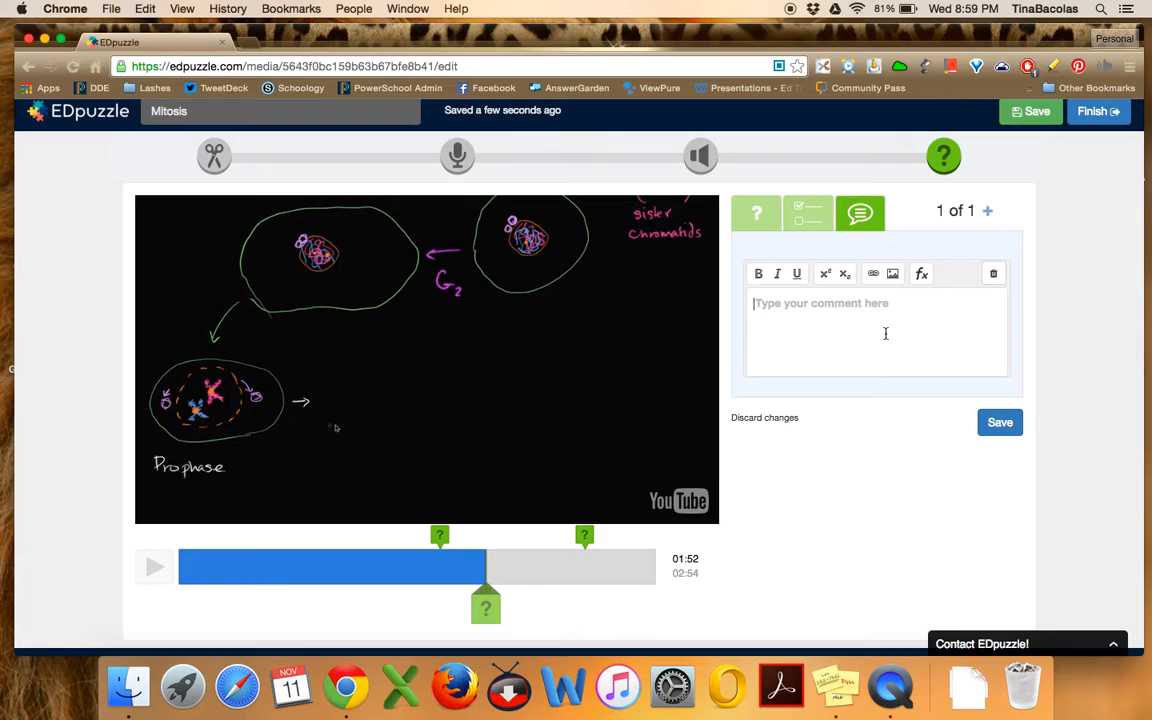
pyautogui.moveTo(784, 298)
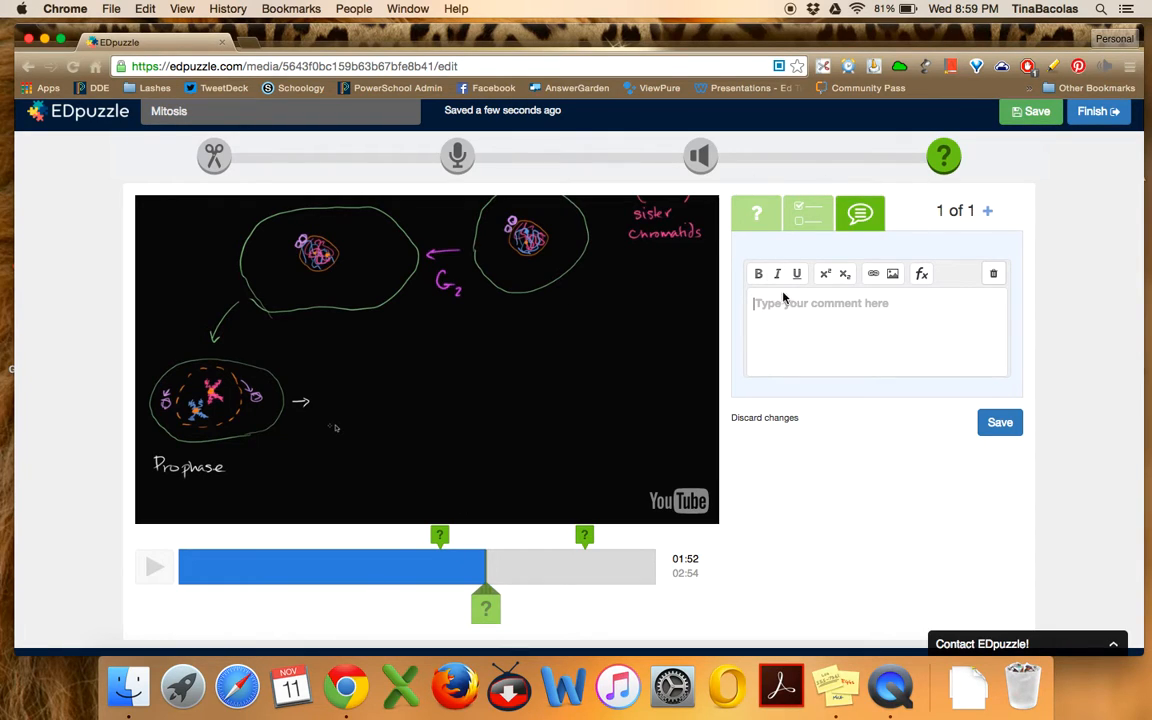
pyautogui.moveTo(866, 383)
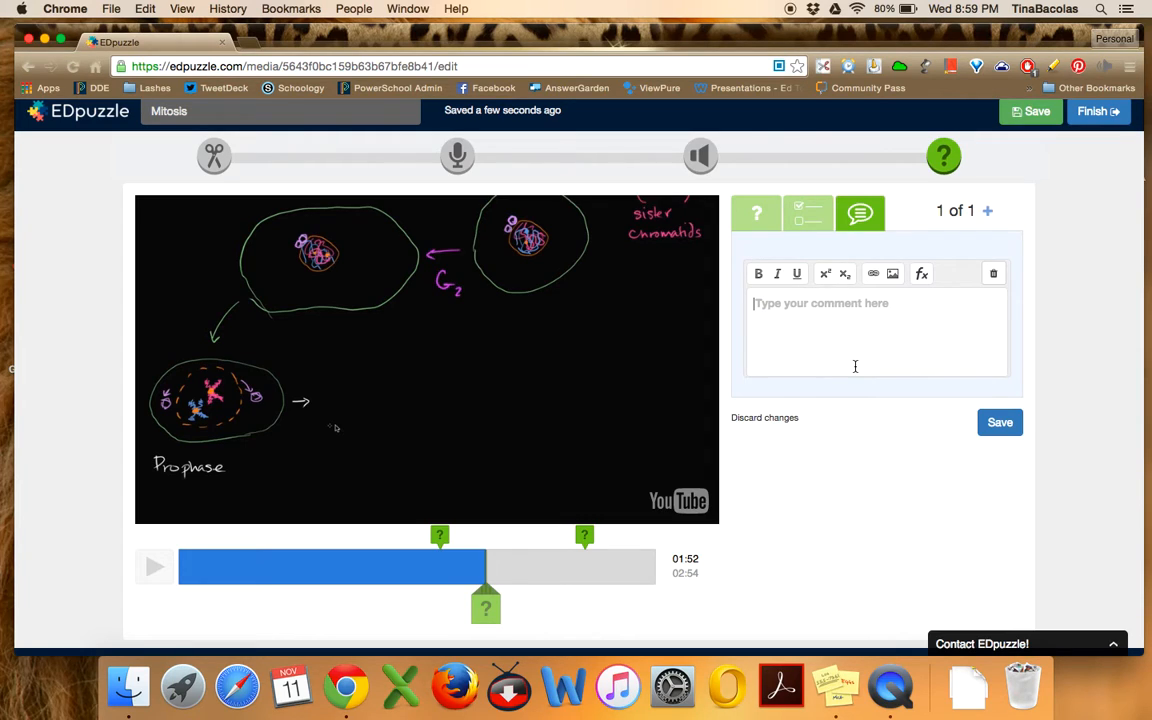
pyautogui.moveTo(925, 426)
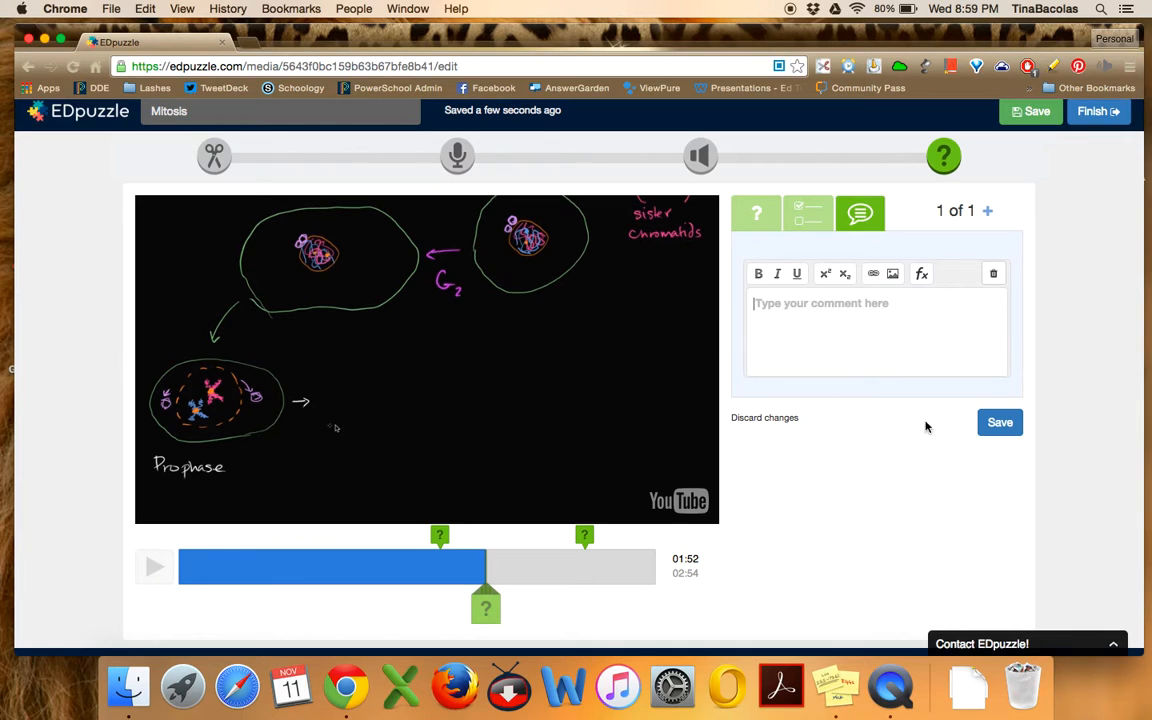
pyautogui.scroll(-3)
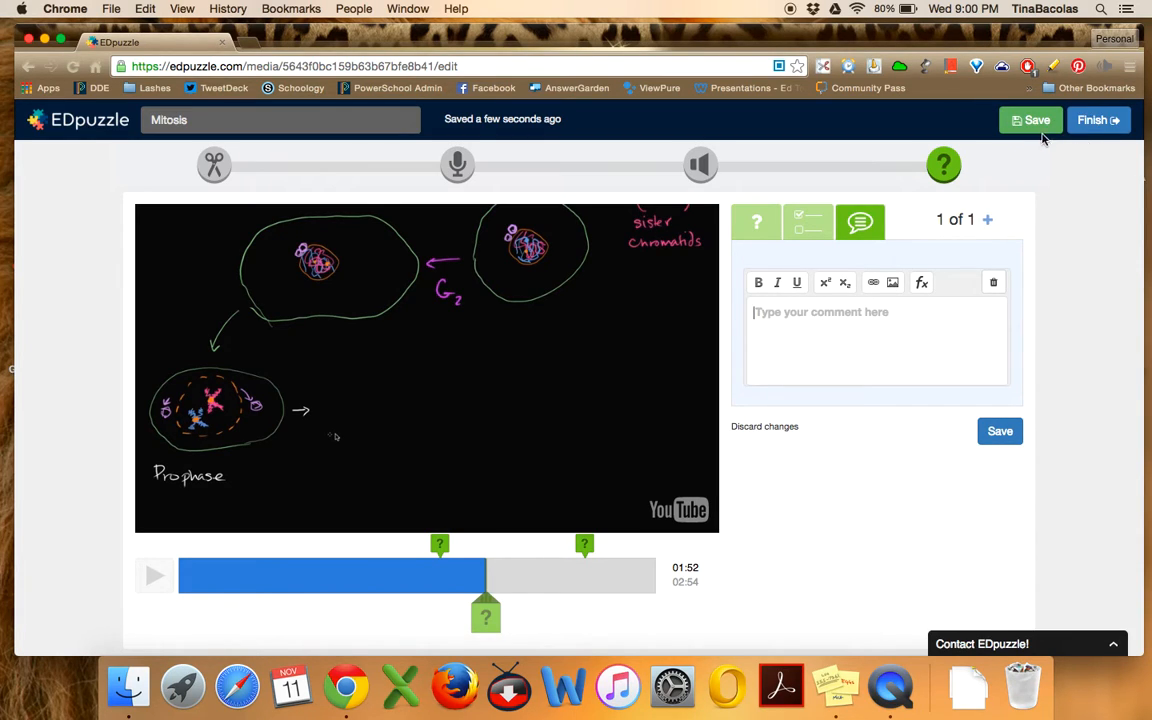
# Save and finish the Mitosis lesson, landing on the Biology Period 6 class page
pyautogui.click(1031, 119)
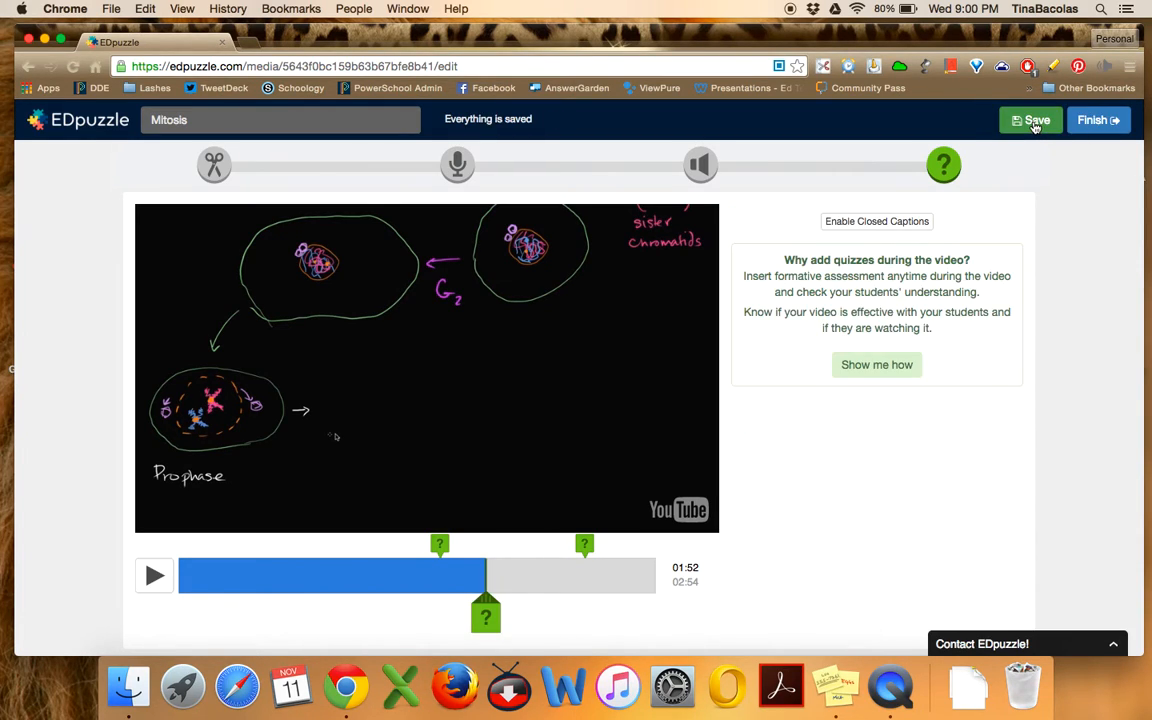
pyautogui.click(1030, 120)
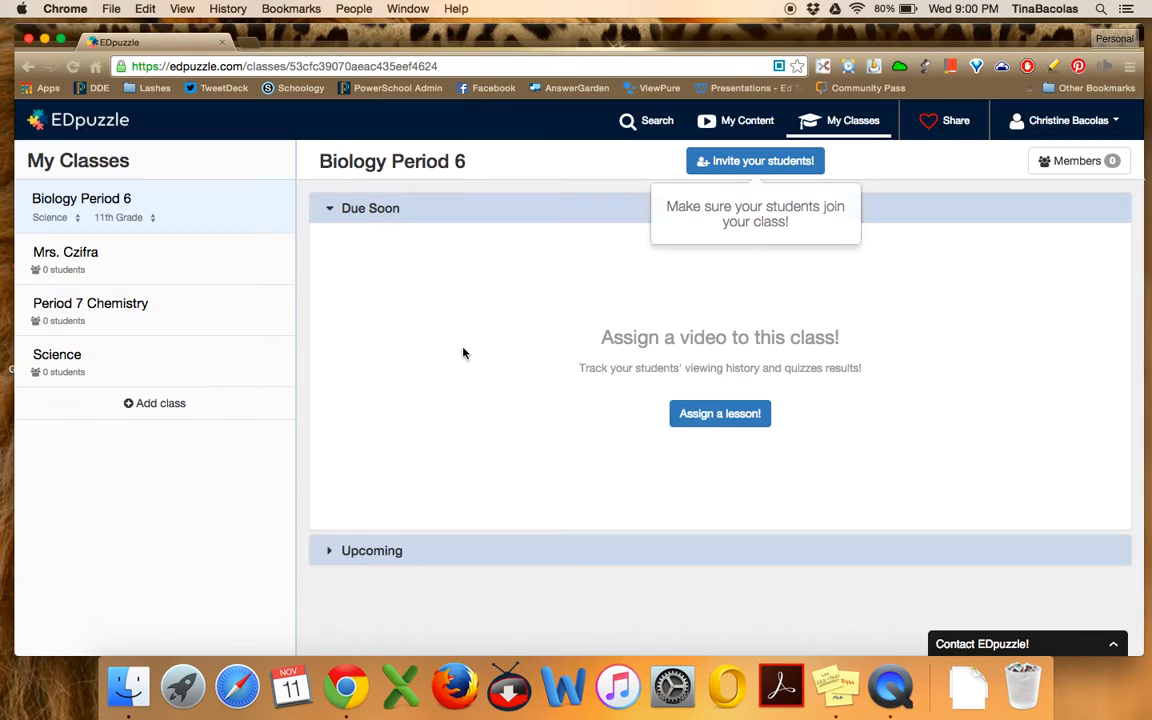
# Browse My Content and open the saved Mitosis video's preview with its two questions
pyautogui.click(747, 120)
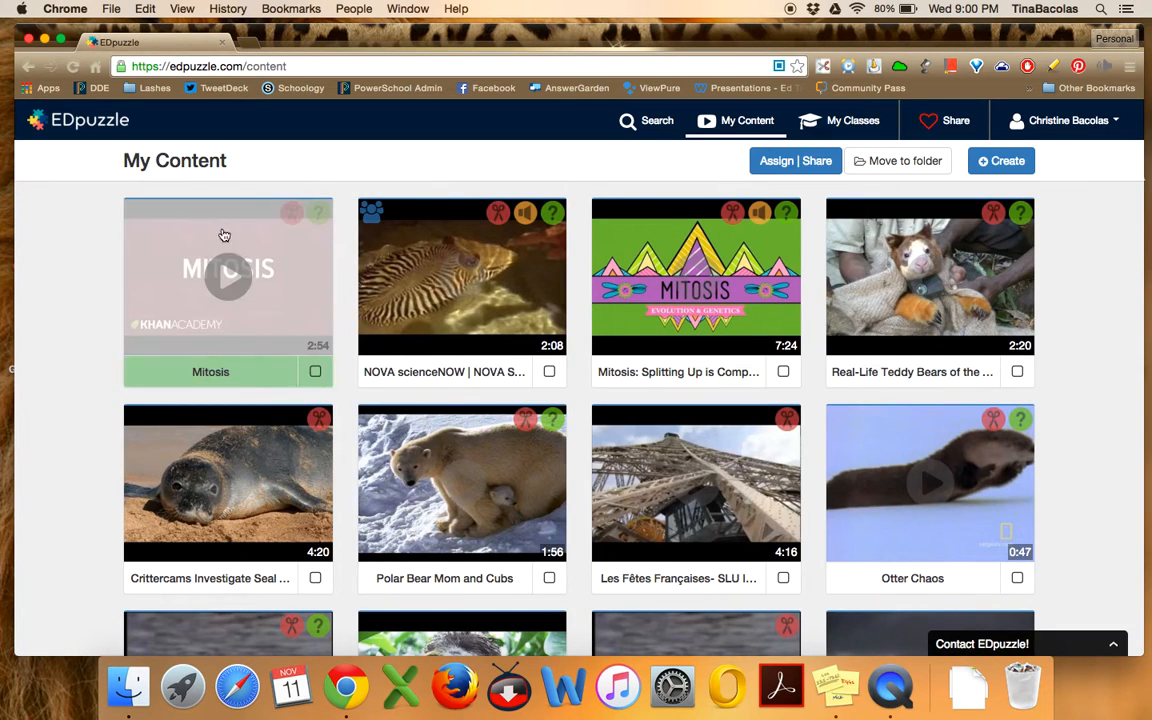
pyautogui.moveTo(92, 270)
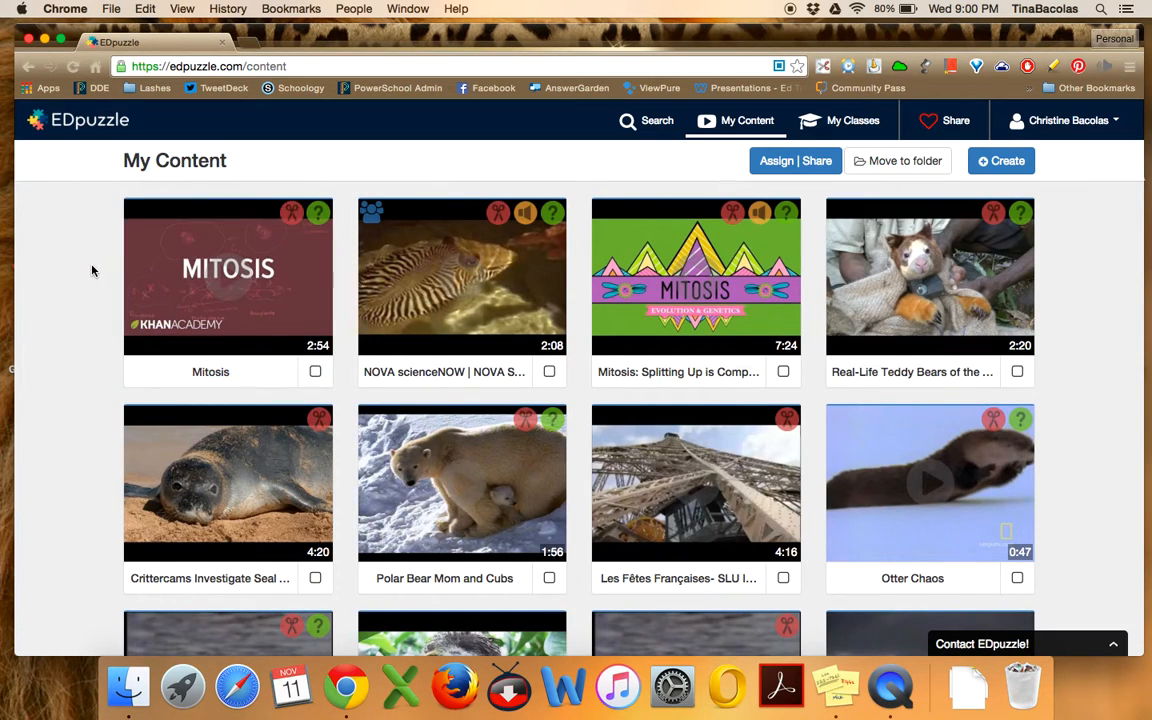
pyautogui.moveTo(228, 277)
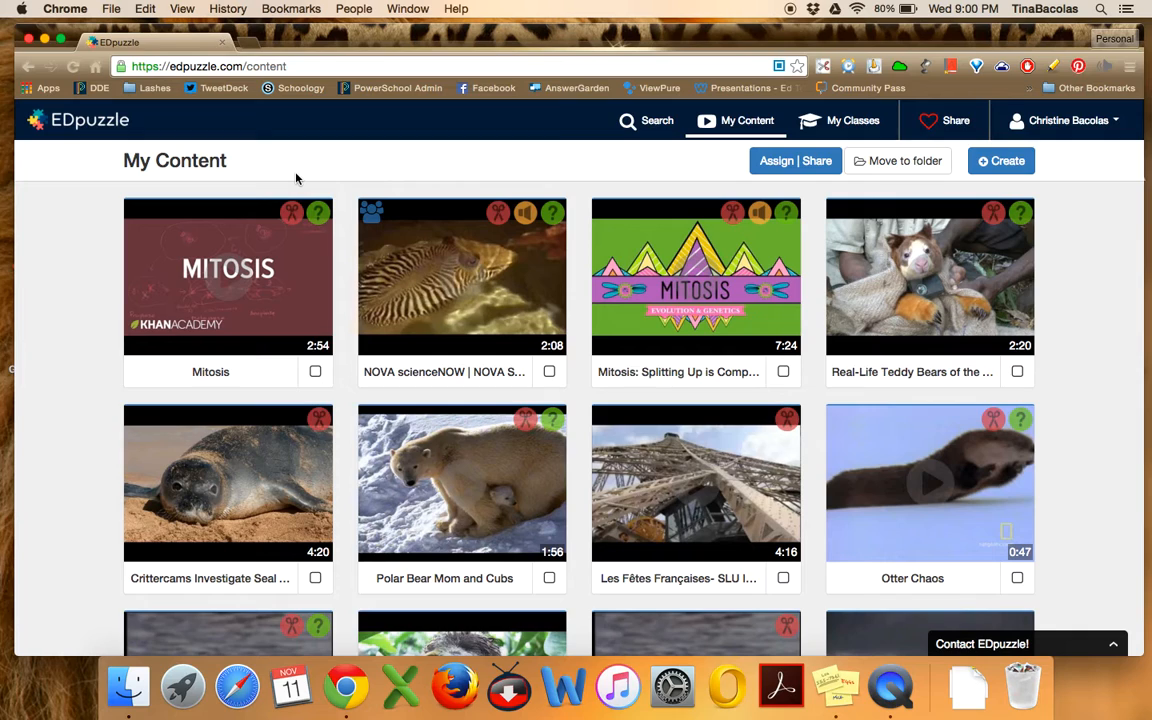
pyautogui.moveTo(373, 467)
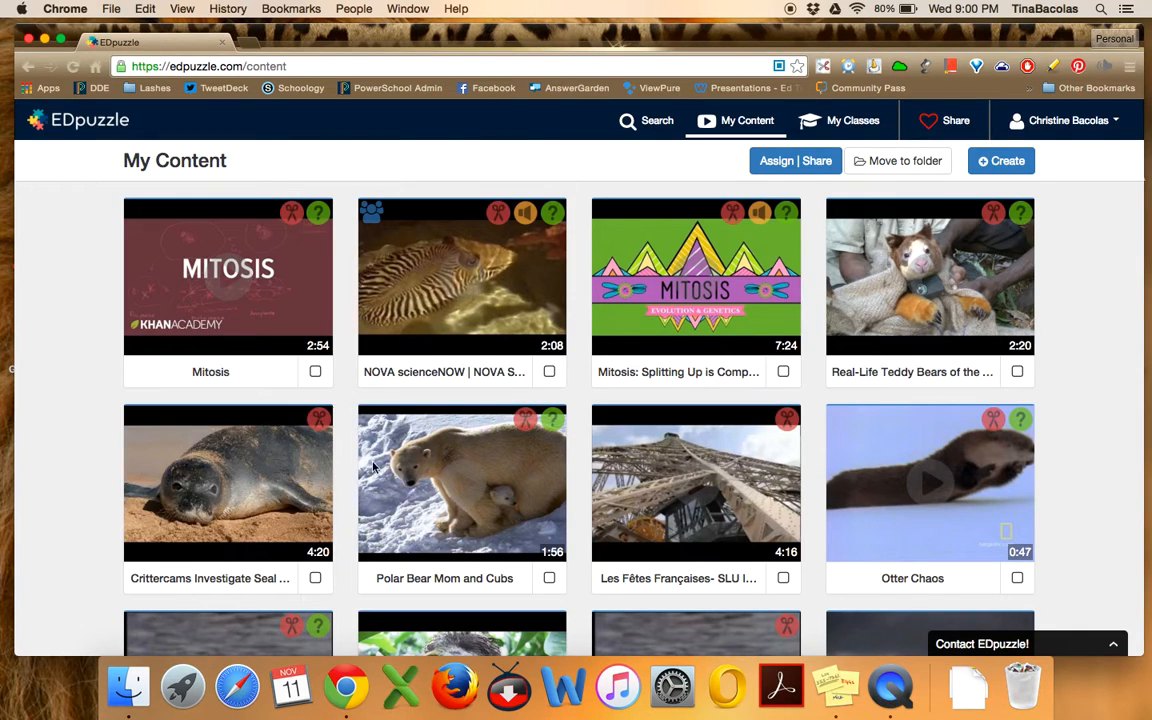
pyautogui.moveTo(365, 213)
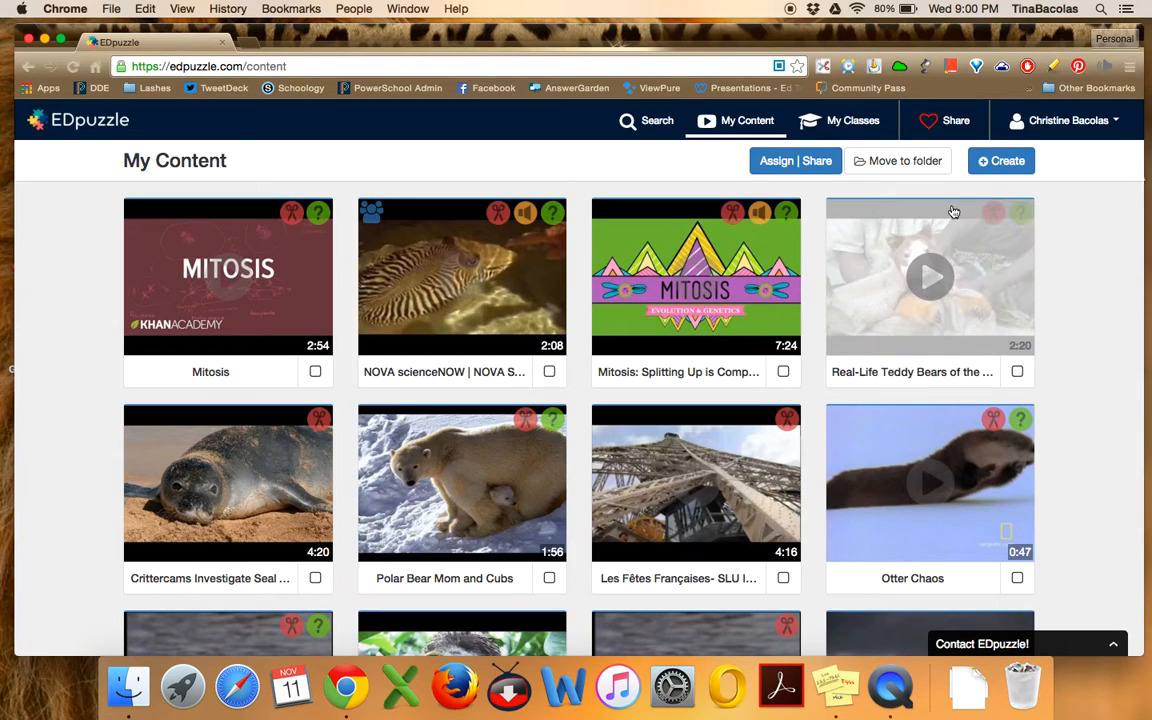
pyautogui.scroll(-3)
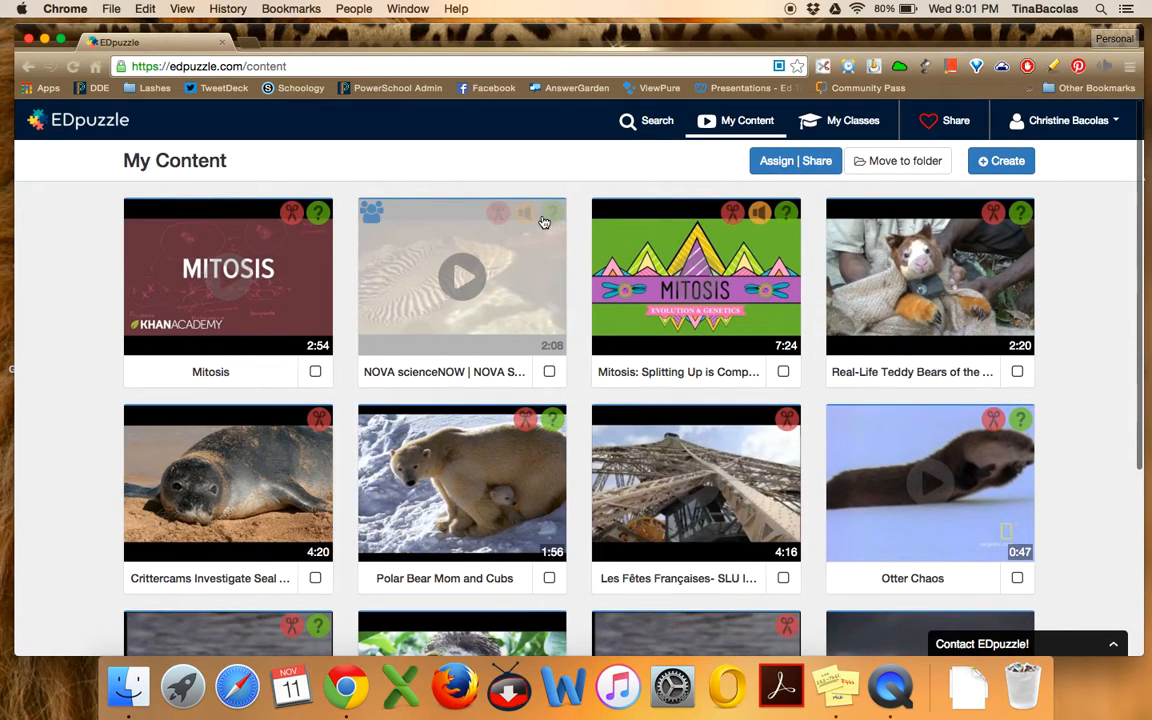
pyautogui.scroll(-3)
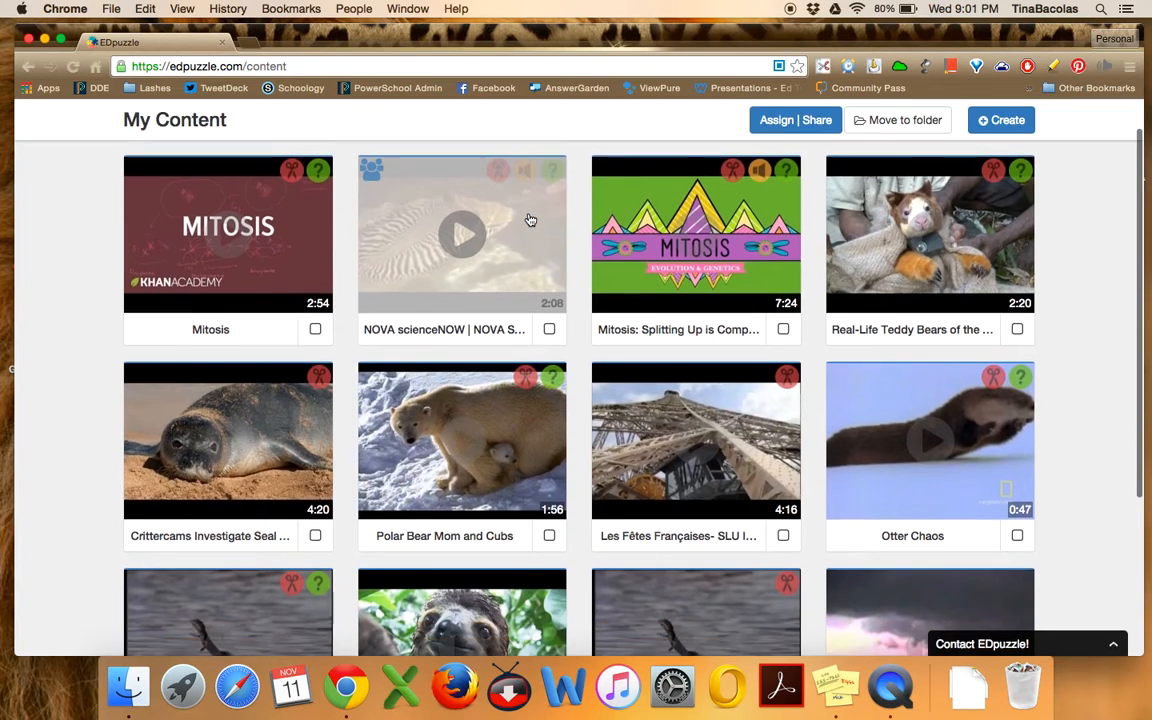
pyautogui.scroll(-3)
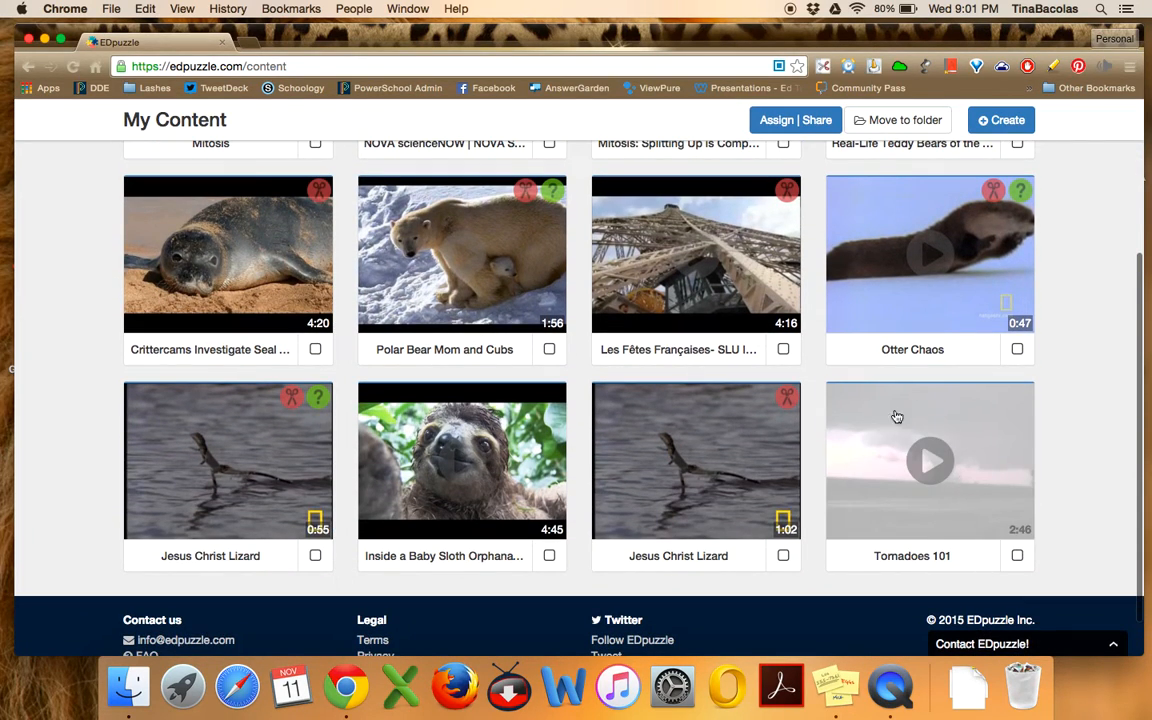
pyautogui.moveTo(922, 464)
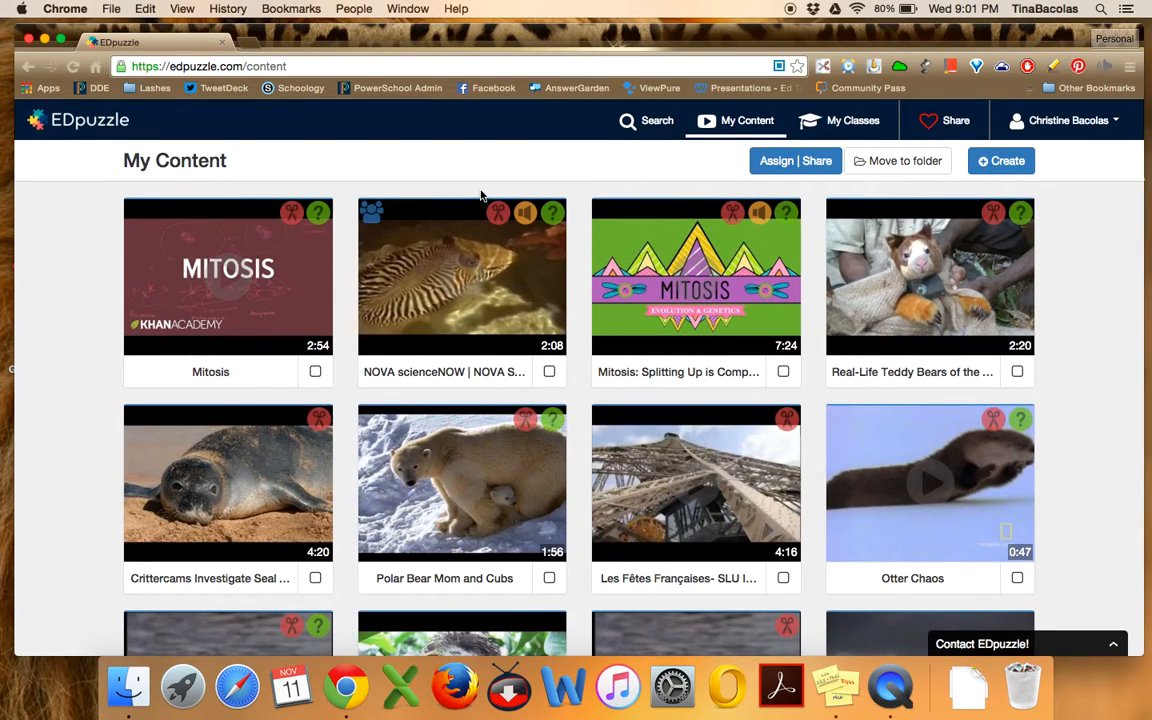
pyautogui.moveTo(350, 347)
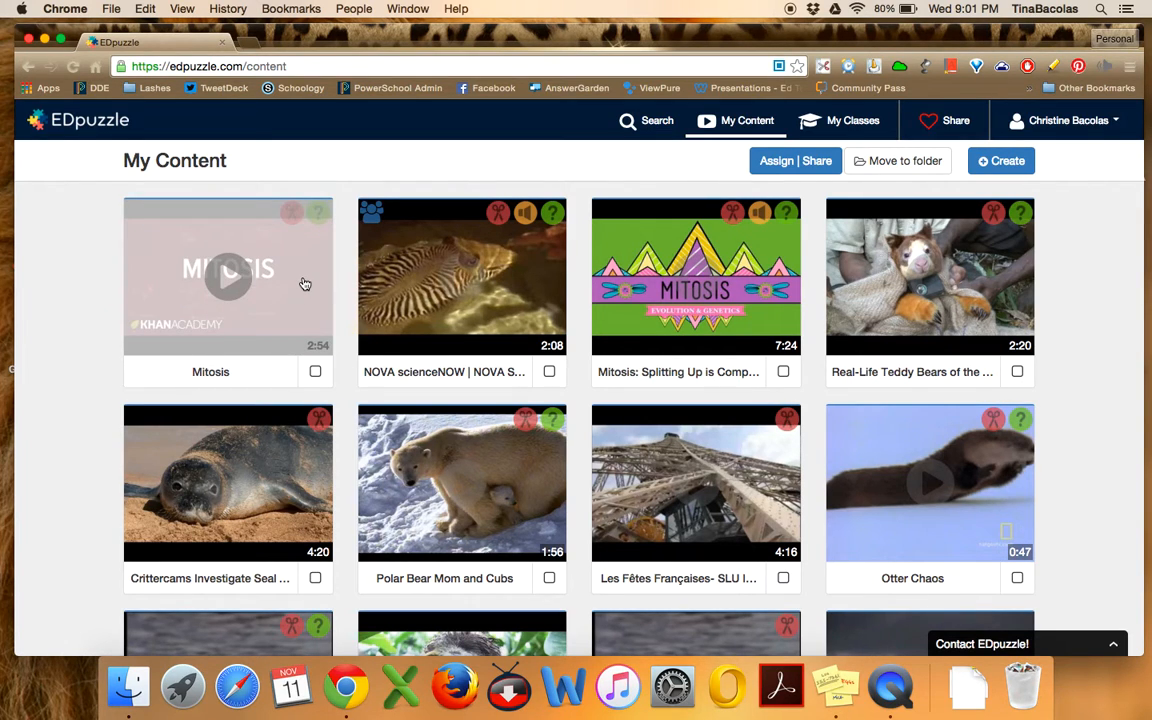
pyautogui.click(228, 277)
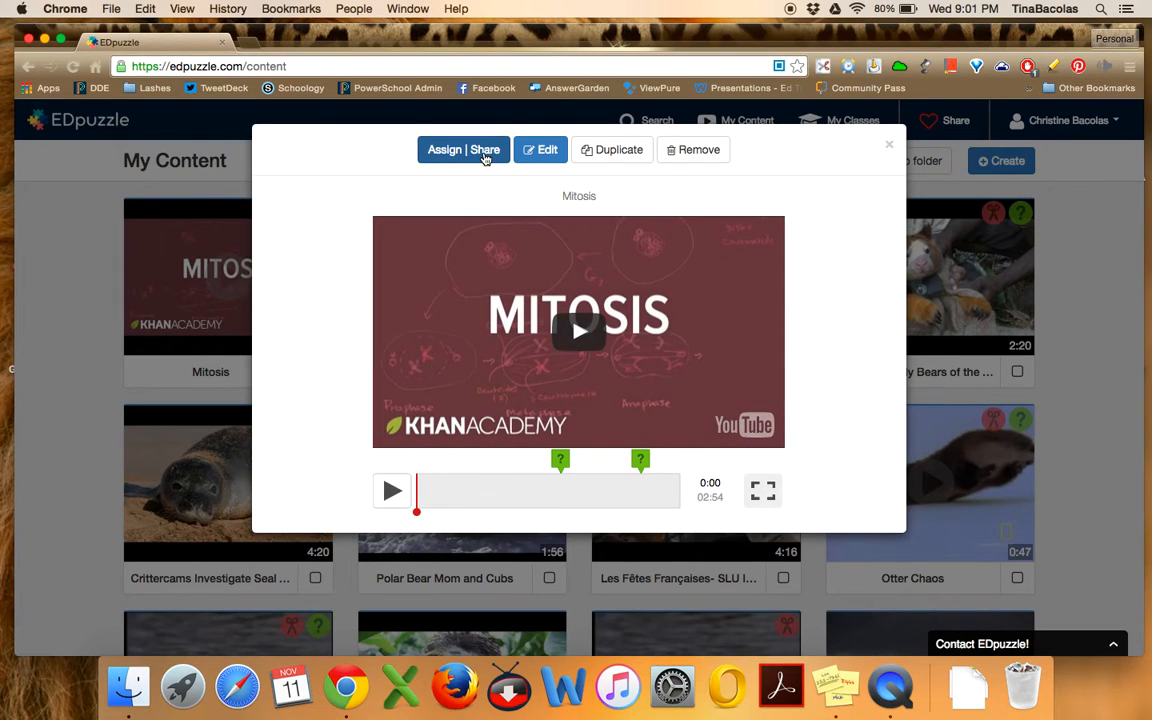
# Share Mitosis with anyone and select its public link in the share panel
pyautogui.click(463, 149)
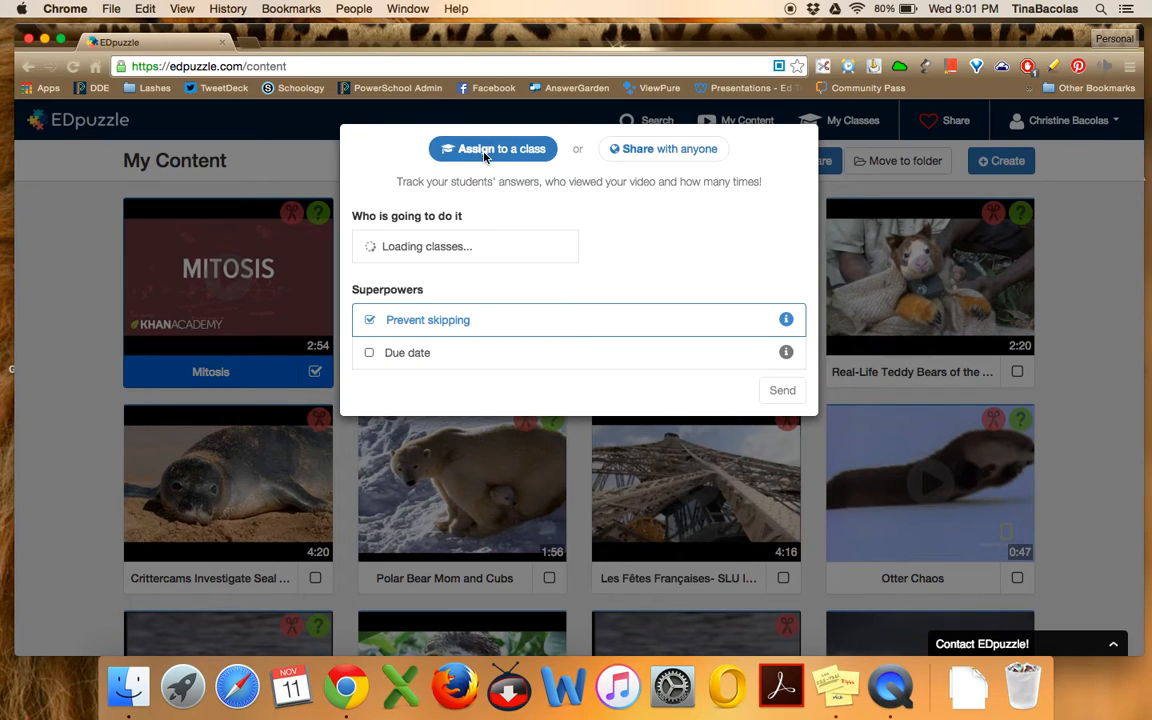
pyautogui.moveTo(663, 148)
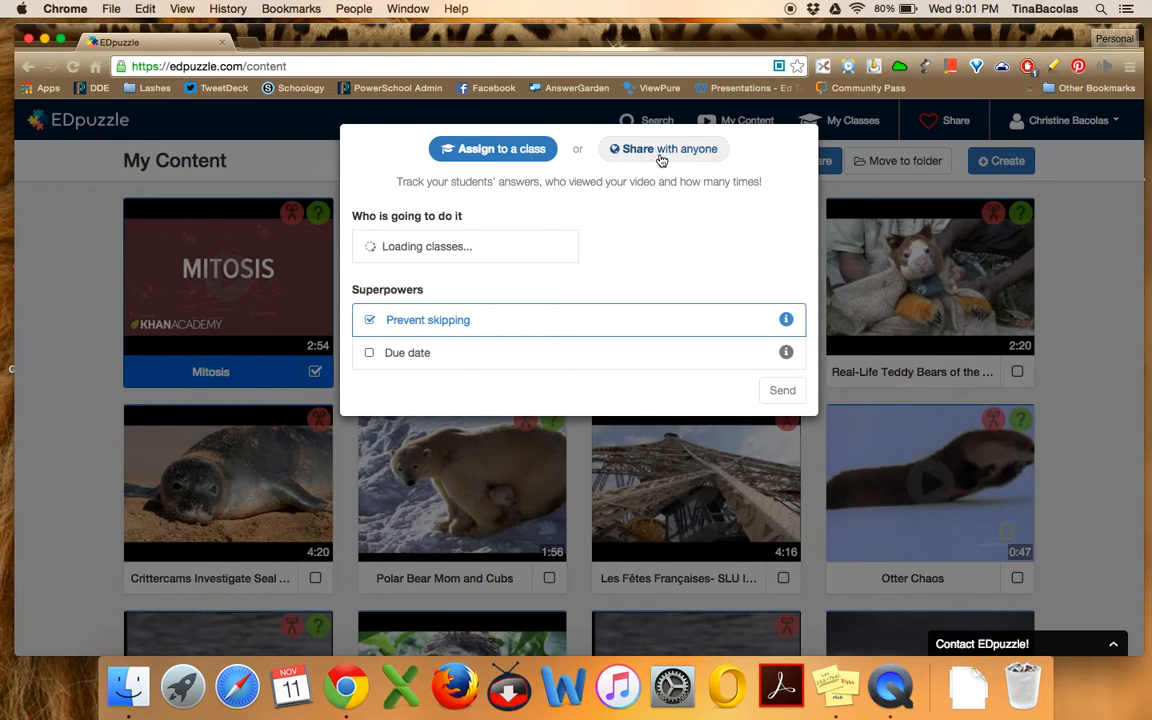
pyautogui.click(663, 148)
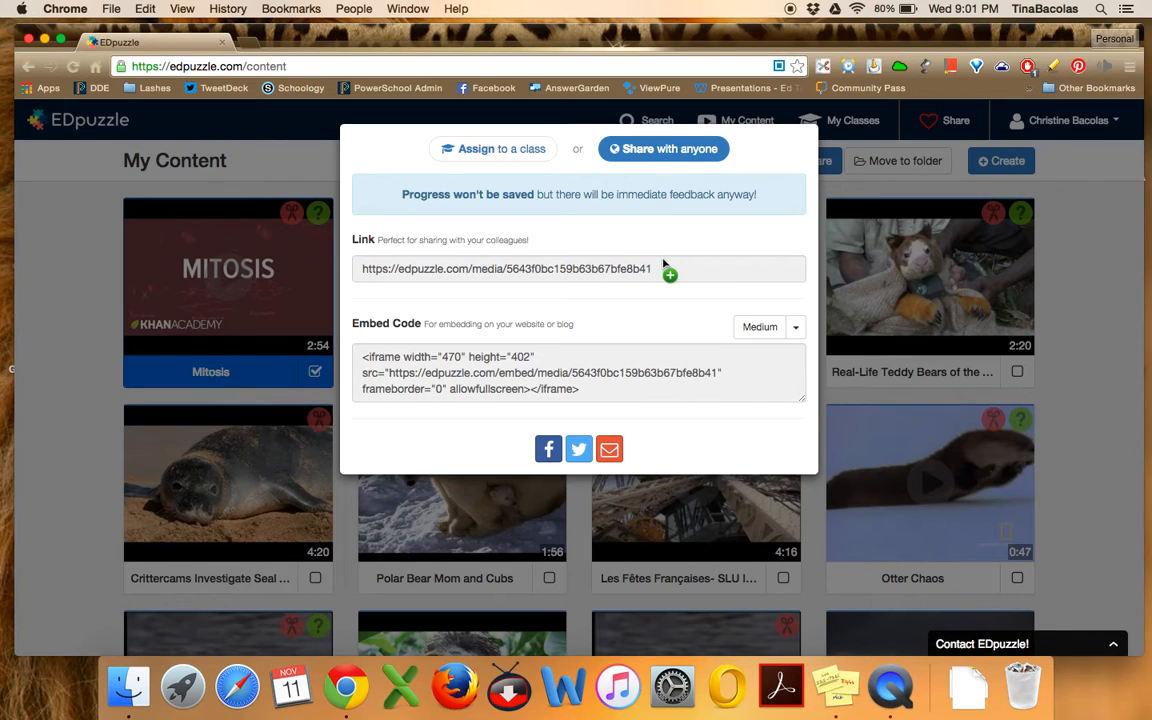
pyautogui.click(507, 268)
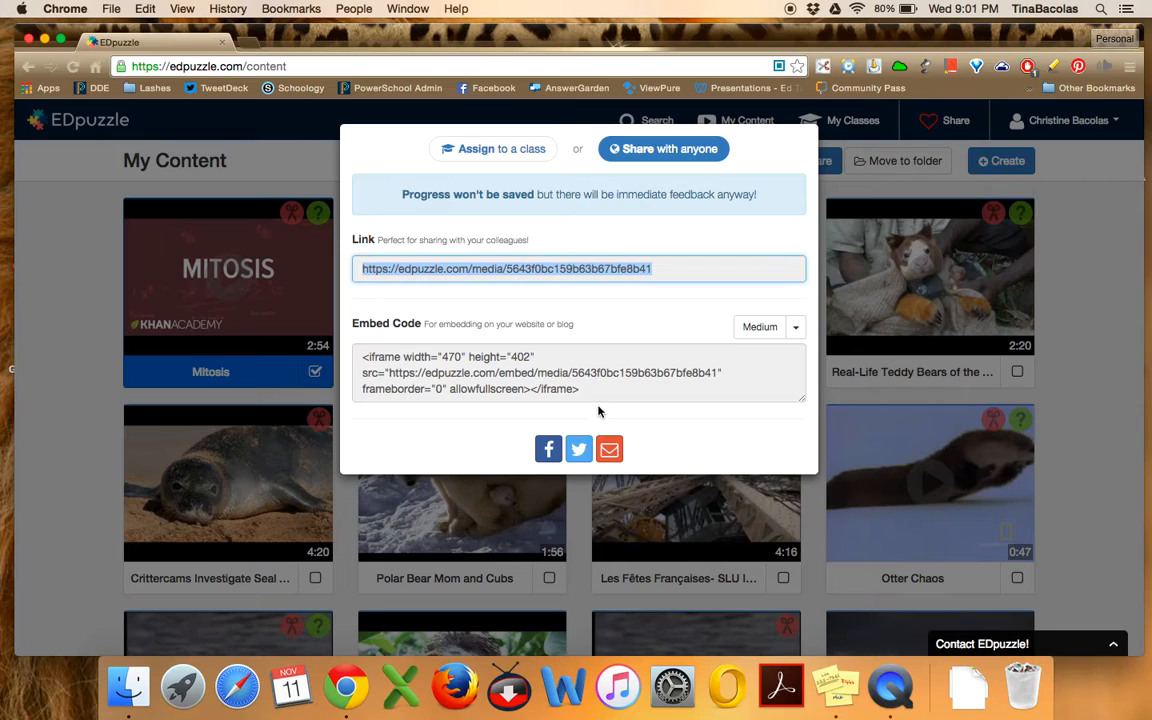
pyautogui.moveTo(549, 360)
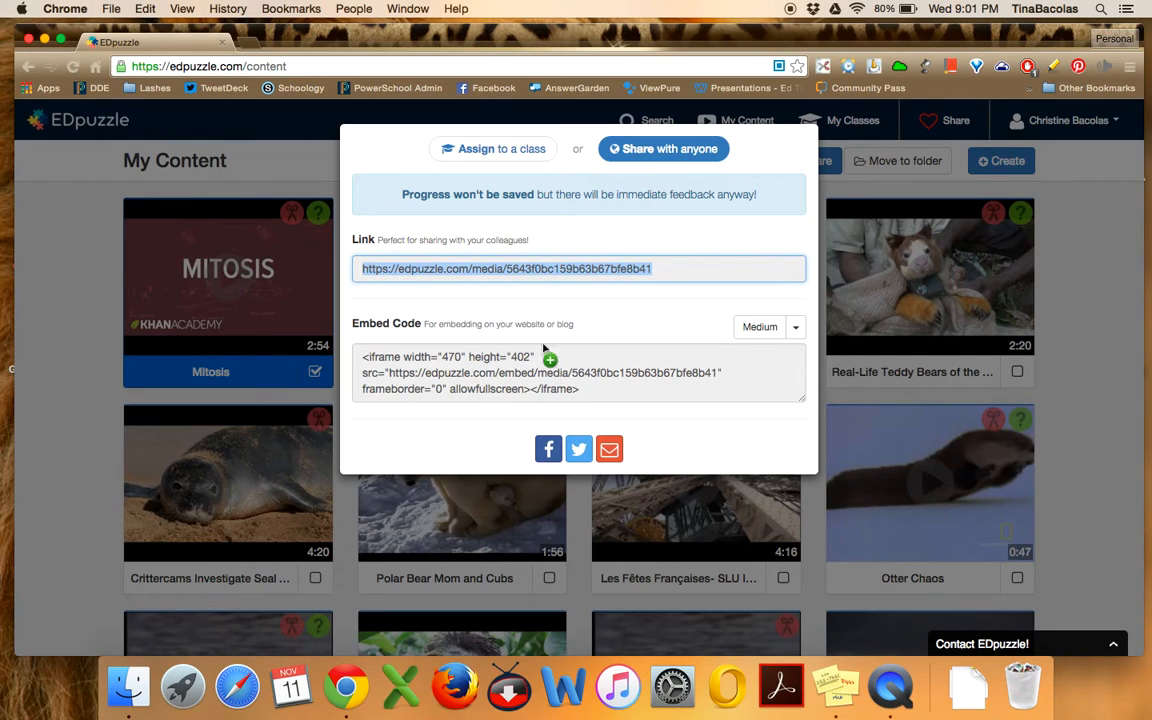
pyautogui.moveTo(591, 410)
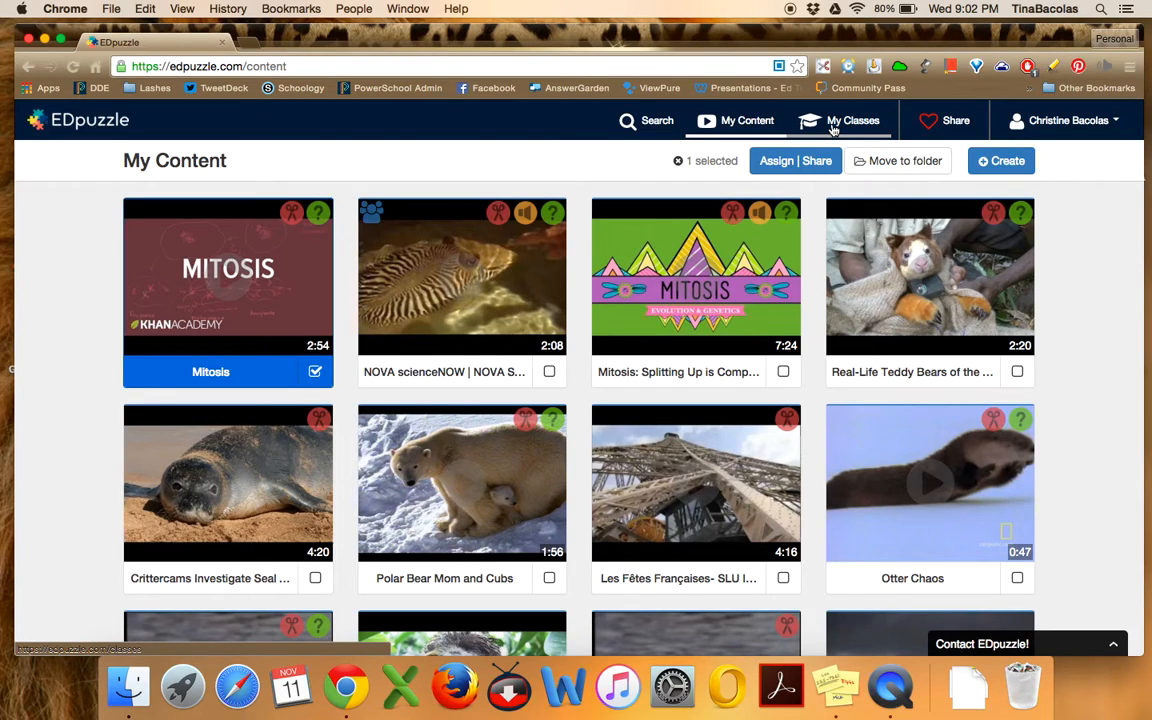
pyautogui.moveTo(840, 128)
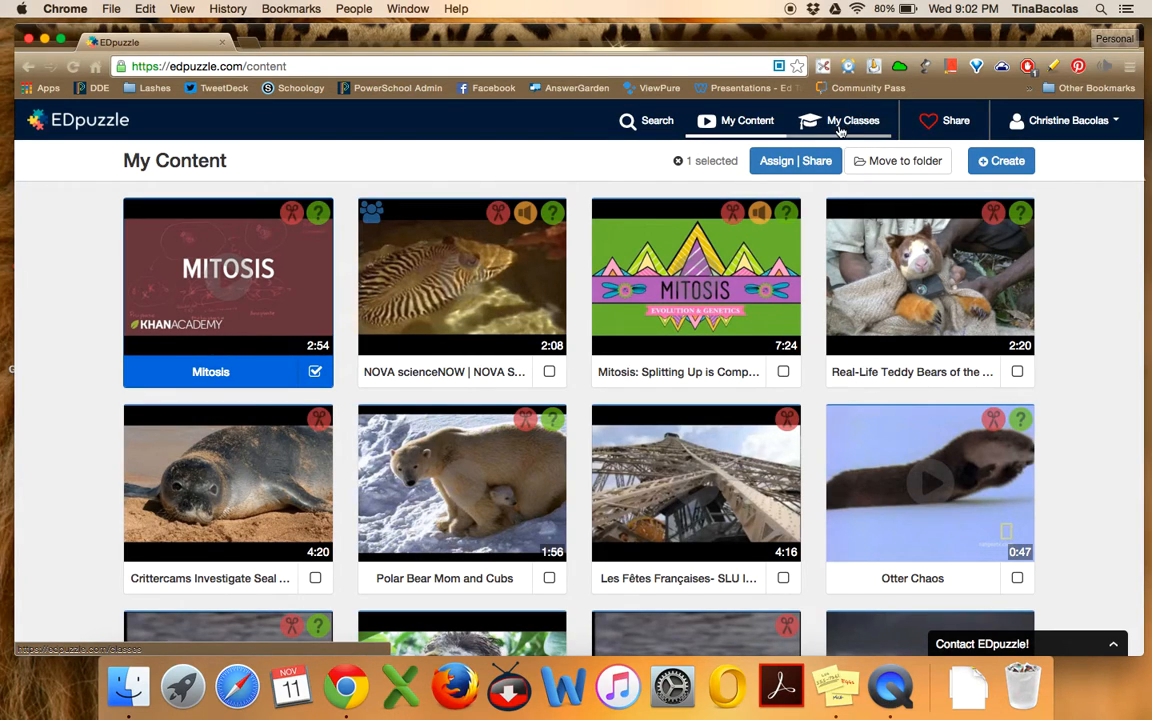
# From My Classes, add a new class named Earth Science and open its class page
pyautogui.click(852, 120)
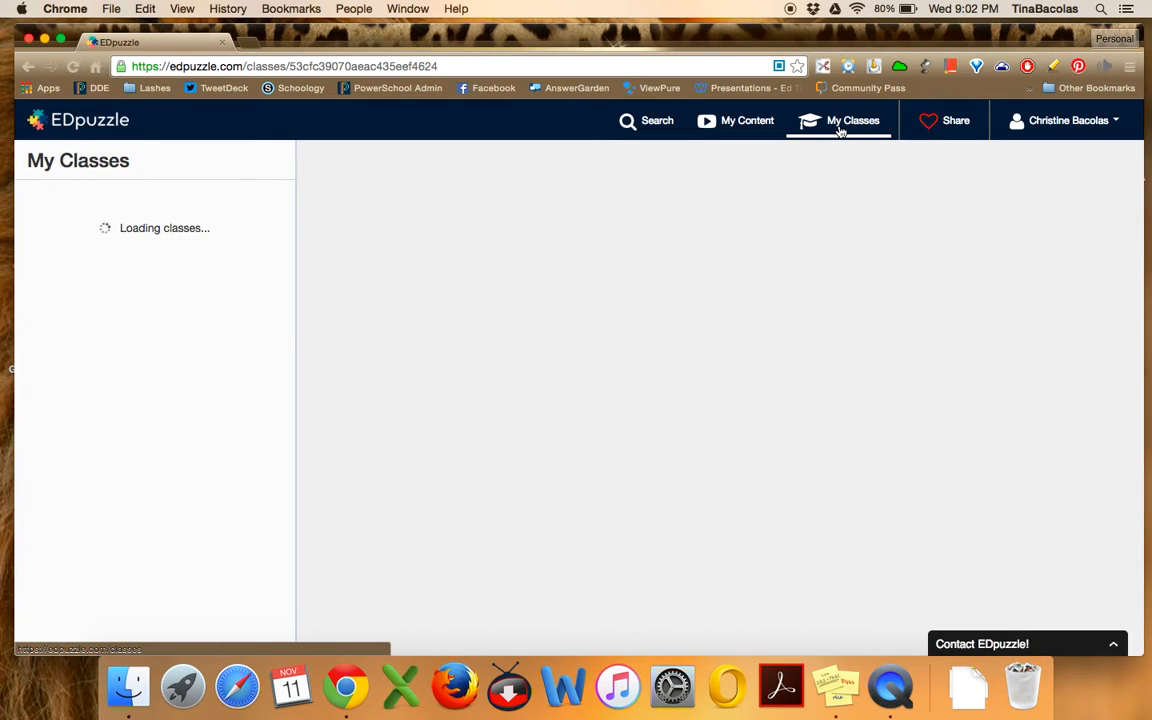
pyautogui.click(852, 120)
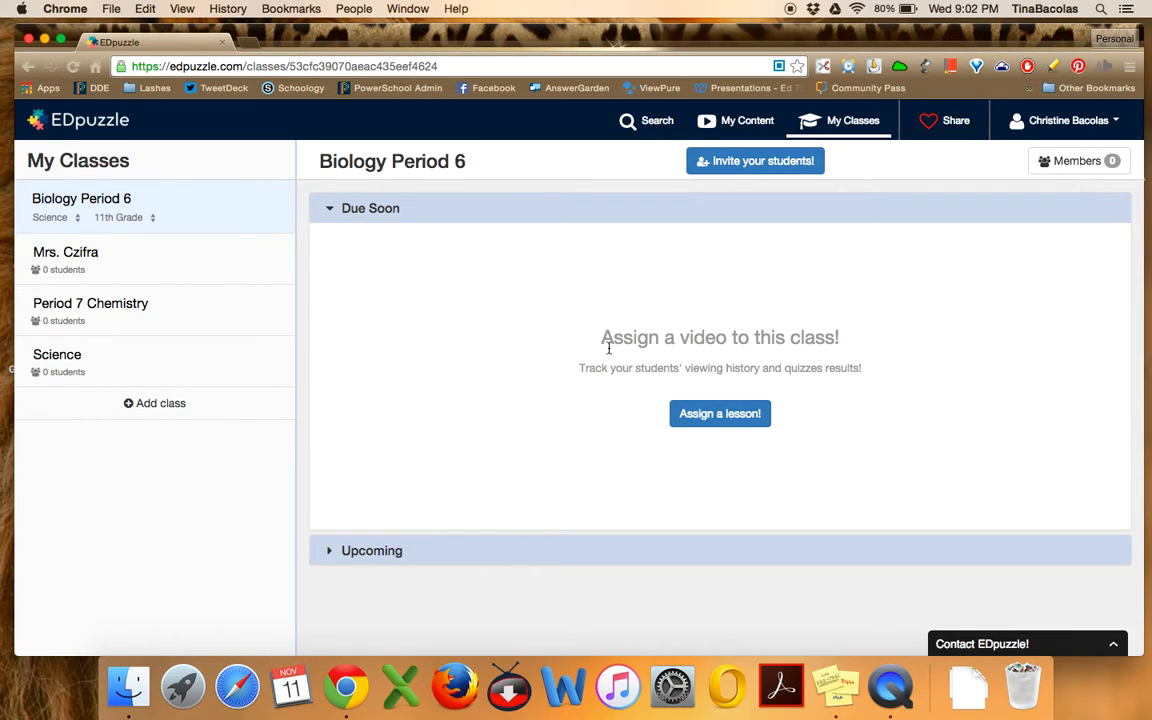
pyautogui.moveTo(169, 173)
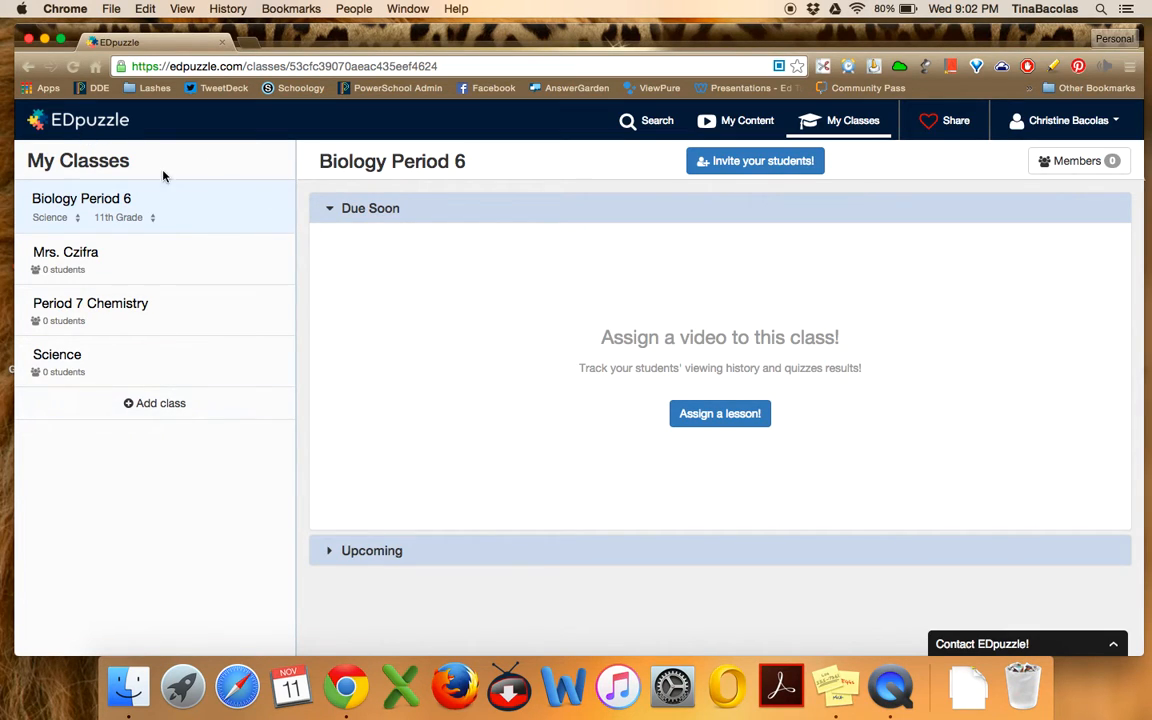
pyautogui.moveTo(175, 419)
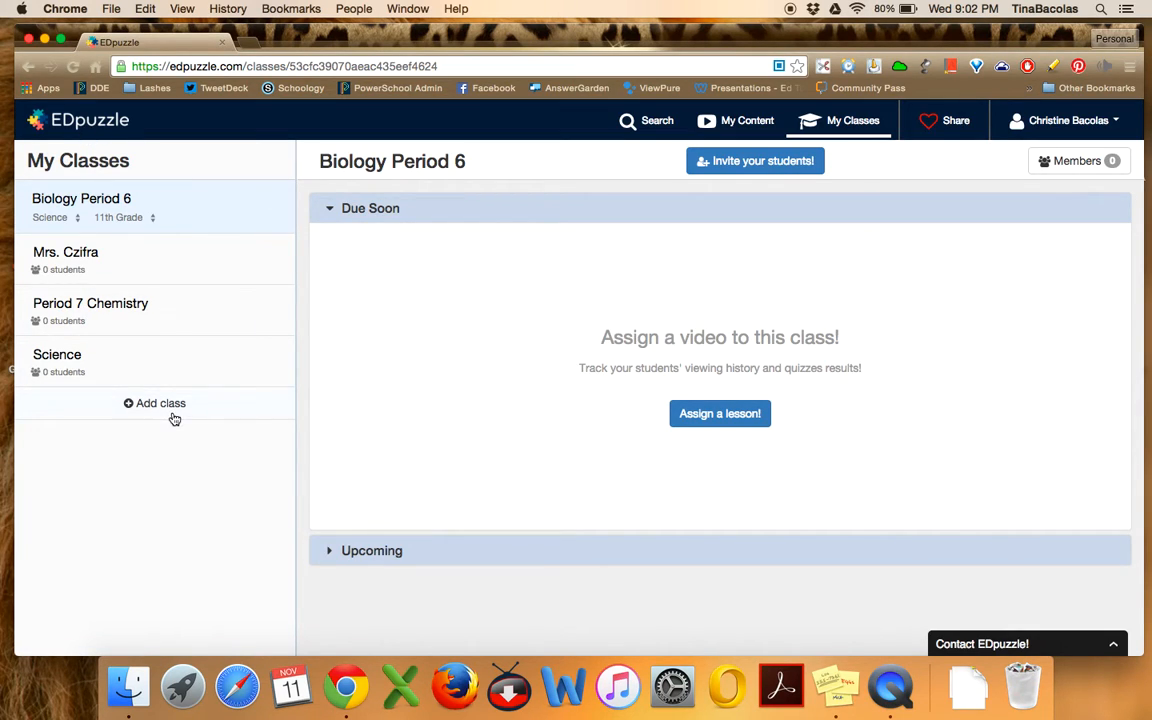
pyautogui.click(154, 403)
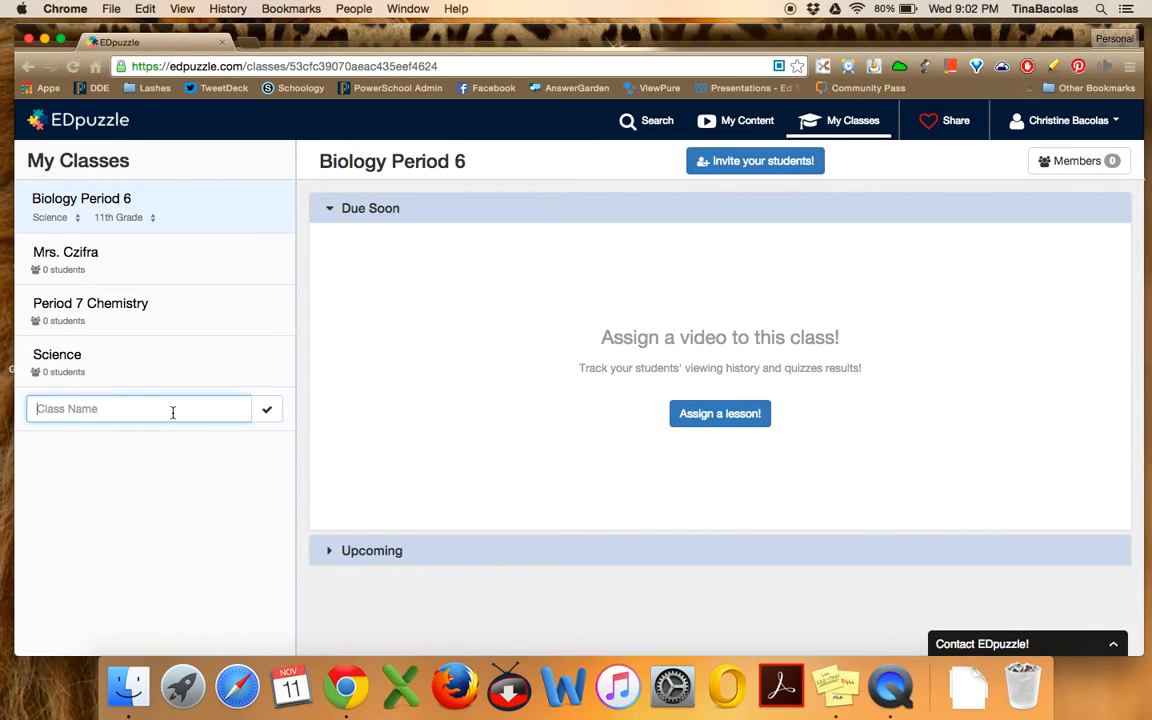
pyautogui.write('Earth Science')
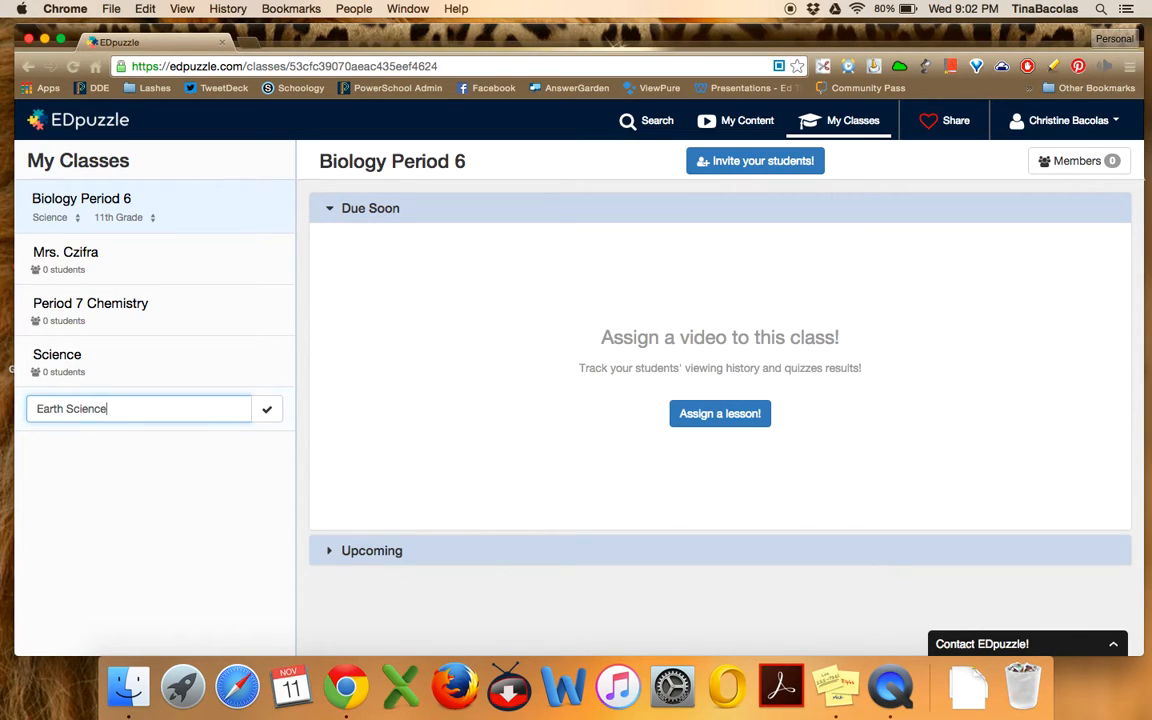
pyautogui.click(267, 408)
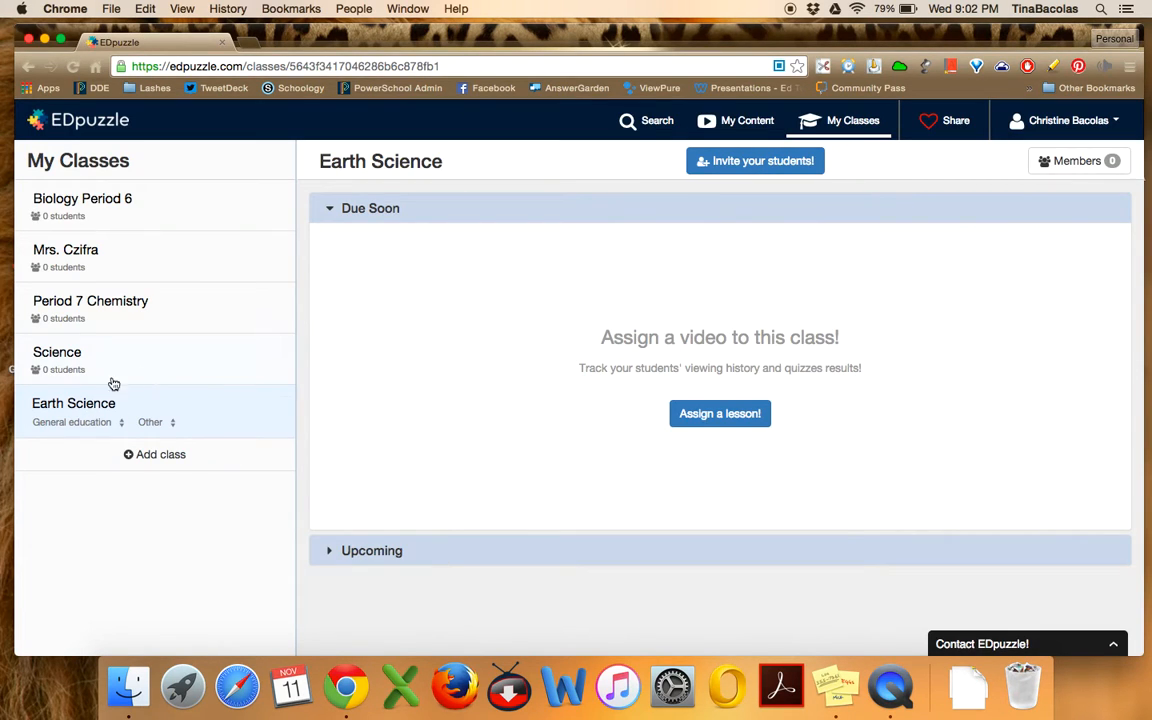
pyautogui.click(73, 403)
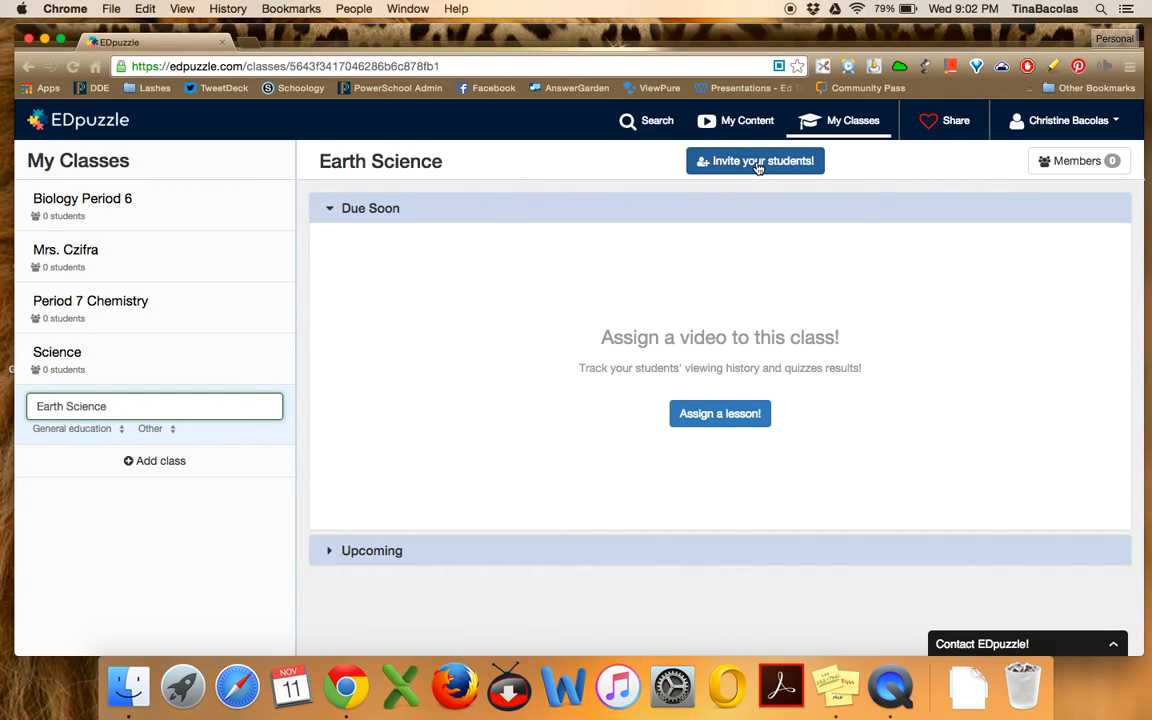
# View the Earth Science student join code and link, then close the invite window
pyautogui.click(755, 161)
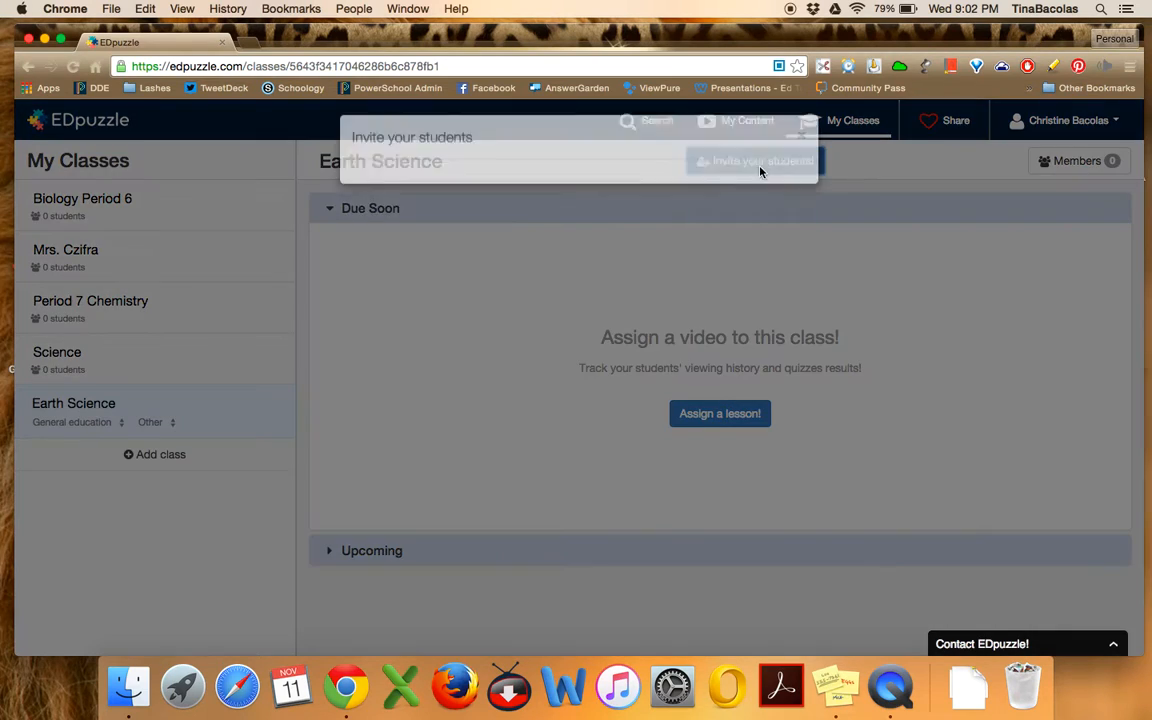
pyautogui.click(753, 161)
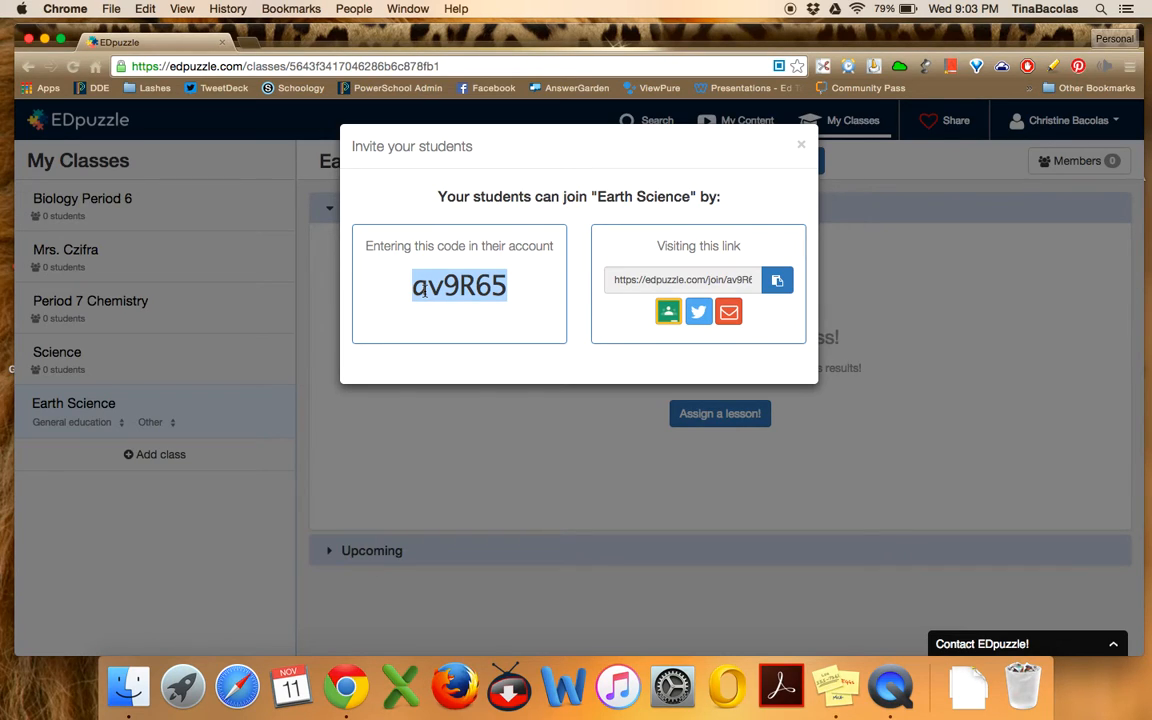
pyautogui.moveTo(694, 67)
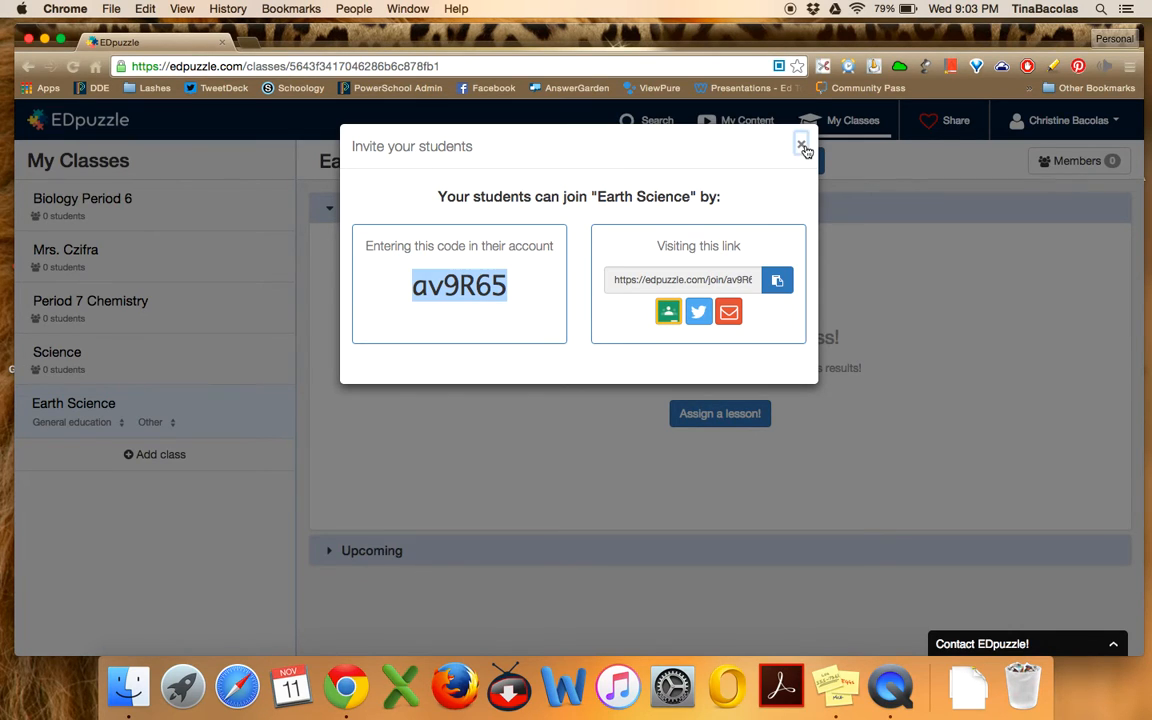
pyautogui.click(803, 146)
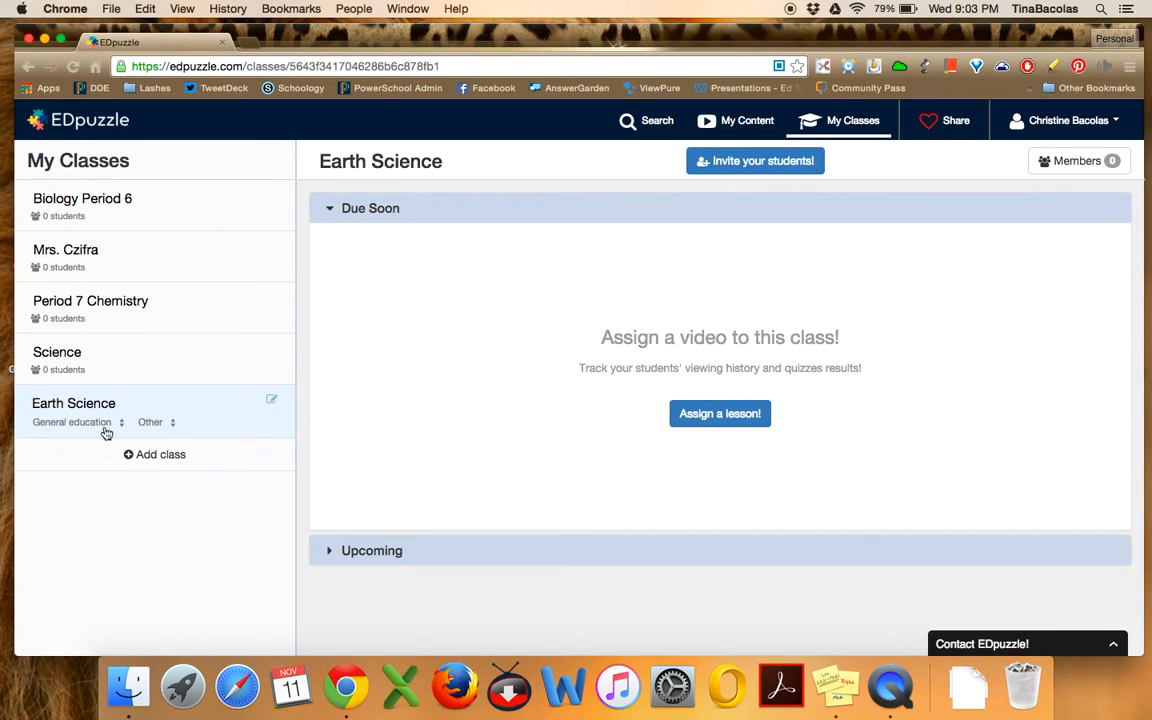
pyautogui.moveTo(202, 433)
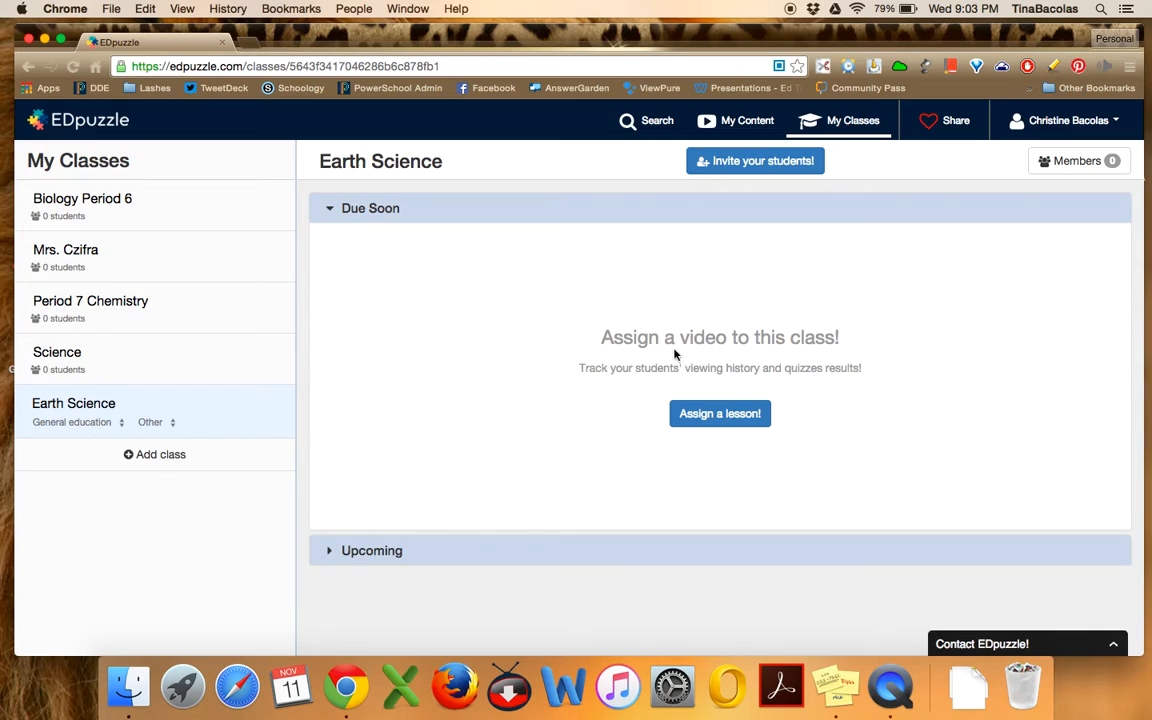
pyautogui.moveTo(660, 350)
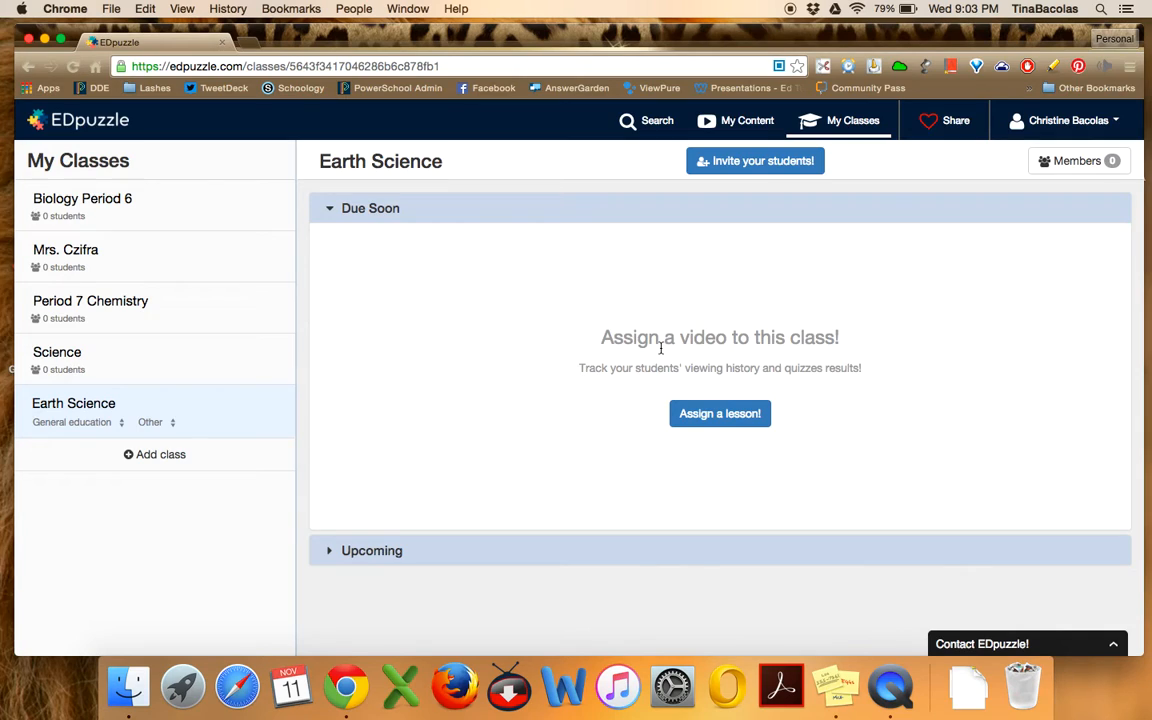
pyautogui.moveTo(407, 273)
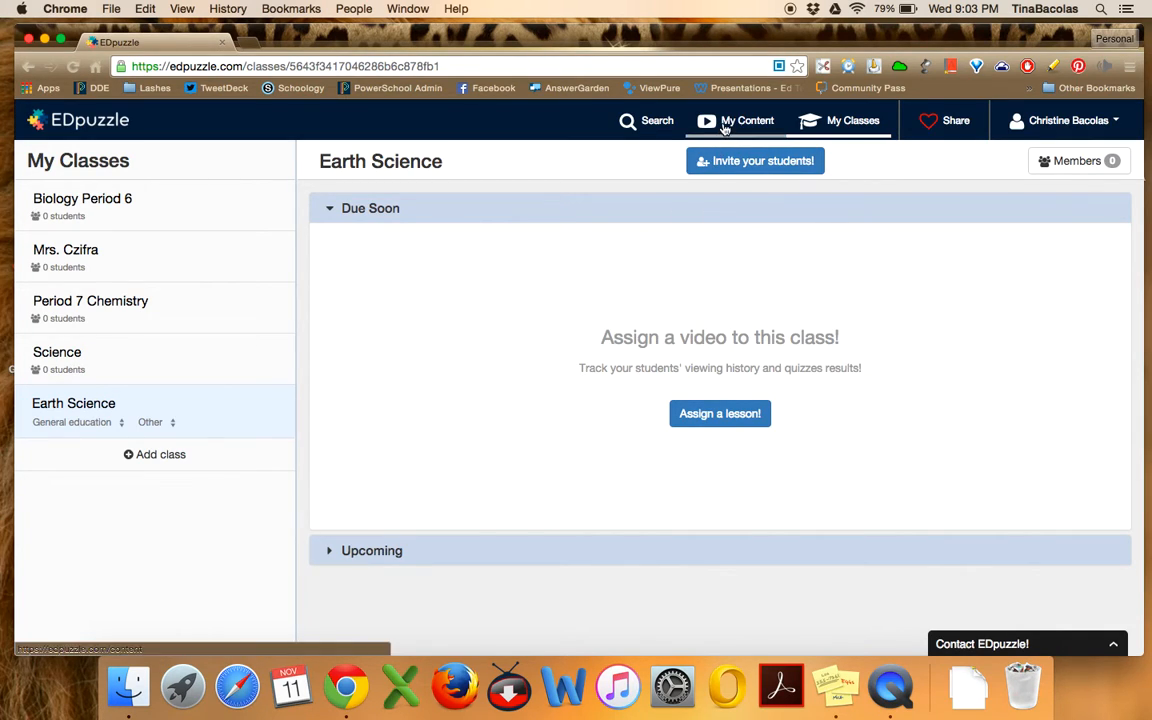
# Assign Mitosis to Earth Science and Period 7 Chemistry, due Nov 12, 2015 at 11:59 PM
pyautogui.click(747, 120)
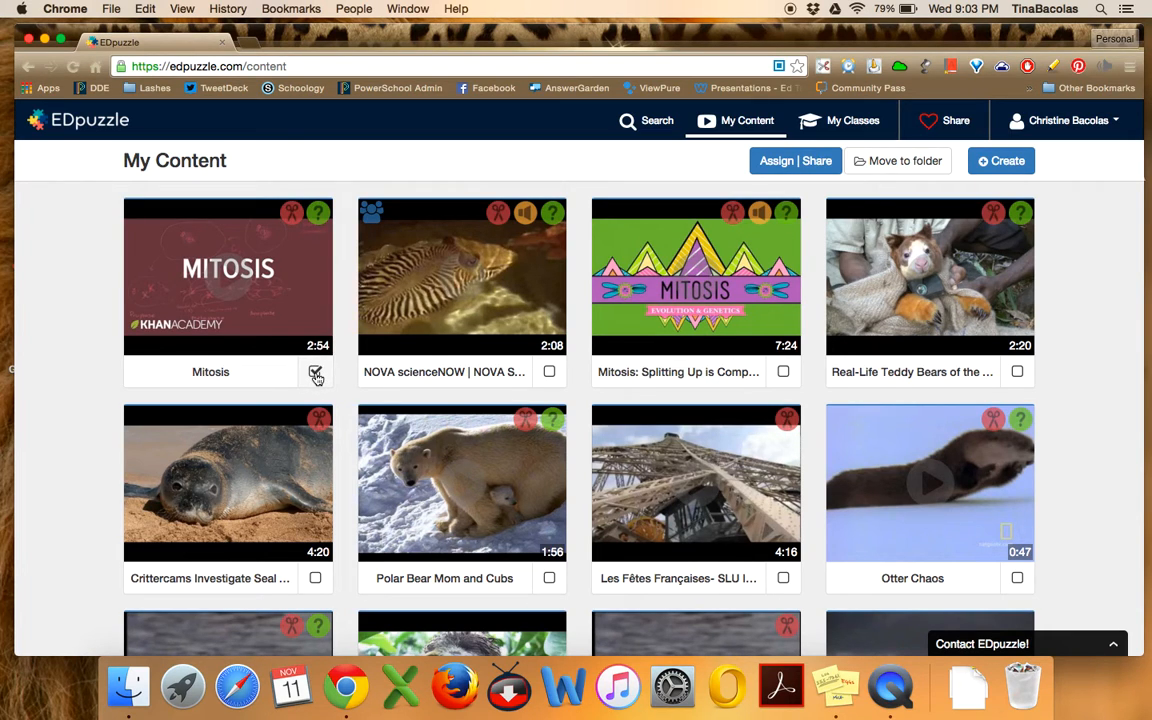
pyautogui.click(316, 373)
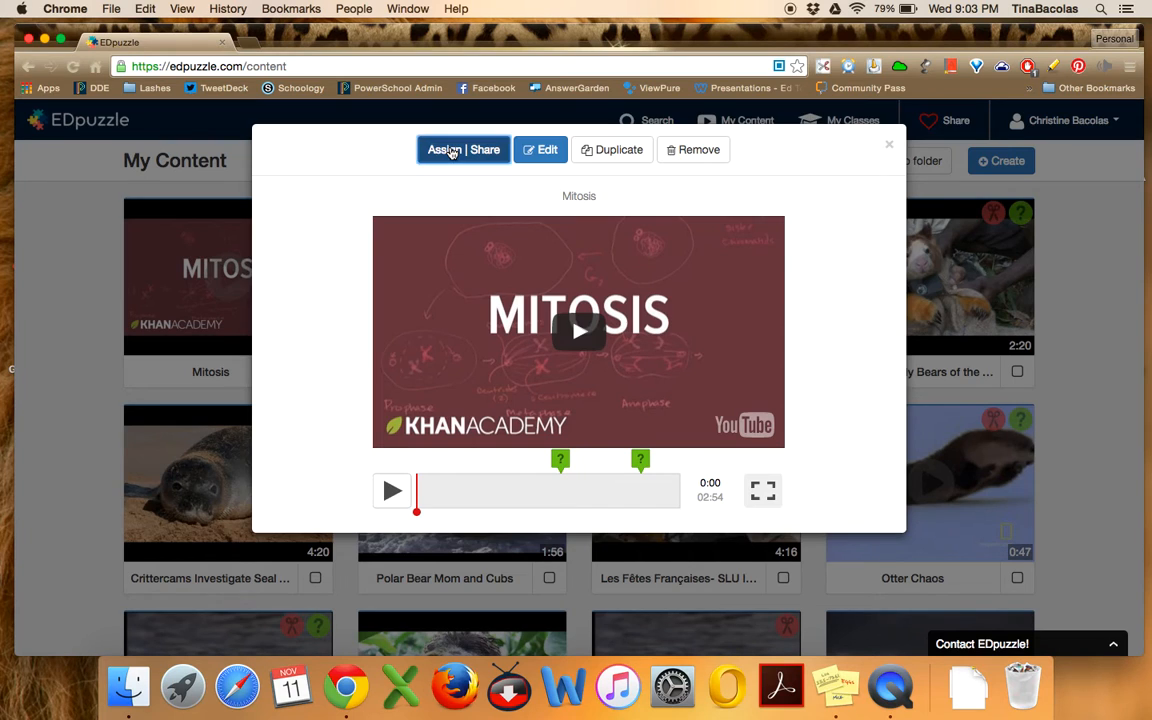
pyautogui.click(463, 149)
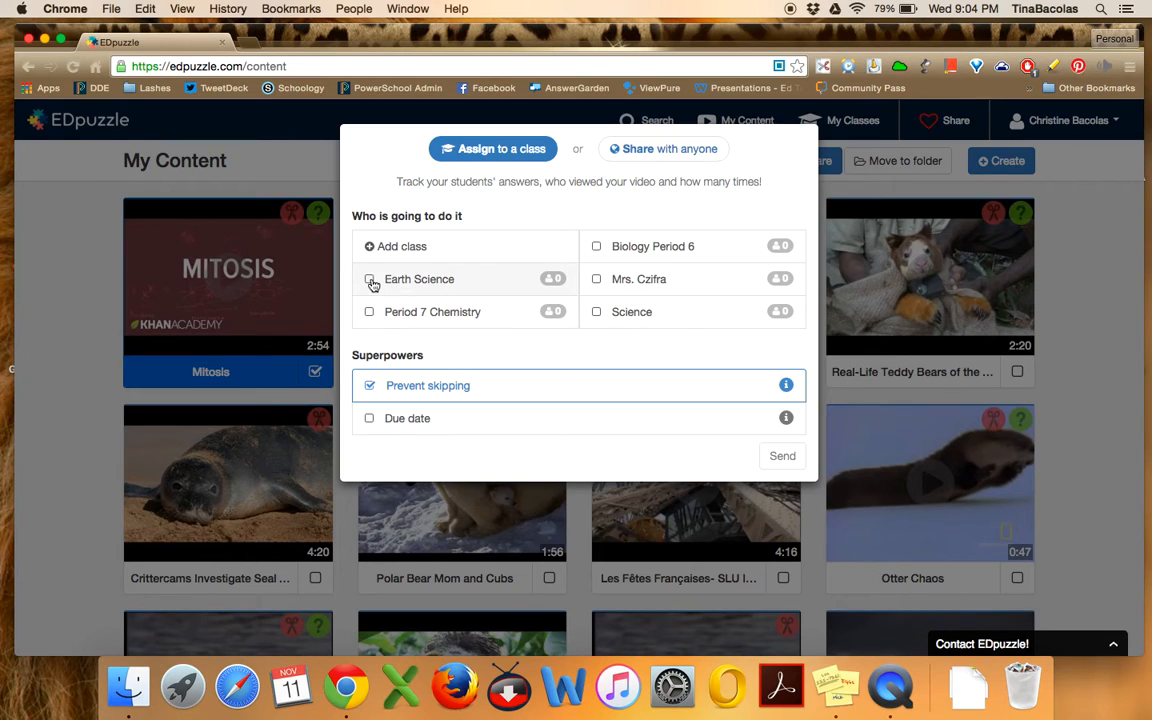
pyautogui.click(369, 279)
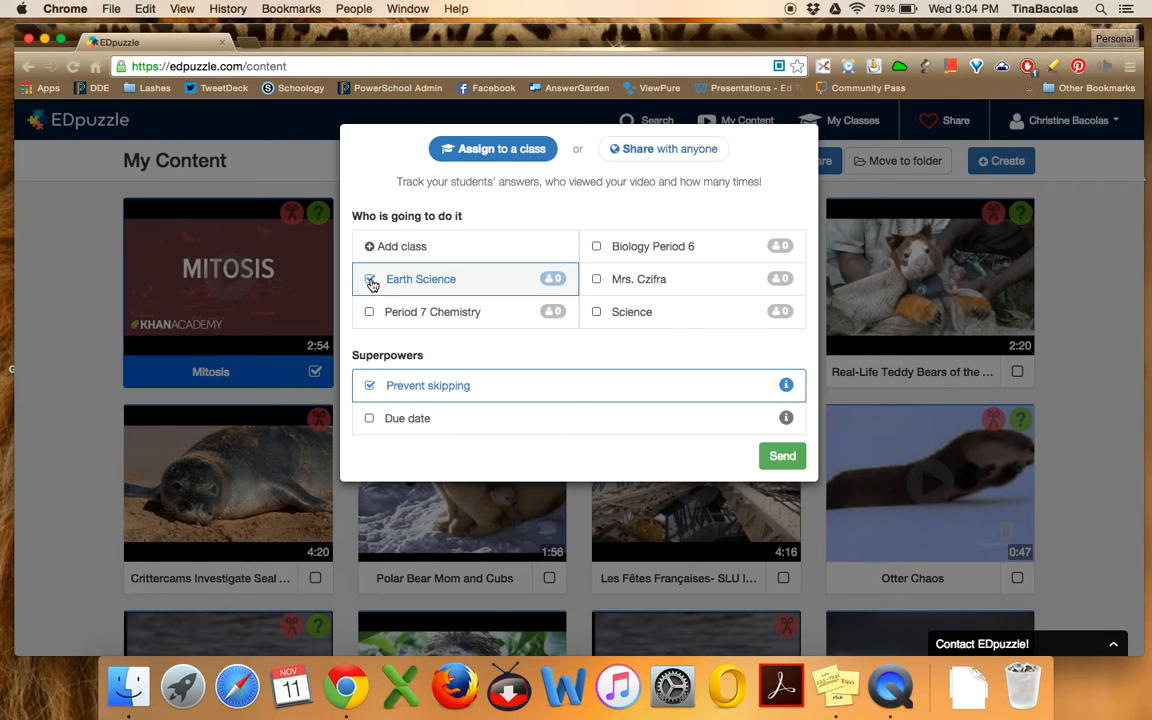
pyautogui.click(369, 311)
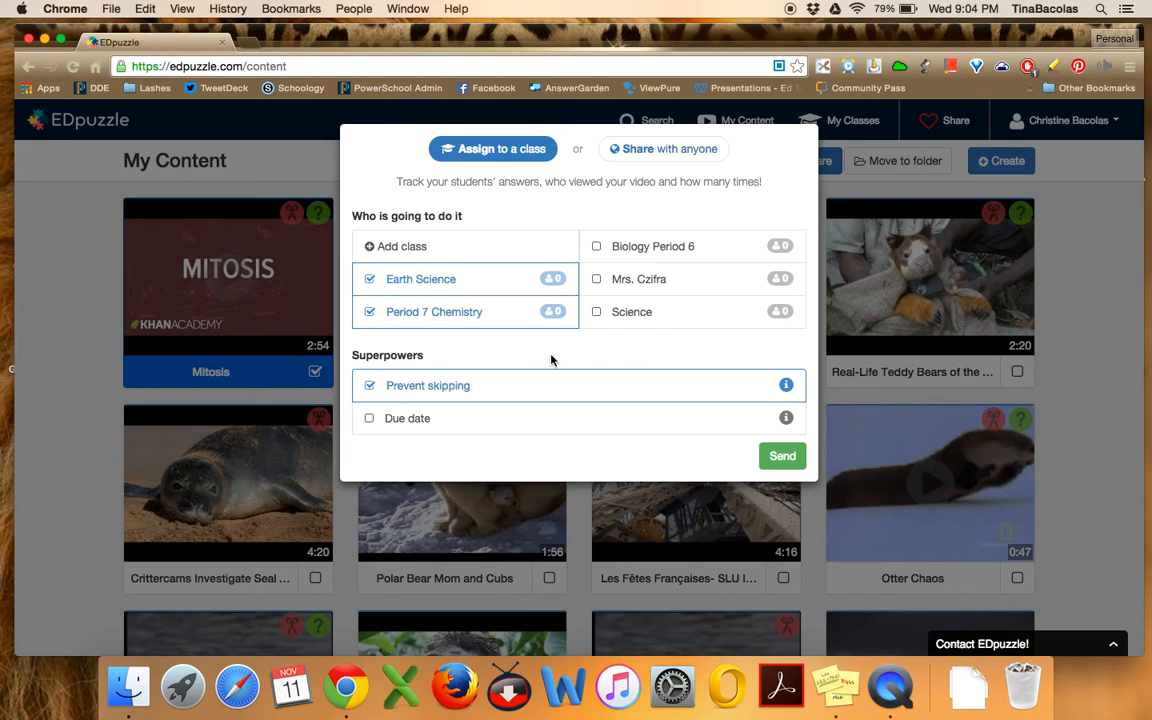
pyautogui.moveTo(444, 370)
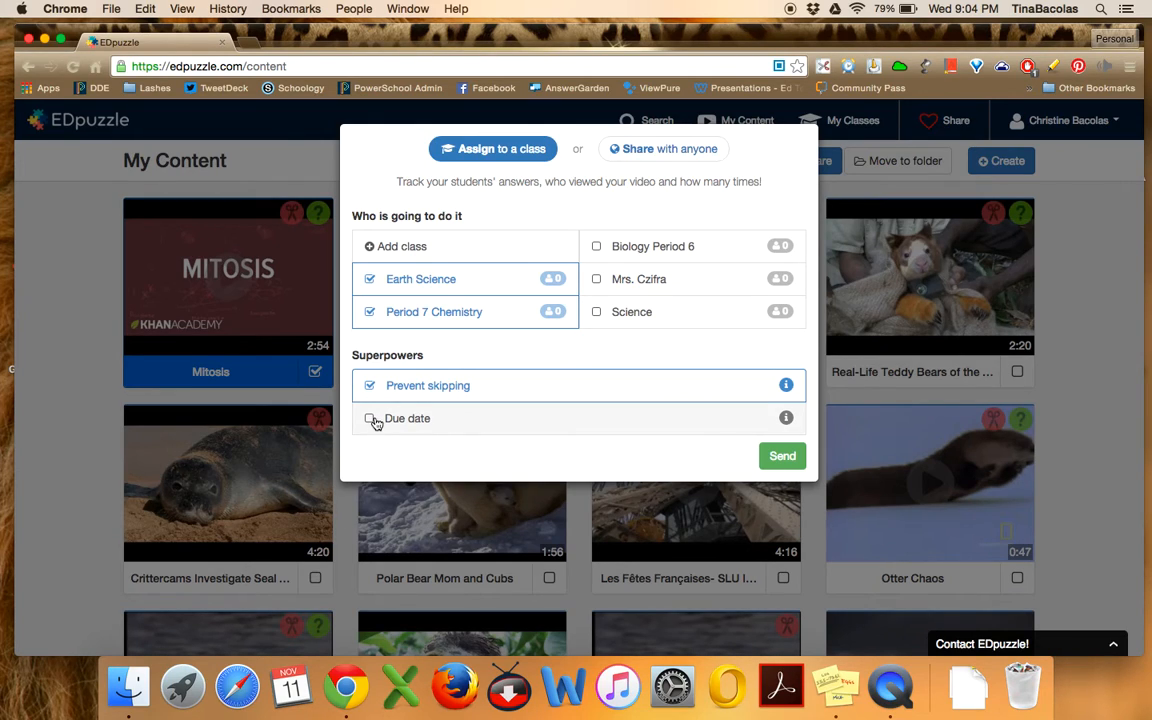
pyautogui.click(371, 418)
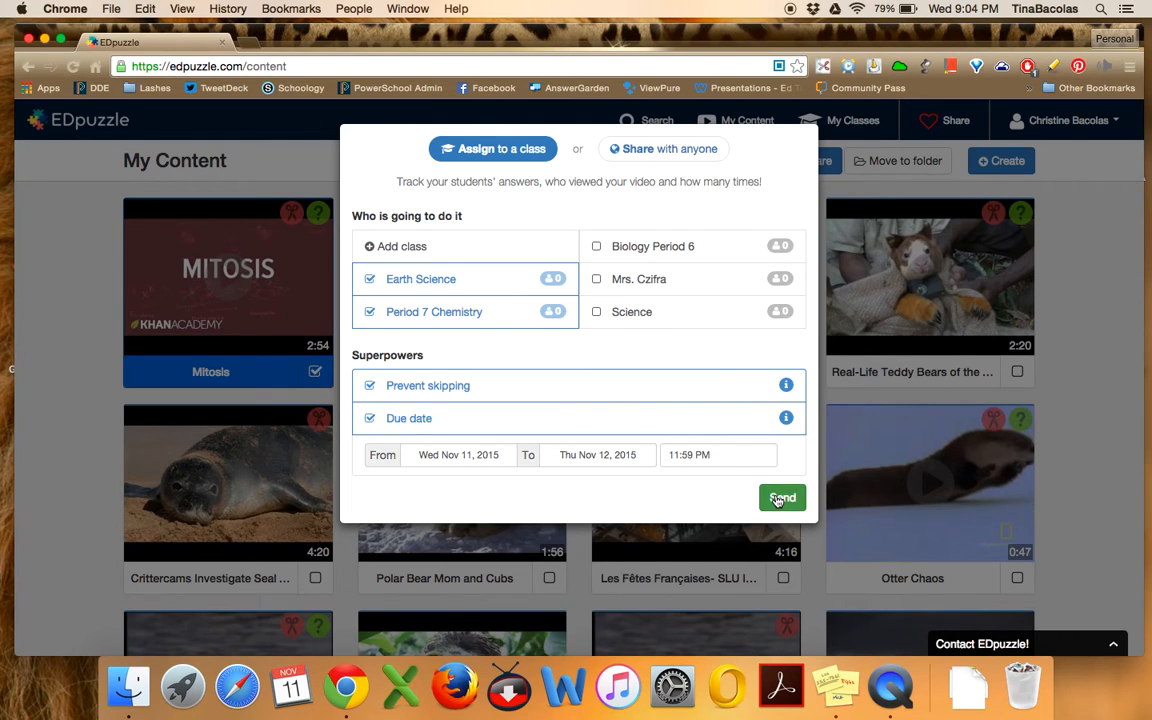
pyautogui.click(782, 498)
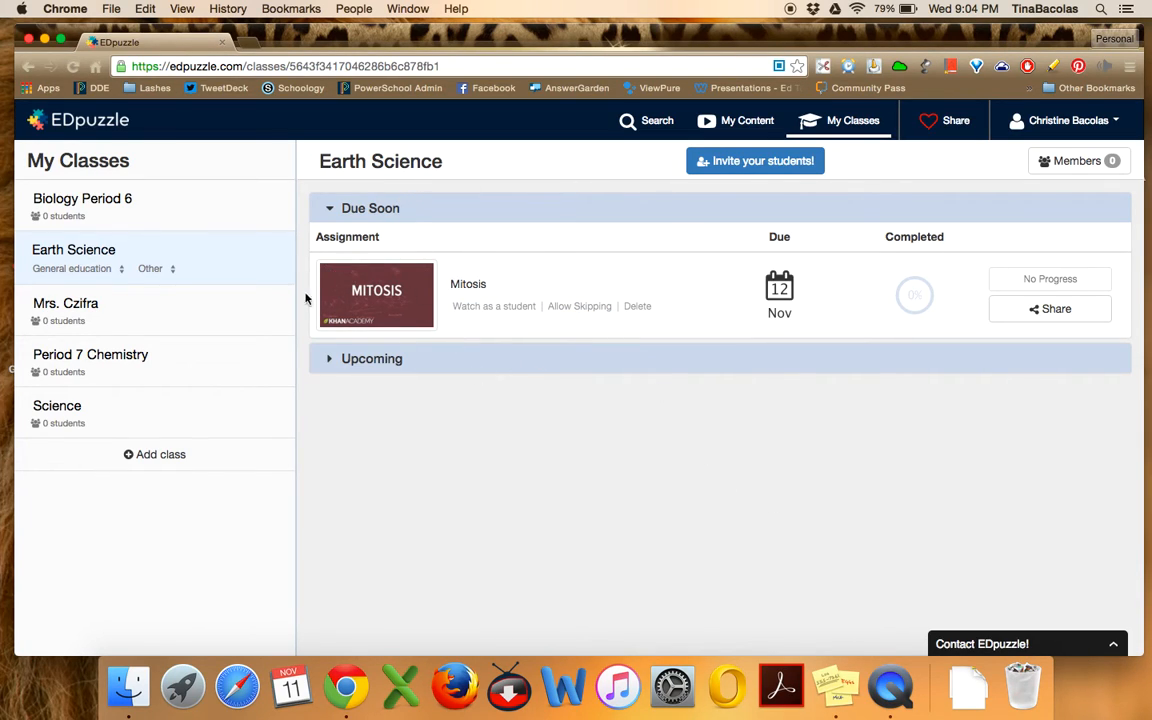
pyautogui.moveTo(411, 393)
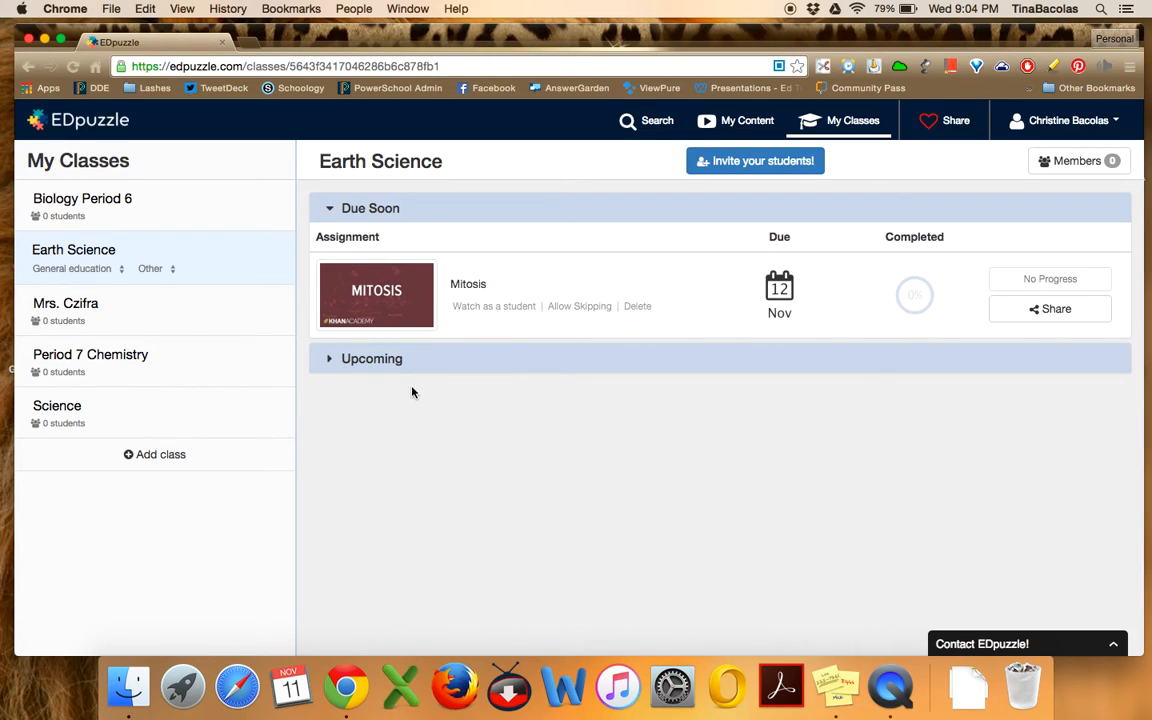
pyautogui.moveTo(862, 333)
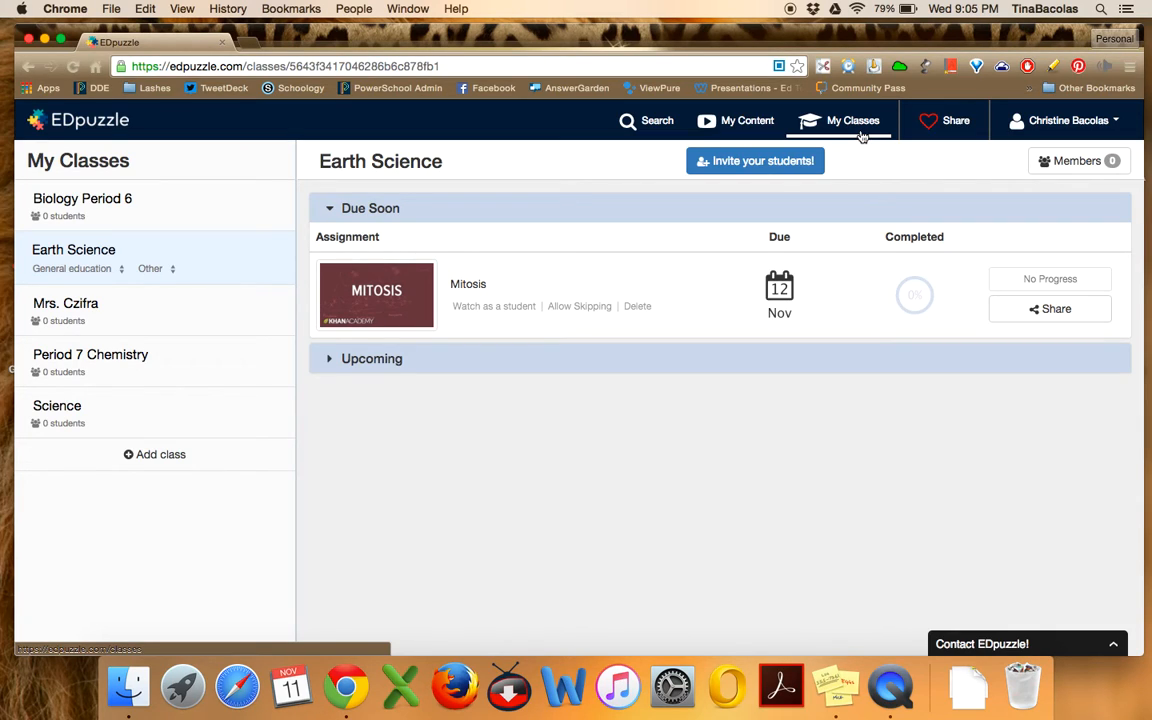
pyautogui.moveTo(670, 254)
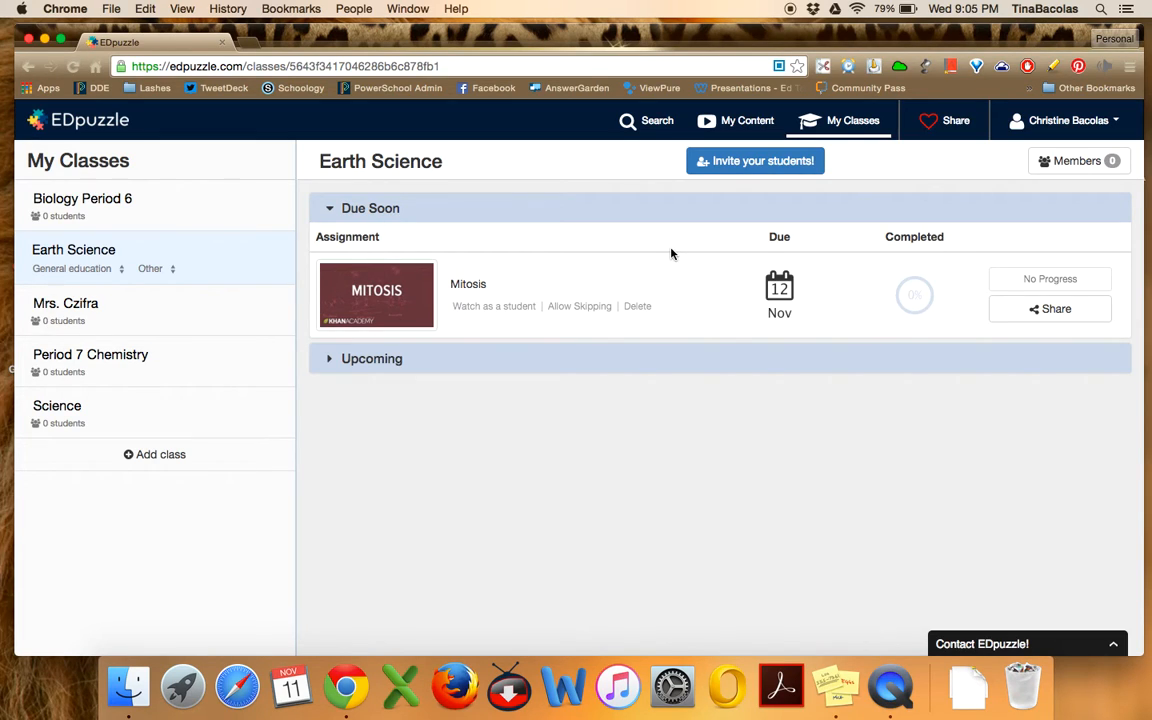
pyautogui.moveTo(864, 296)
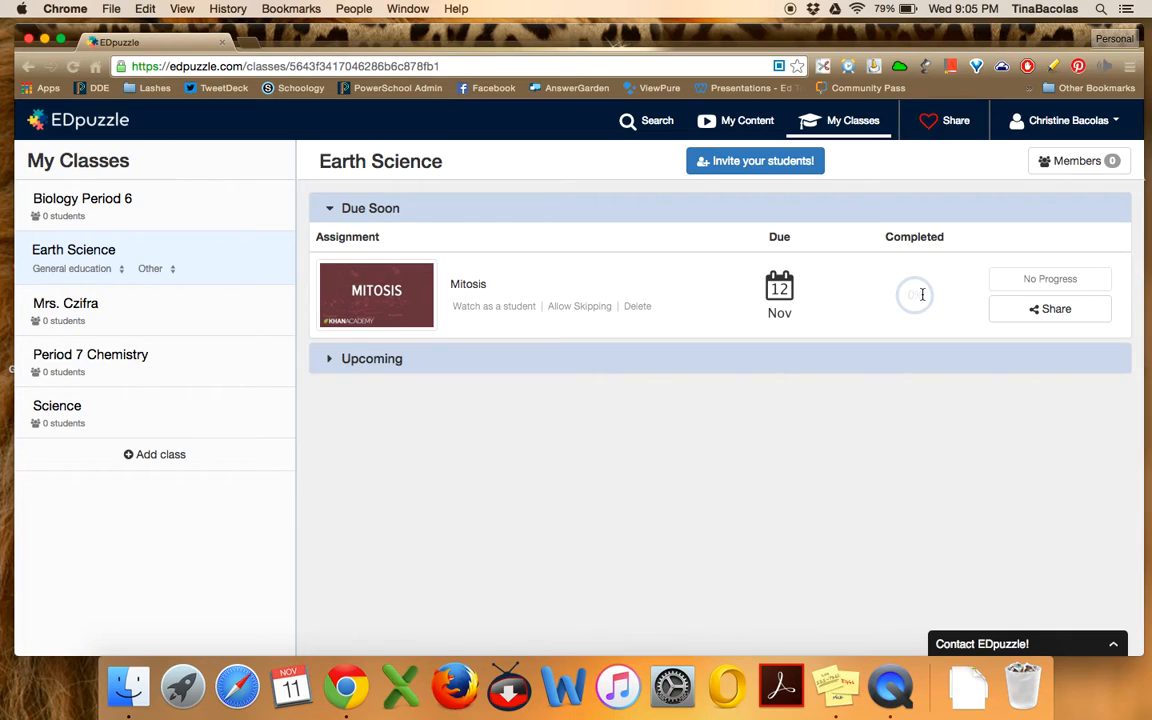
pyautogui.moveTo(916, 301)
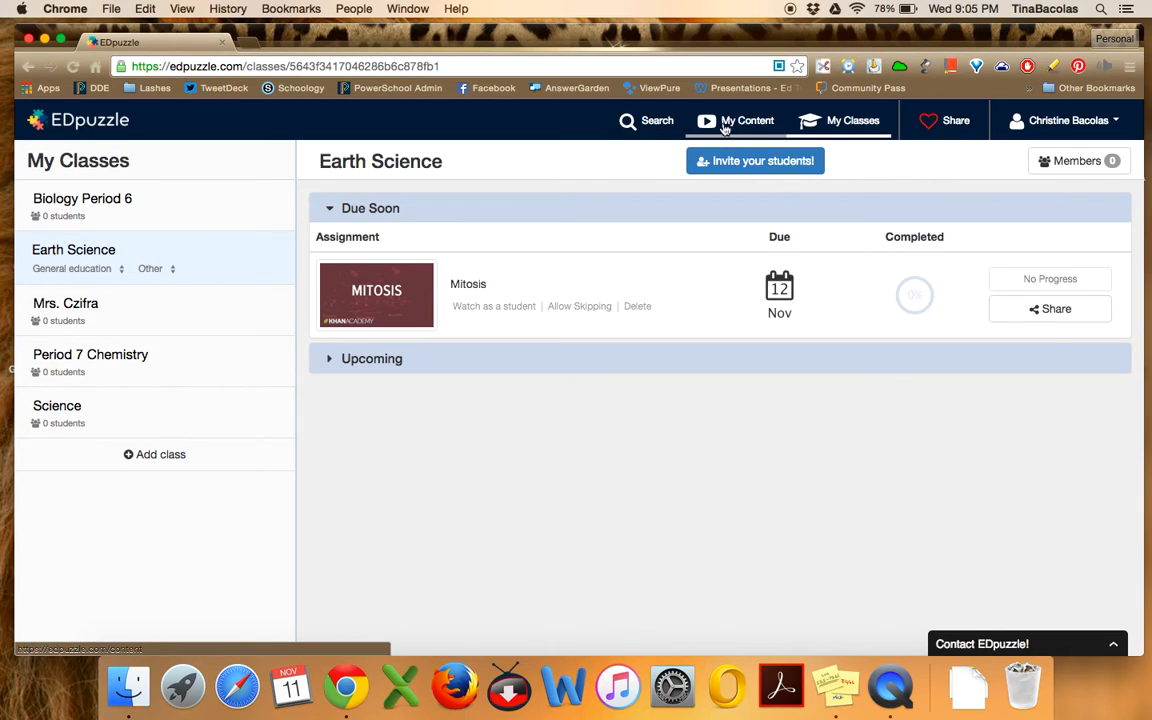
# Duplicate the Mitosis video from My Content, creating 'Copy of Mitosis'
pyautogui.click(747, 120)
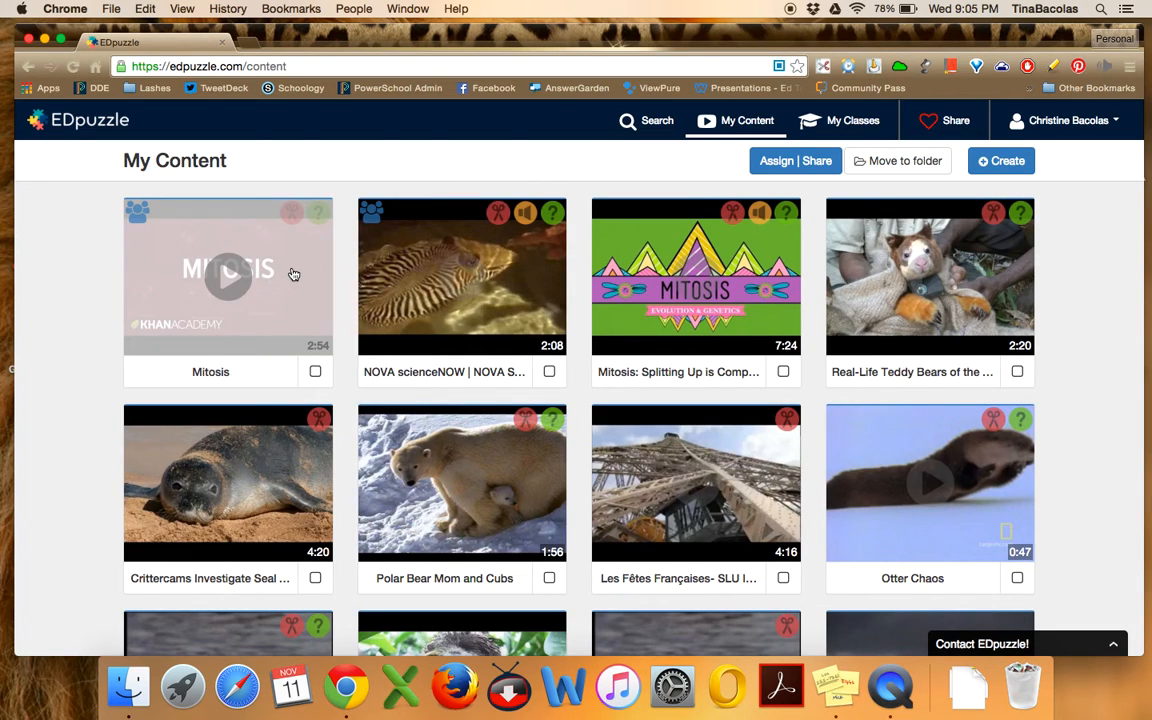
pyautogui.click(228, 277)
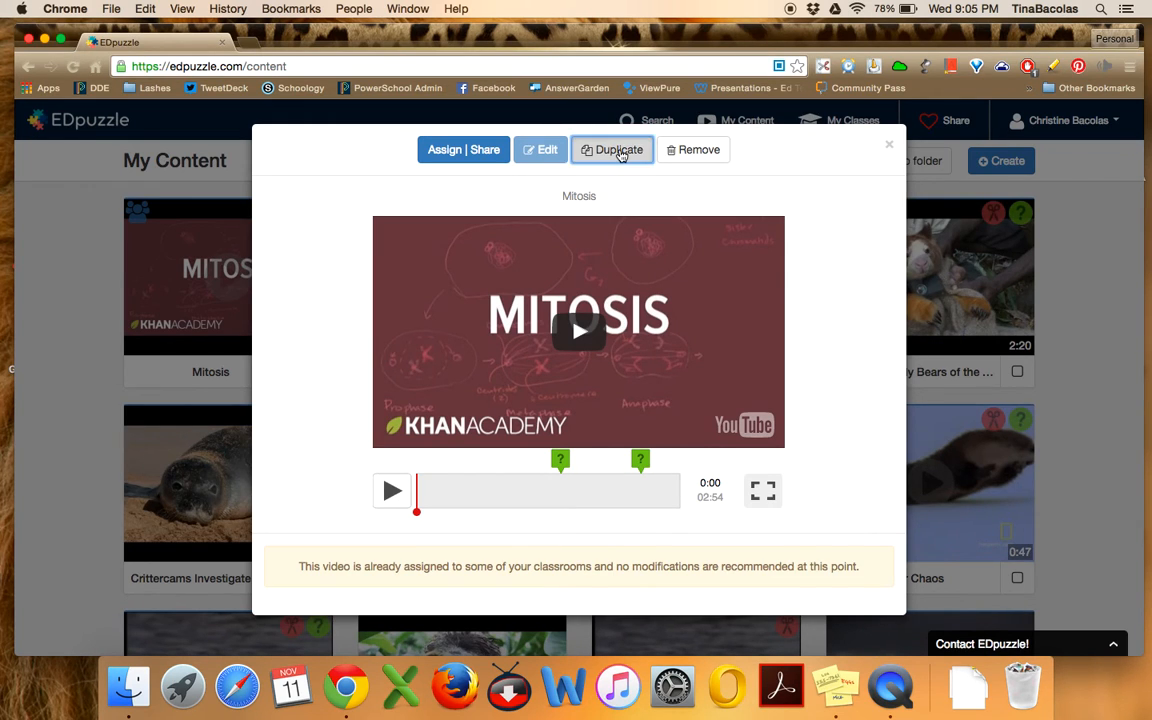
pyautogui.click(612, 149)
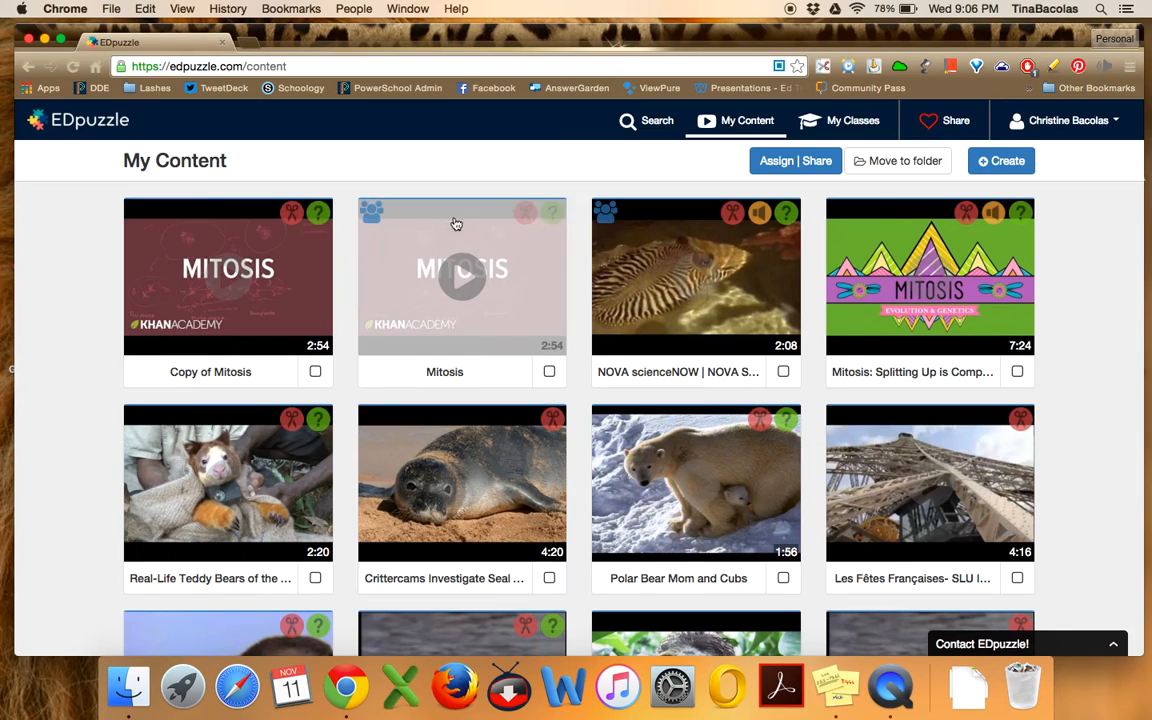
pyautogui.moveTo(513, 192)
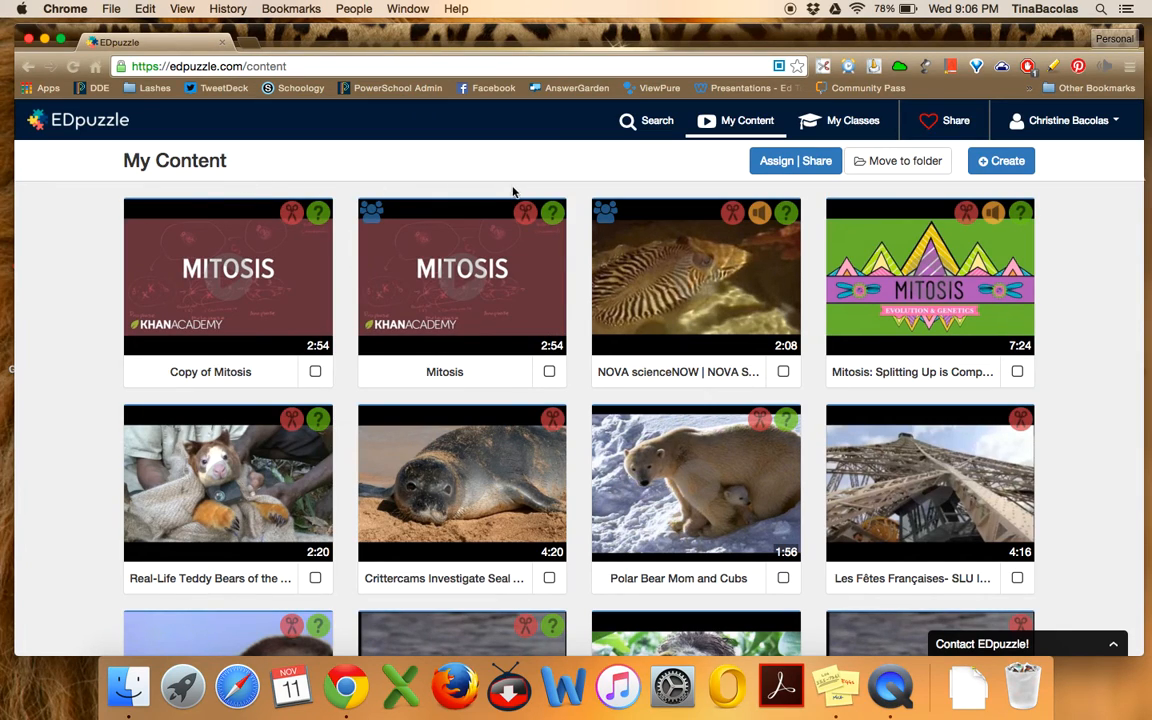
pyautogui.moveTo(462, 277)
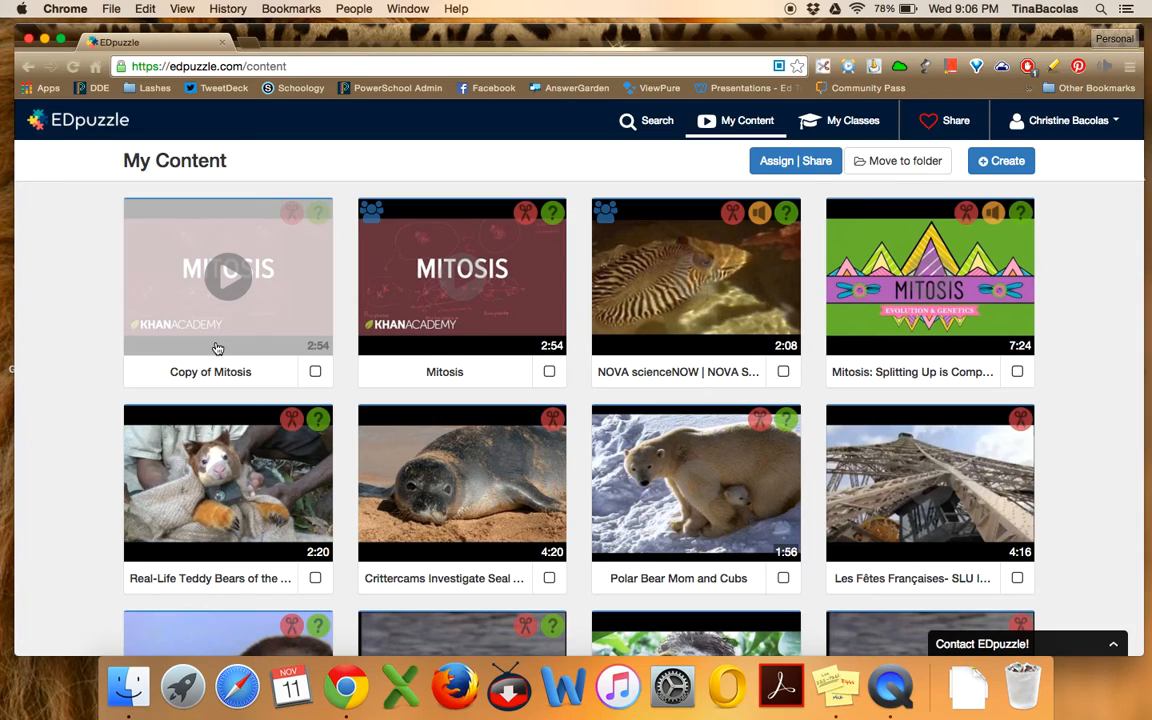
pyautogui.moveTo(268, 280)
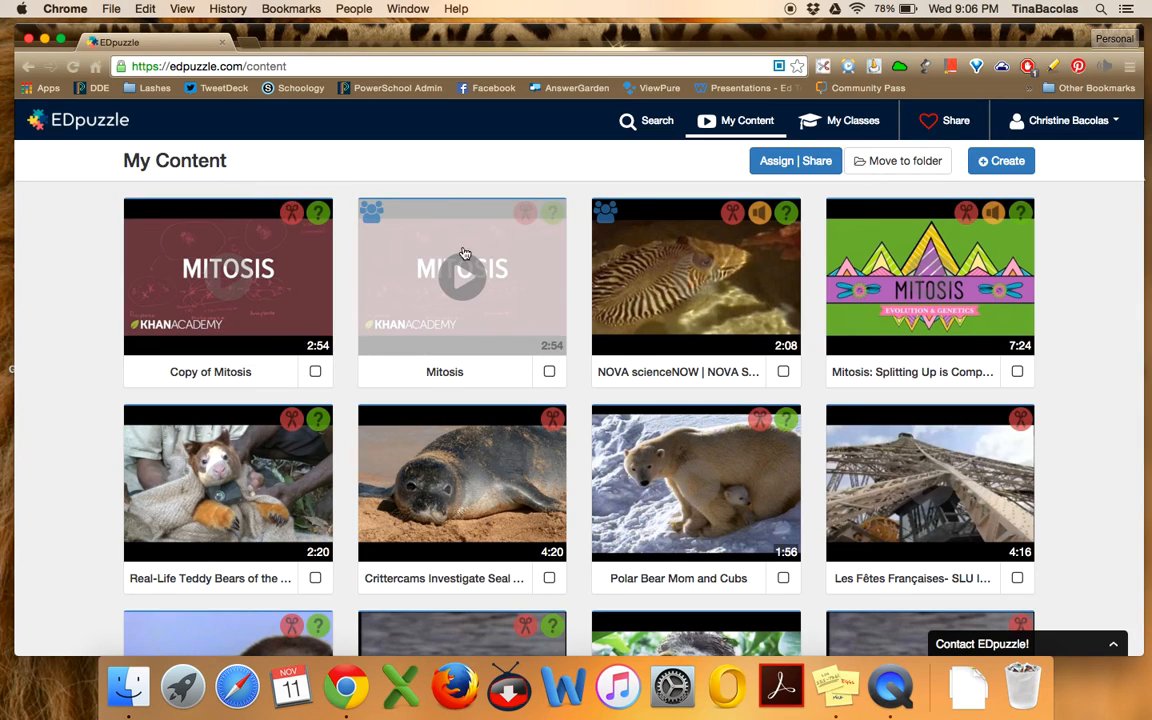
pyautogui.moveTo(558, 297)
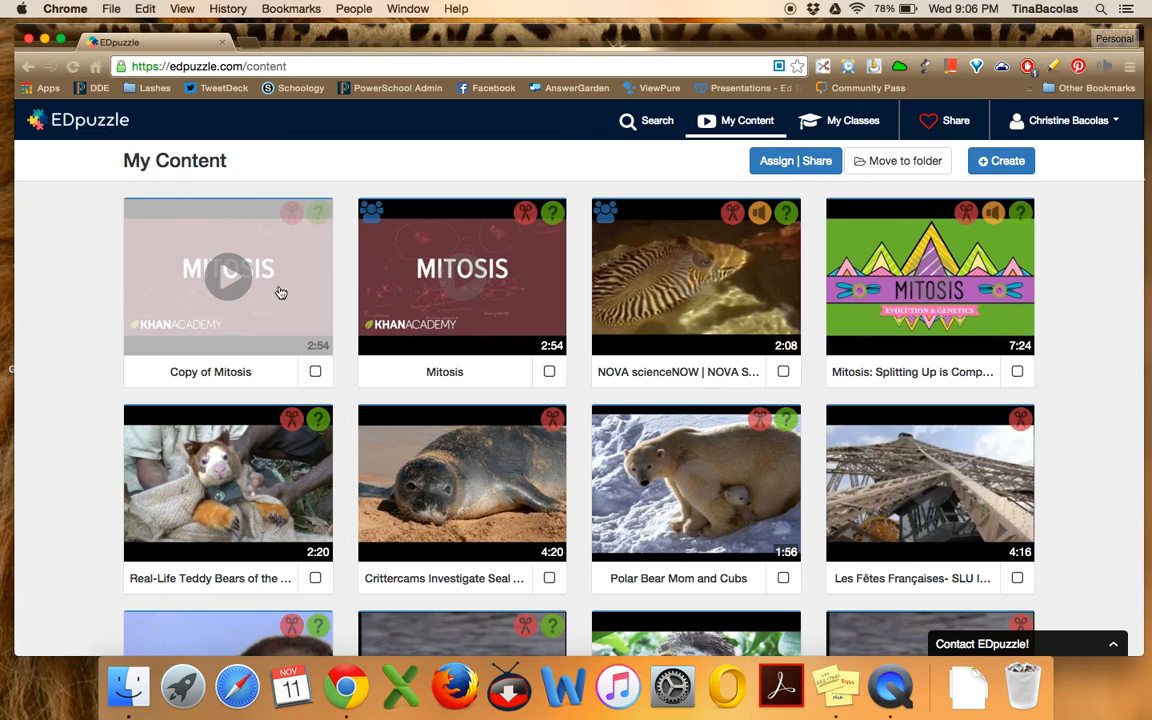
pyautogui.moveTo(240, 243)
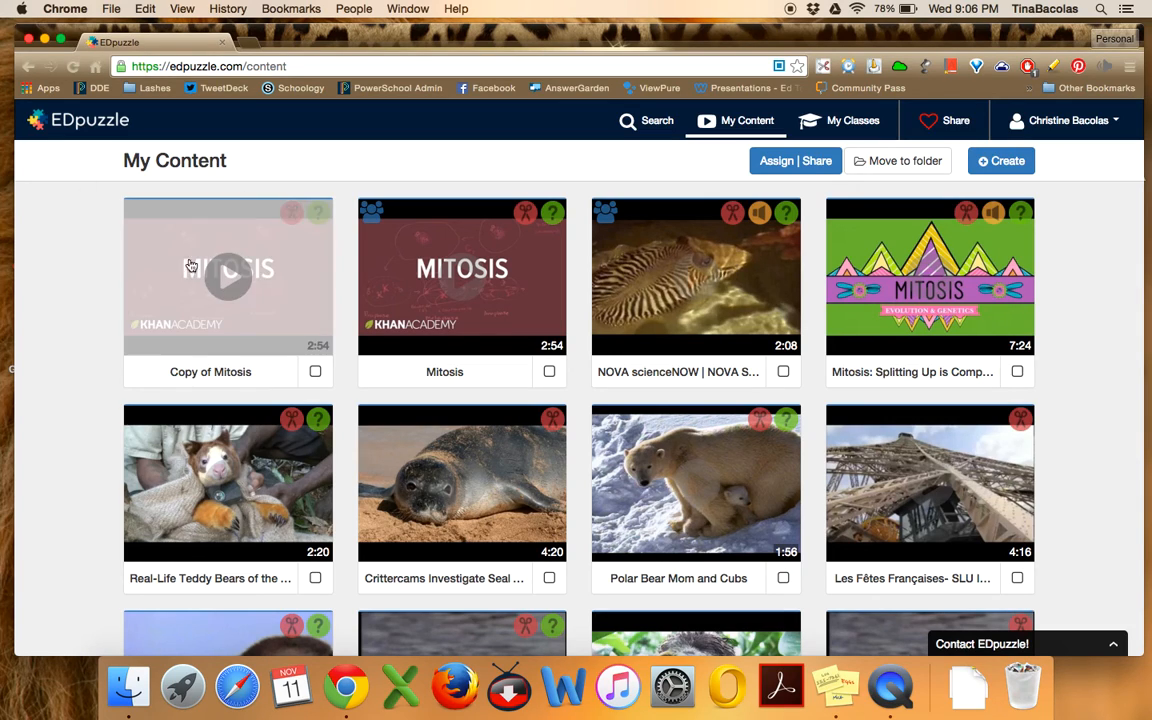
pyautogui.moveTo(523, 160)
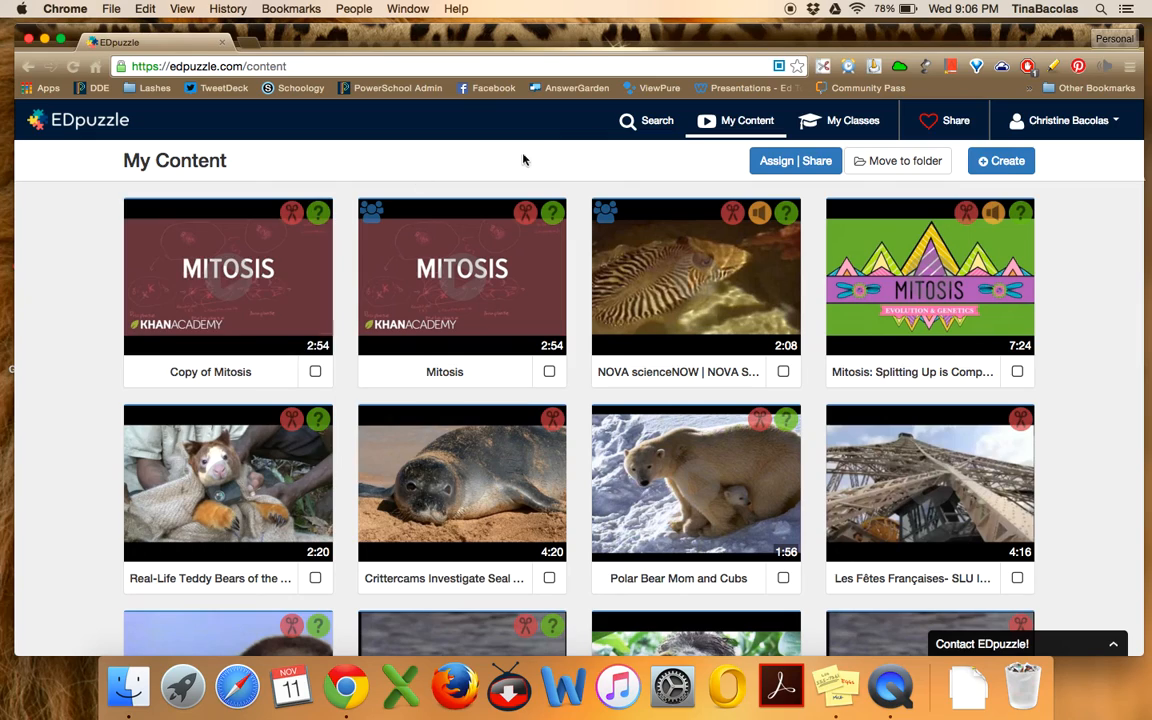
pyautogui.moveTo(731, 150)
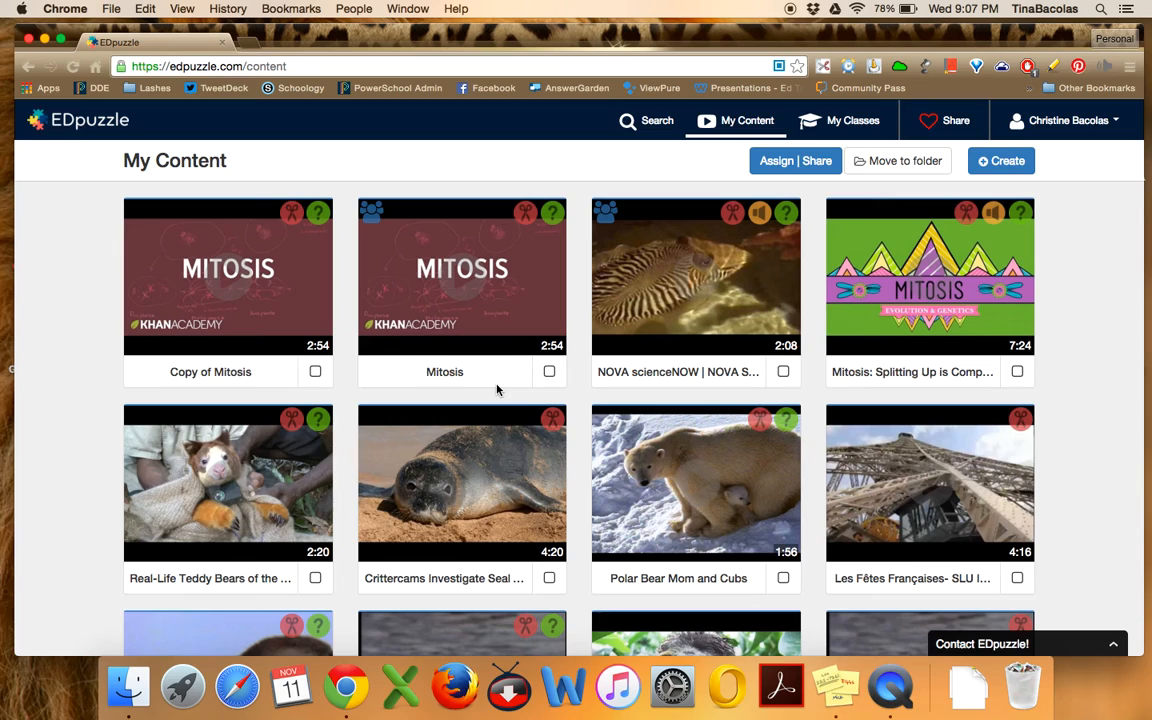
pyautogui.moveTo(838, 685)
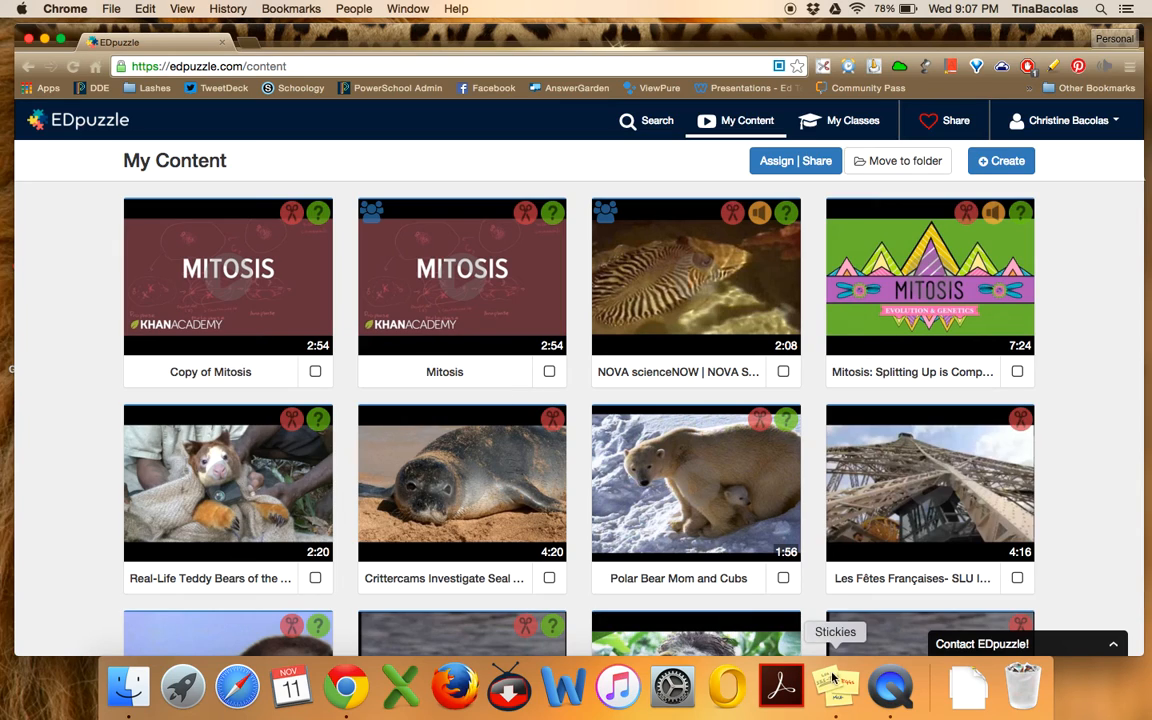
pyautogui.moveTo(890, 687)
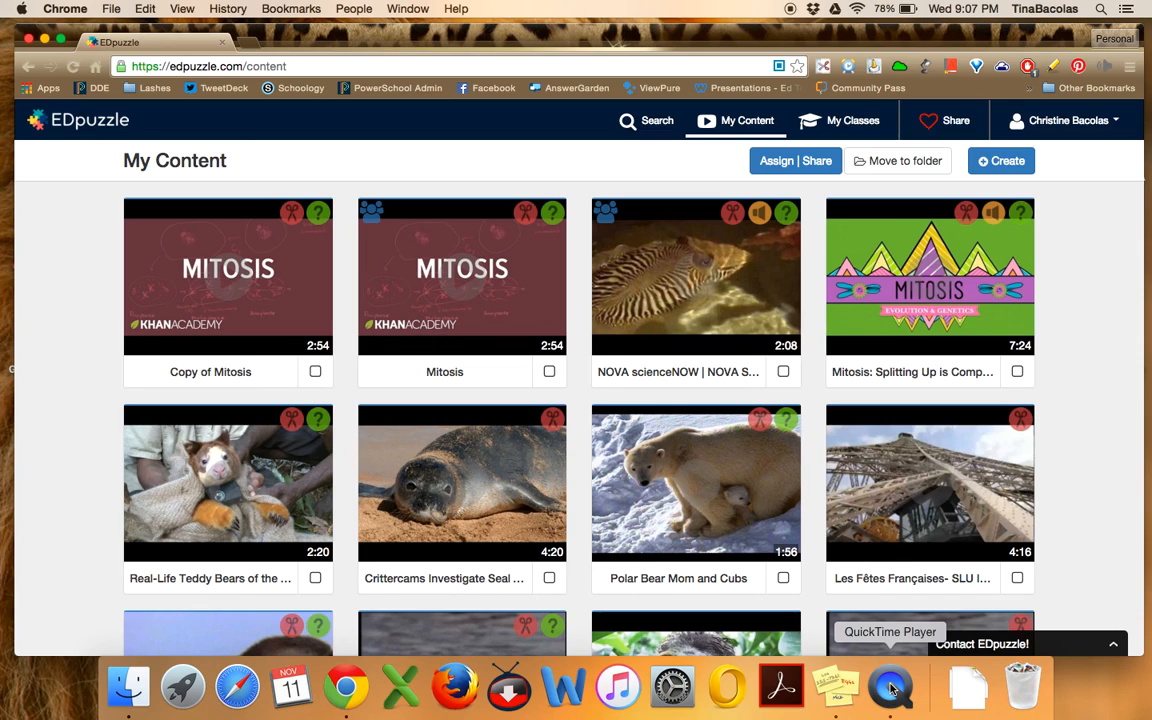
pyautogui.rightClick(889, 686)
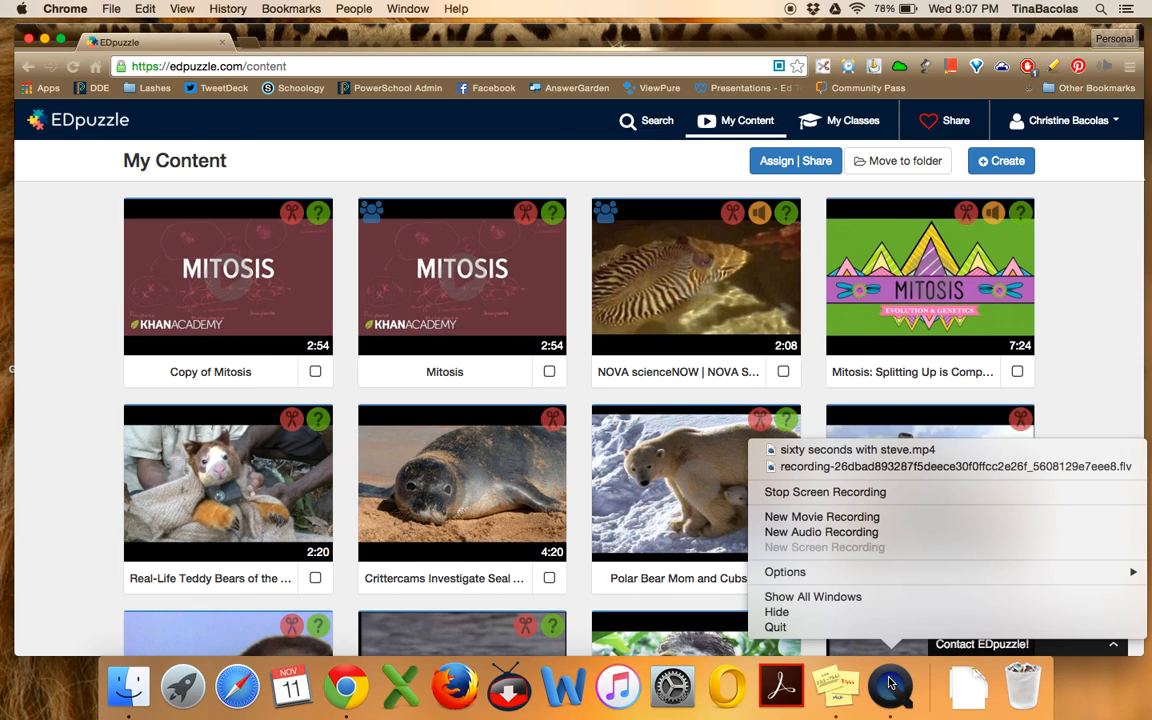